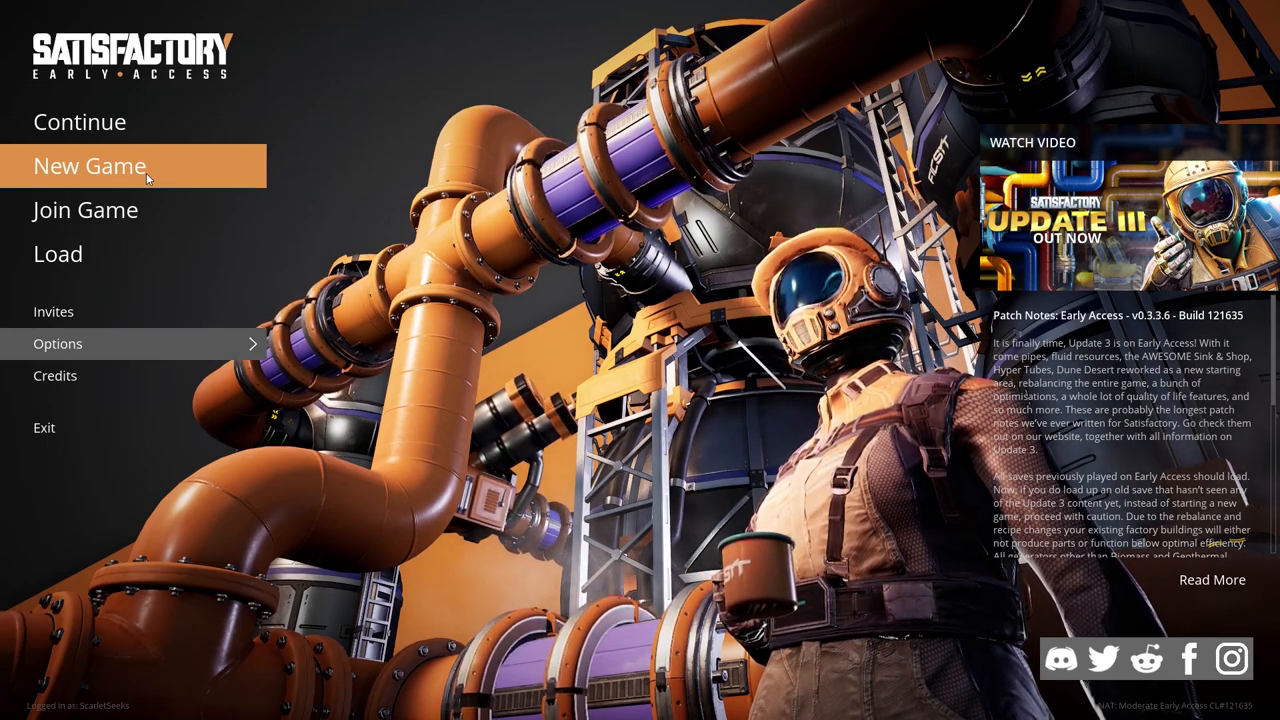
Start a new private Grass Fields session named 'The Scarlet Chad' with the intro skipped.
click(90, 166)
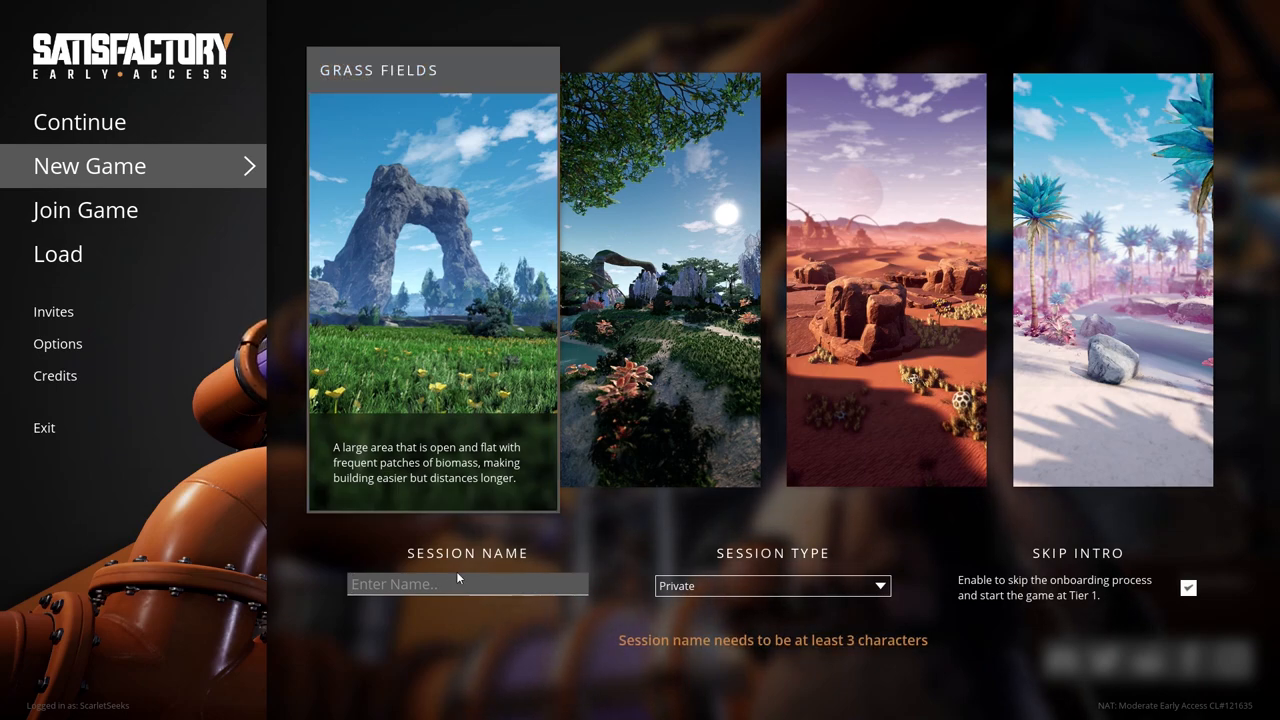
text(The Scarlet Chad)
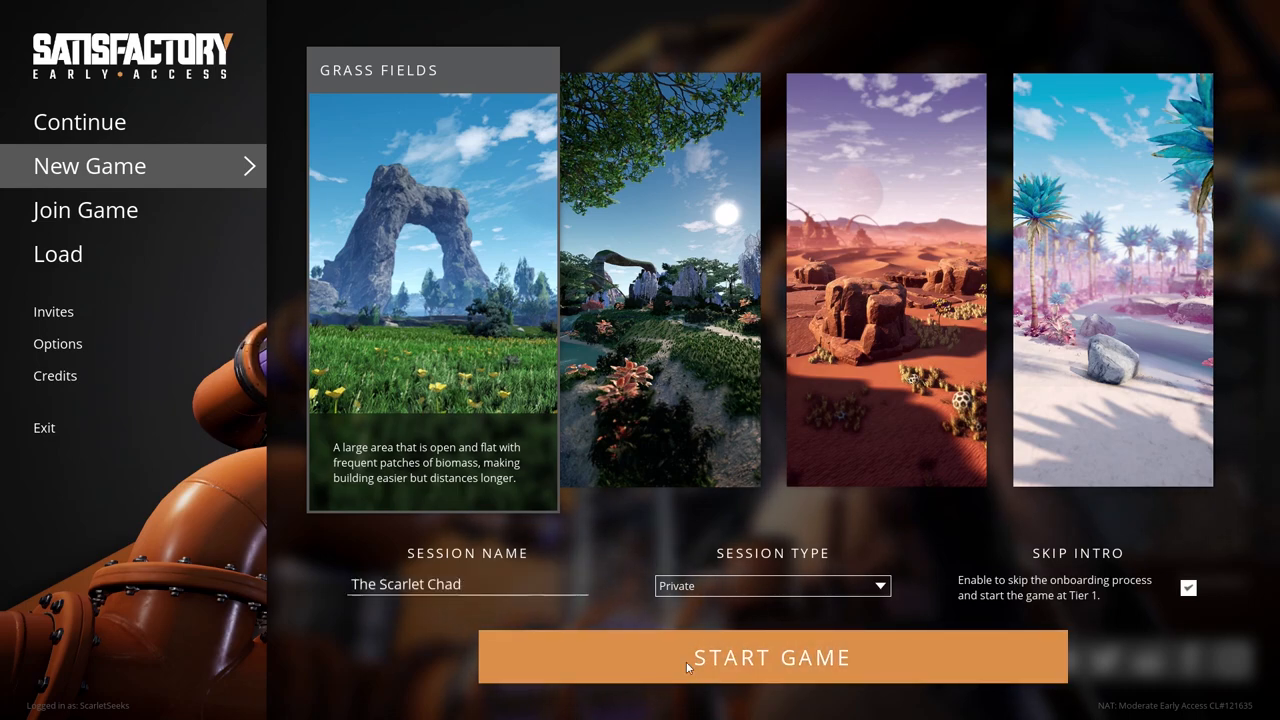
click(772, 656)
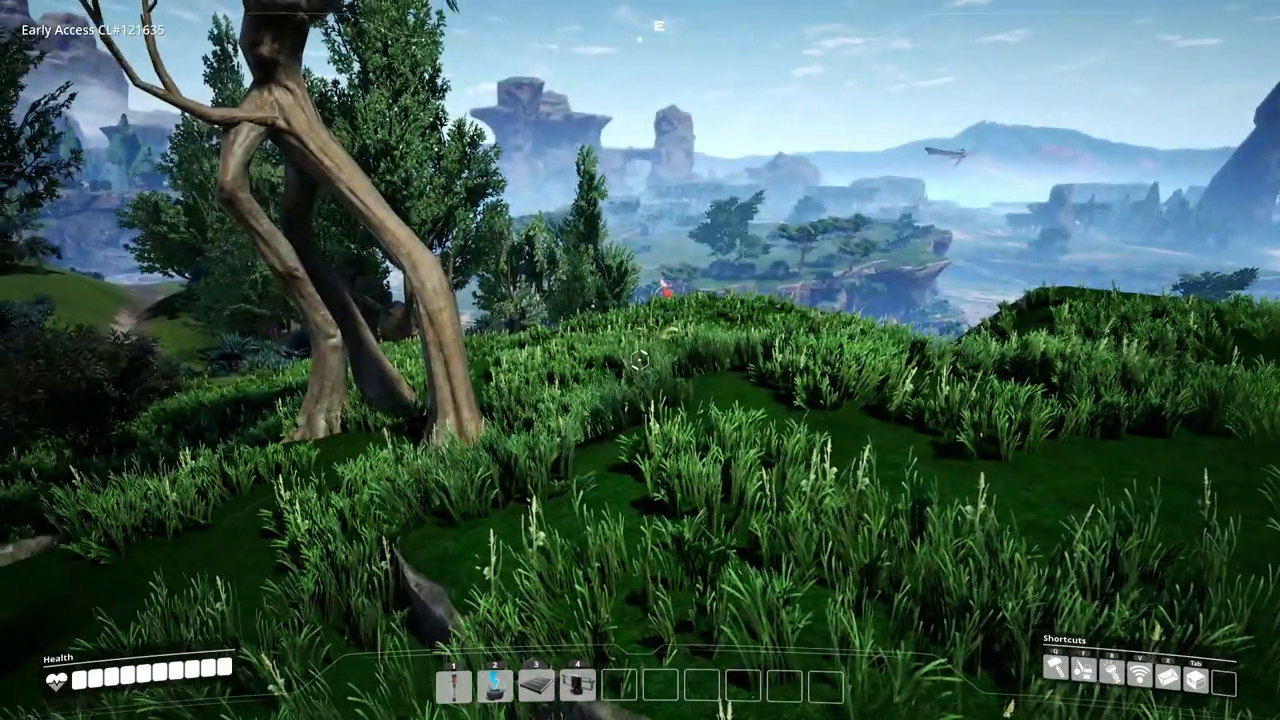
mouse_move(640, 360)
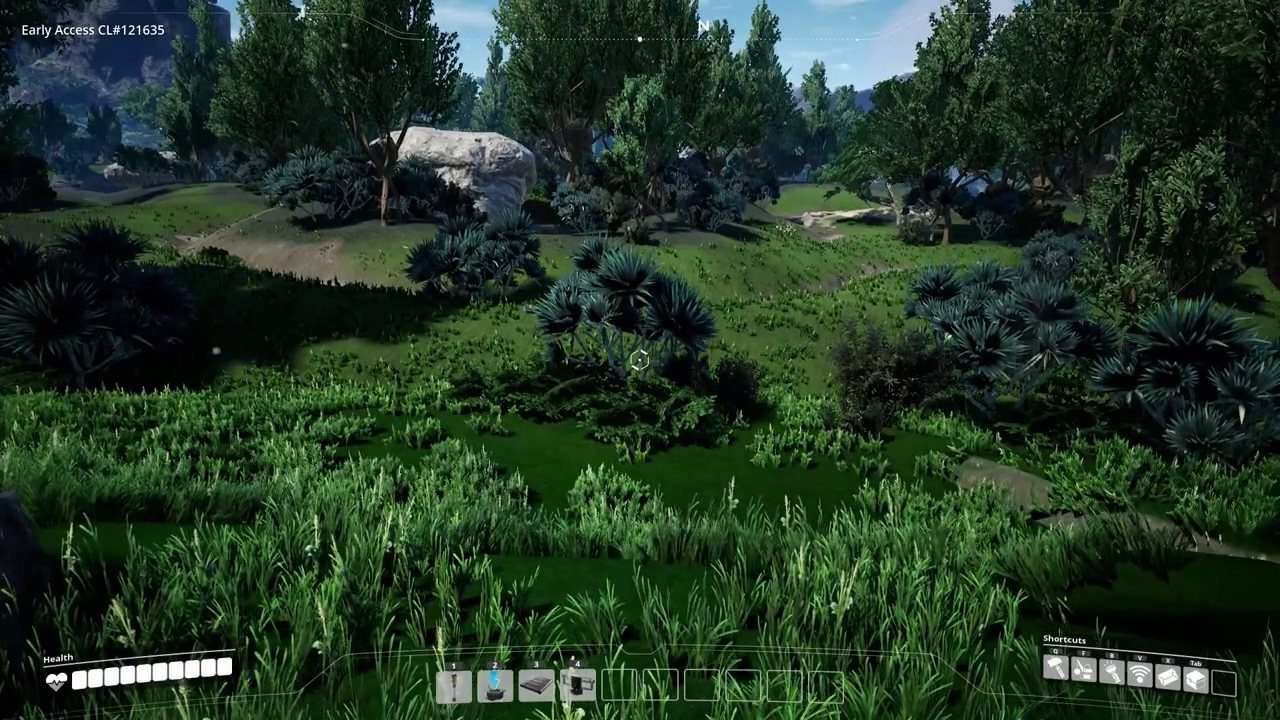
Bring up the codex reference listing parts, equipment, buildings and vehicles recipes.
key(Tab)
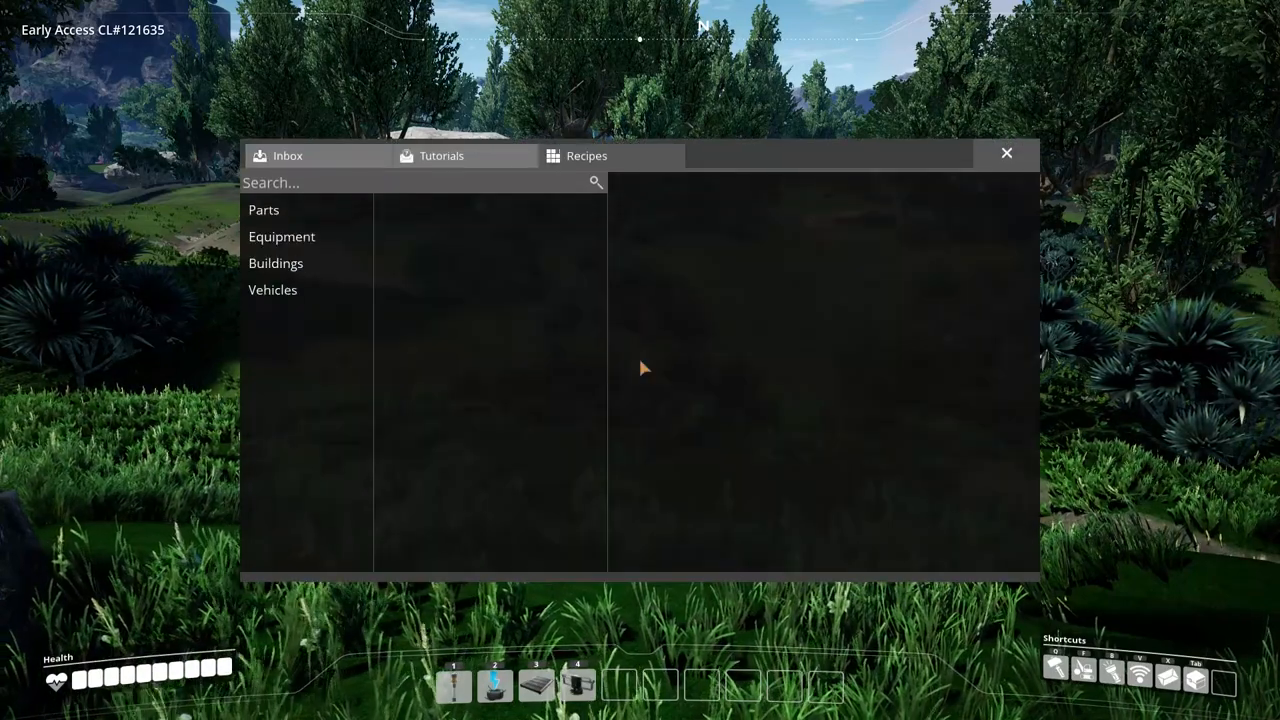
Dismiss the codex window and walk to a leafy bush with the Xeno-Zapper equipped.
click(1006, 152)
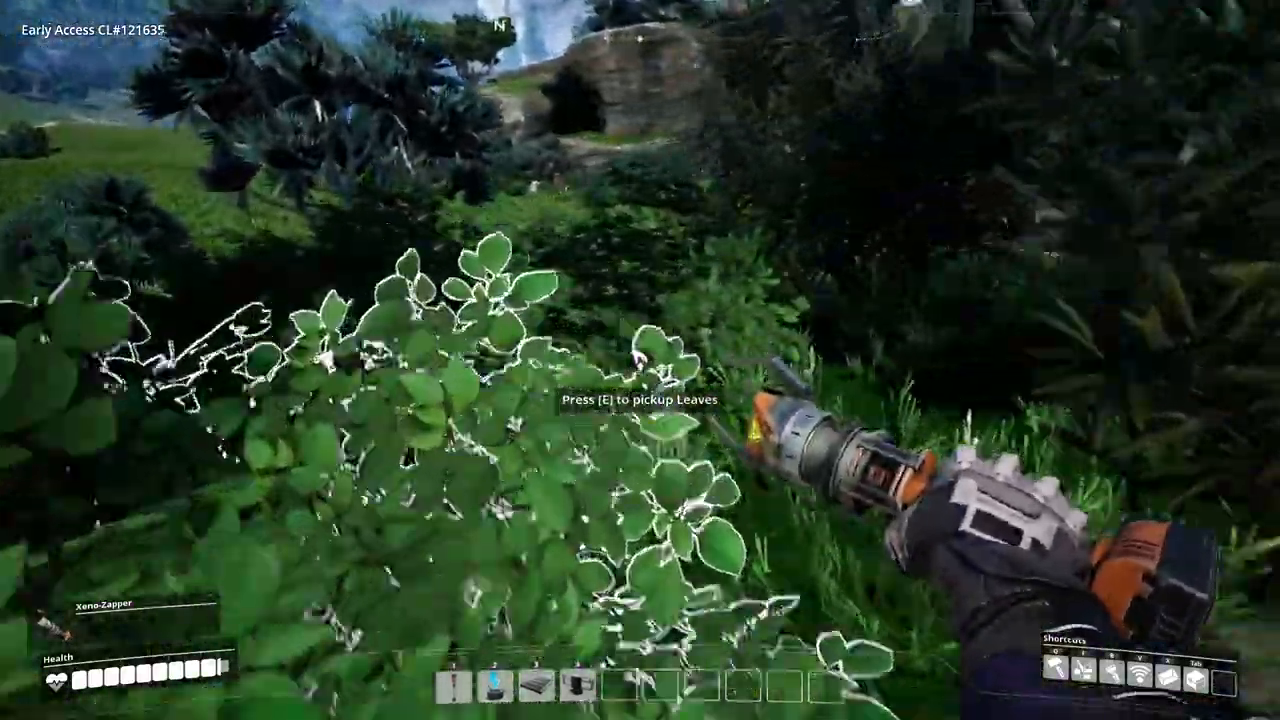
Harvest the bush for 38 Leaves before heading to a build spot.
key(e)
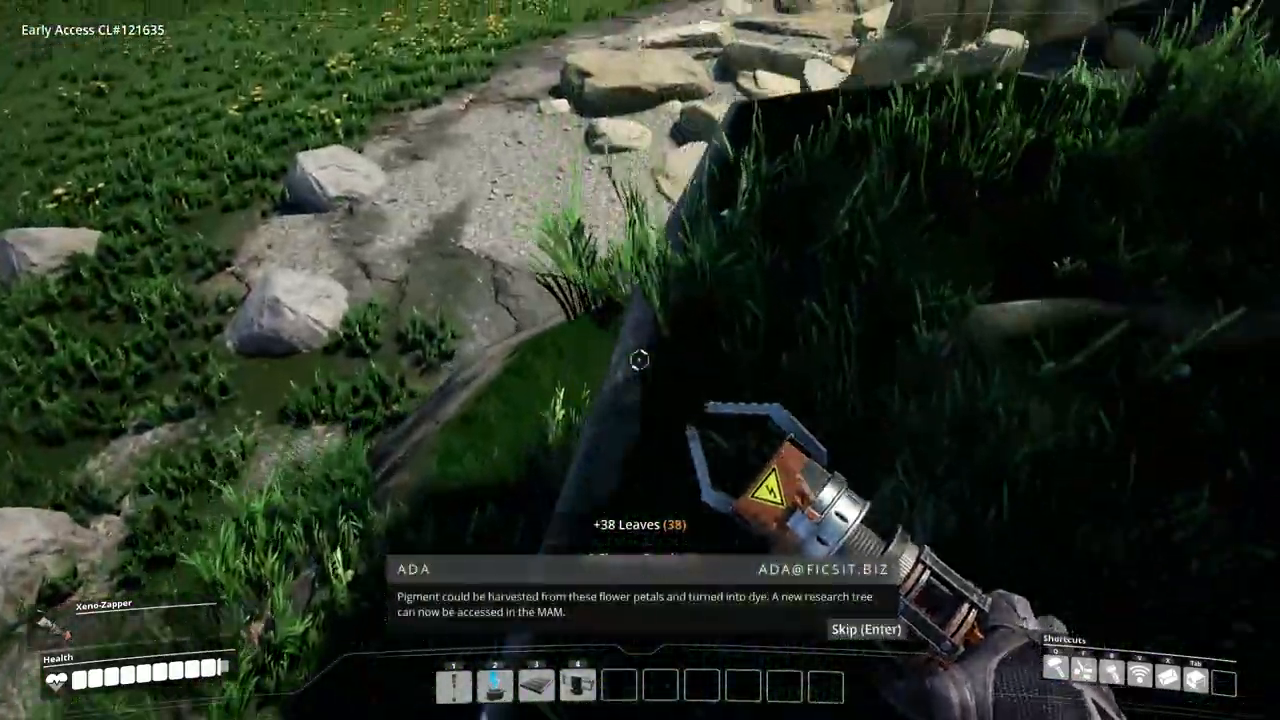
mouse_move(640, 360)
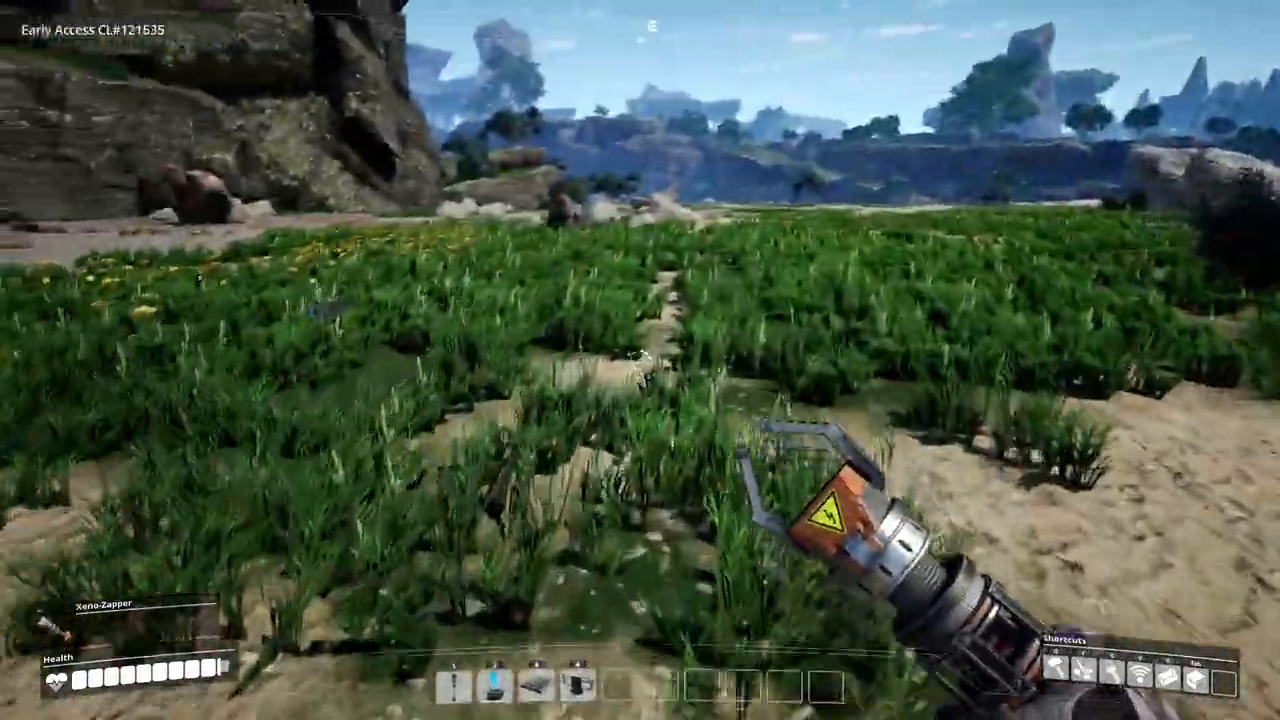
mouse_move(640, 360)
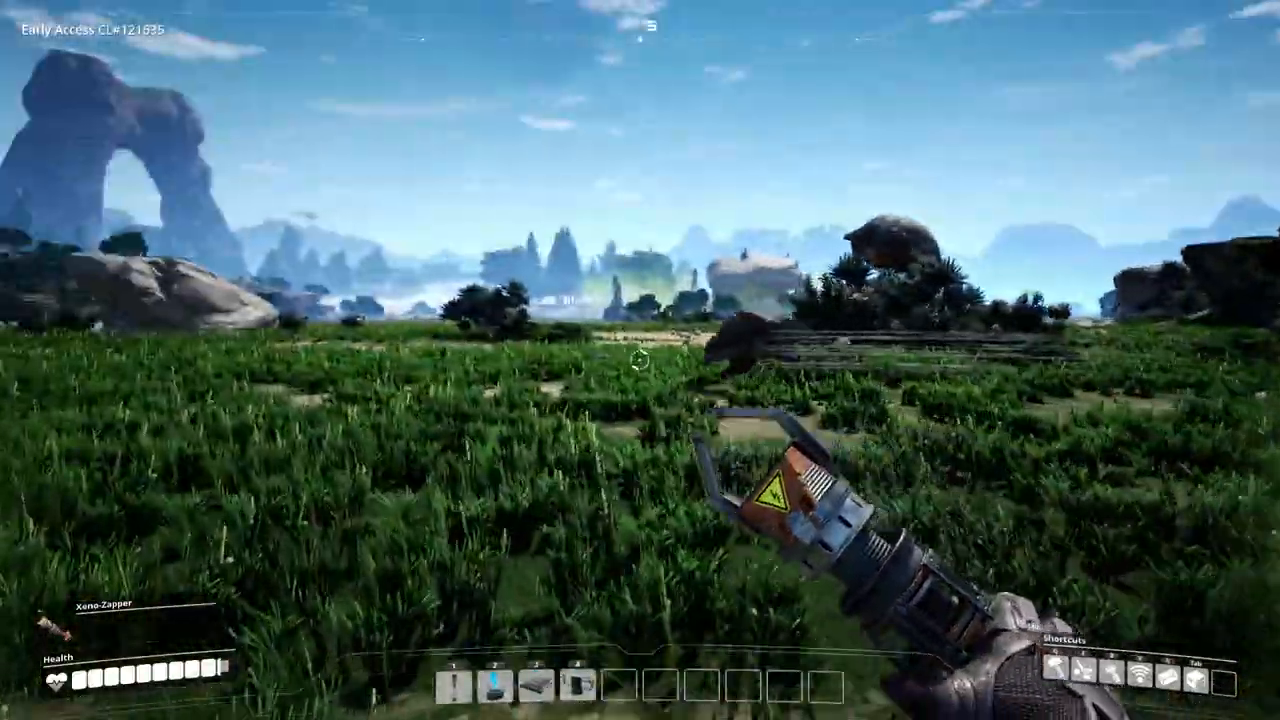
mouse_move(640, 360)
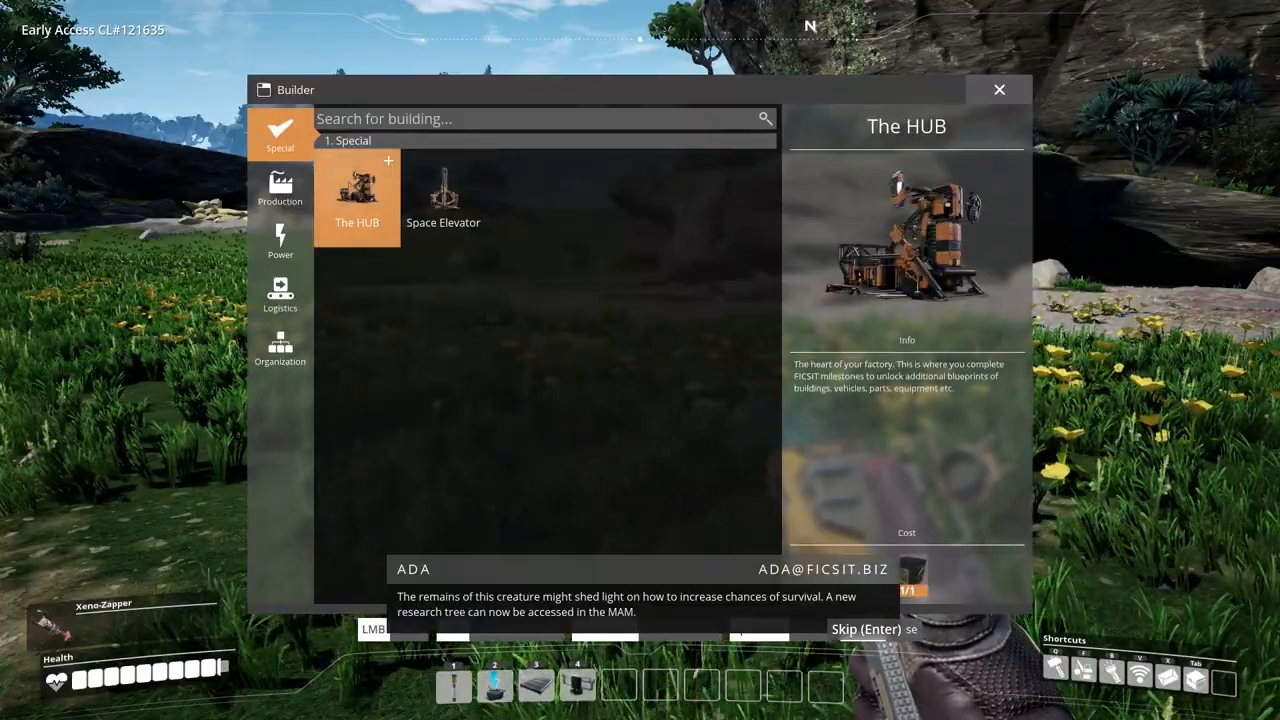
Place The HUB from the build list and use its Craft Bench.
click(356, 196)
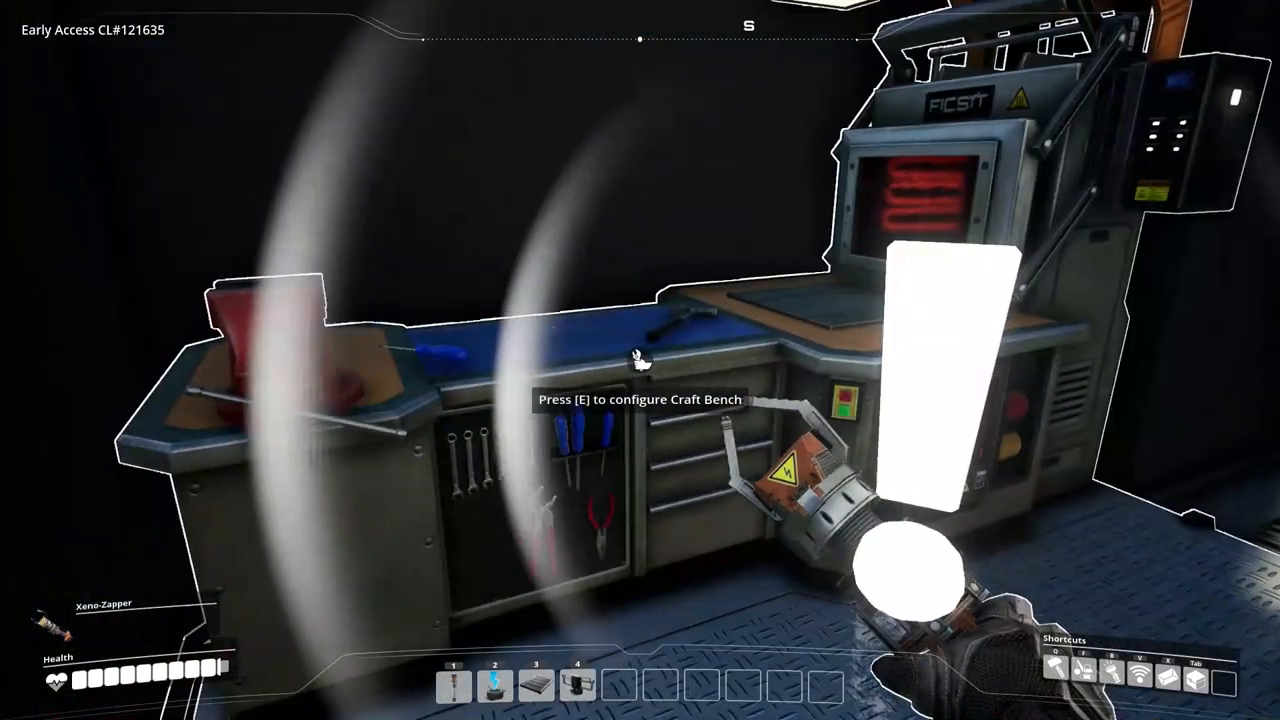
key(e)
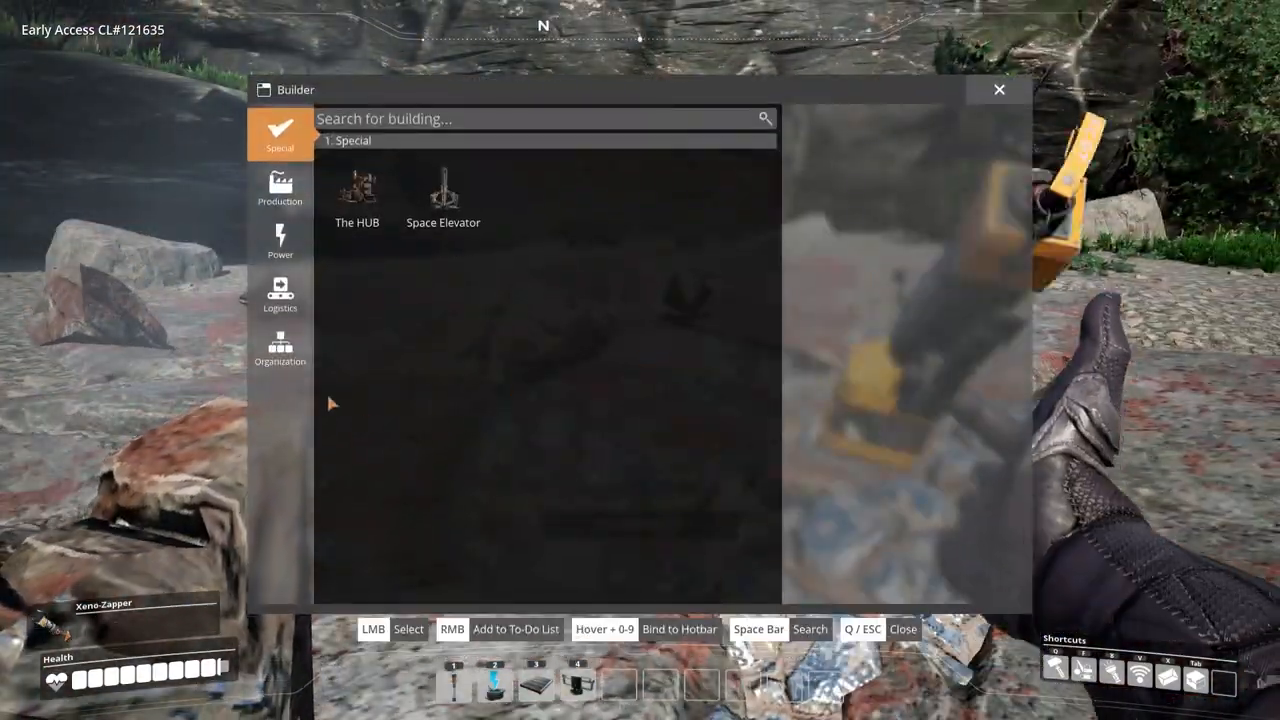
Browse Organization, Logistics and Production, add Miner Mk.1 to the to-do list and select it to build.
click(280, 348)
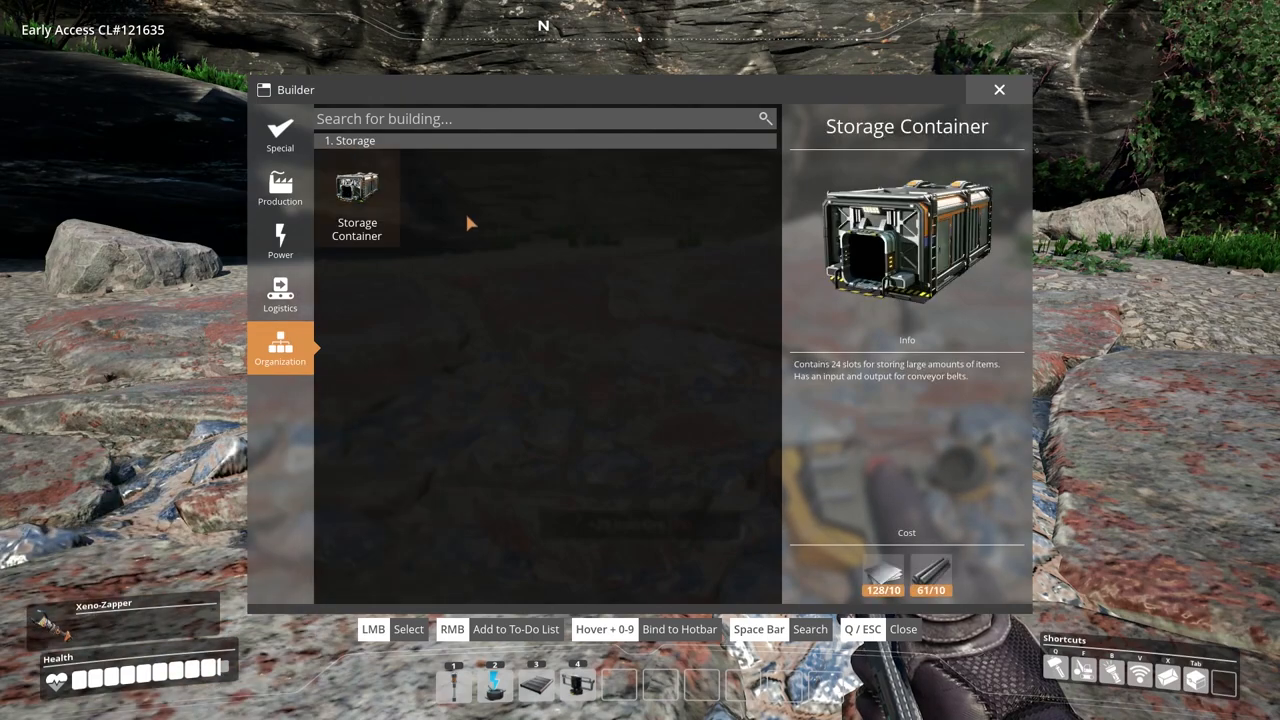
click(280, 292)
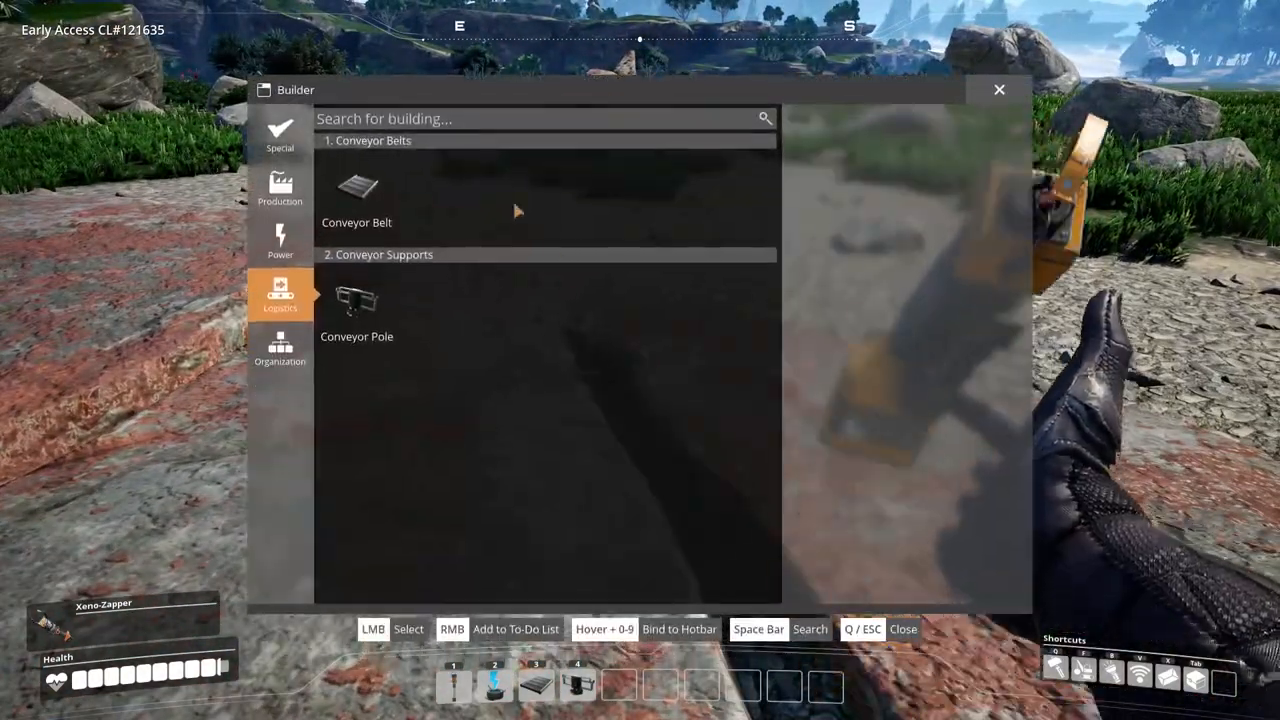
click(280, 190)
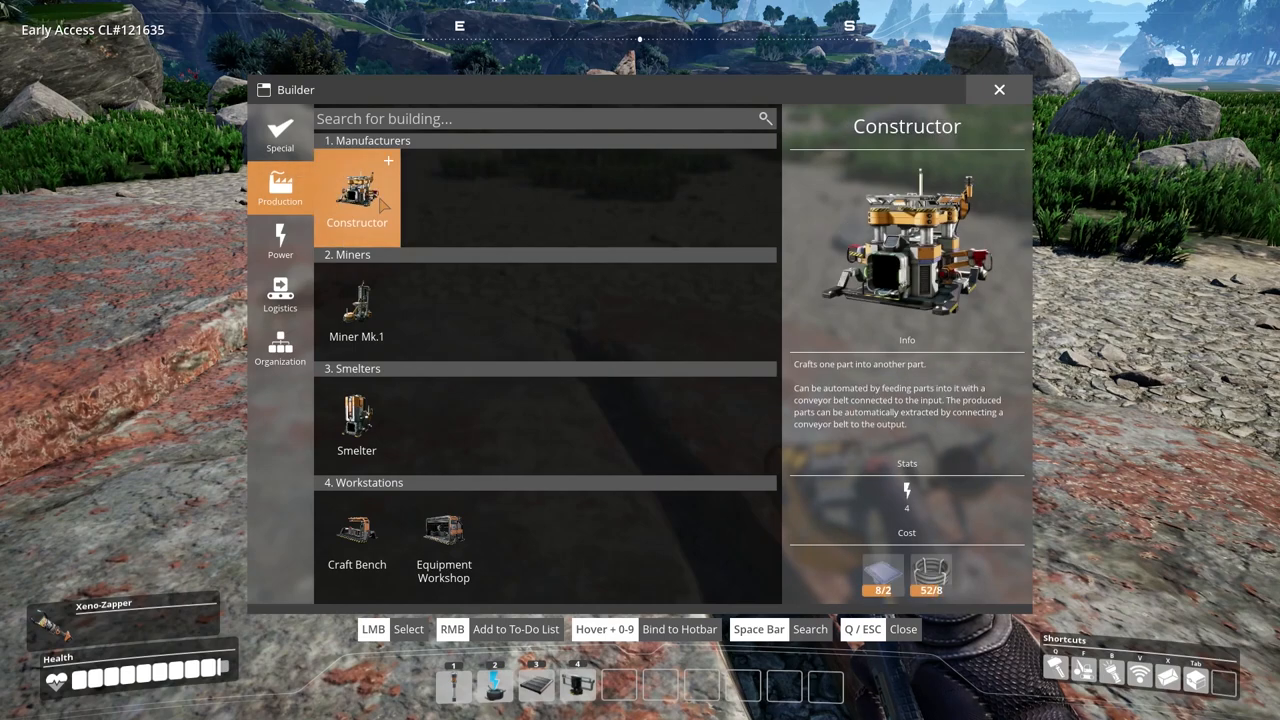
right_click(356, 310)
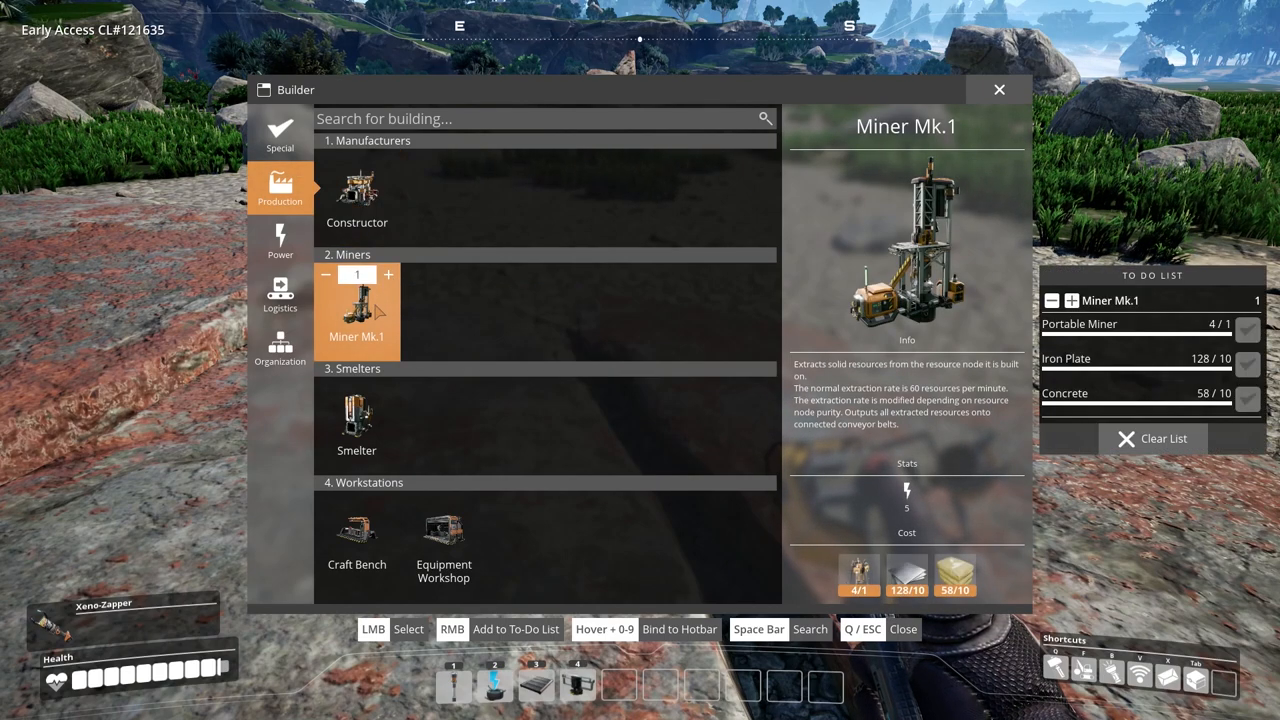
click(356, 310)
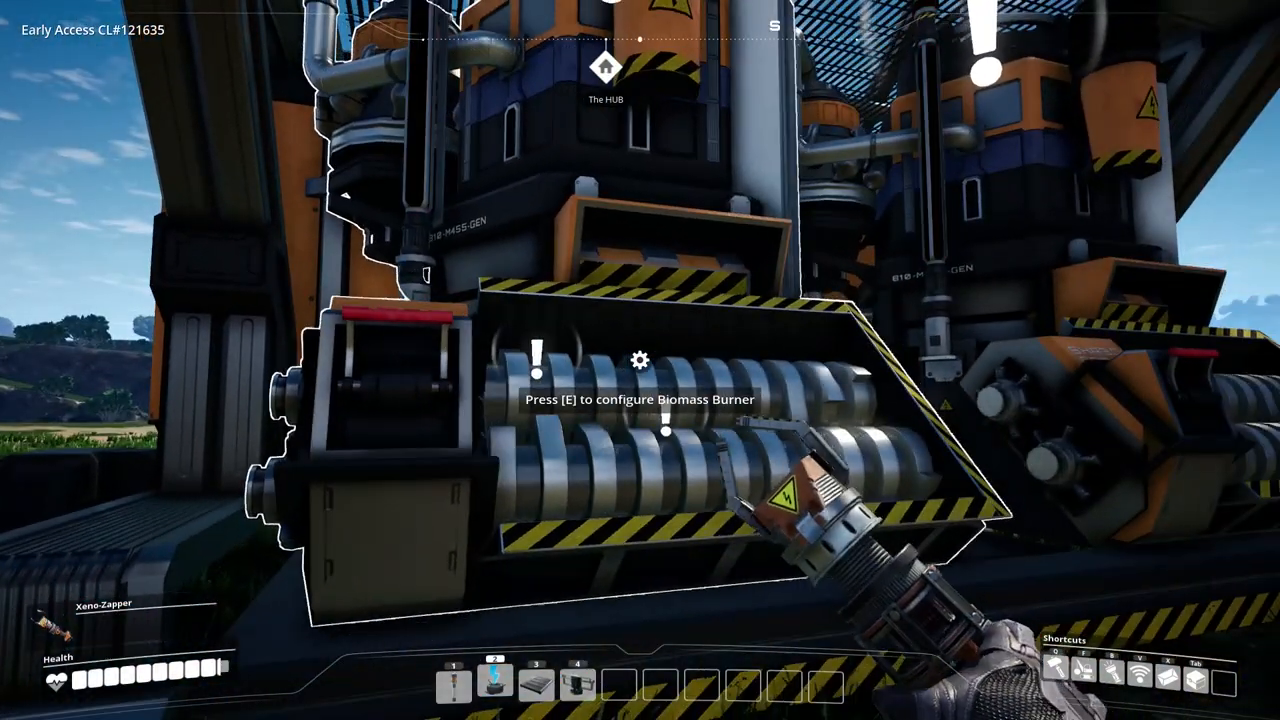
Check the Biomass Burner running on Leaves at 5 MW and the Miner Mk.1 extracting Iron Ore.
key(e)
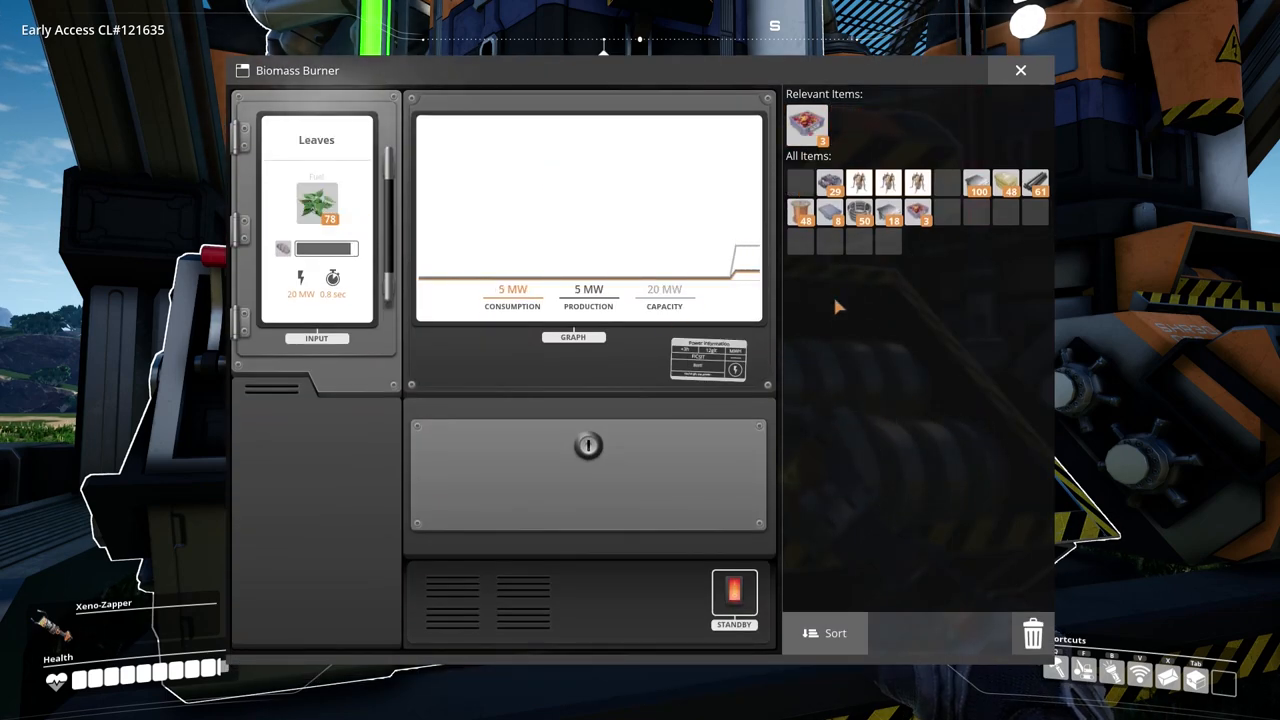
click(1020, 70)
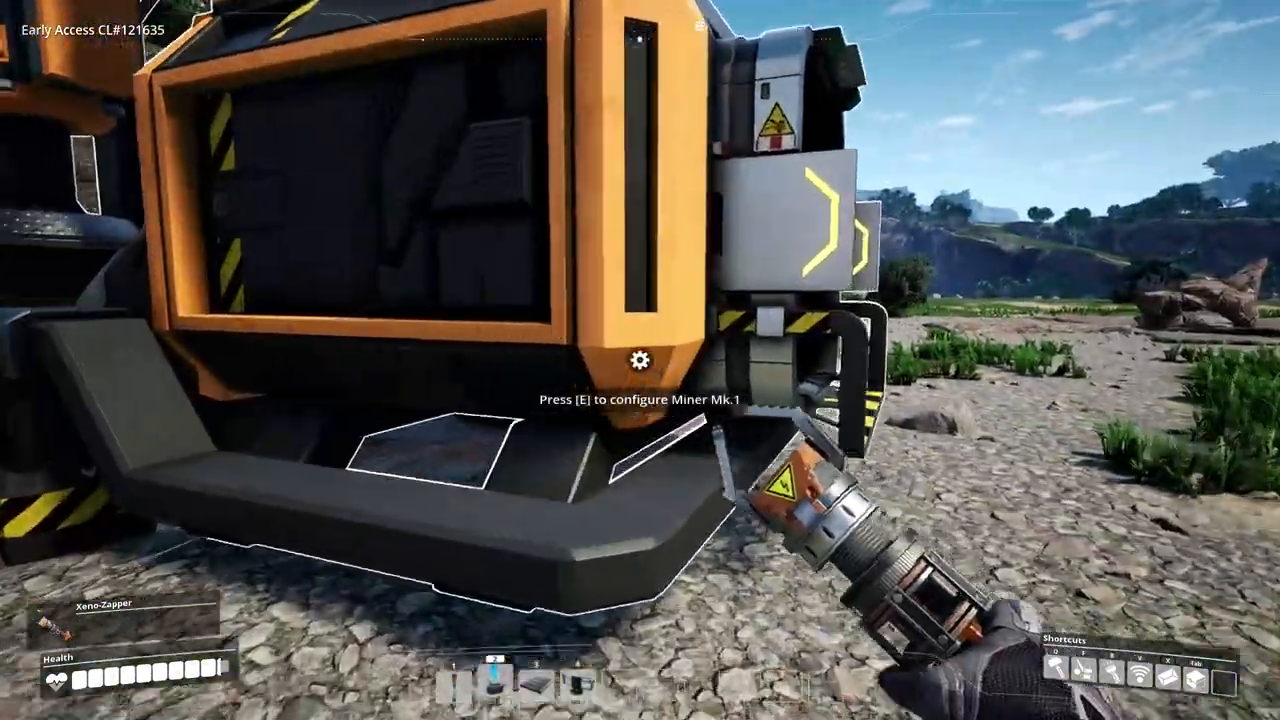
key(e)
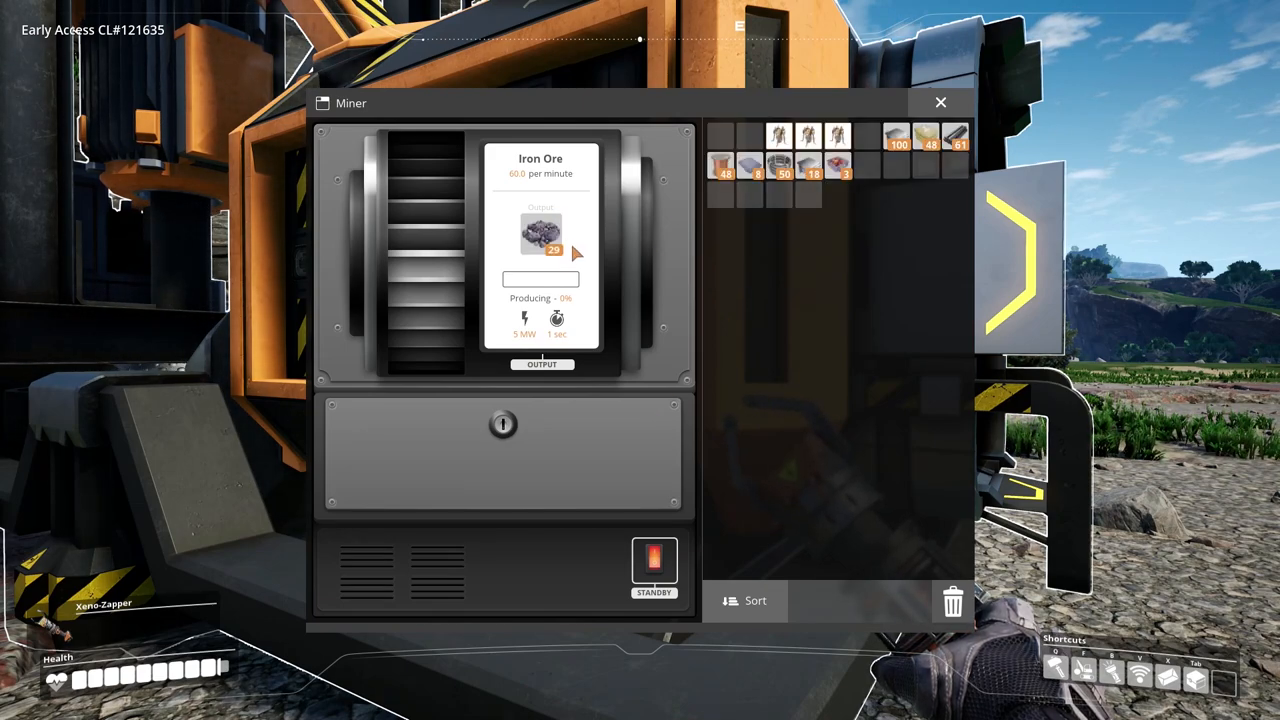
click(940, 102)
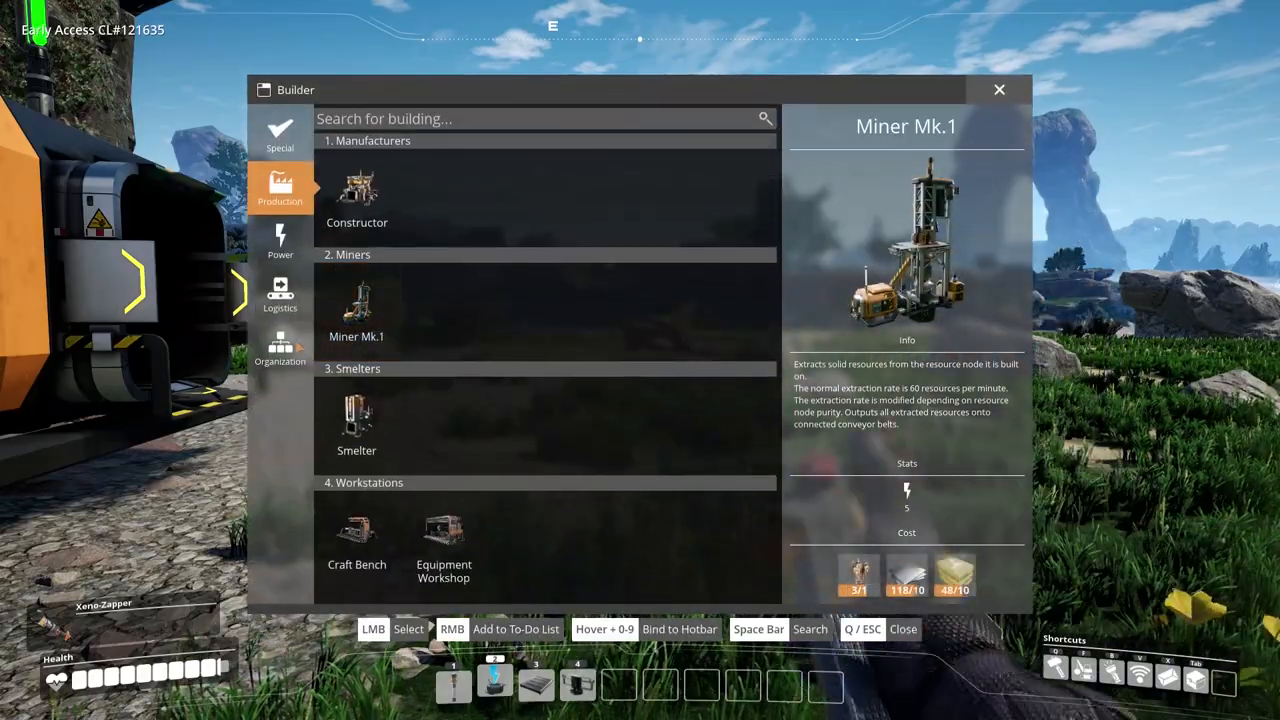
Place a Storage Container from Organization and store a stack of items in it.
click(280, 348)
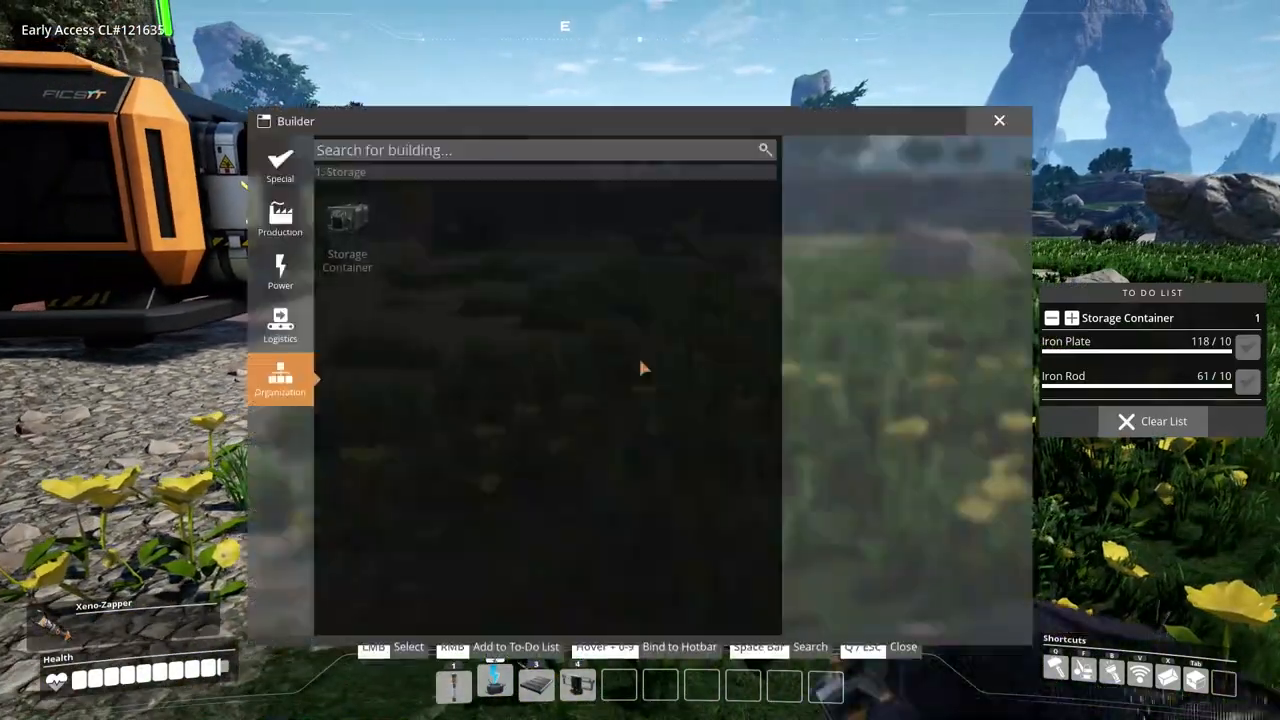
click(348, 224)
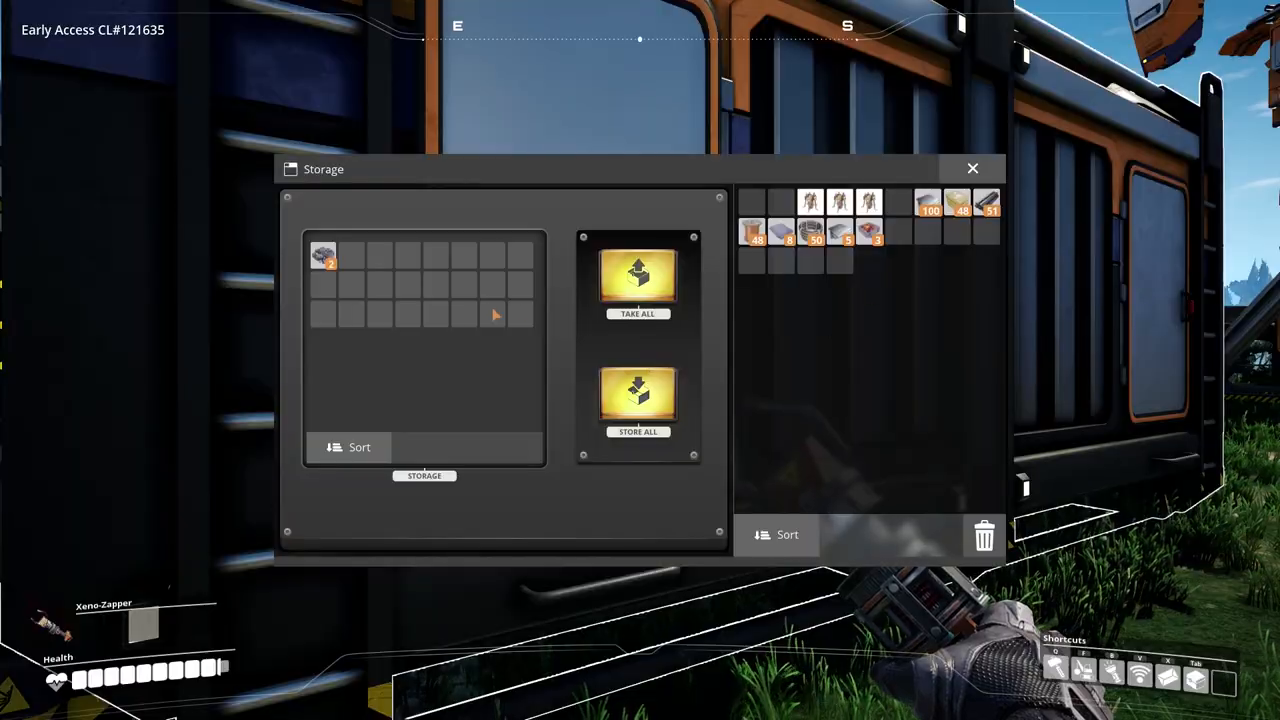
click(972, 168)
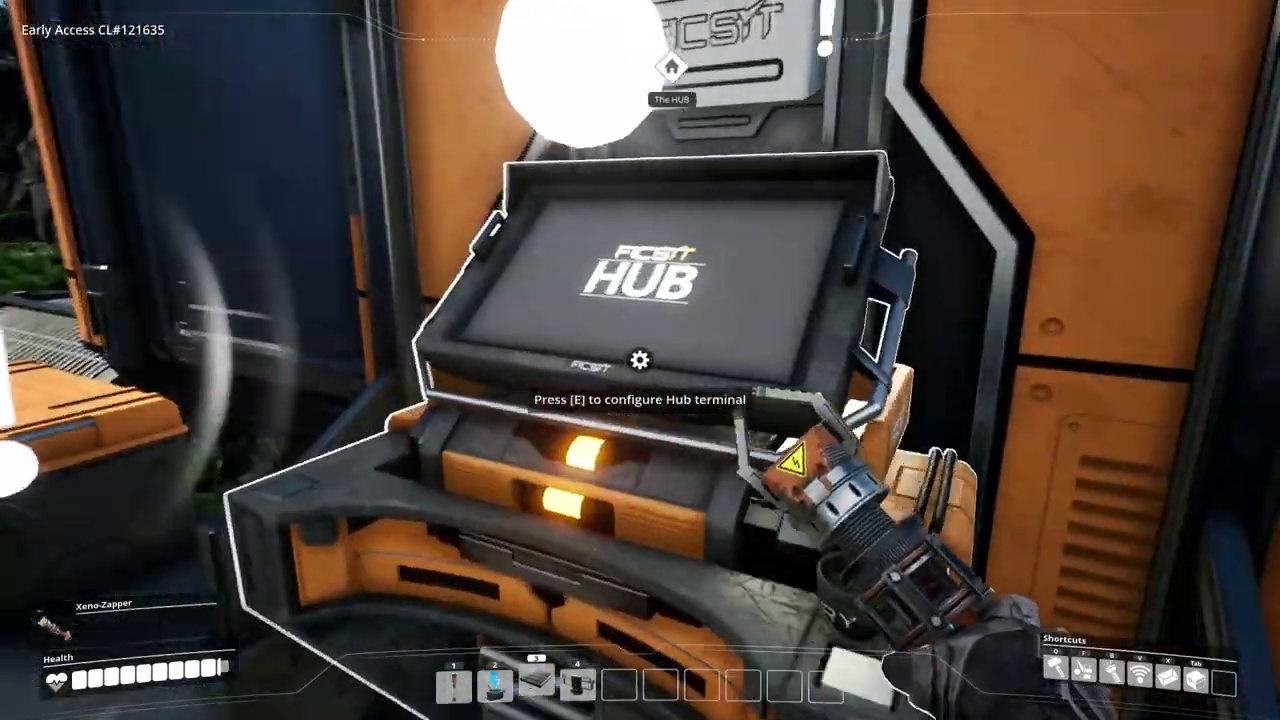
Review the Tier 1 Base Building, Logistics and Field Research milestone rewards at the HUB terminal.
key(e)
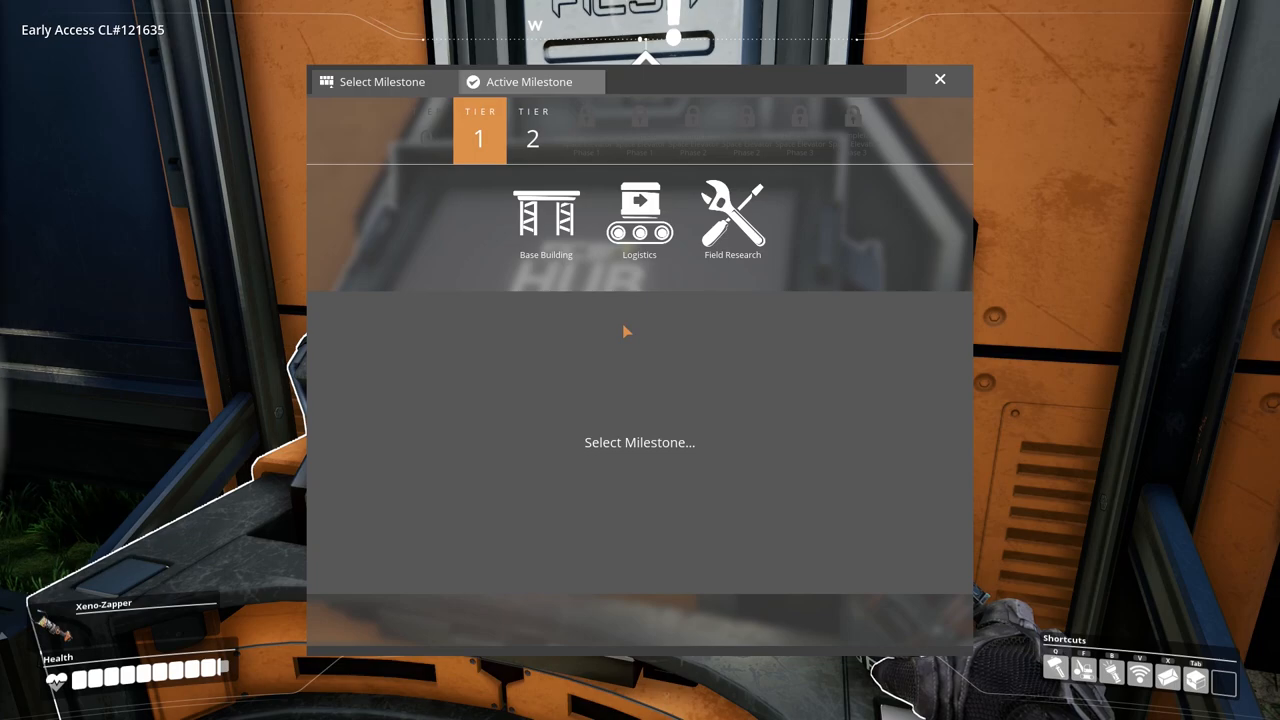
mouse_move(546, 218)
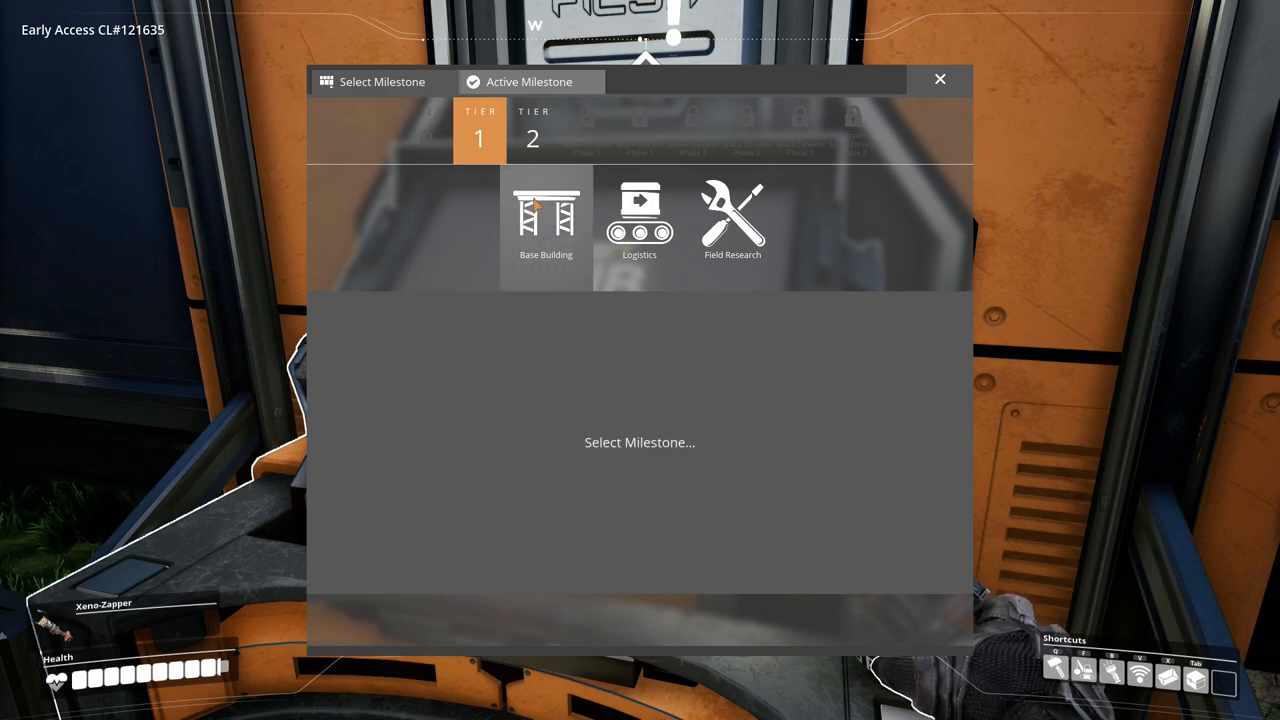
click(544, 220)
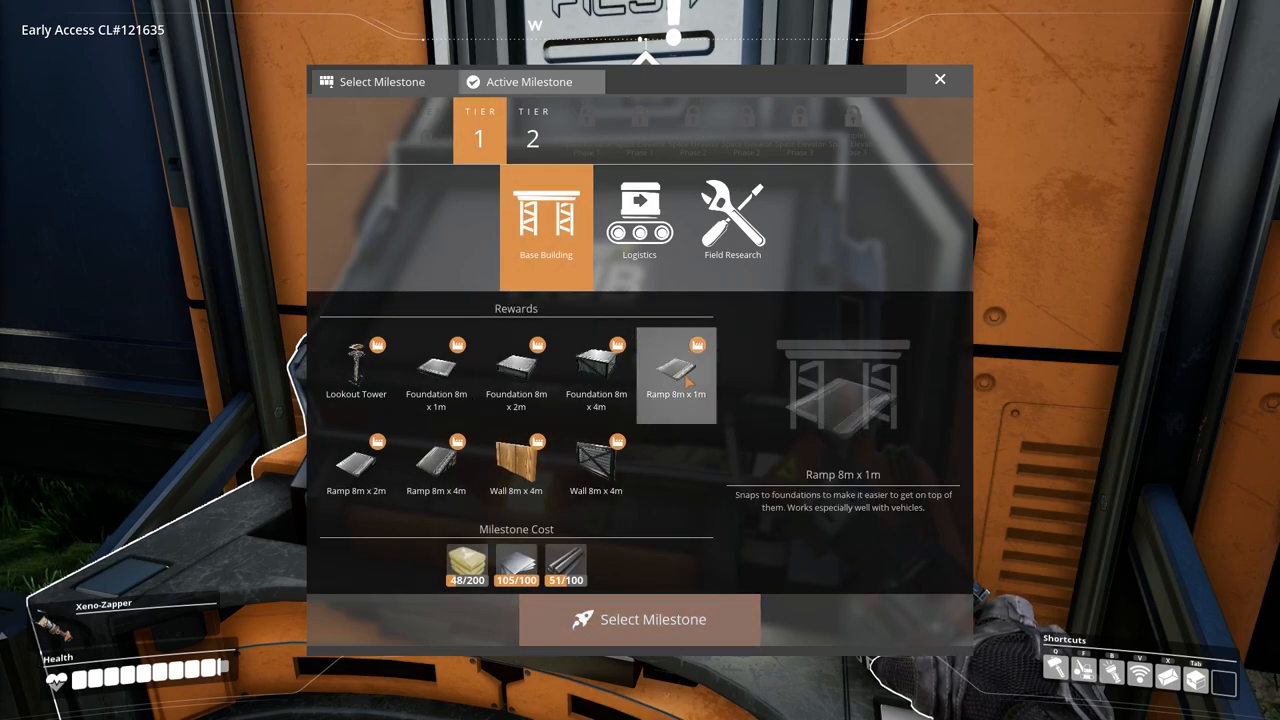
click(640, 220)
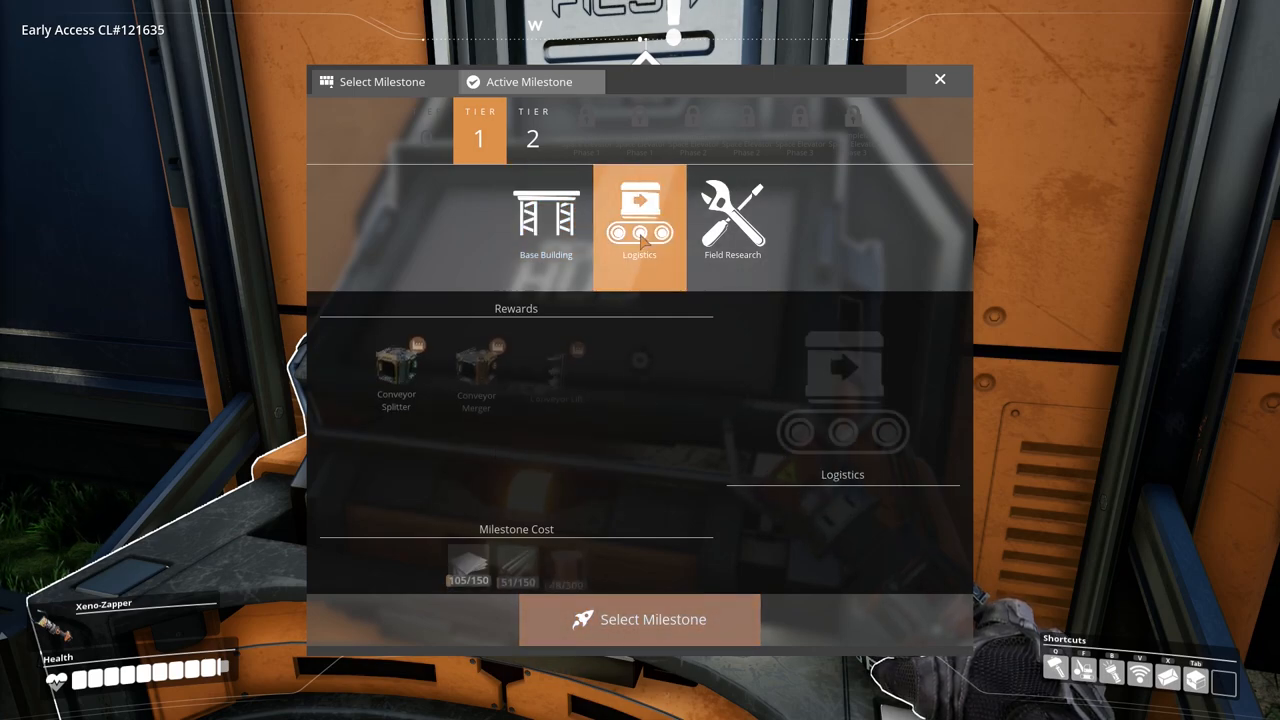
click(640, 220)
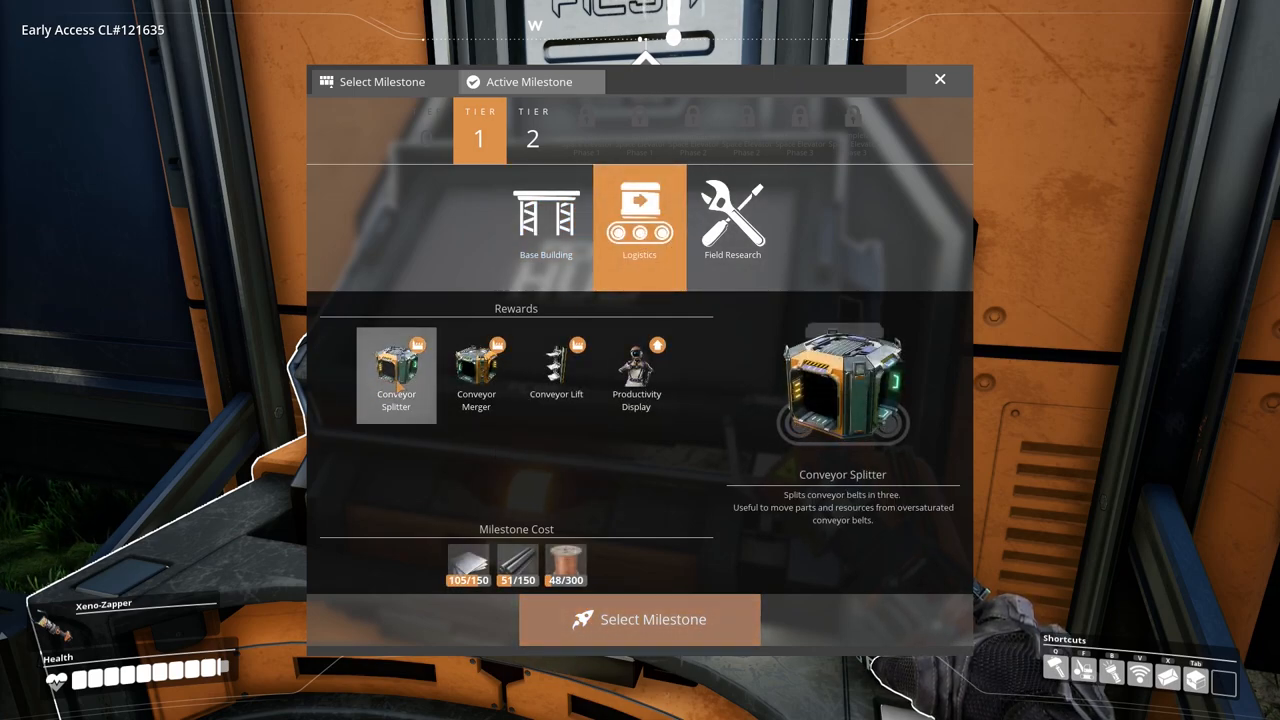
click(732, 224)
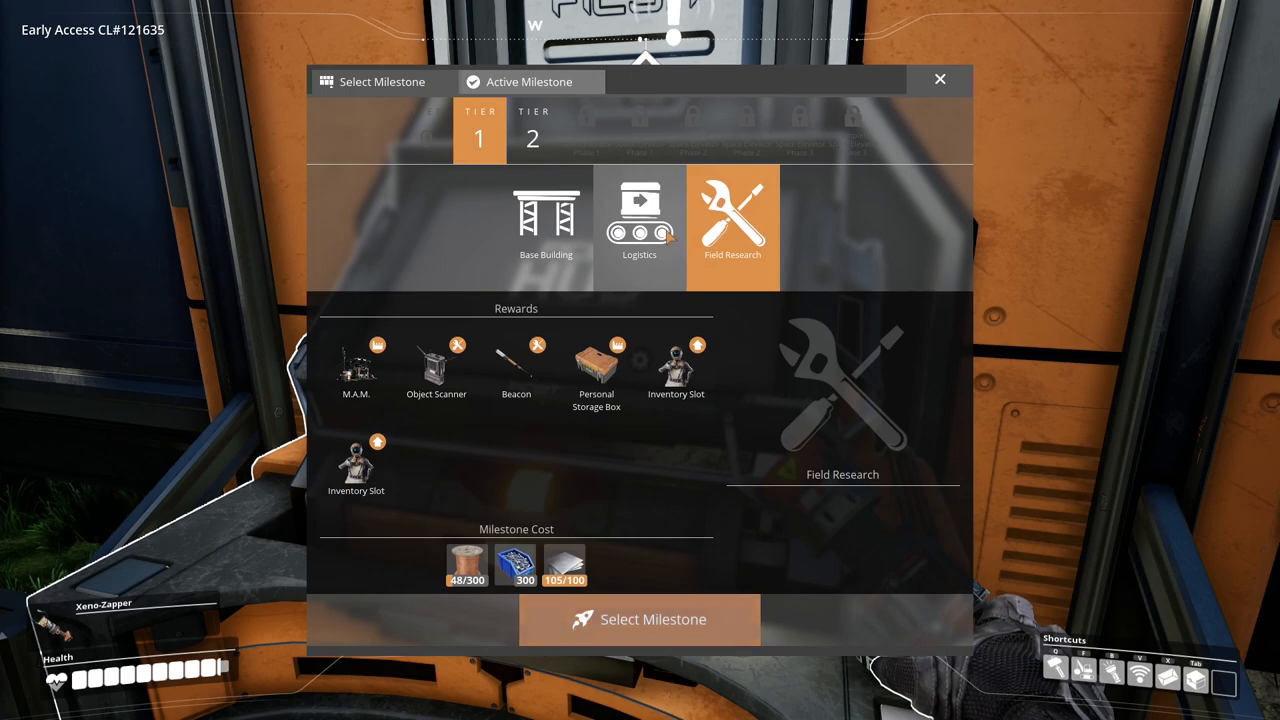
click(640, 224)
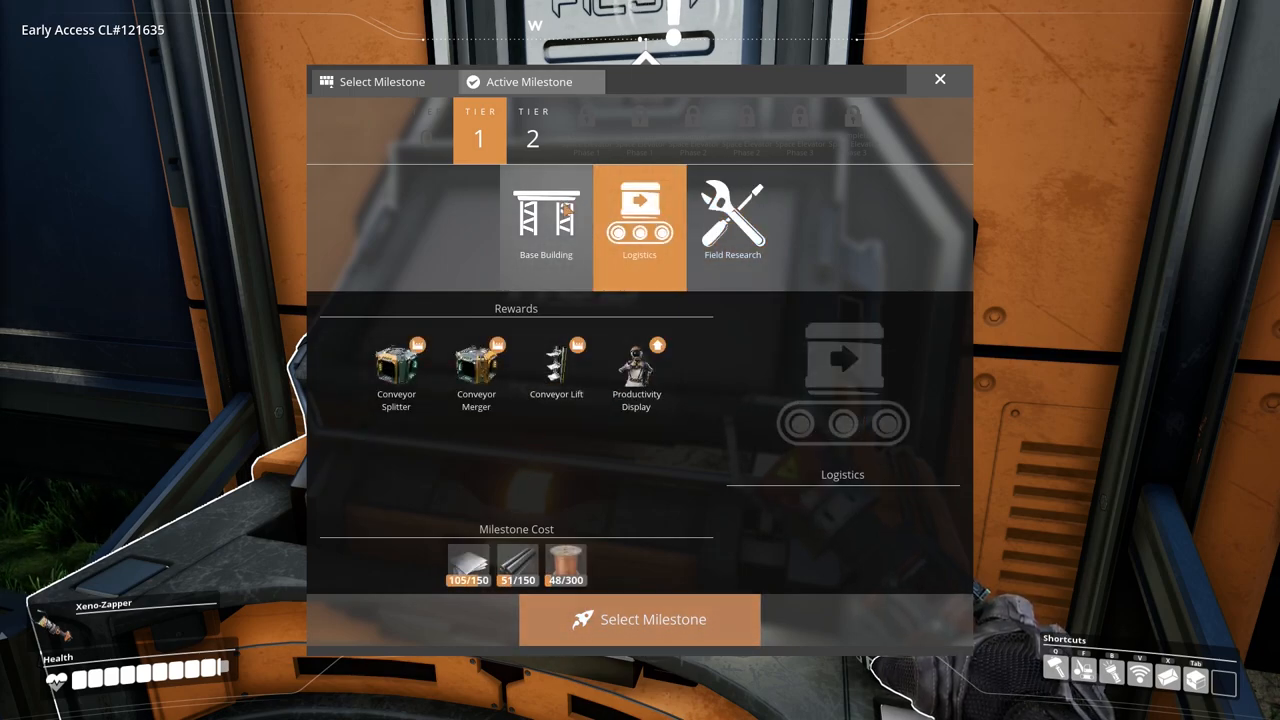
click(640, 220)
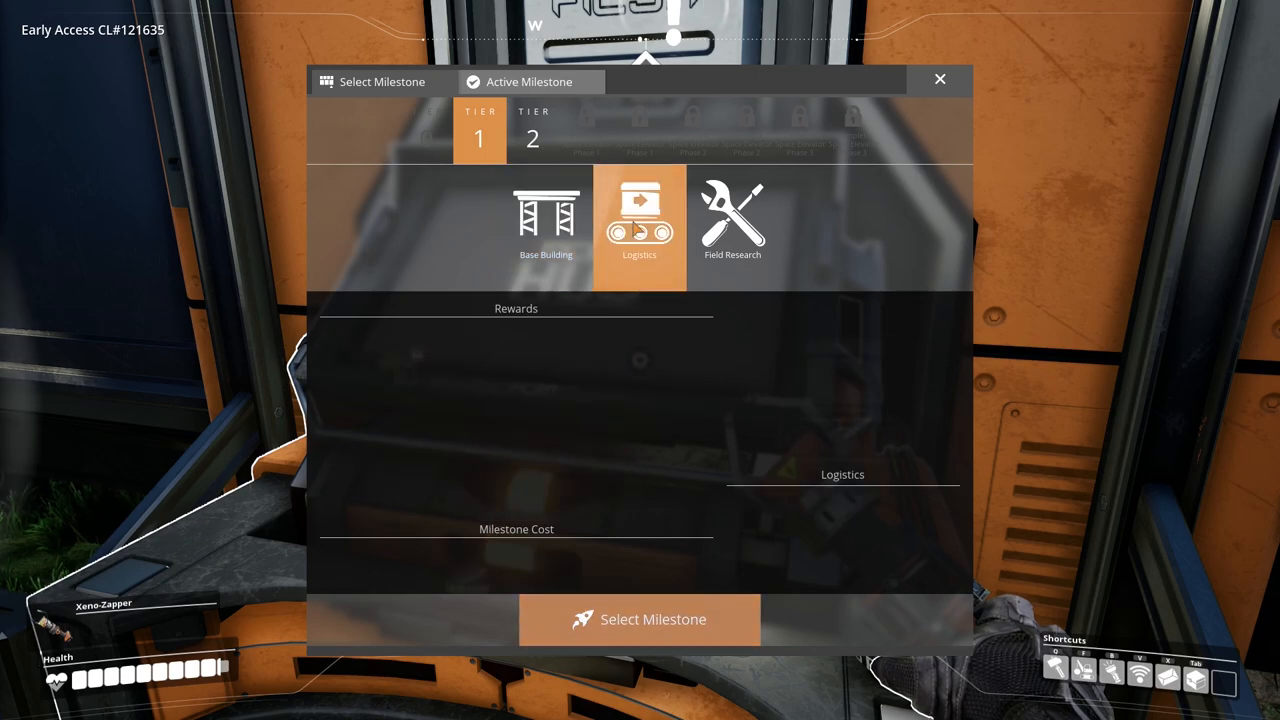
click(640, 224)
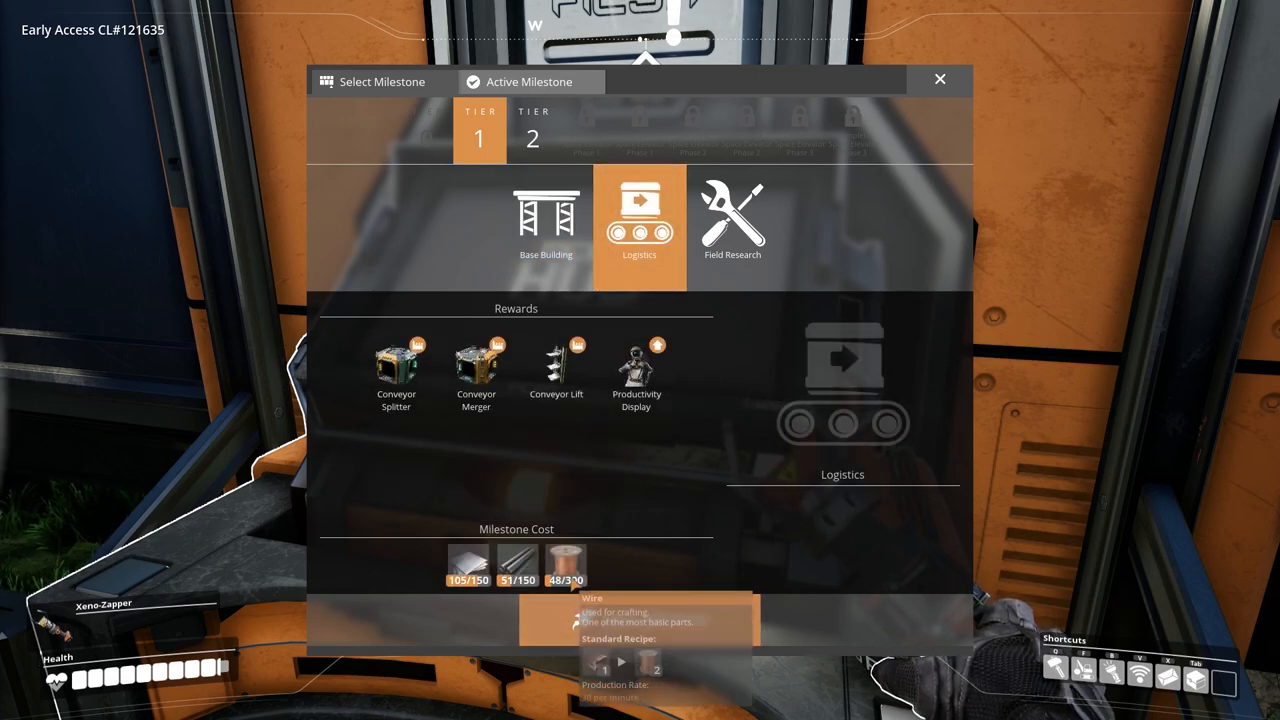
click(546, 220)
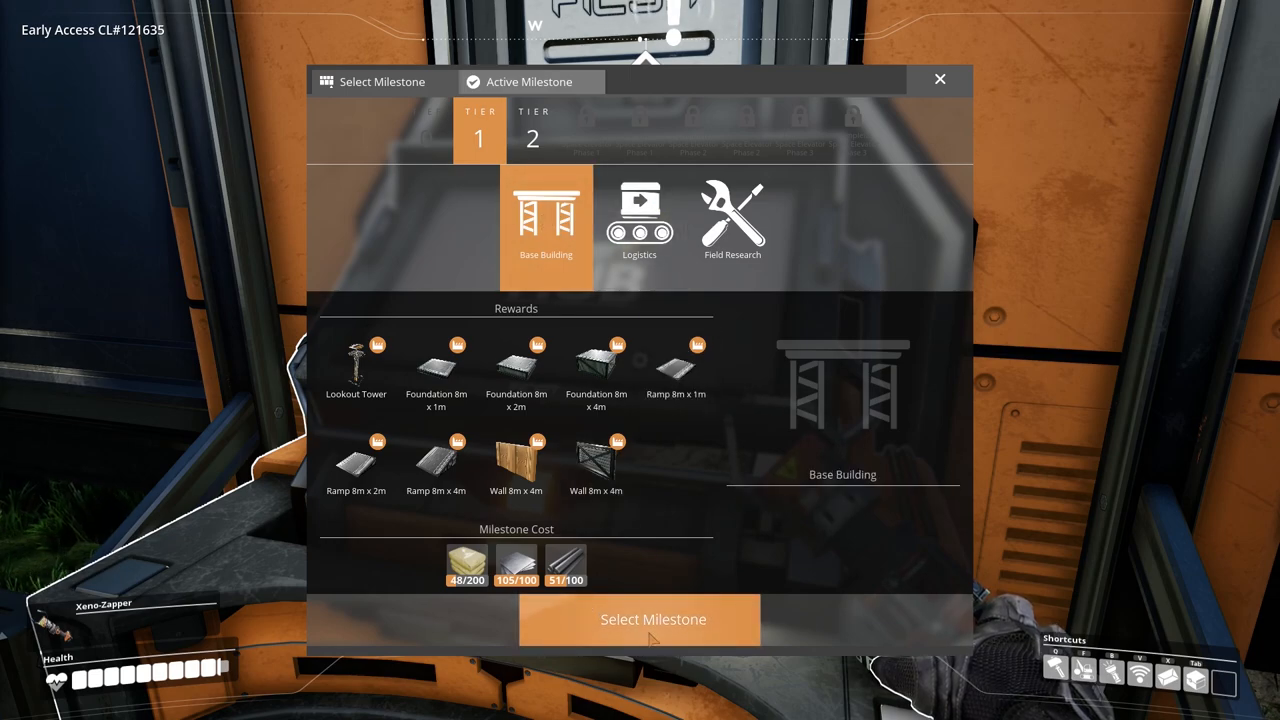
Make Base Building the active milestone and leave the terminal.
click(652, 620)
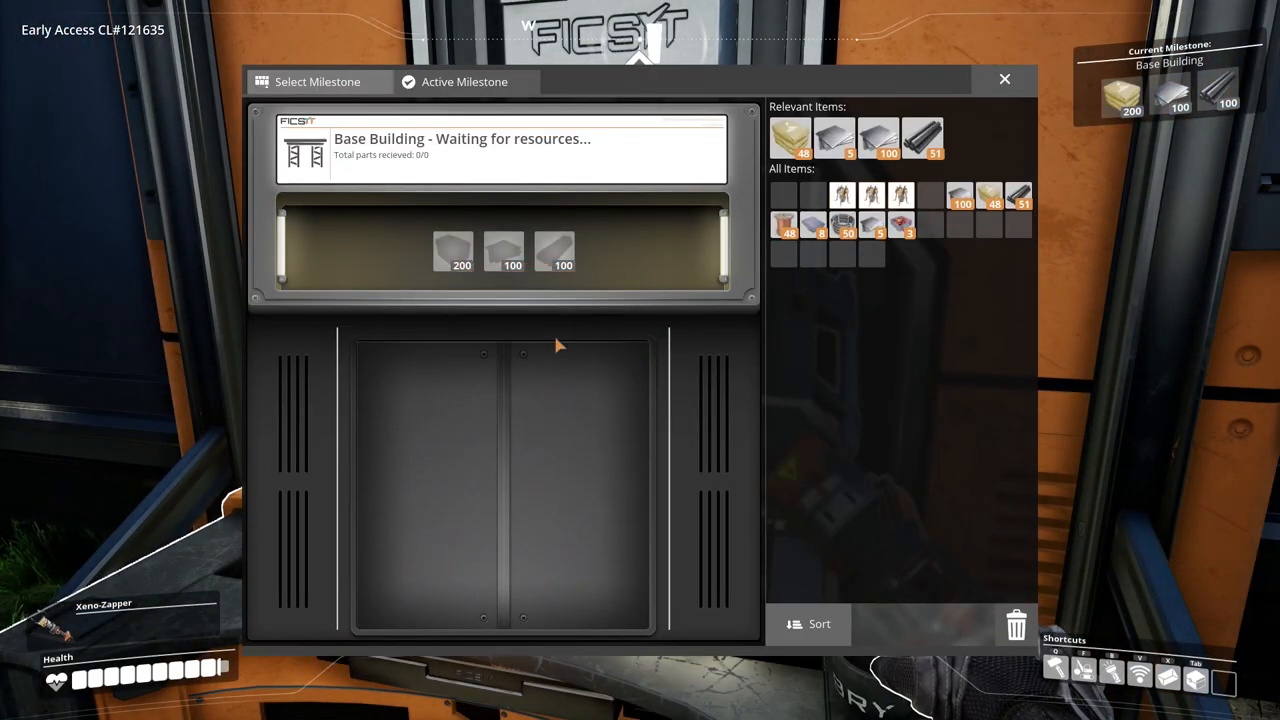
click(1004, 80)
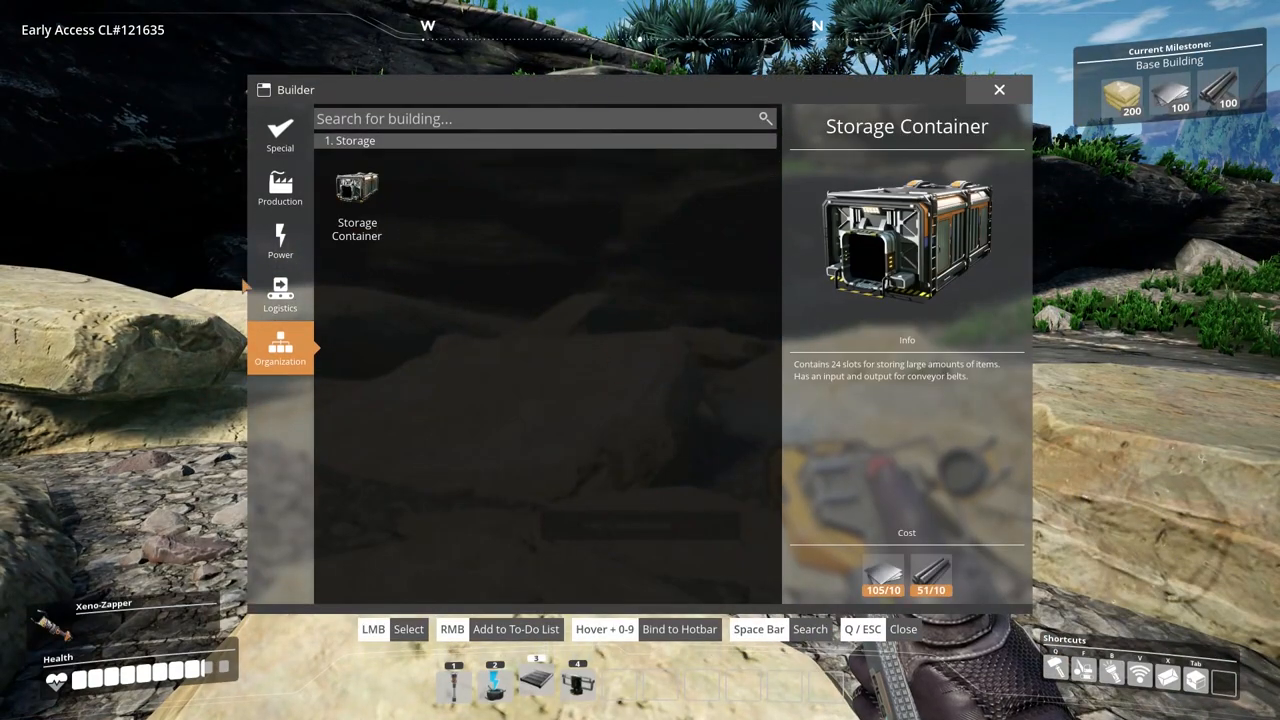
Cancel a production-building hologram and gather limestone from the rocks up to 50.
click(280, 188)
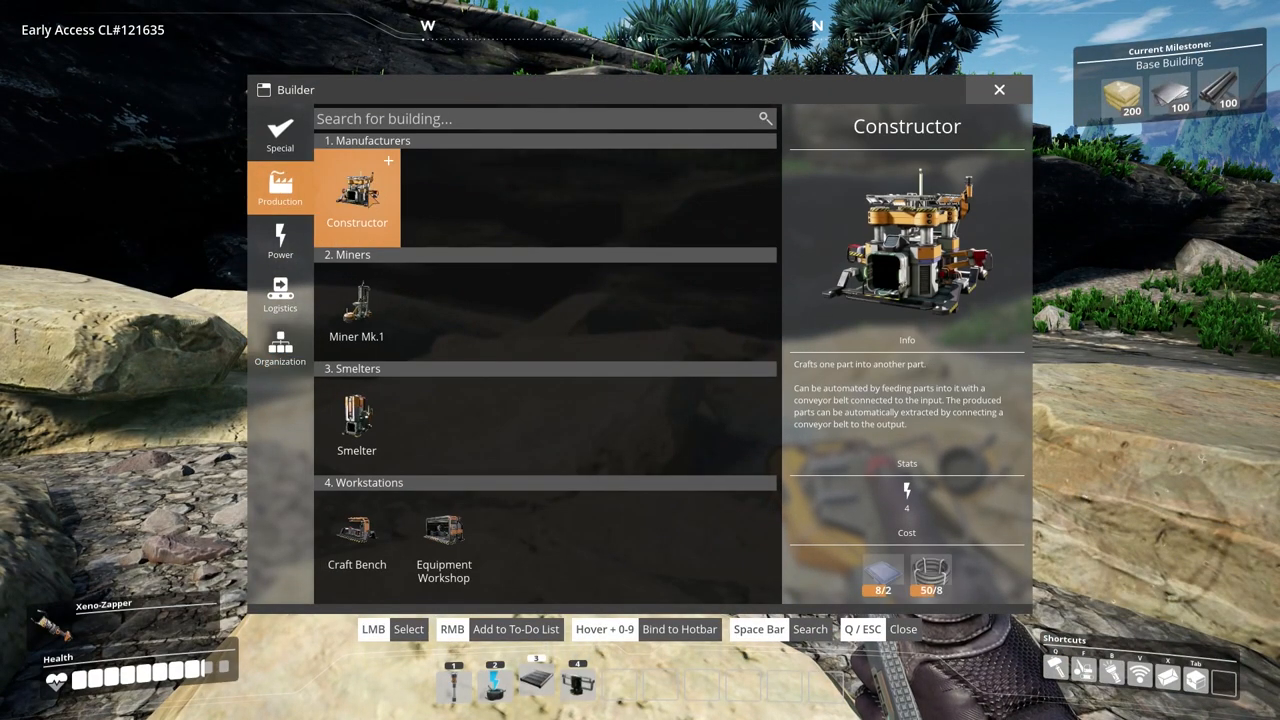
click(356, 190)
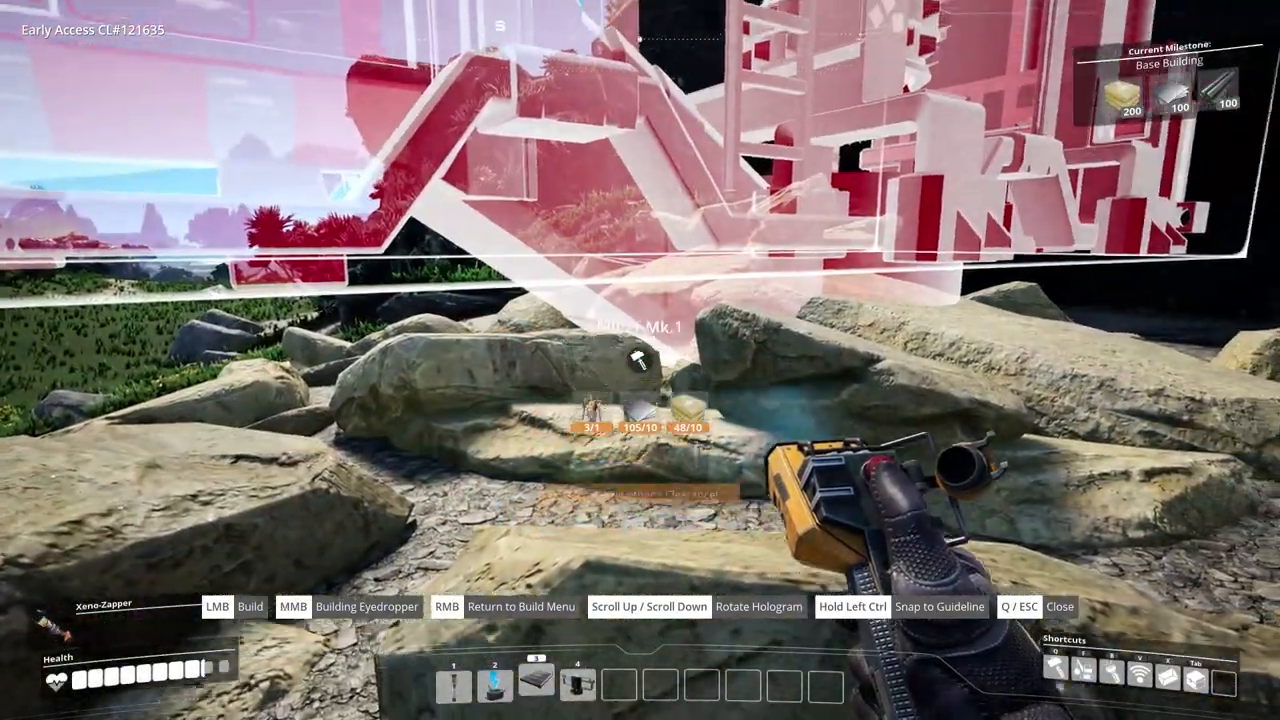
key(q)
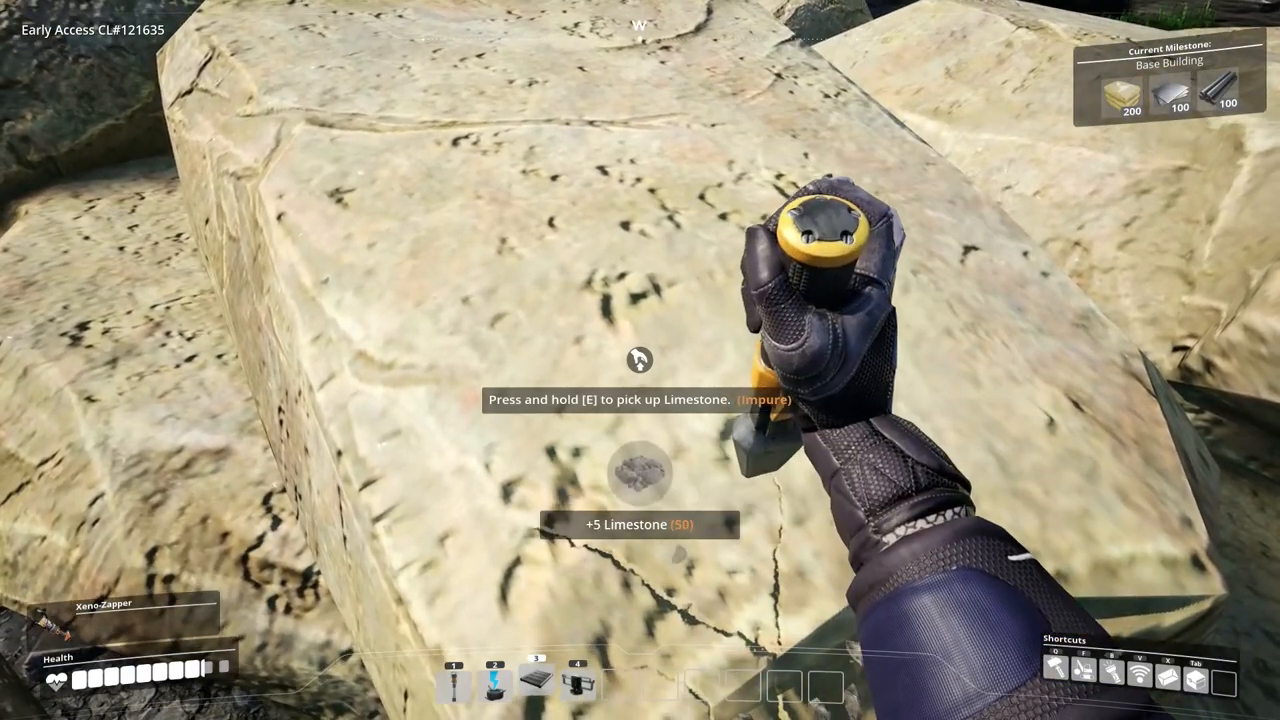
click(640, 360)
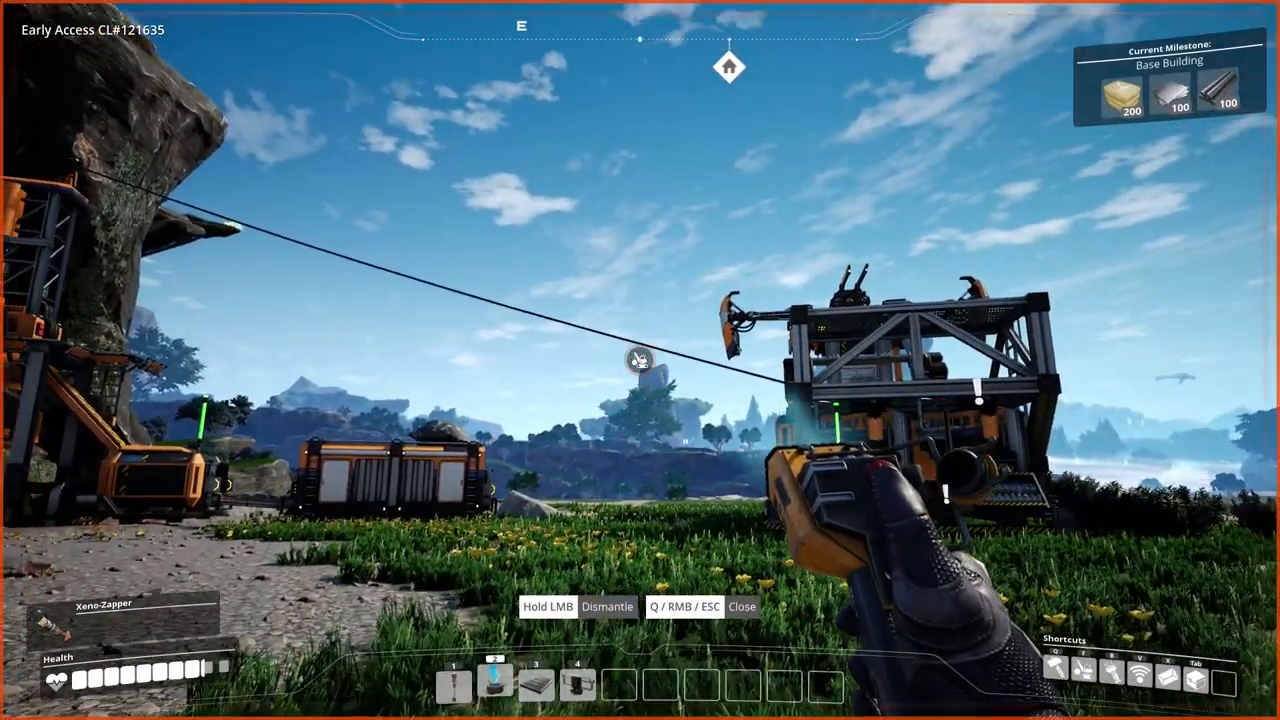
mouse_move(640, 360)
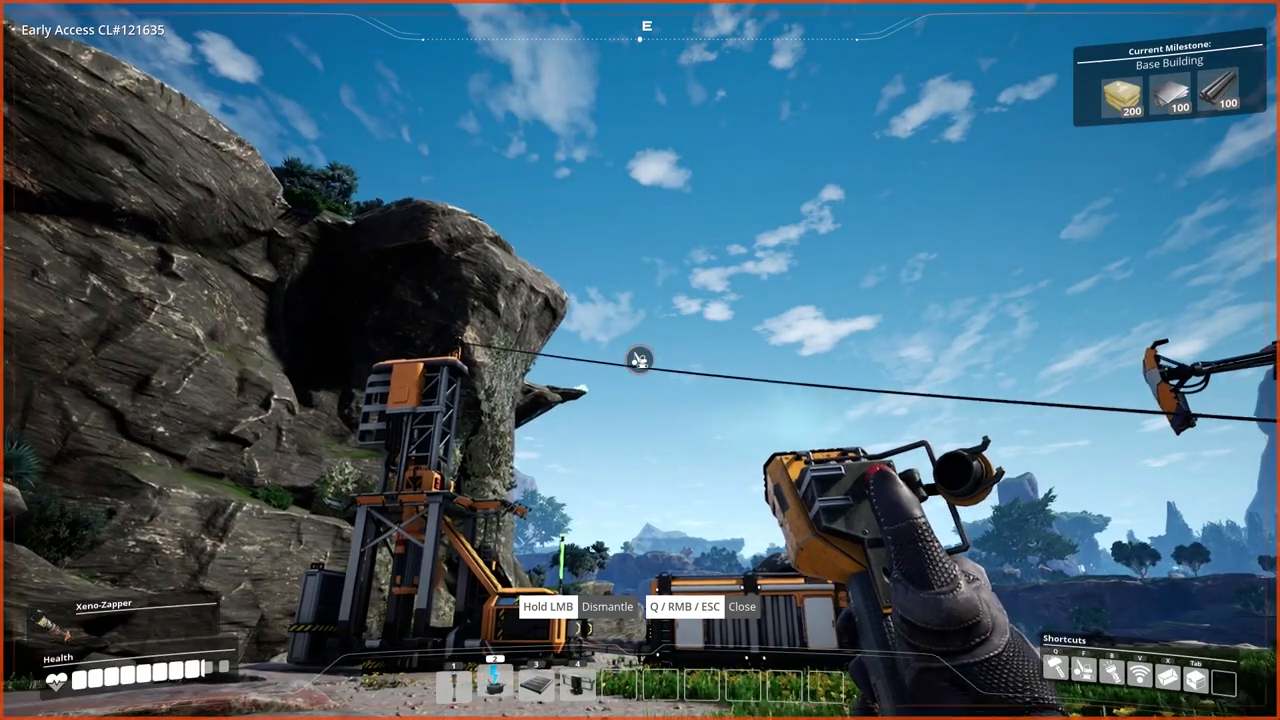
Aim at the power line between the machines and dismantle it.
click(640, 360)
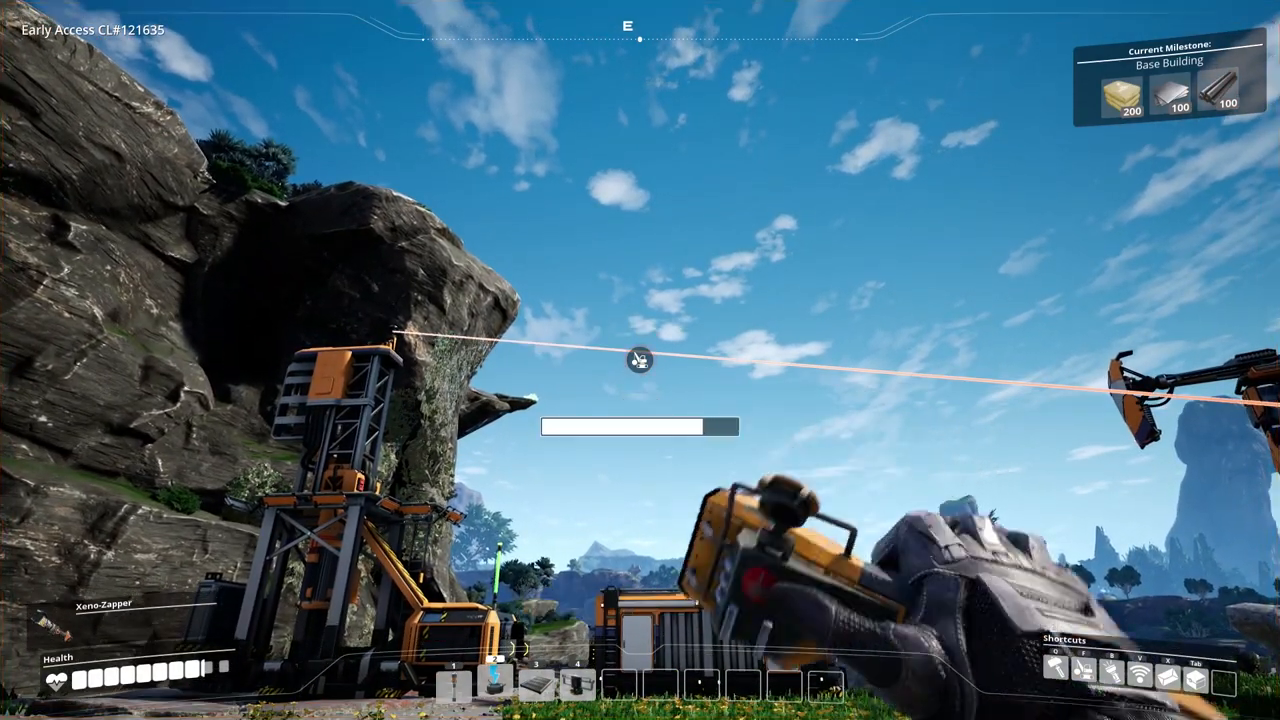
click(494, 688)
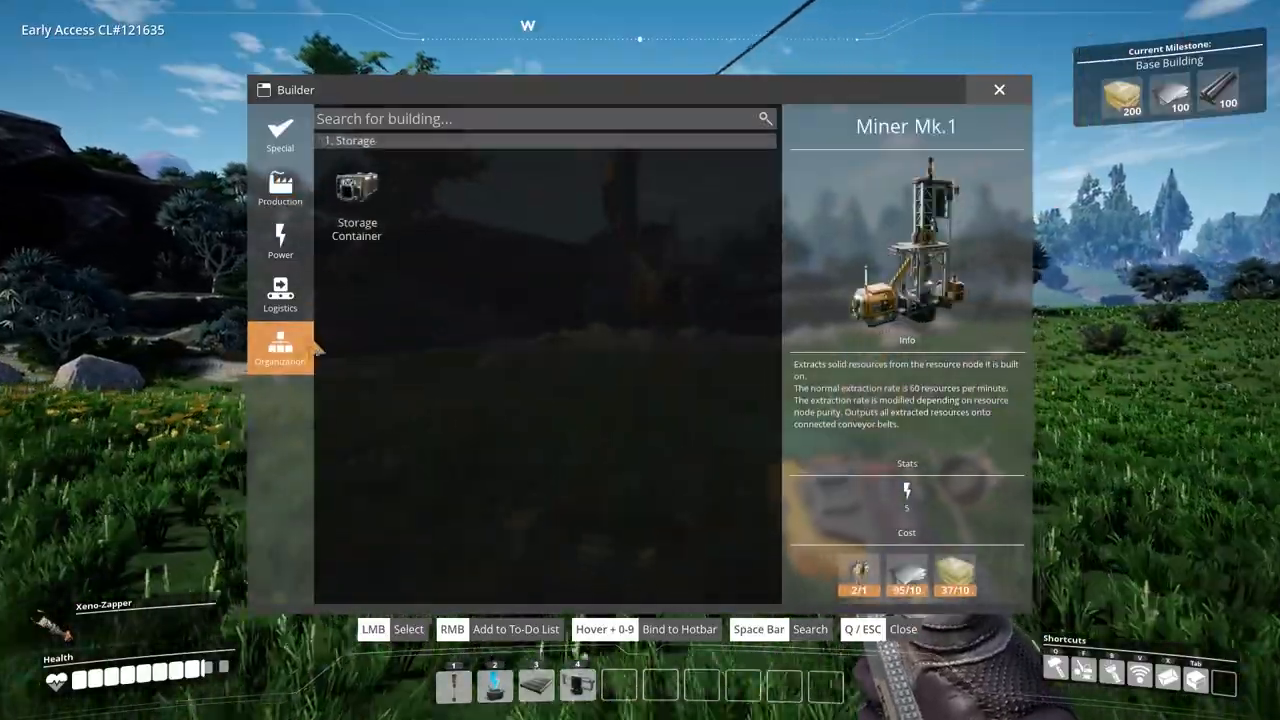
click(356, 196)
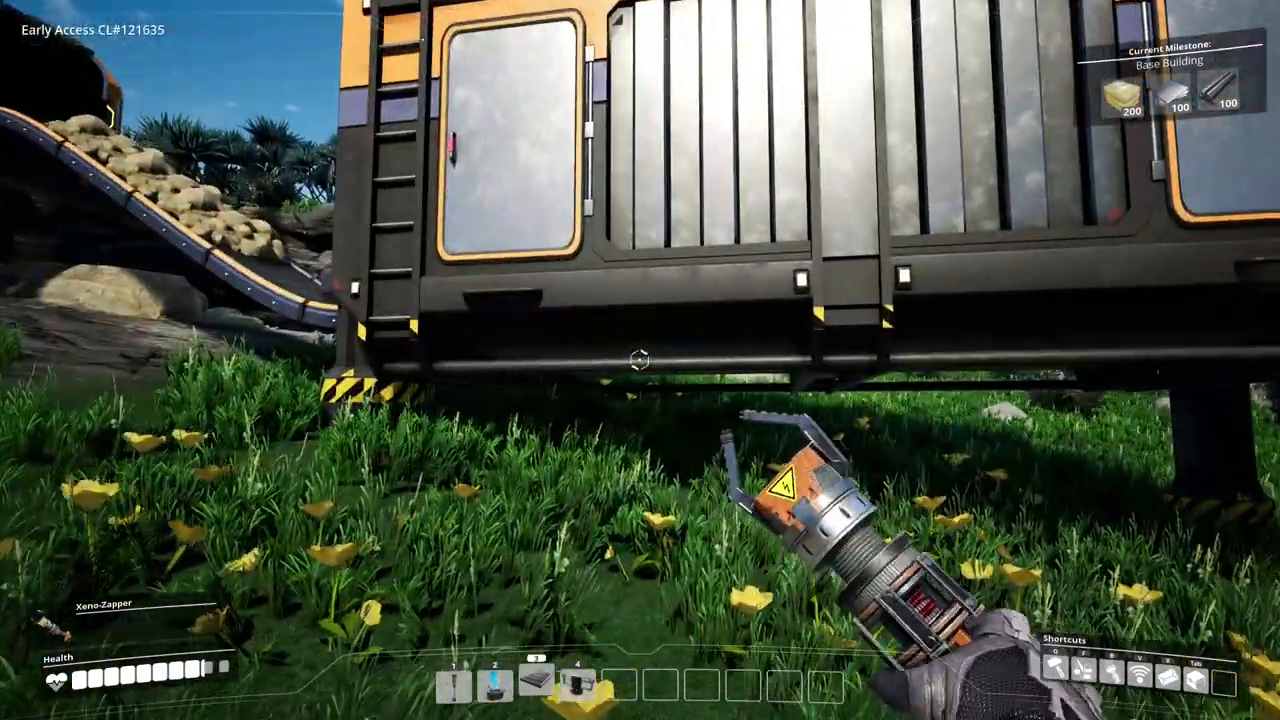
mouse_move(640, 360)
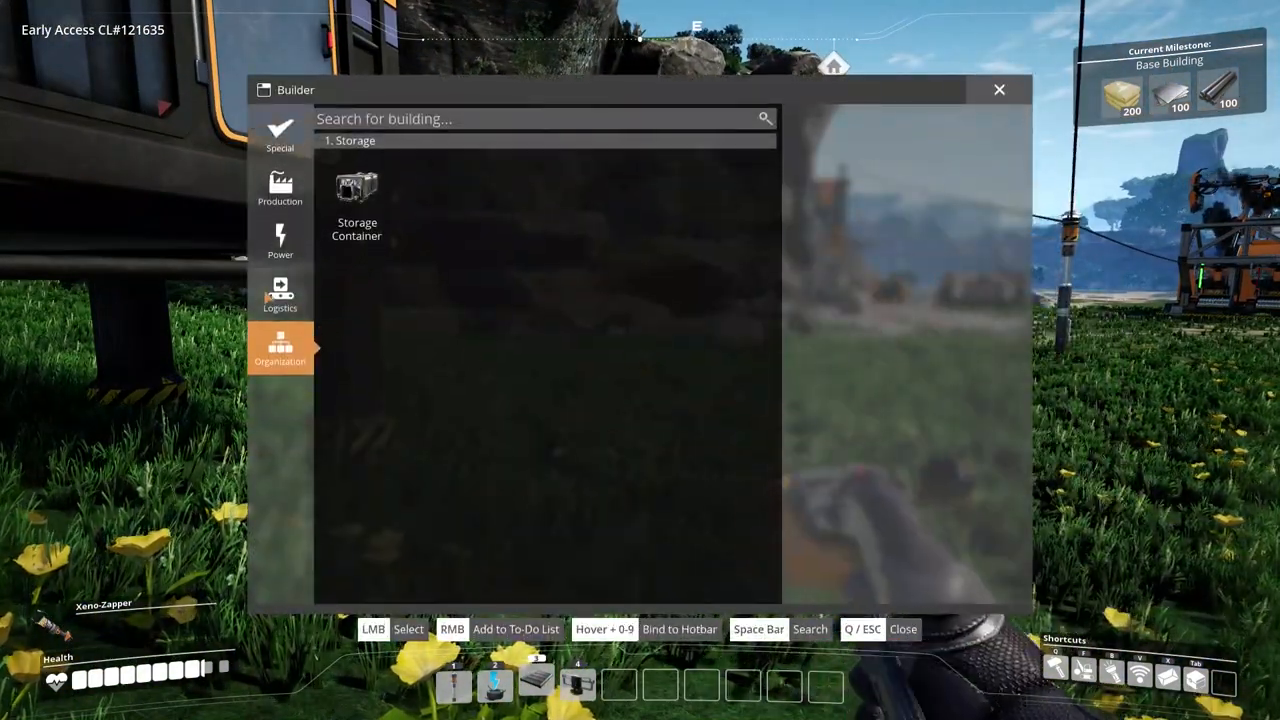
click(280, 190)
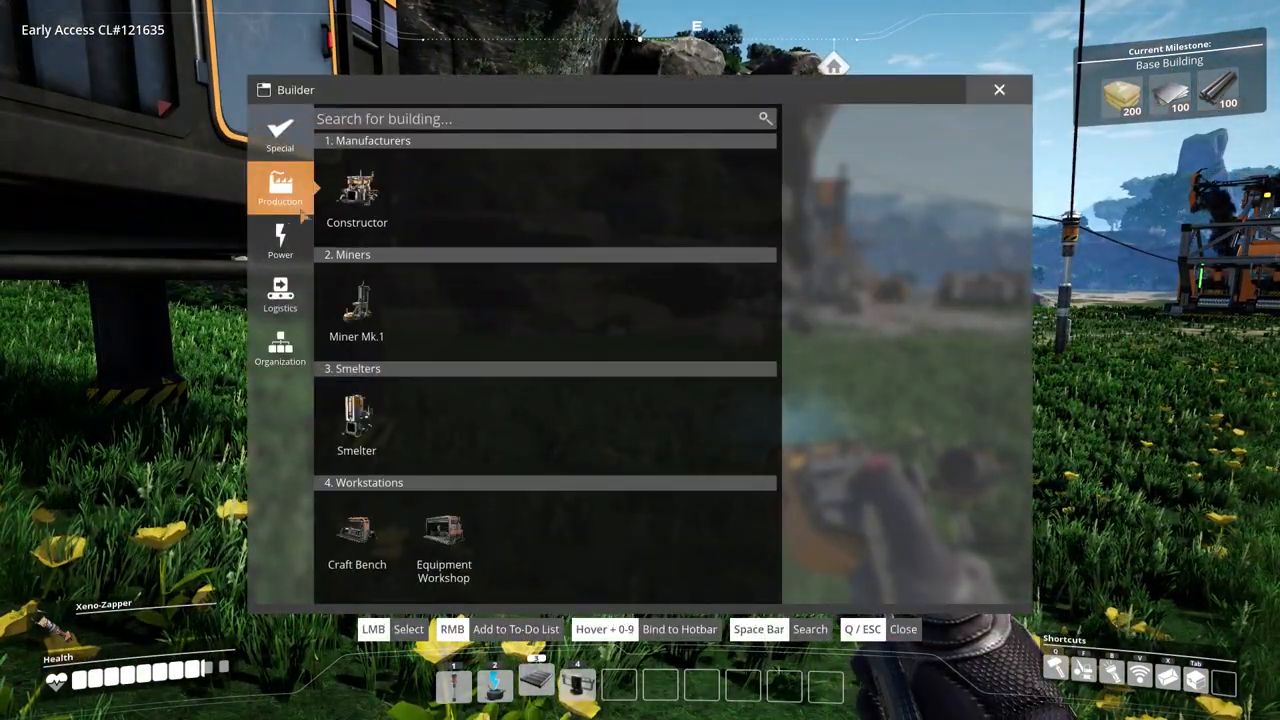
click(356, 196)
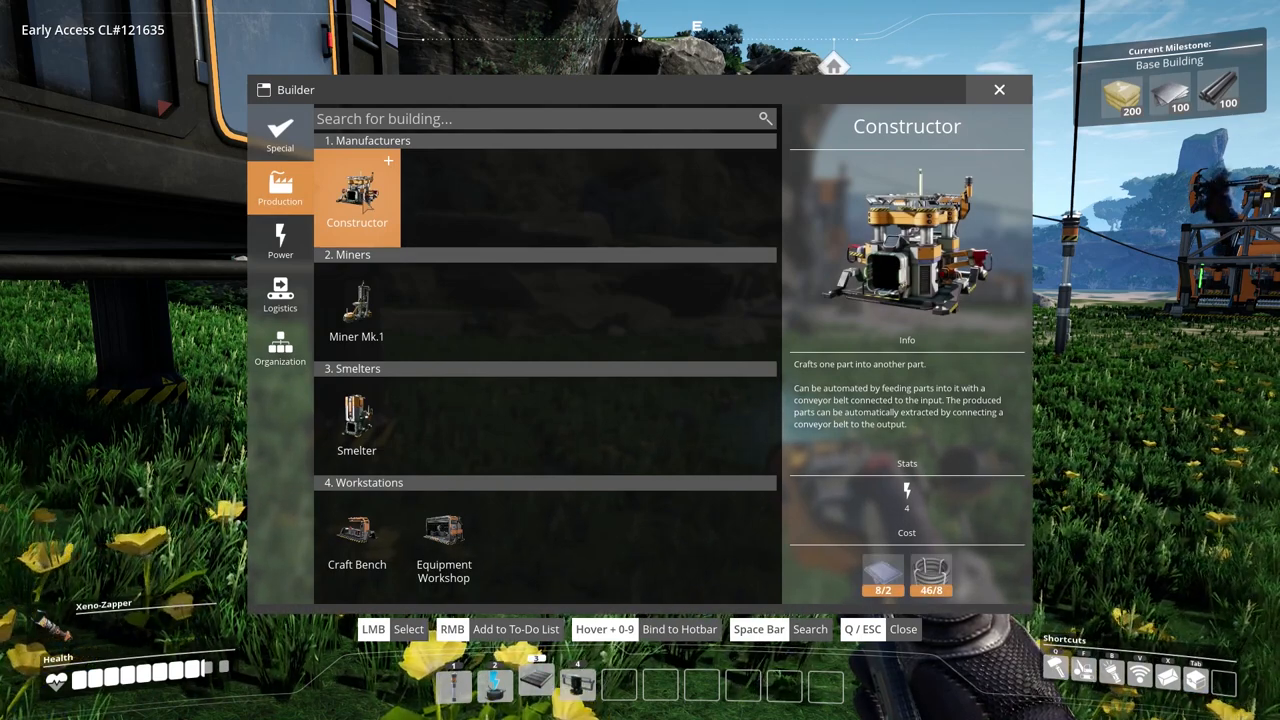
click(444, 540)
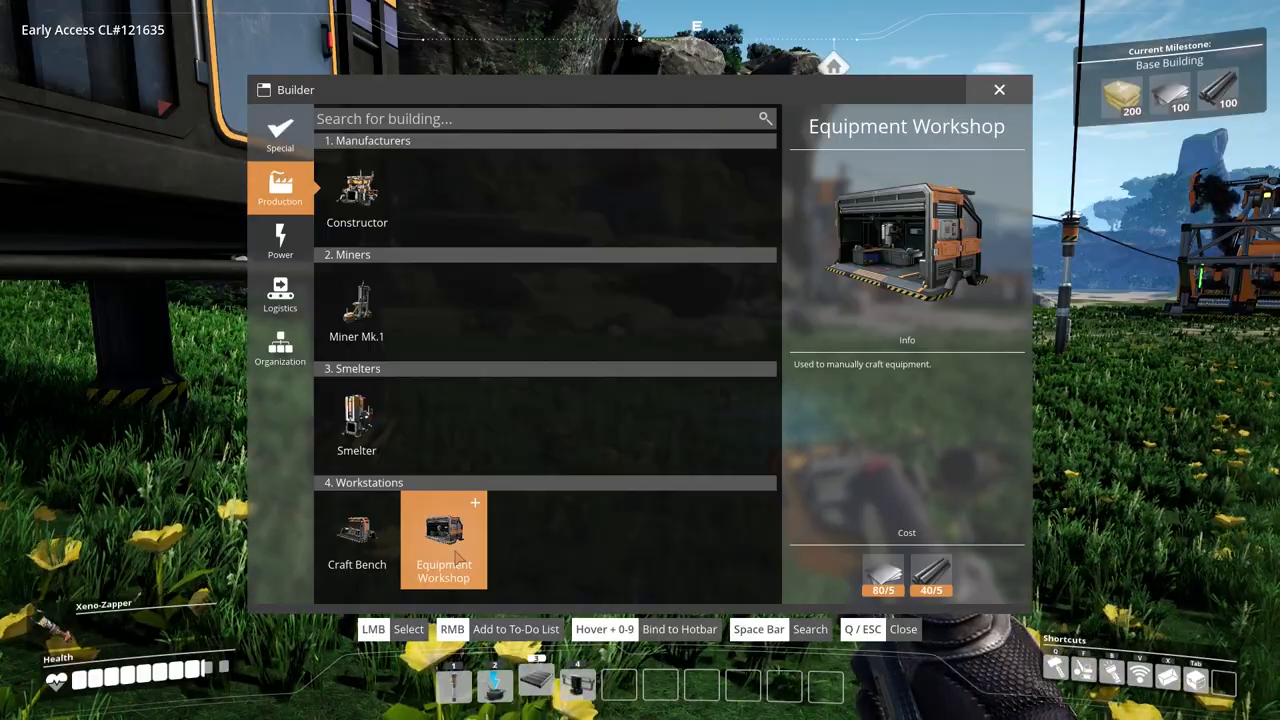
click(444, 540)
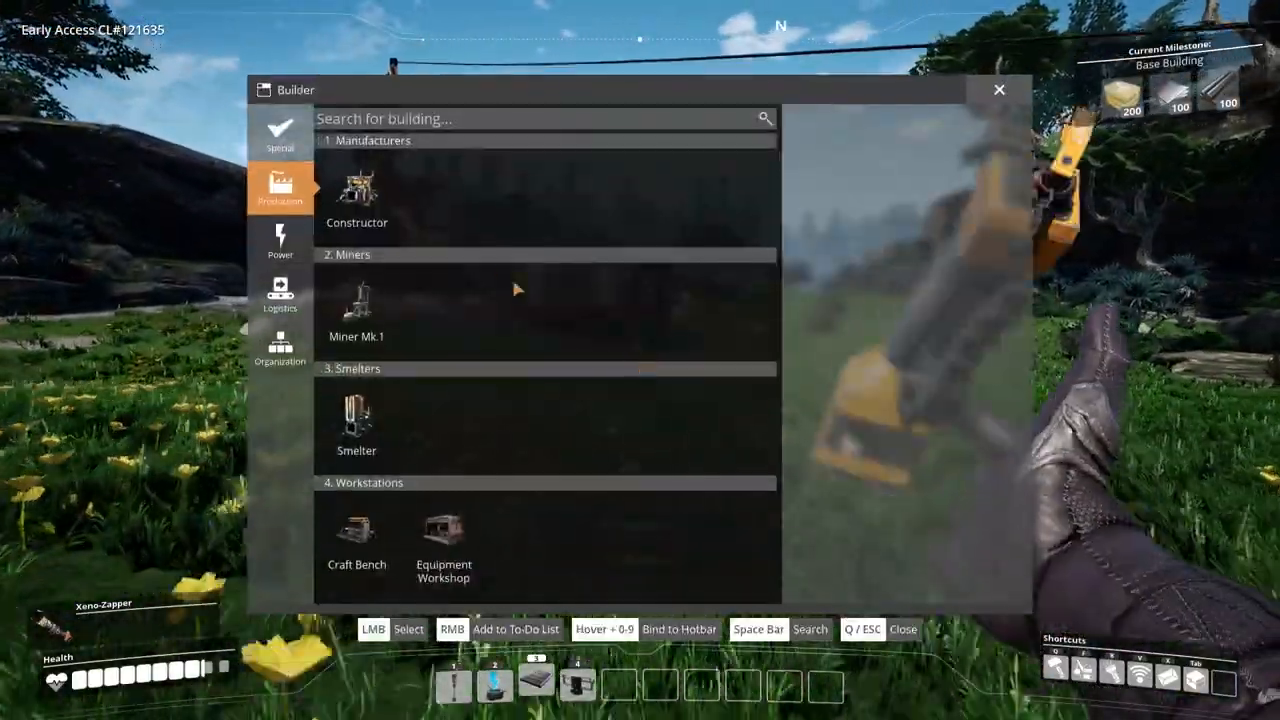
Review Smelter and Miner Mk.1 costs in the build menu, then close it beside the Constructor.
click(356, 420)
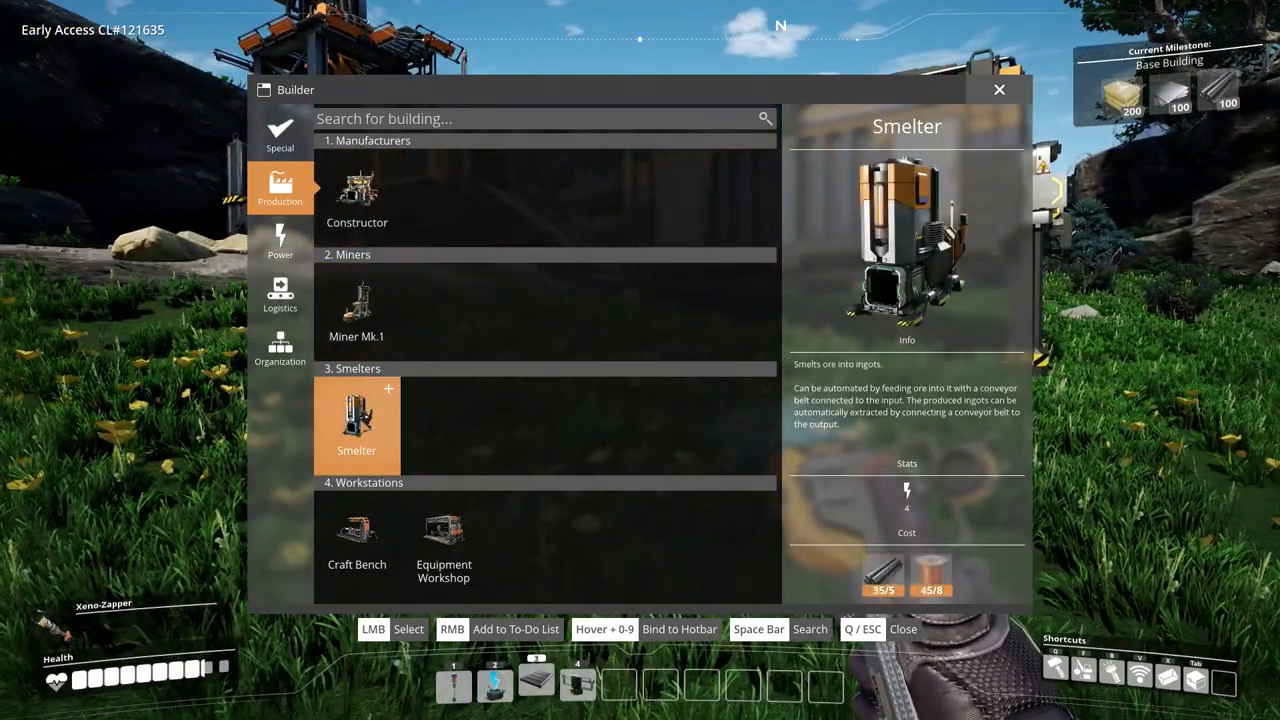
click(356, 310)
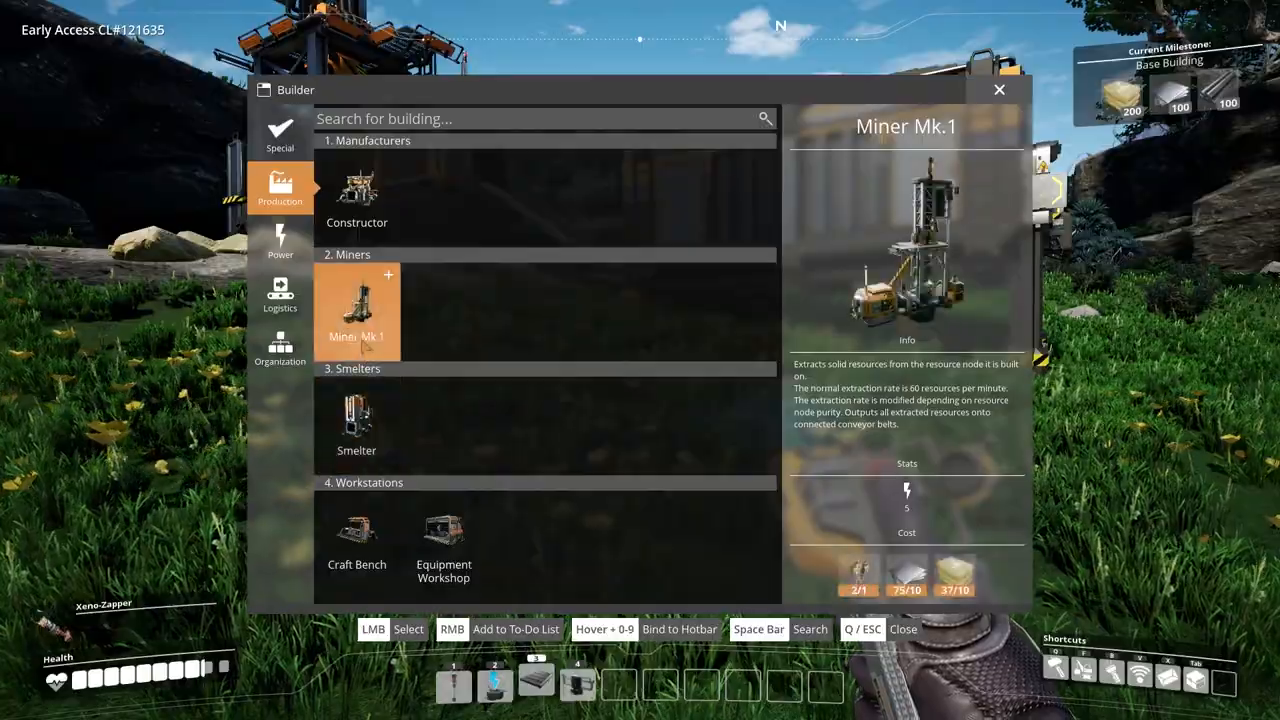
click(356, 196)
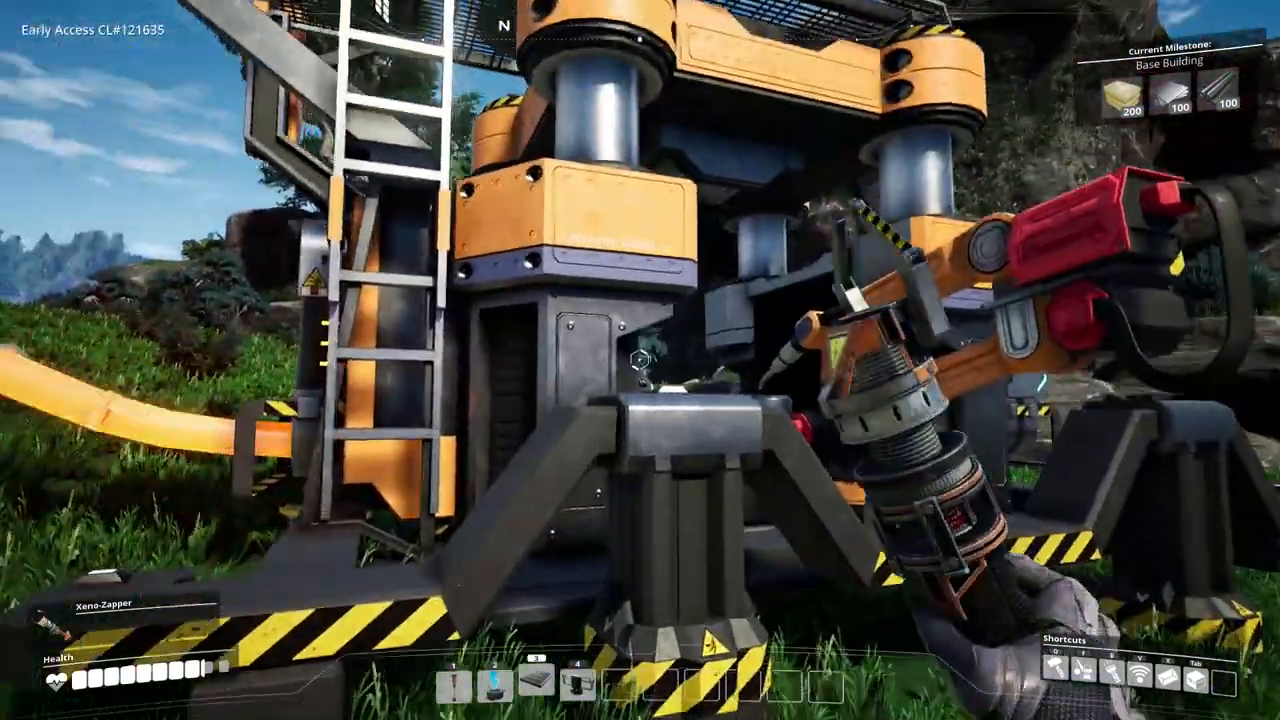
Check the Constructor's Concrete-from-Limestone recipe in its production panel and close it.
click(640, 370)
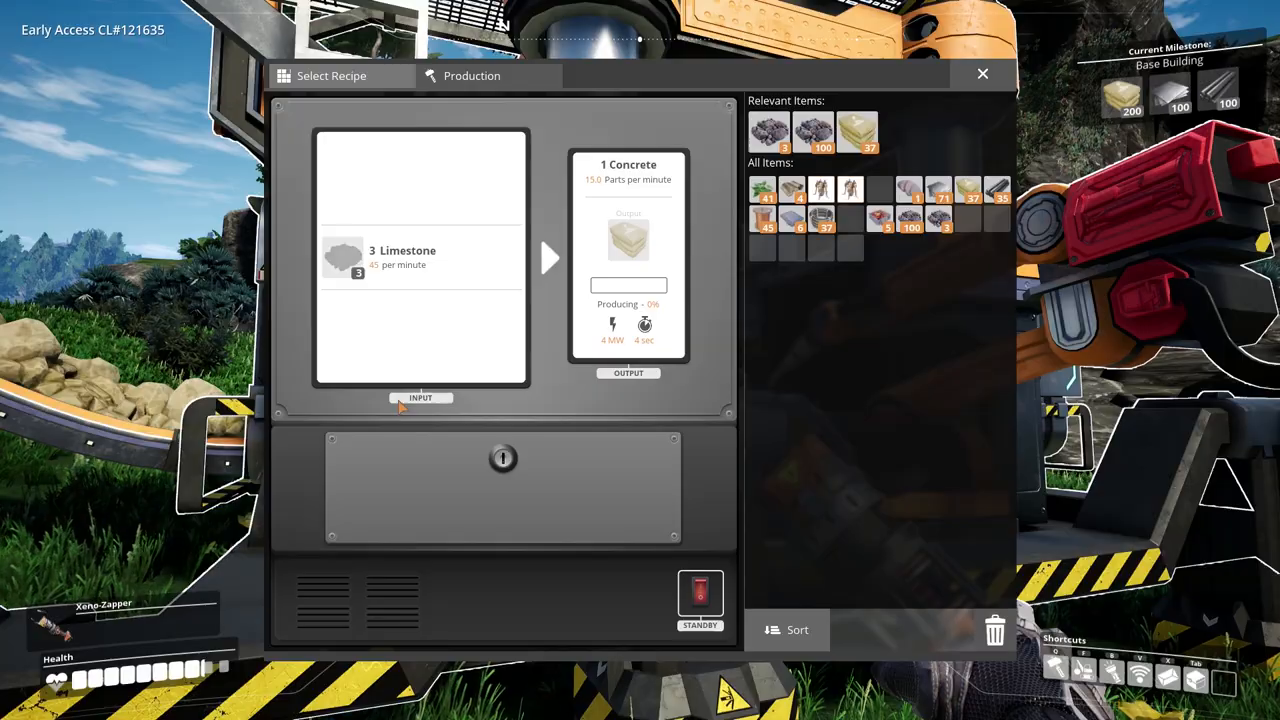
mouse_move(658, 446)
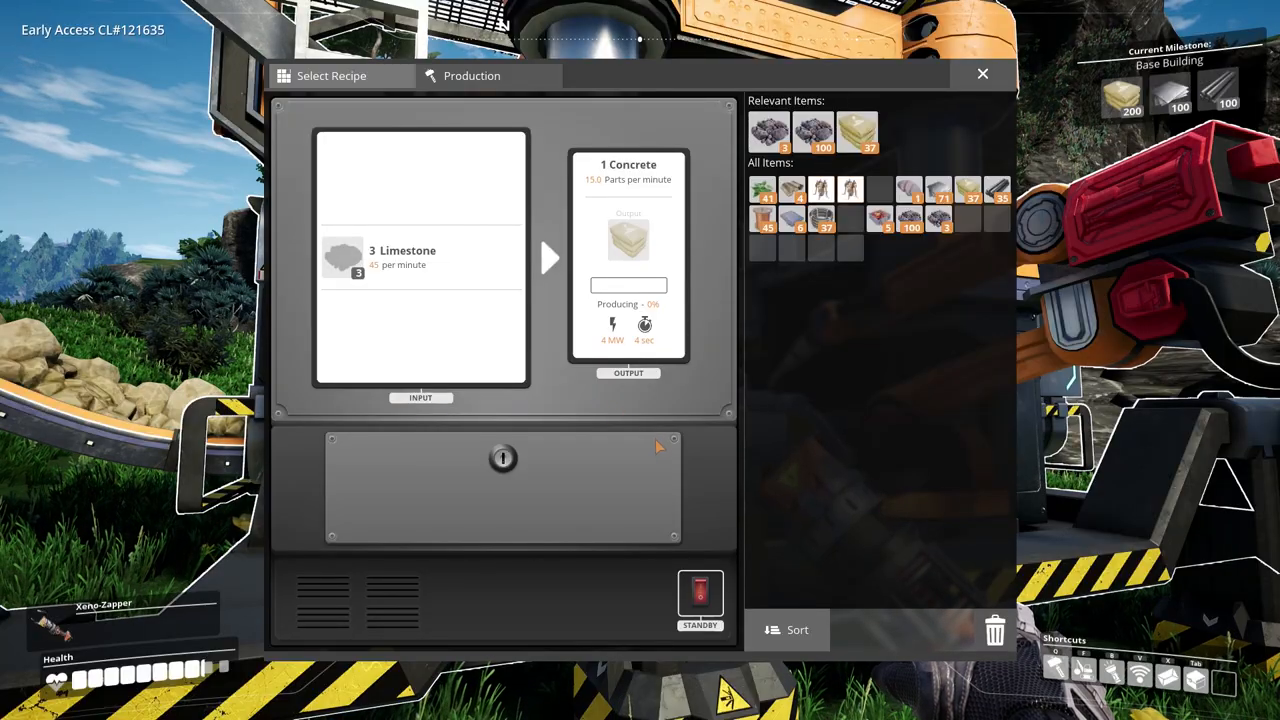
click(982, 72)
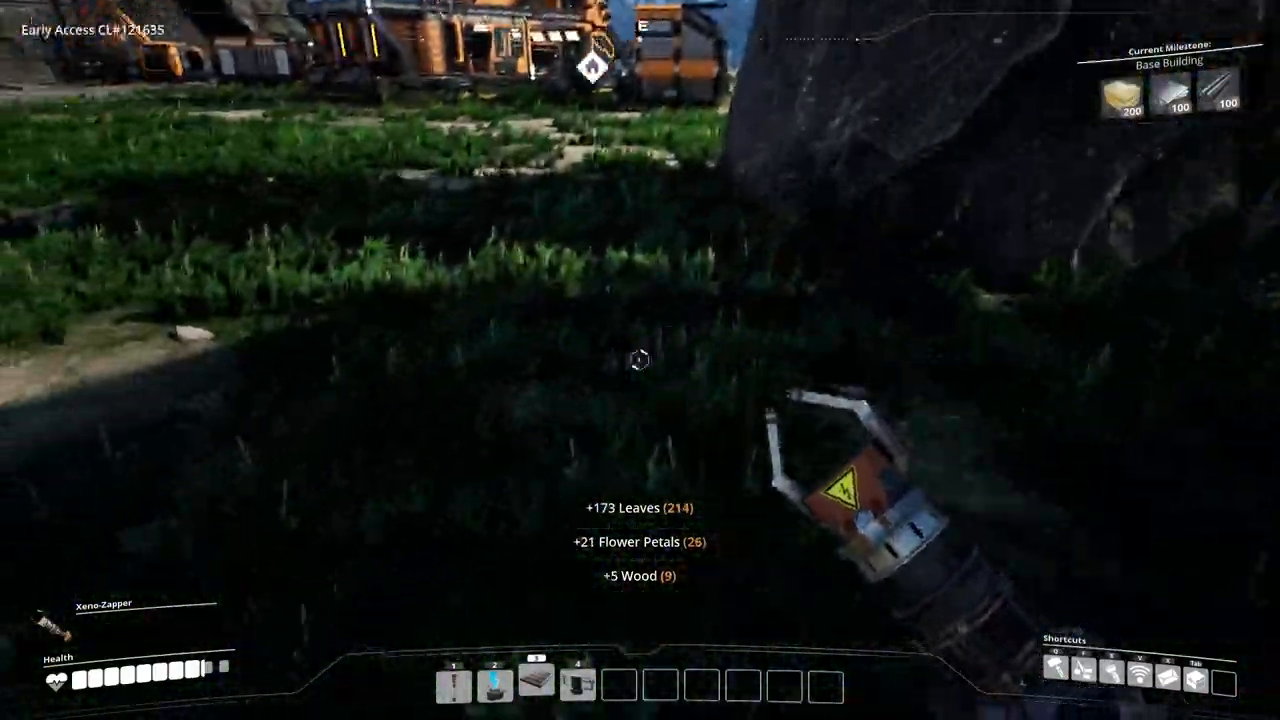
mouse_move(640, 360)
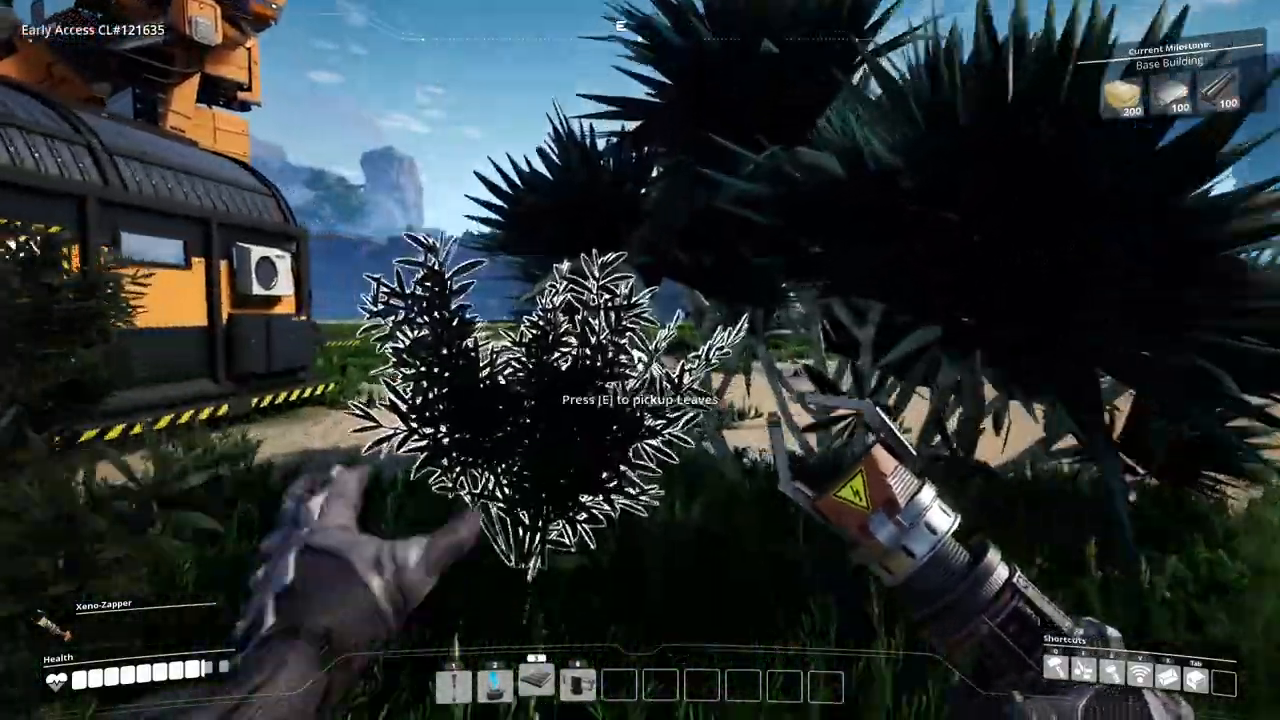
Pick up leaves from a bush, bringing the Leaves total past 200.
key(e)
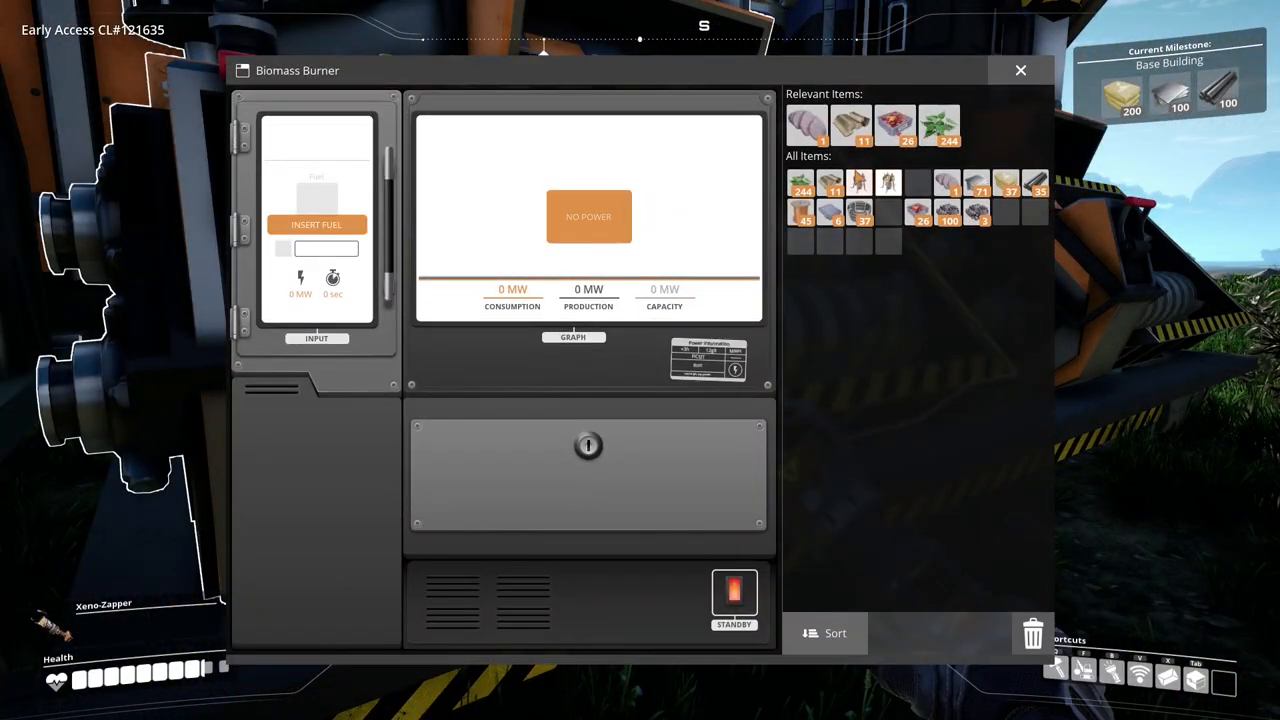
mouse_move(808, 124)
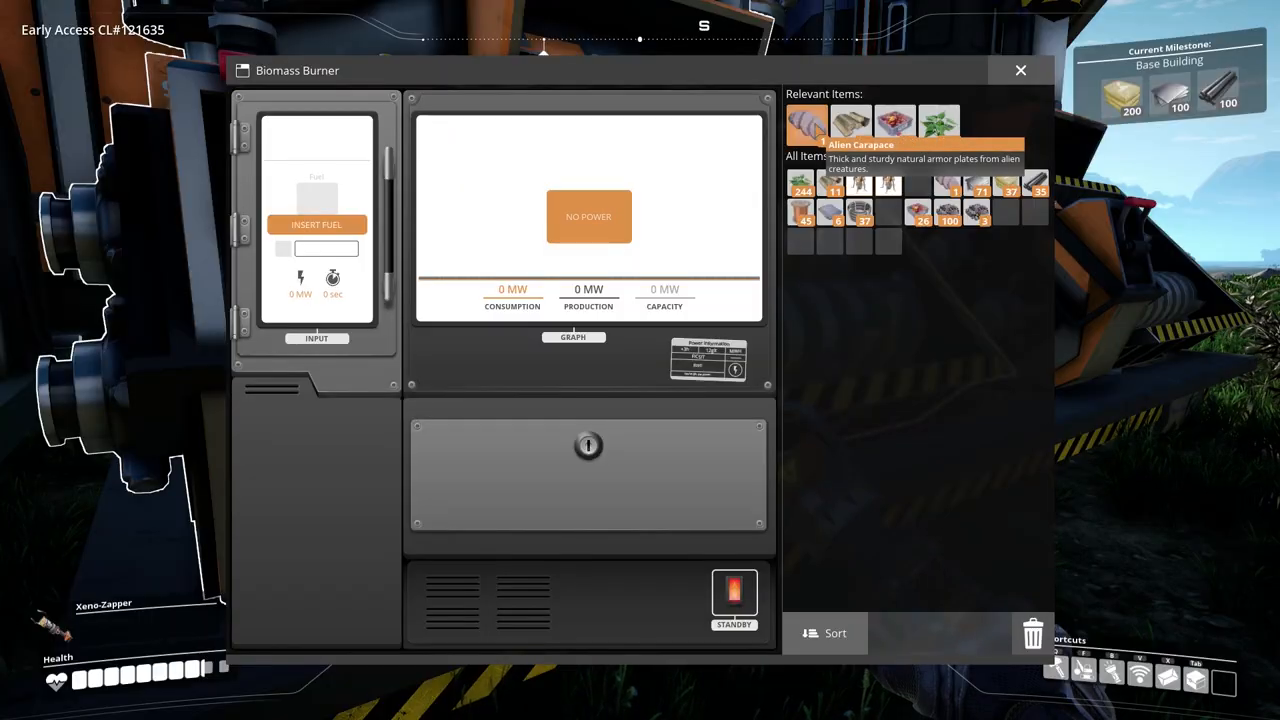
Load Wood into the Biomass Burner's fuel slot so it produces about 10.1 MW.
click(316, 204)
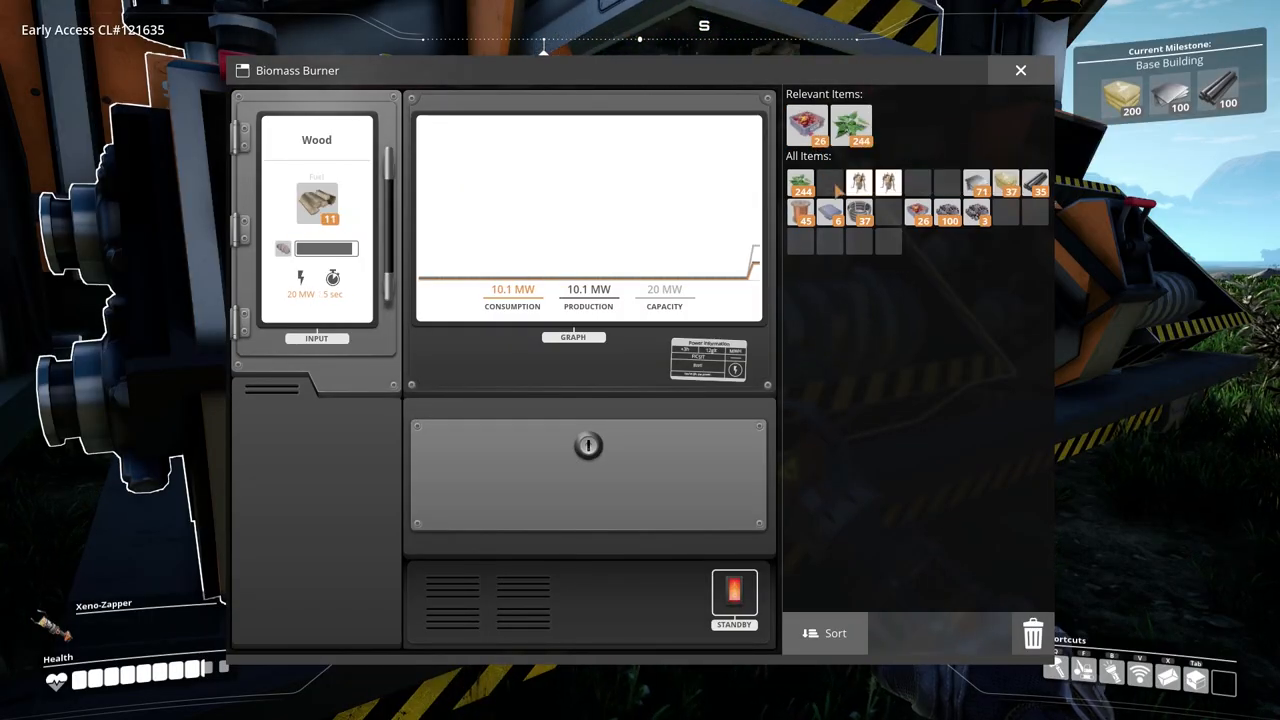
click(1020, 70)
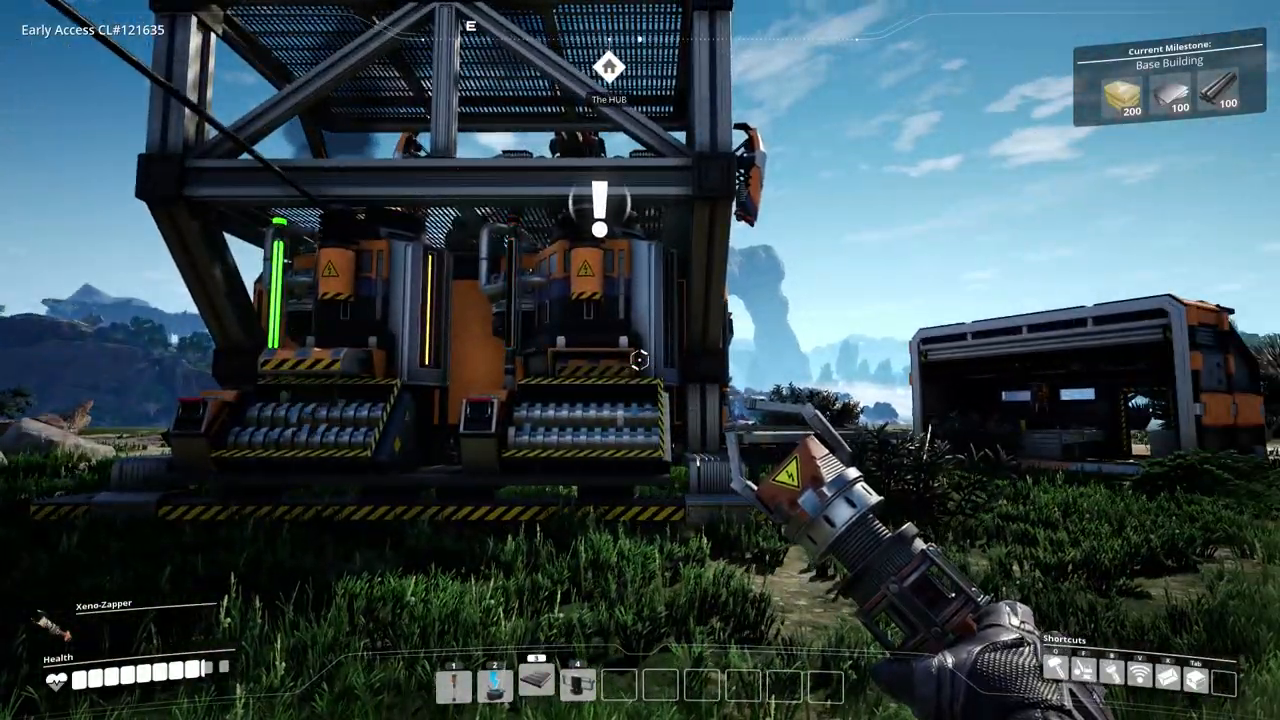
mouse_move(640, 360)
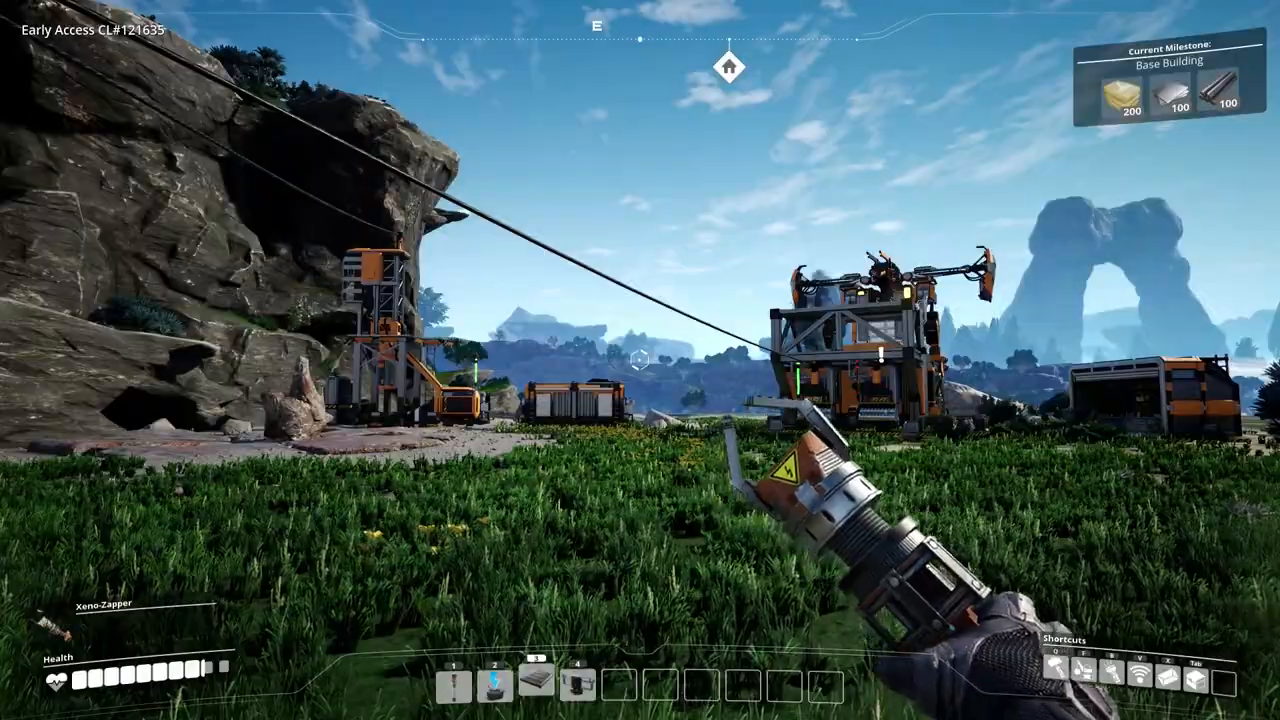
mouse_move(640, 360)
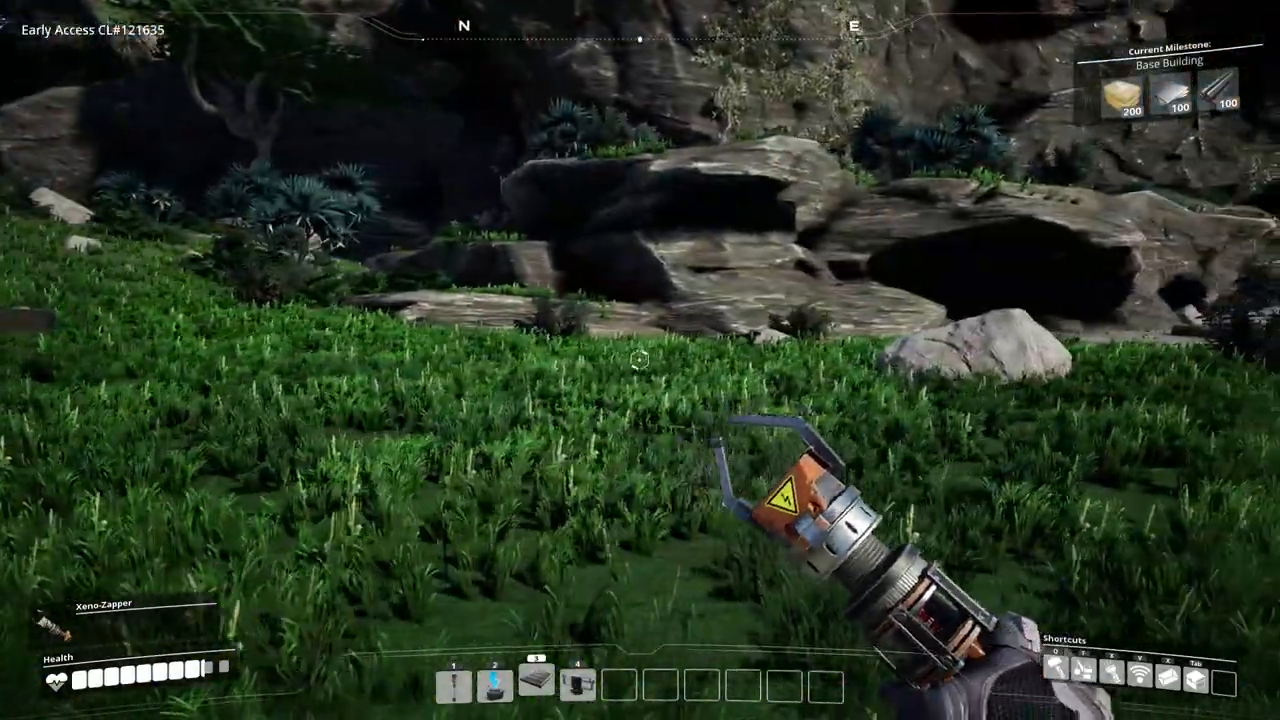
Pick up leaves around the base and view the HUB's Base Building milestone.
key(q)
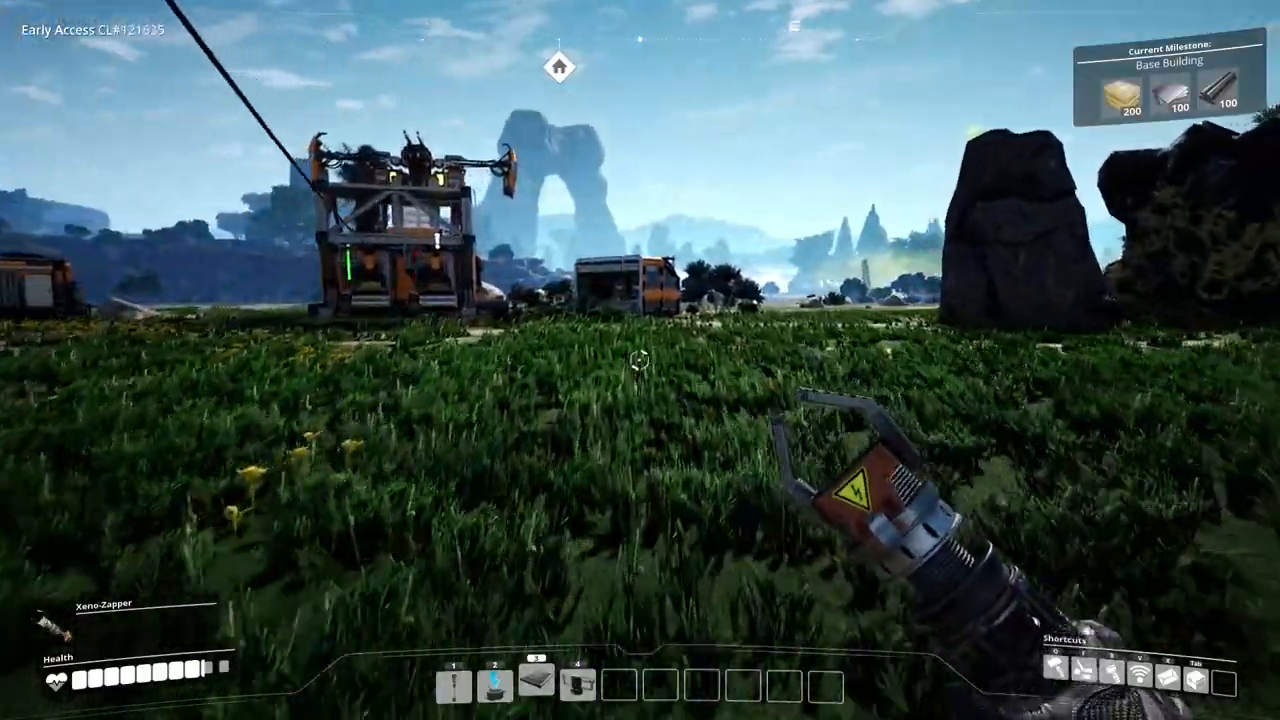
mouse_move(640, 360)
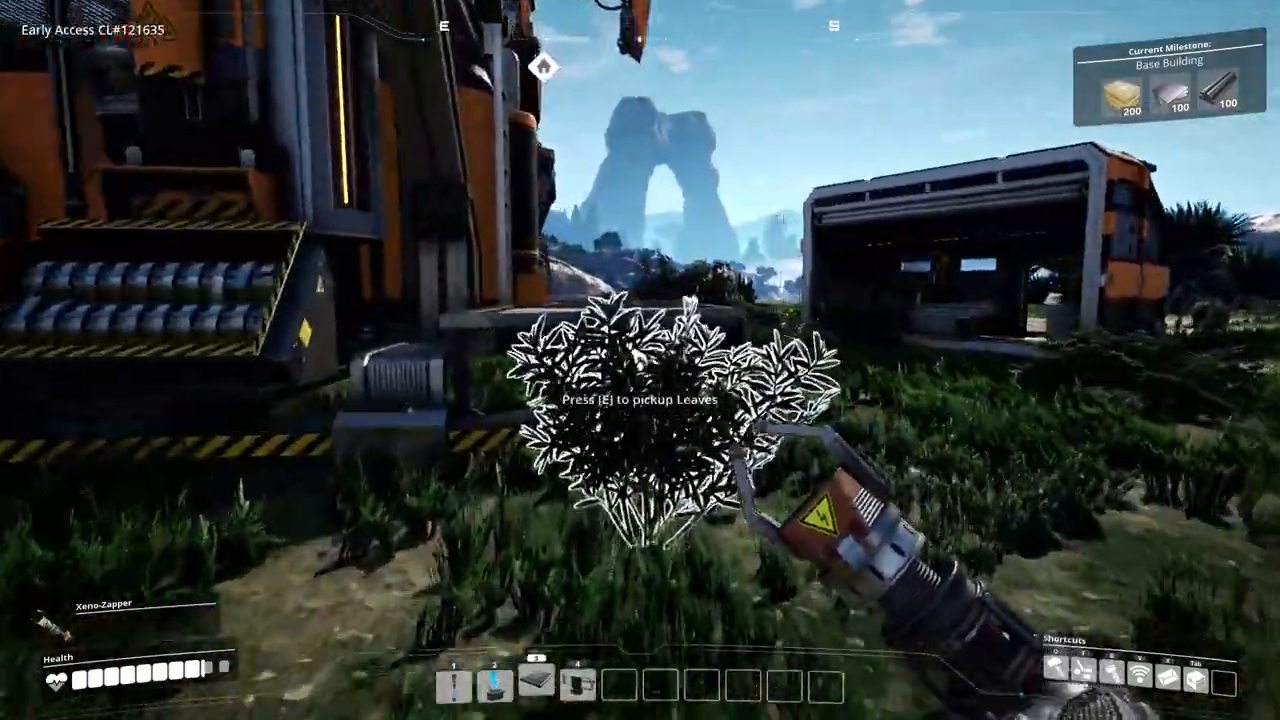
key(e)
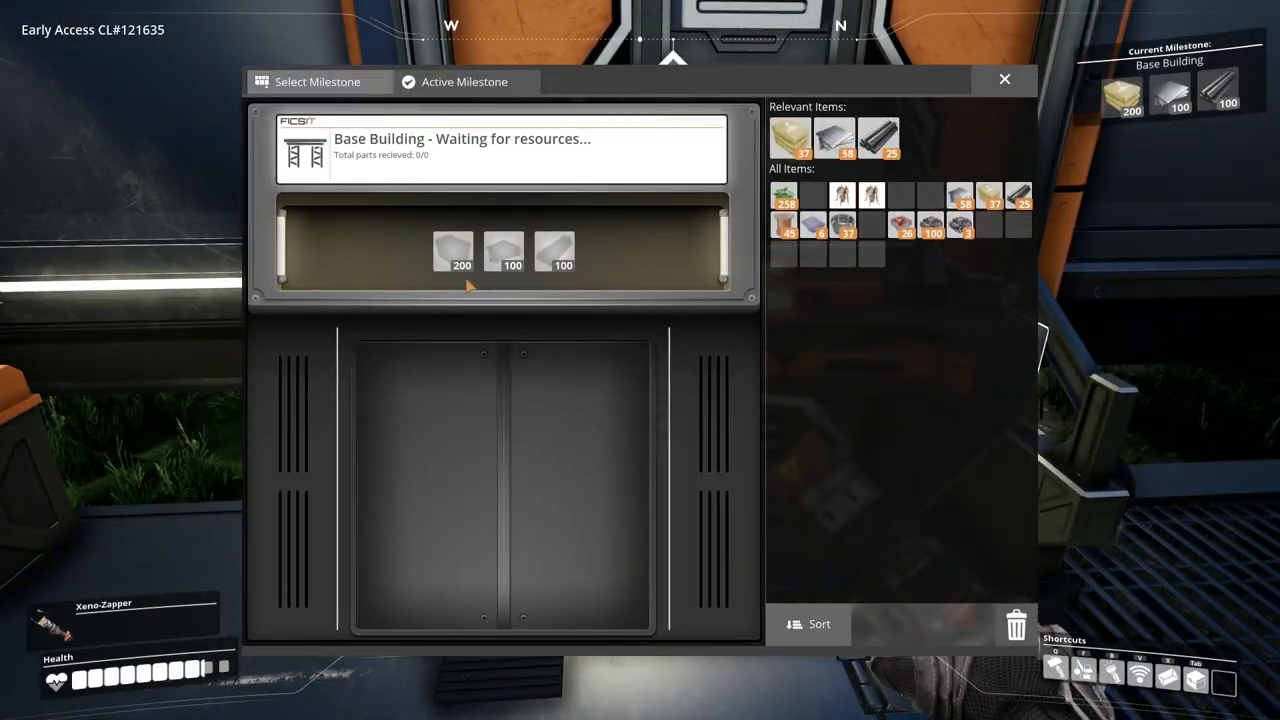
click(1004, 80)
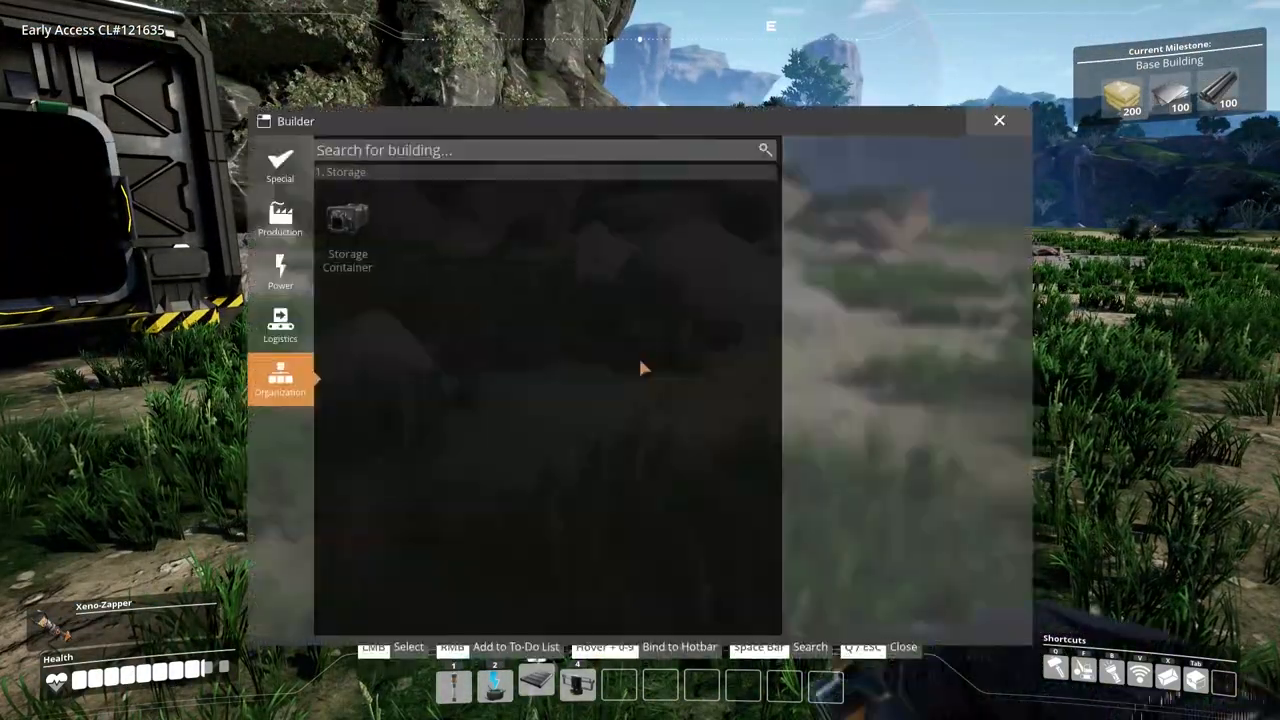
Browse Logistics then Production buildings and select the Constructor.
click(280, 296)
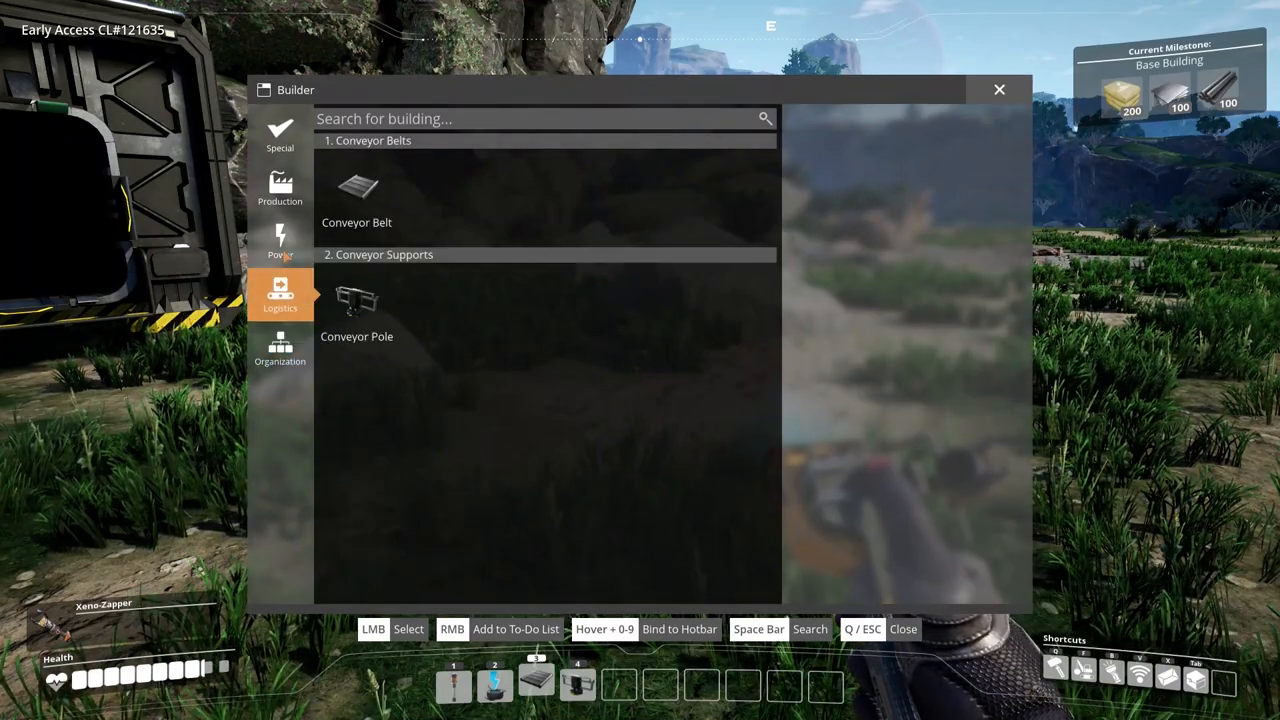
click(280, 190)
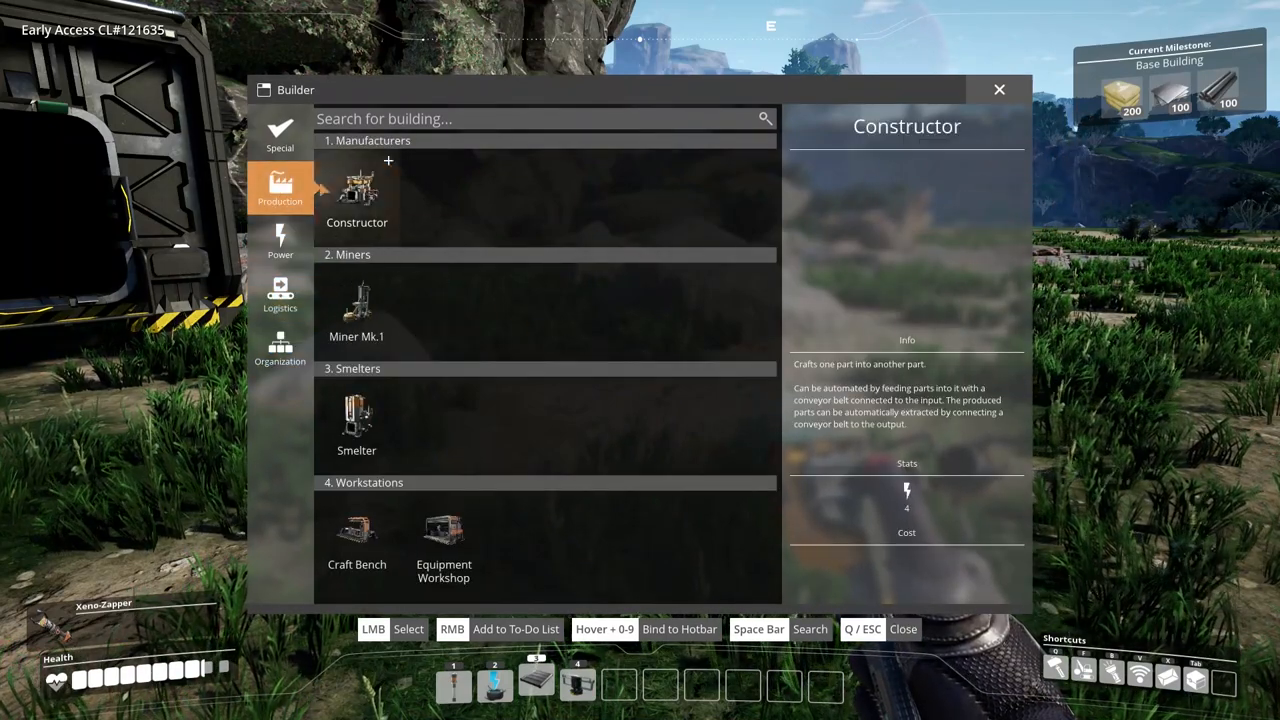
click(356, 420)
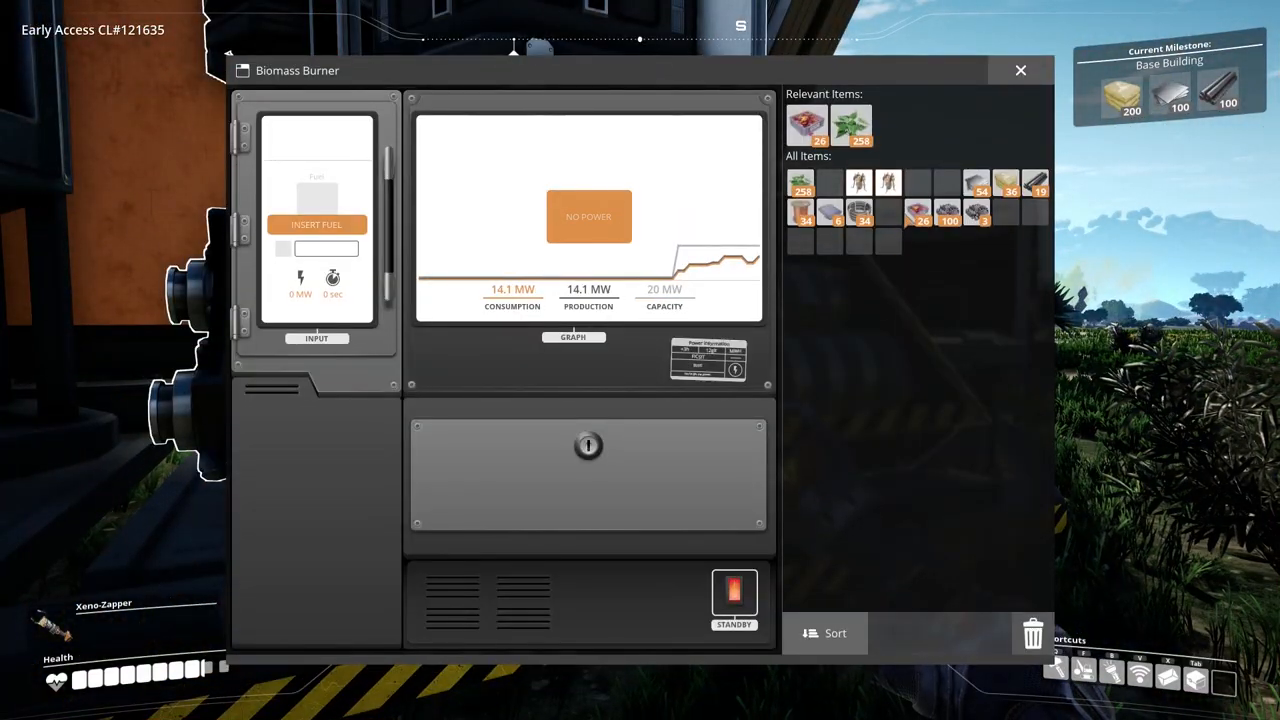
mouse_move(852, 124)
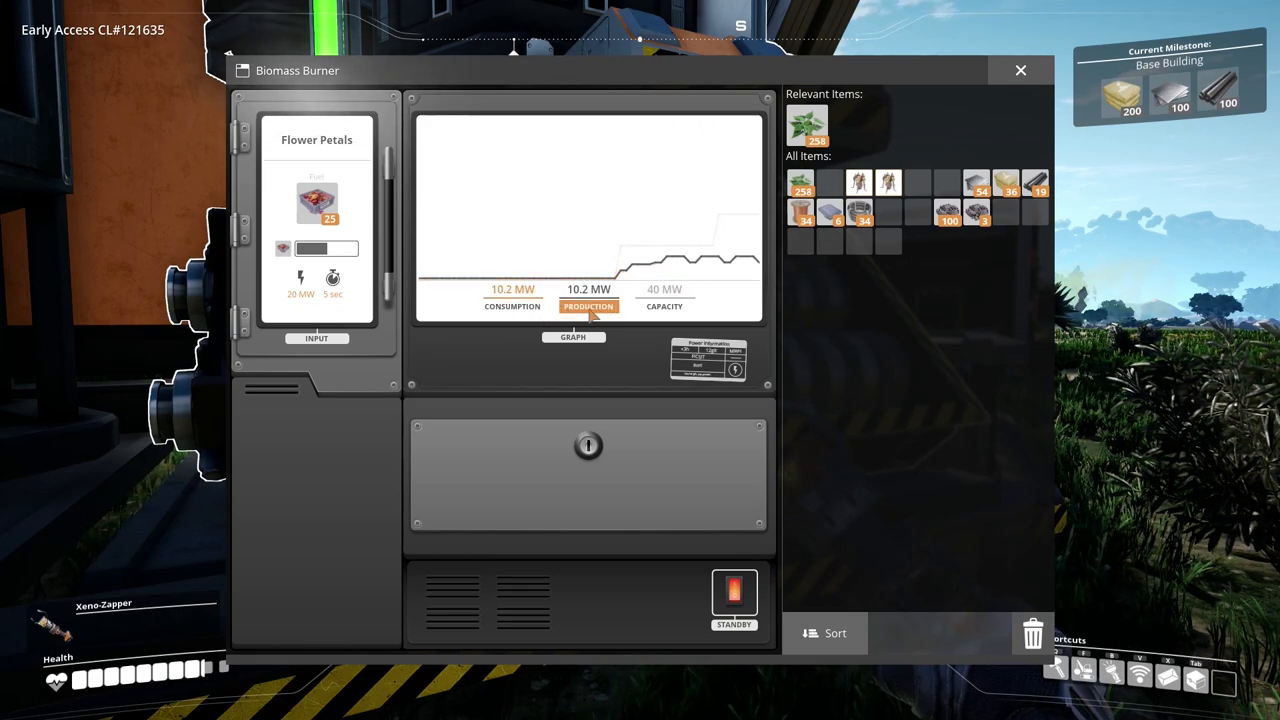
Fuel the Biomass Burners with Flower Petals and Leaves, raising capacity to 40 MW.
click(512, 306)
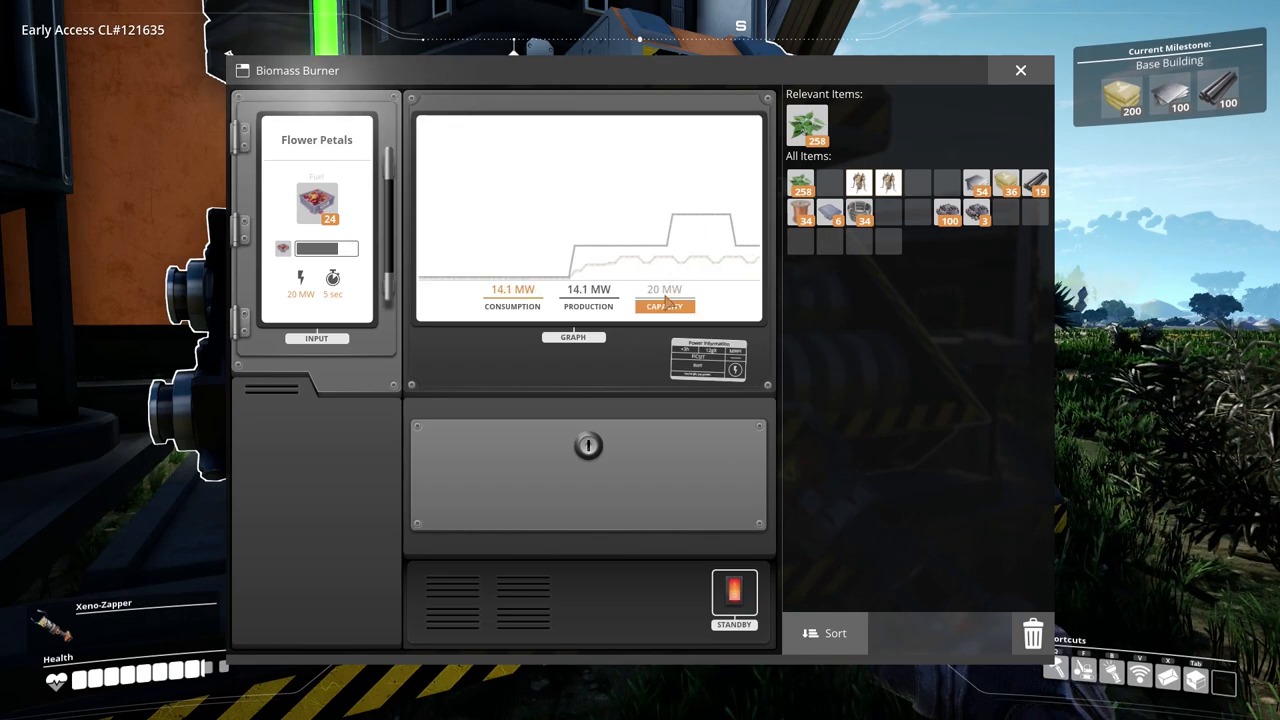
click(512, 296)
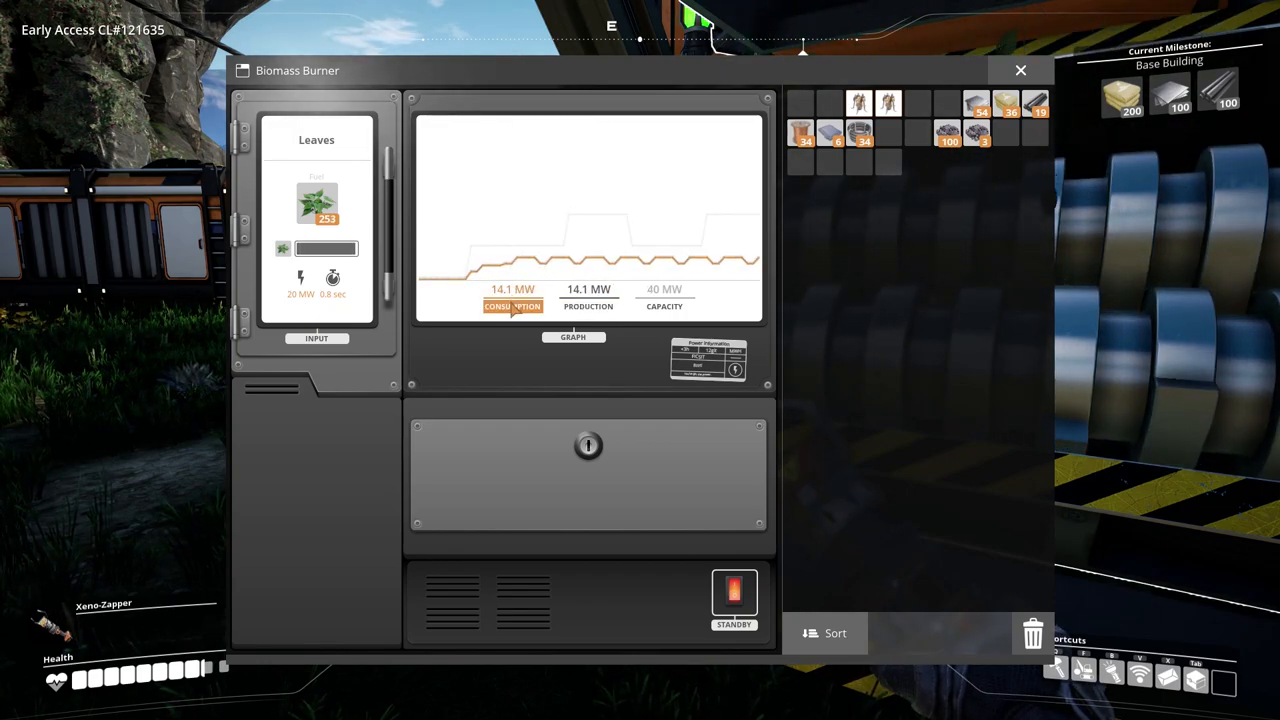
click(1020, 70)
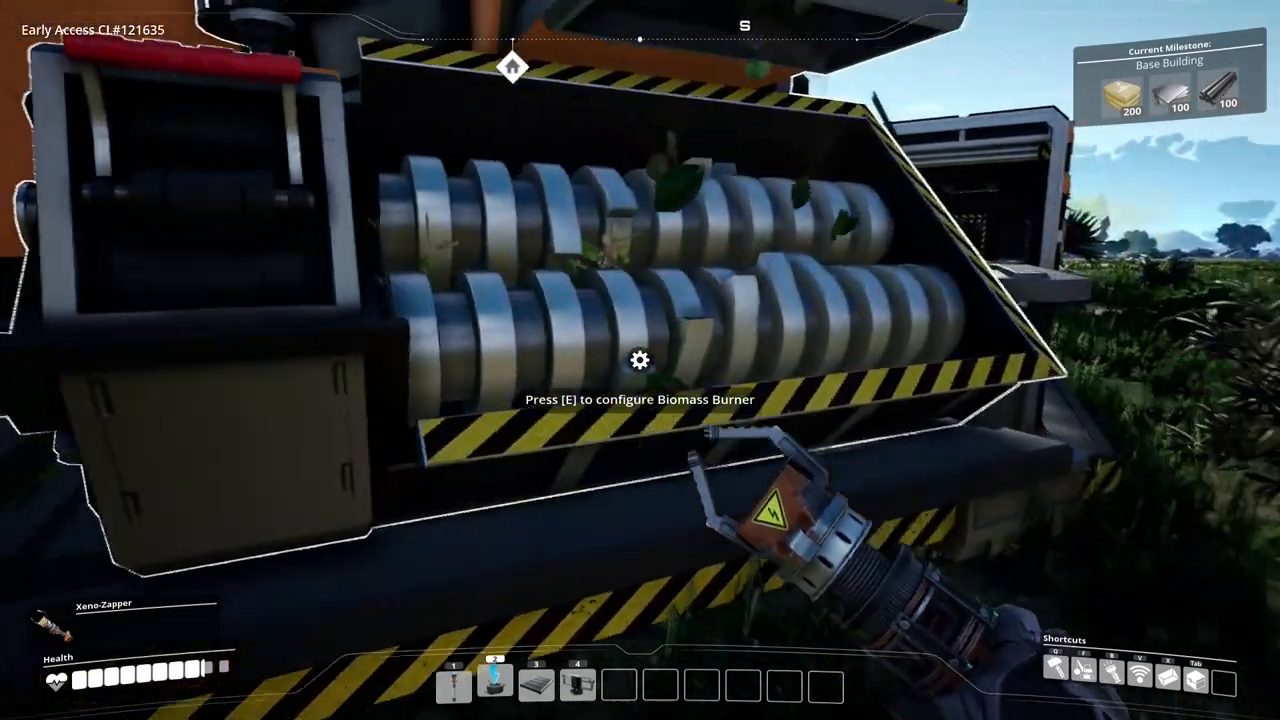
key(e)
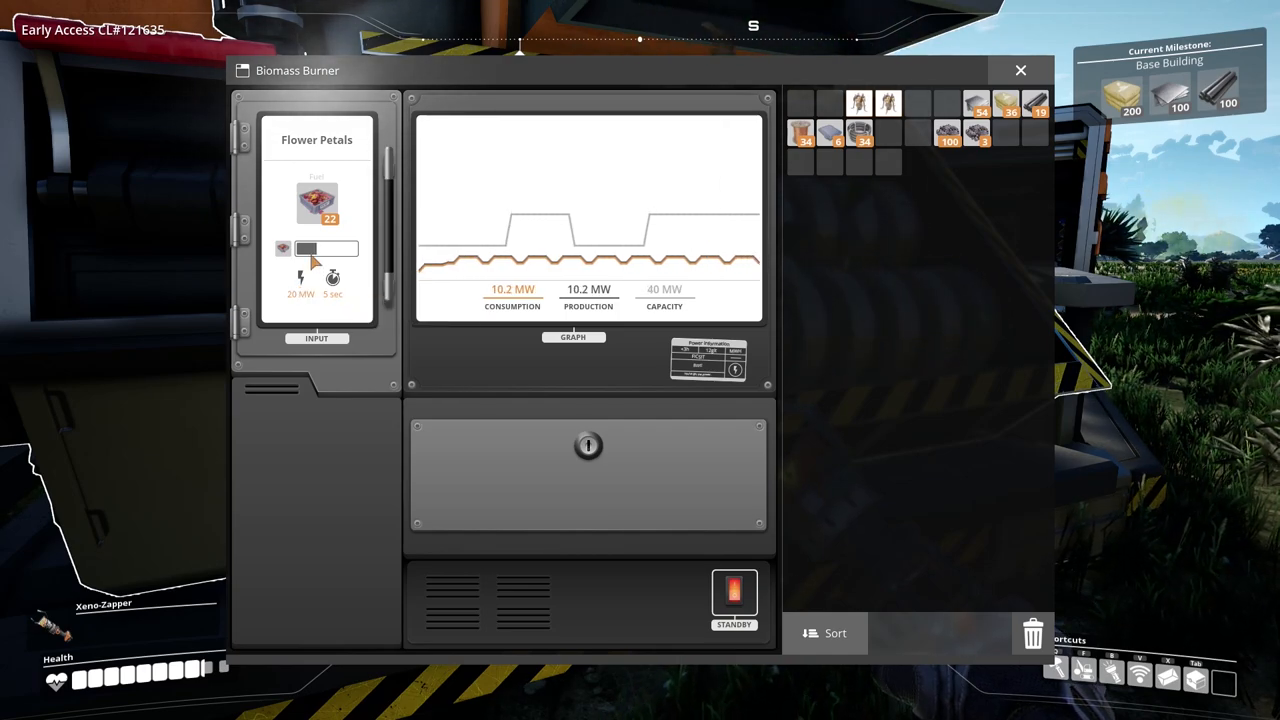
click(1020, 70)
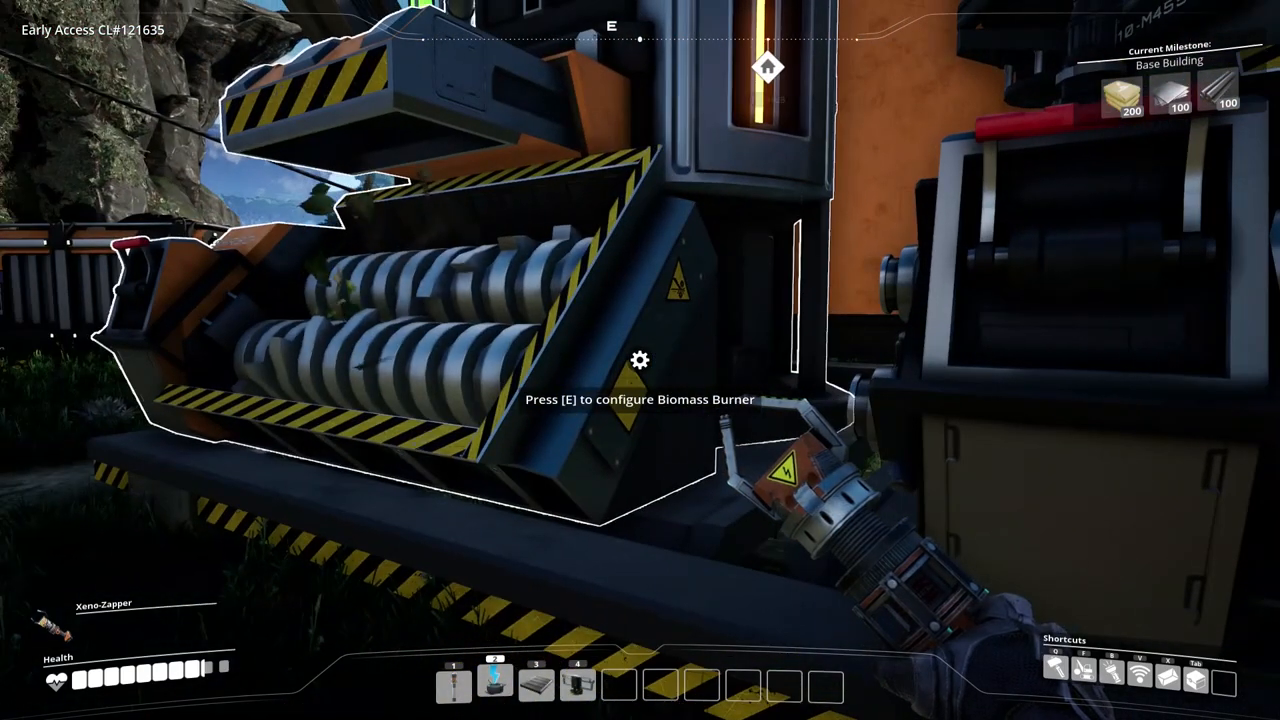
Choose the Smelter's ingot recipe from its production panel.
key(e)
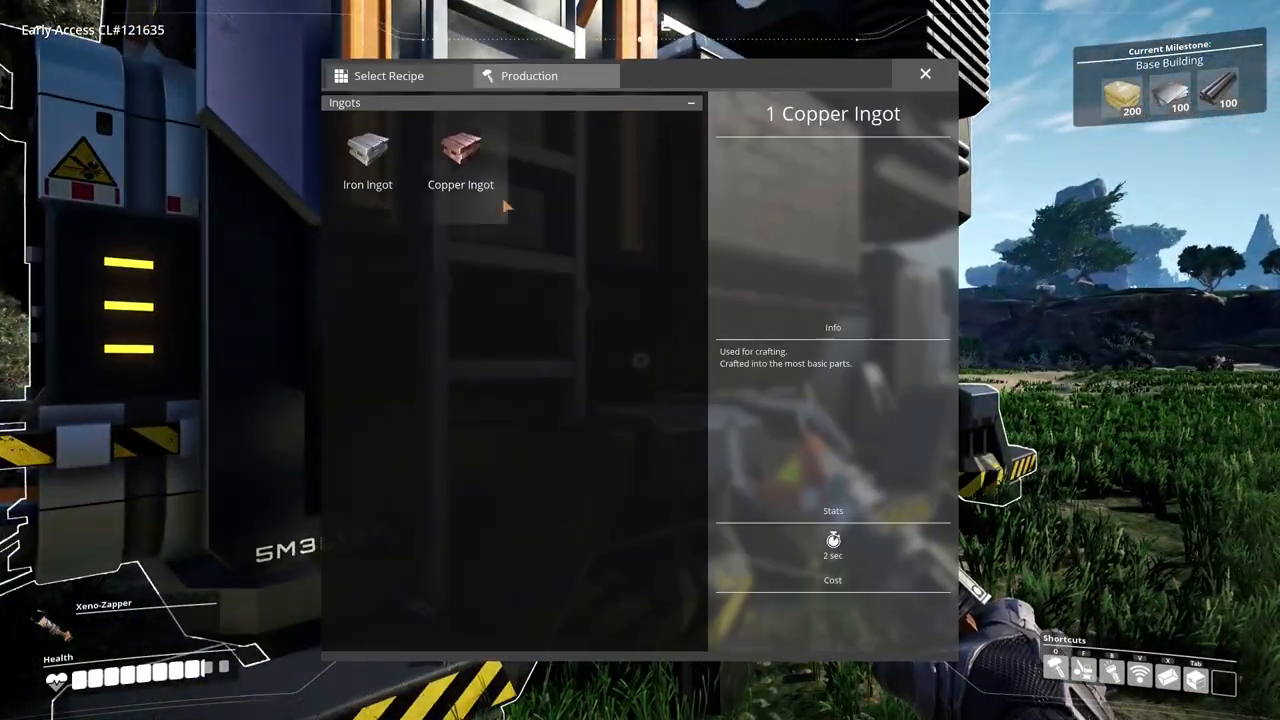
click(924, 72)
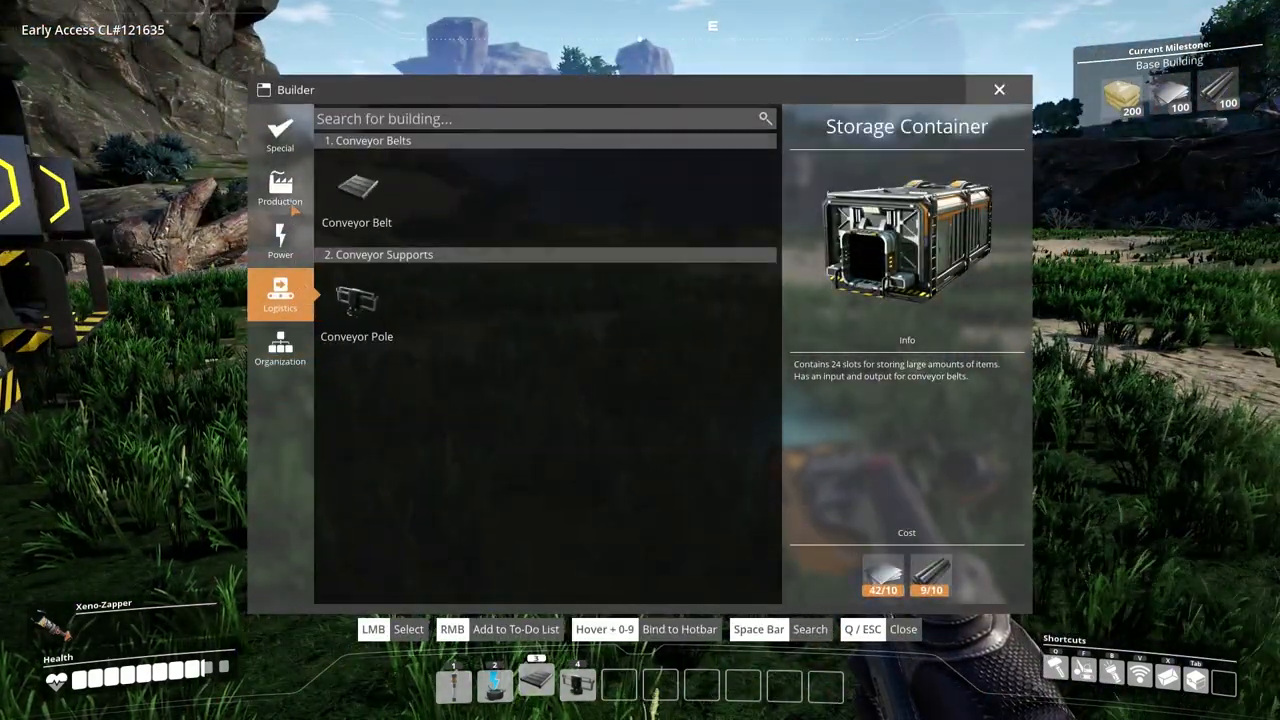
Place the Storage Container, set the Constructor's recipe and collect an Iron Ingot from the Smelter.
click(280, 190)
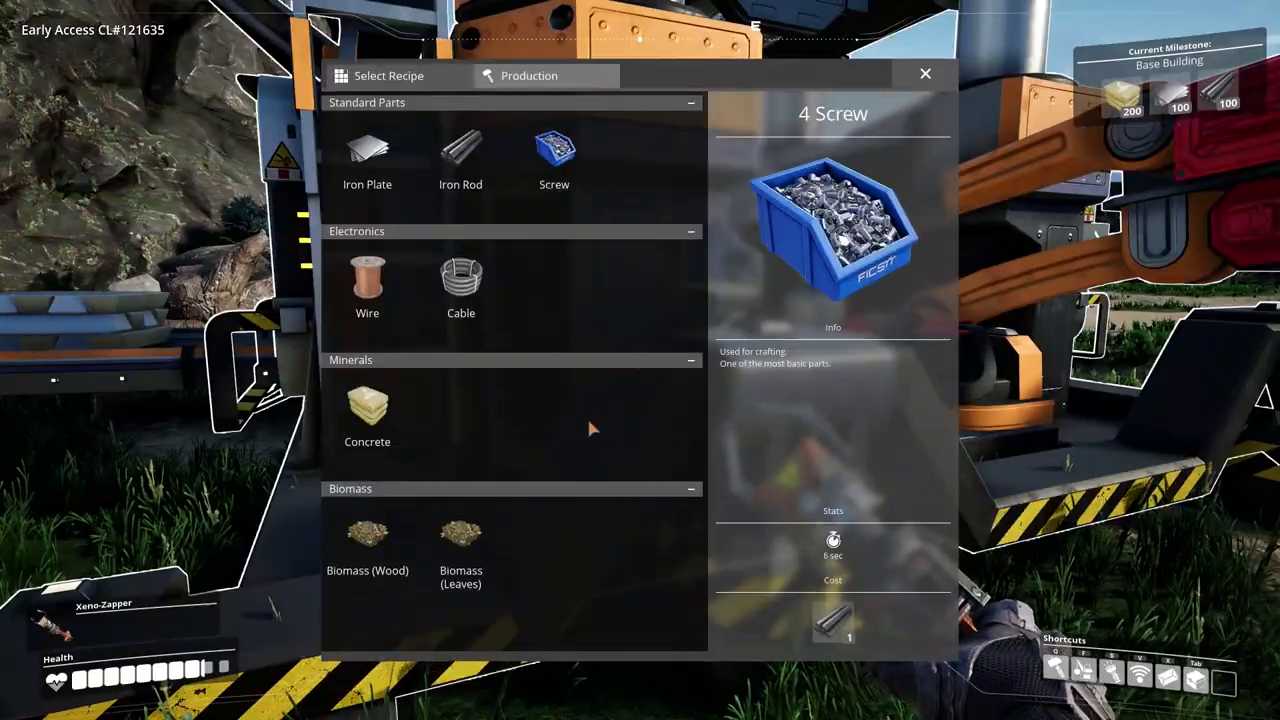
click(924, 74)
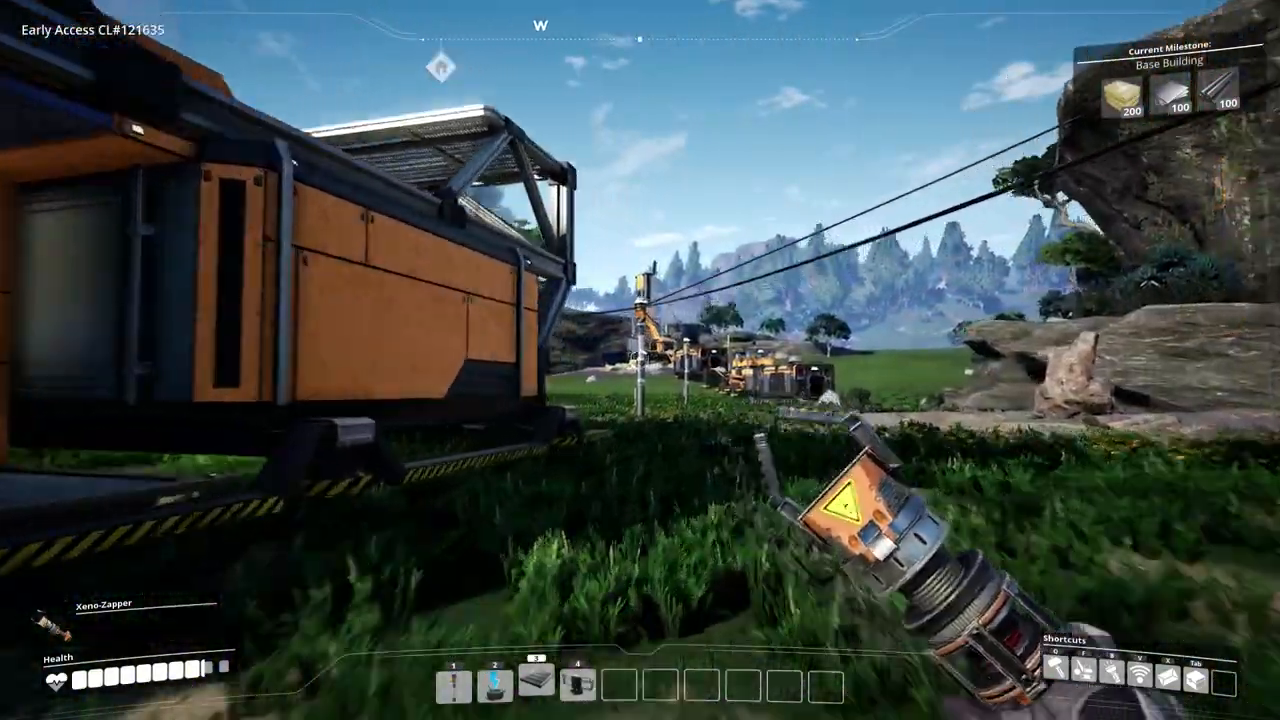
mouse_move(640, 360)
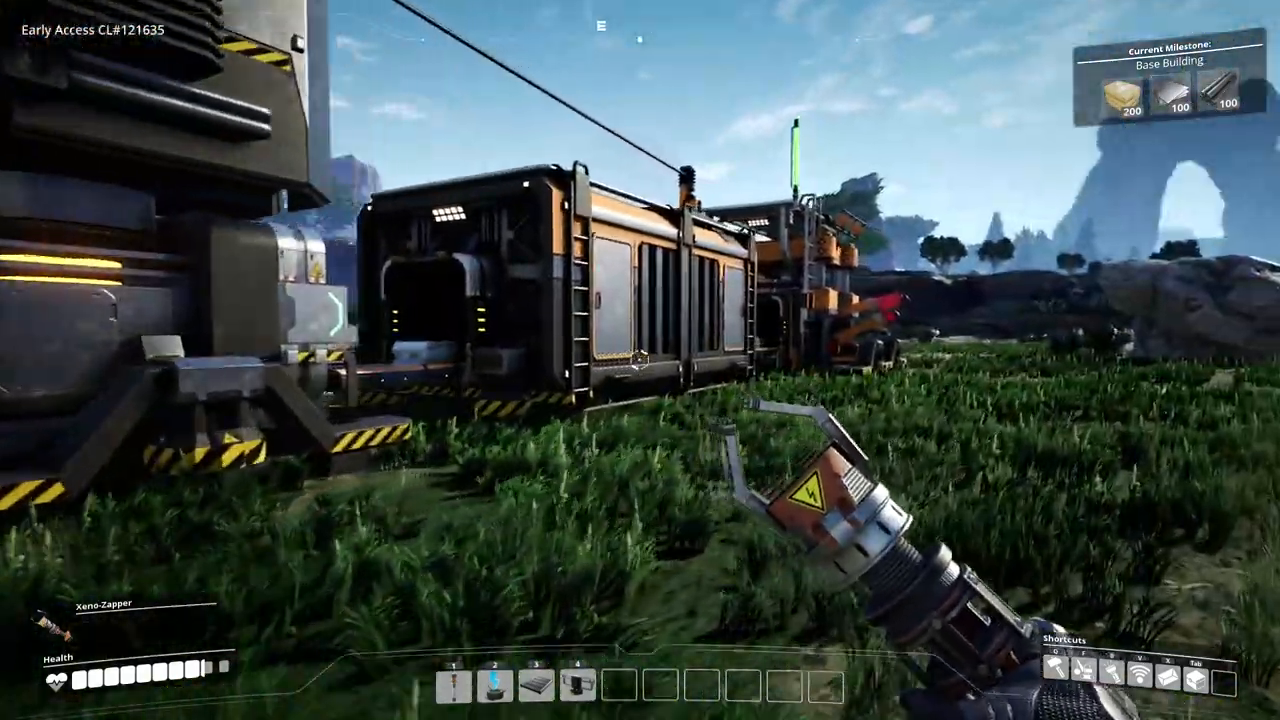
mouse_move(640, 360)
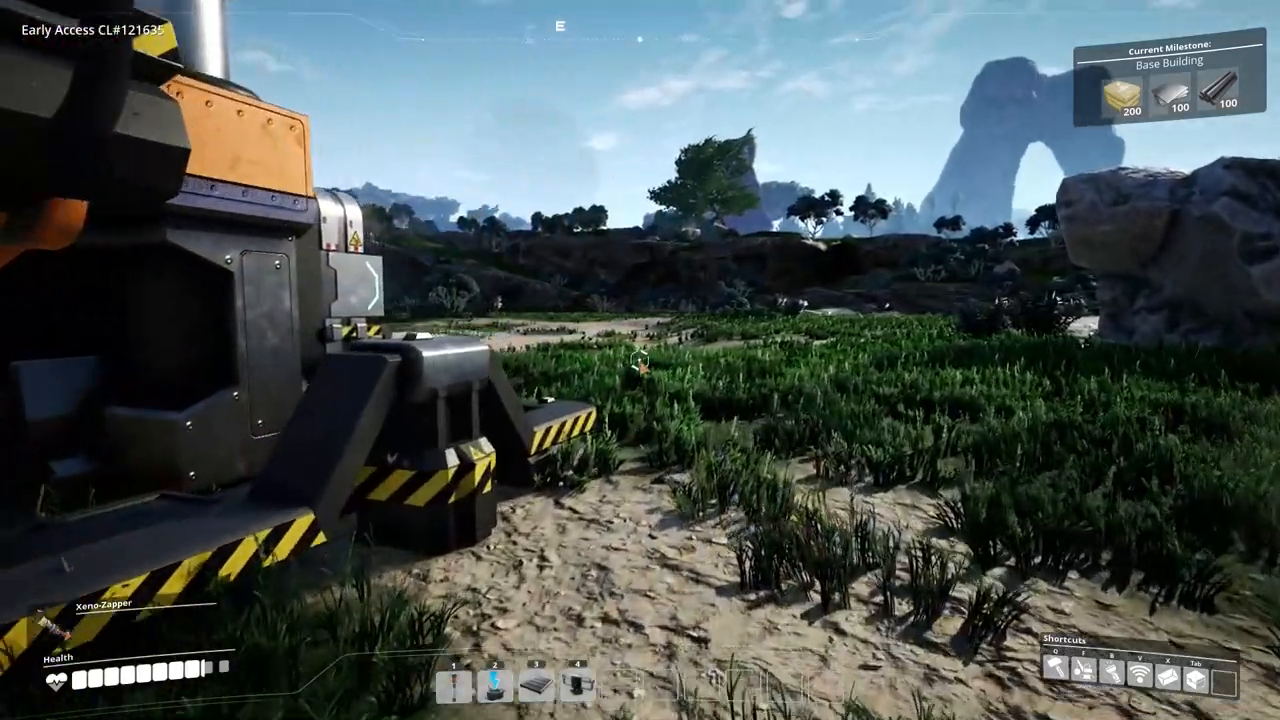
key(q)
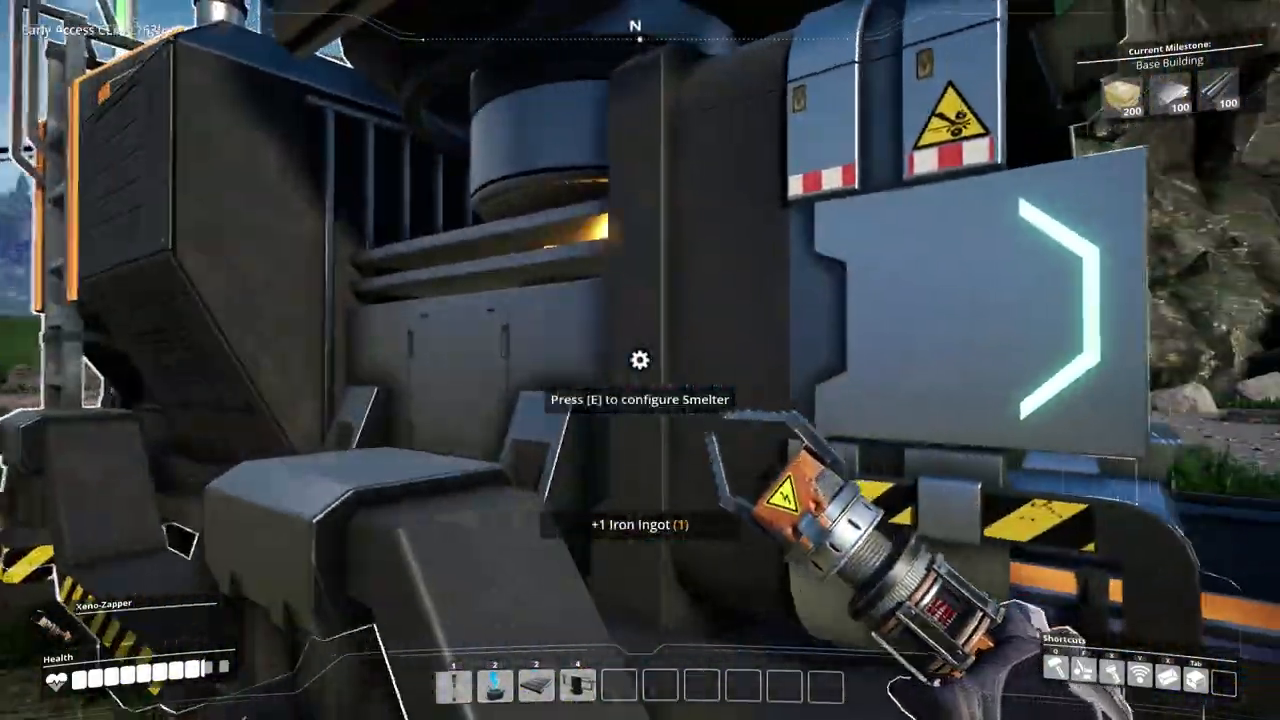
Try crafting an Iron Rod at the Craft Bench, then bring up the Storage Container in the build list.
key(e)
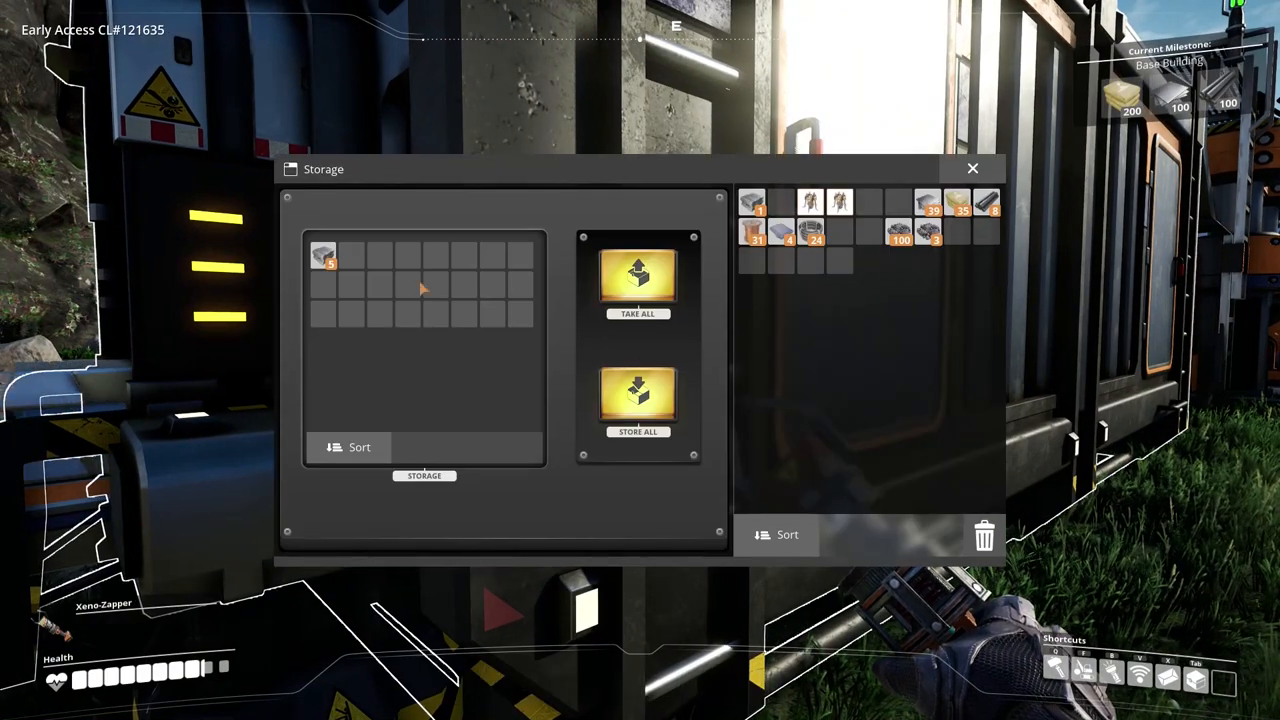
click(972, 168)
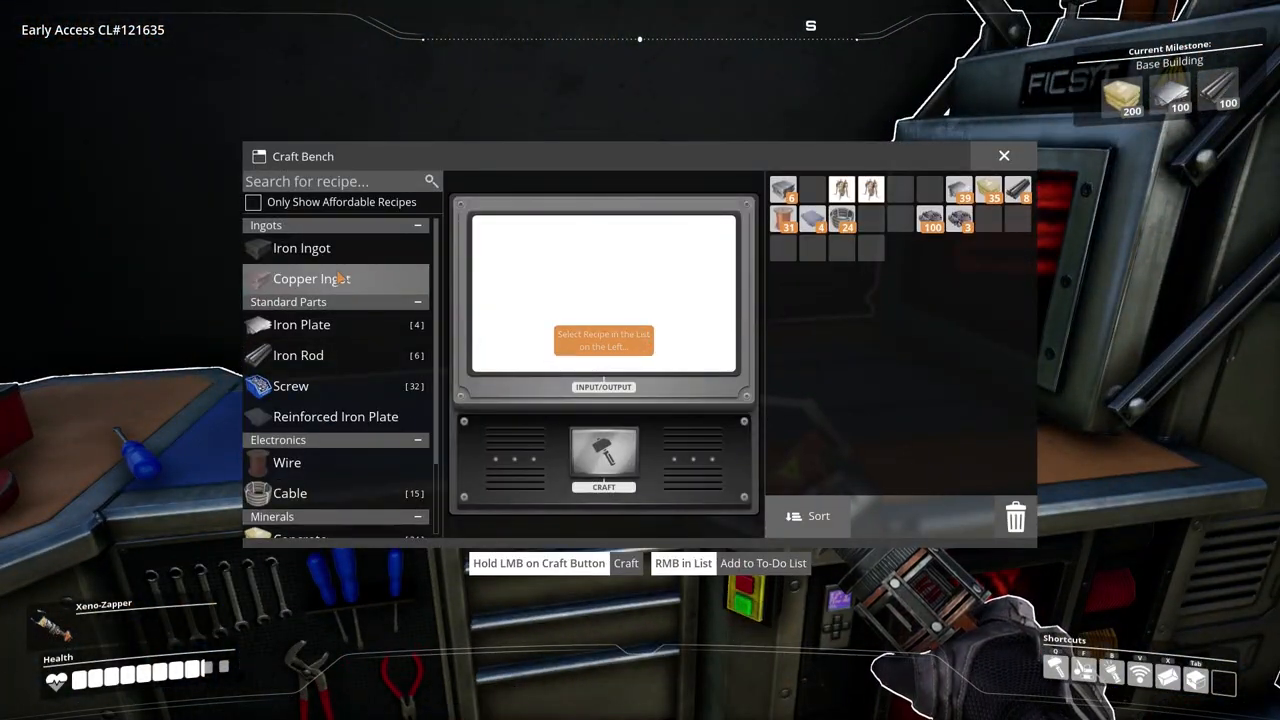
click(298, 356)
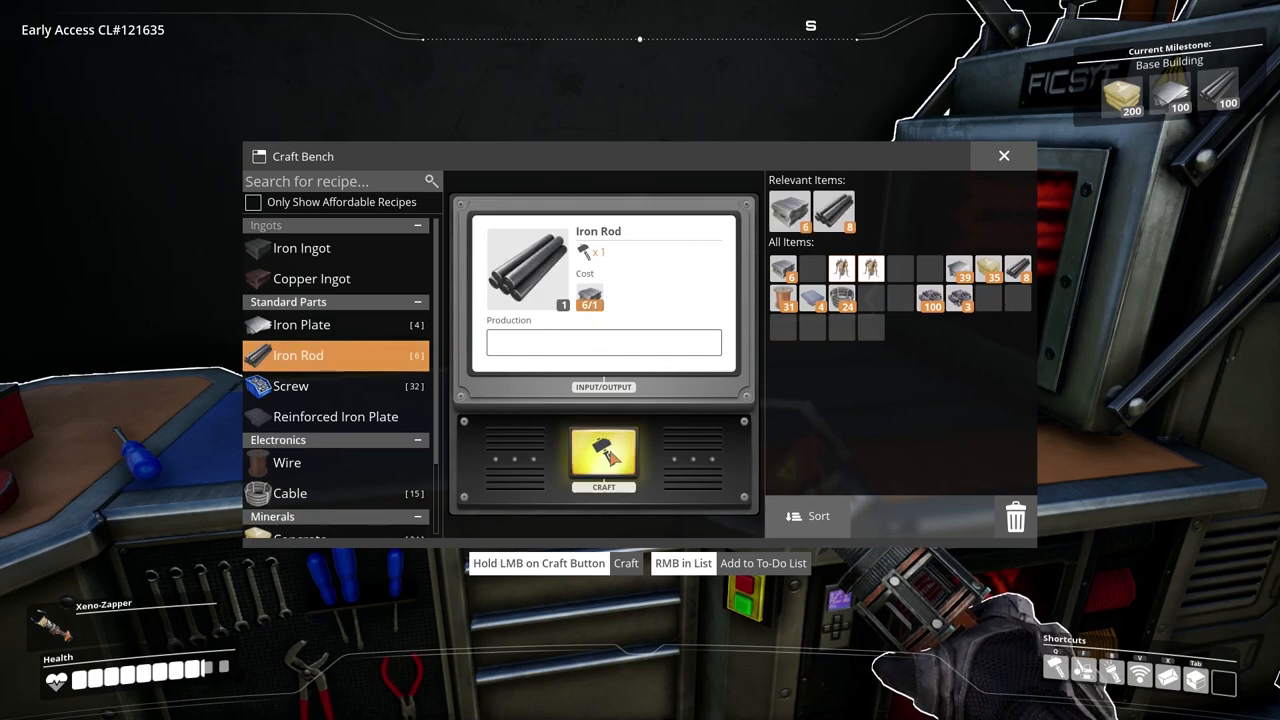
click(604, 458)
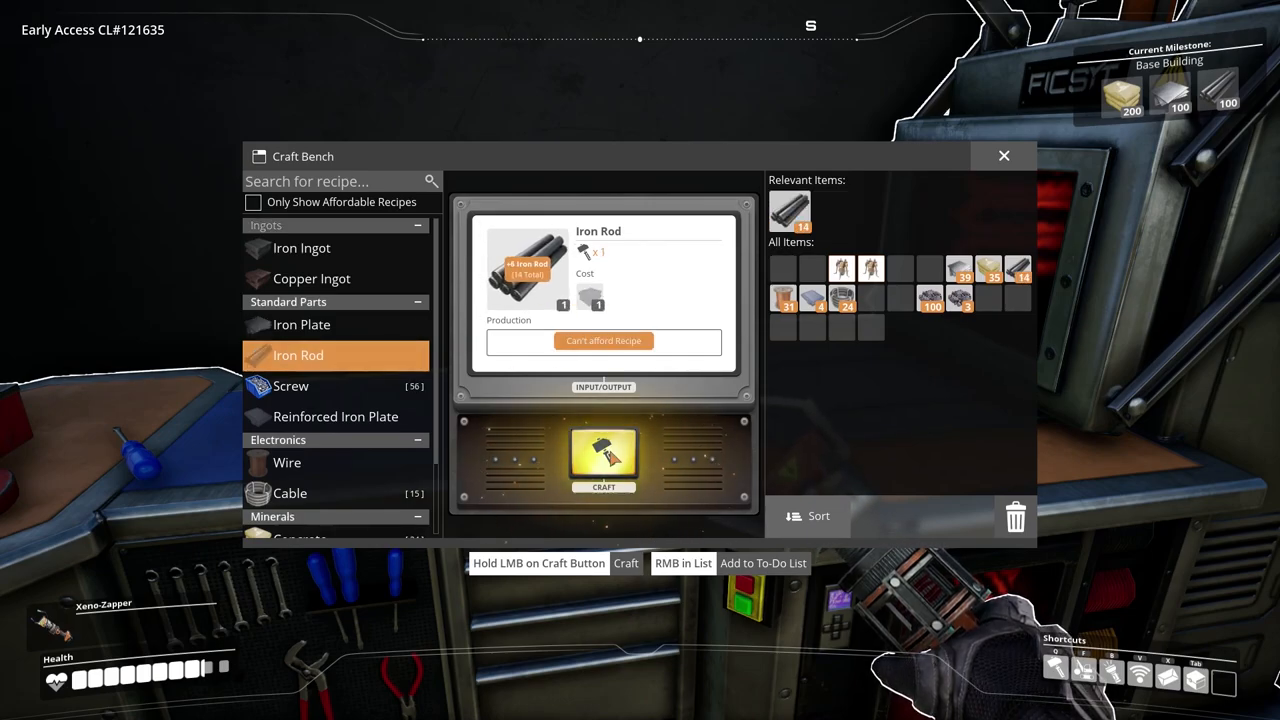
click(1004, 156)
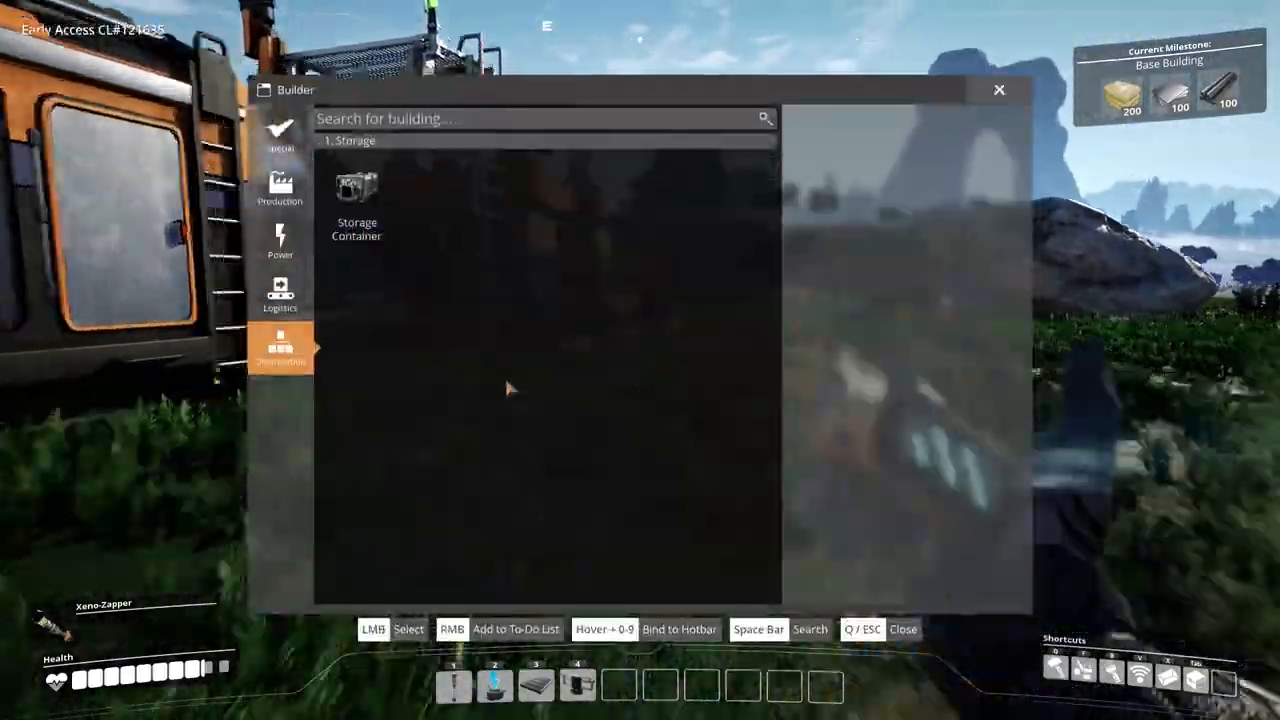
click(356, 200)
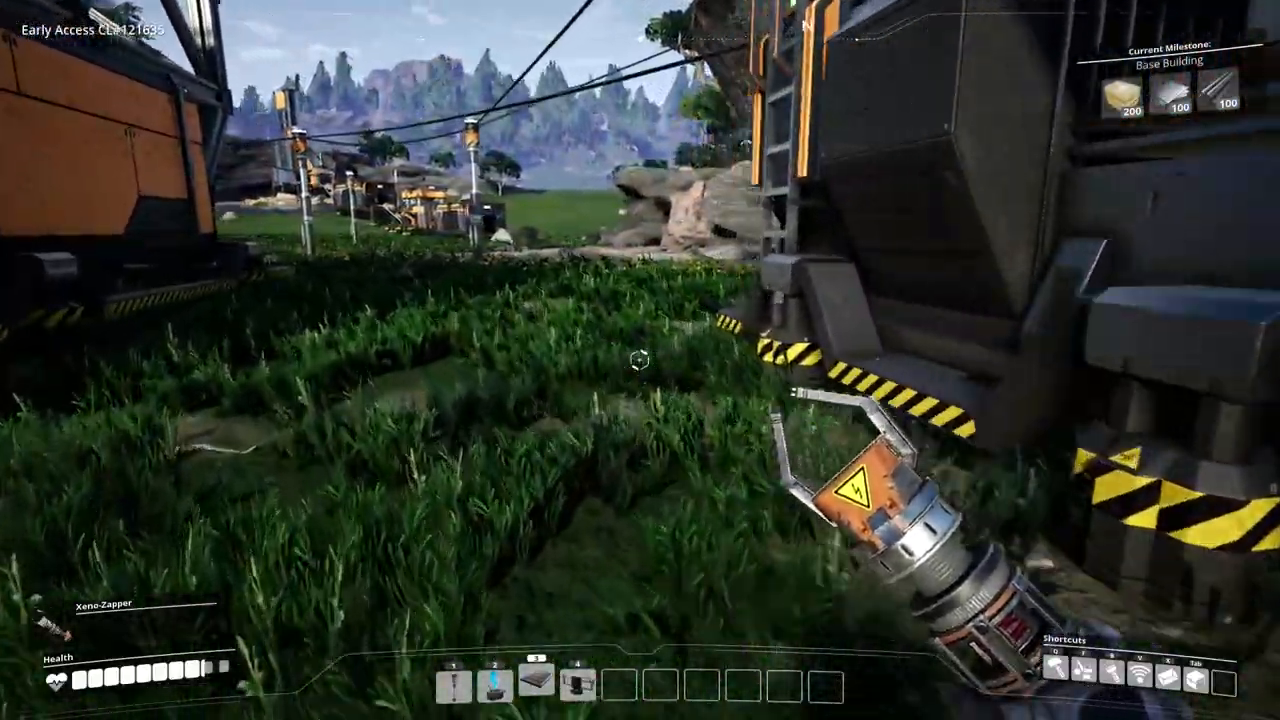
mouse_move(640, 360)
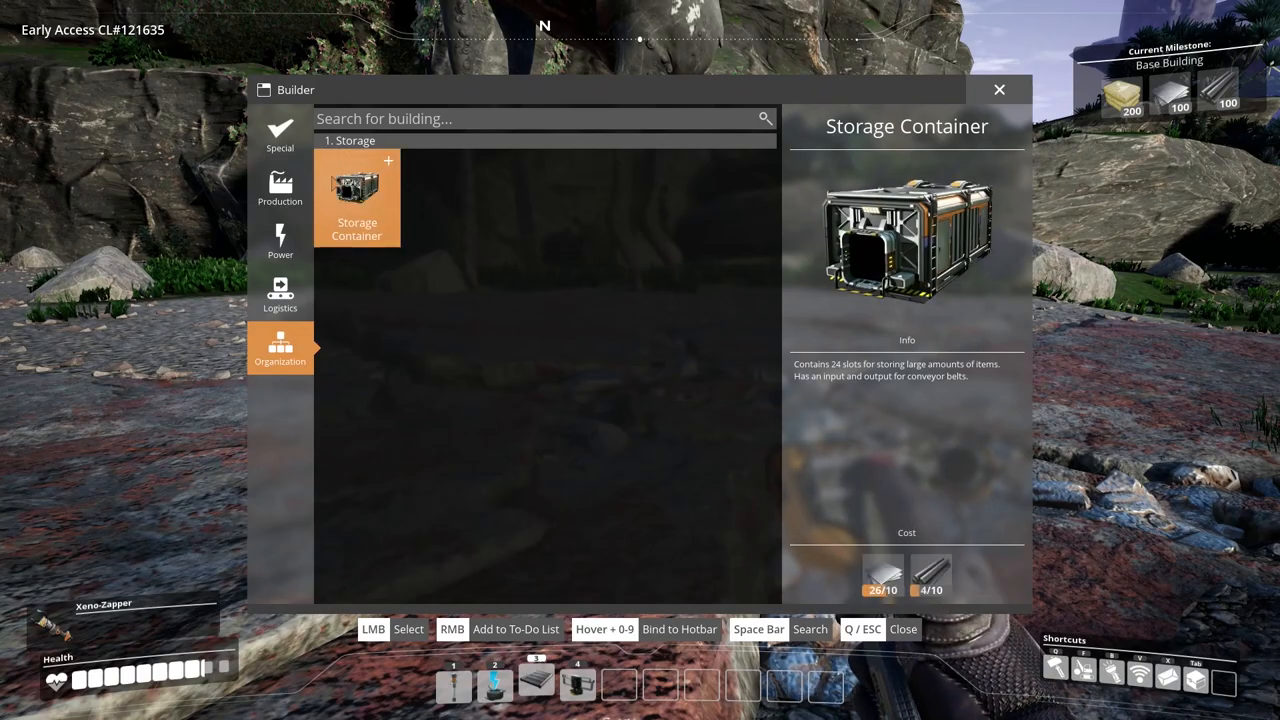
Review the Power and Production buildings, choosing Miner Mk.1, then head to the Storage Container.
click(280, 240)
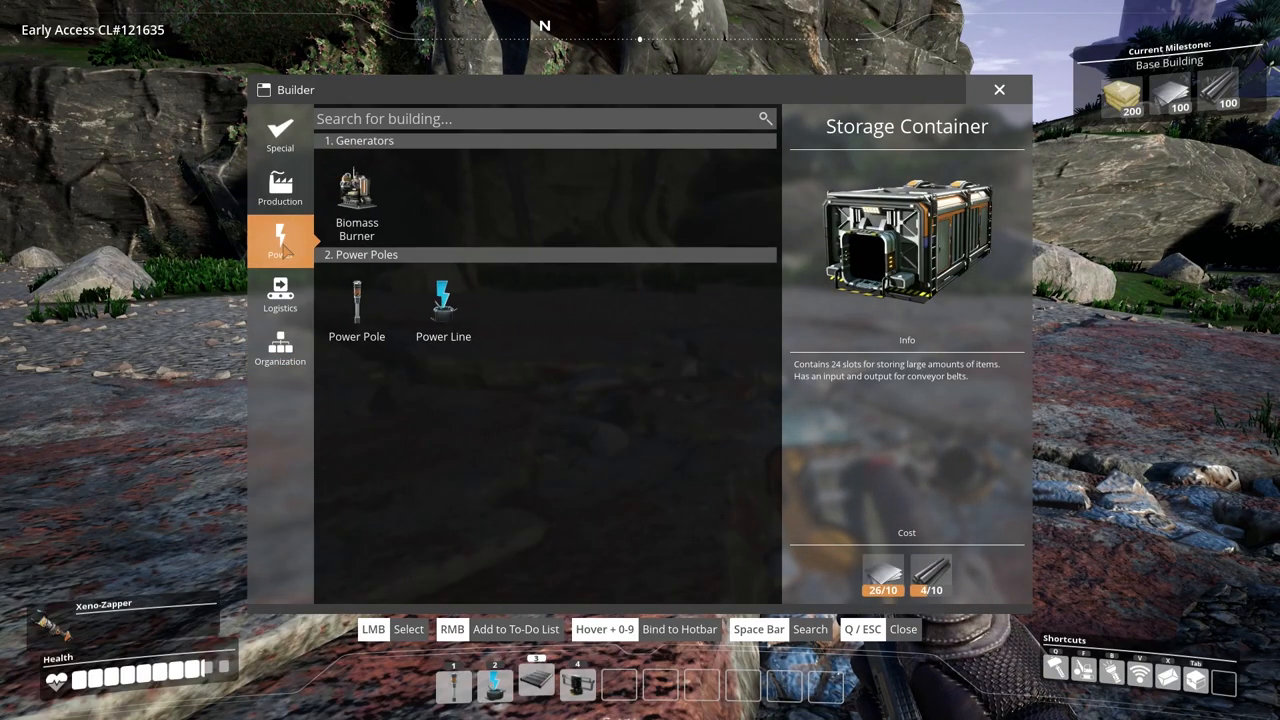
click(280, 190)
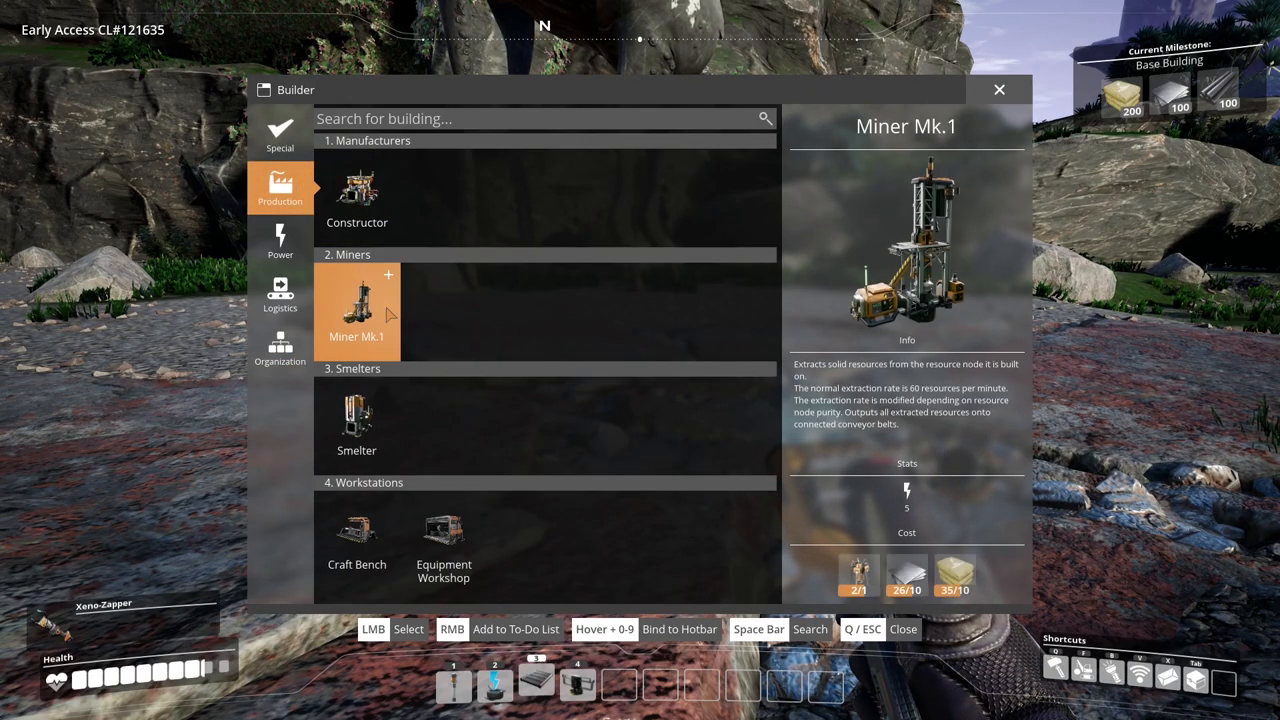
click(356, 310)
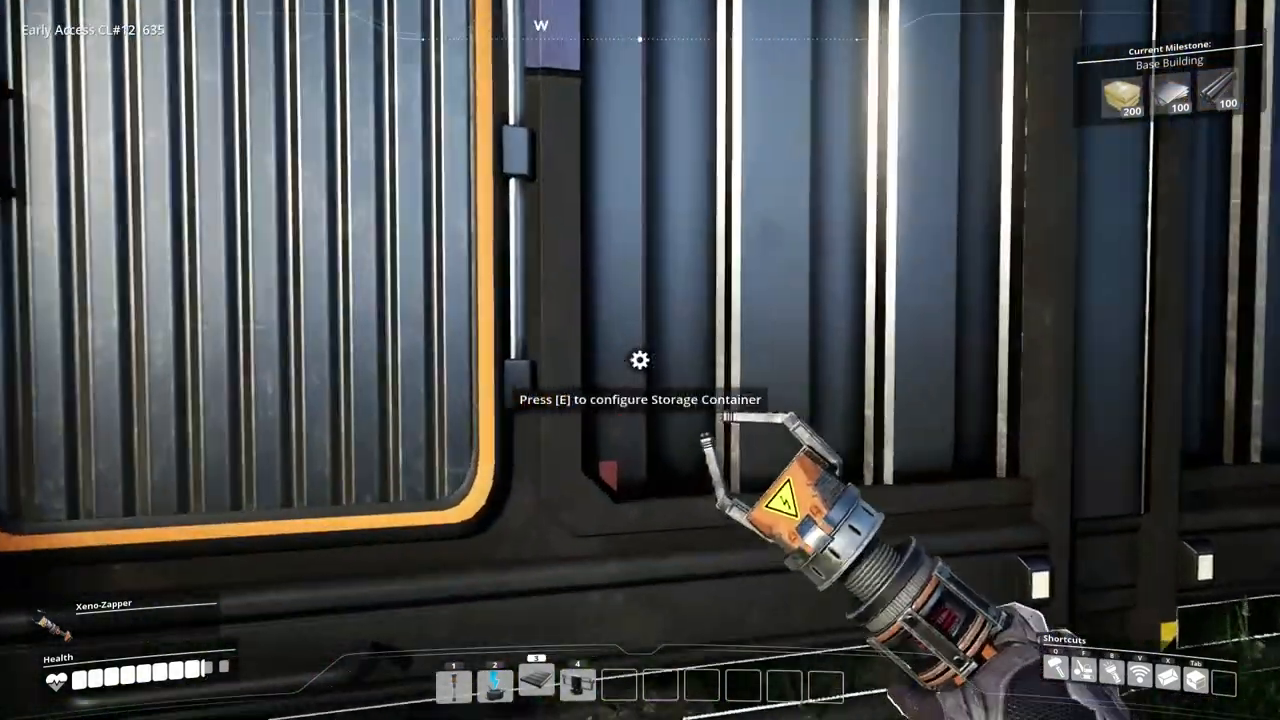
Craft several batches of Iron Ingots at the Craft Bench.
key(e)
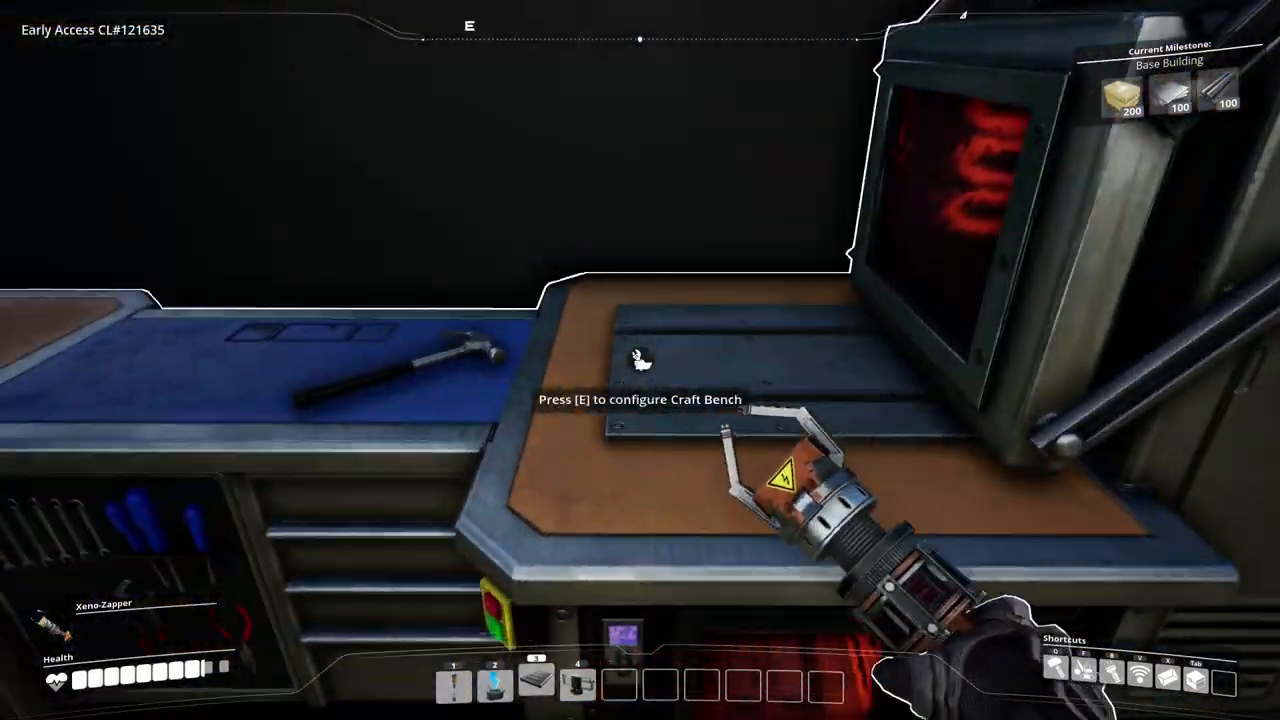
key(e)
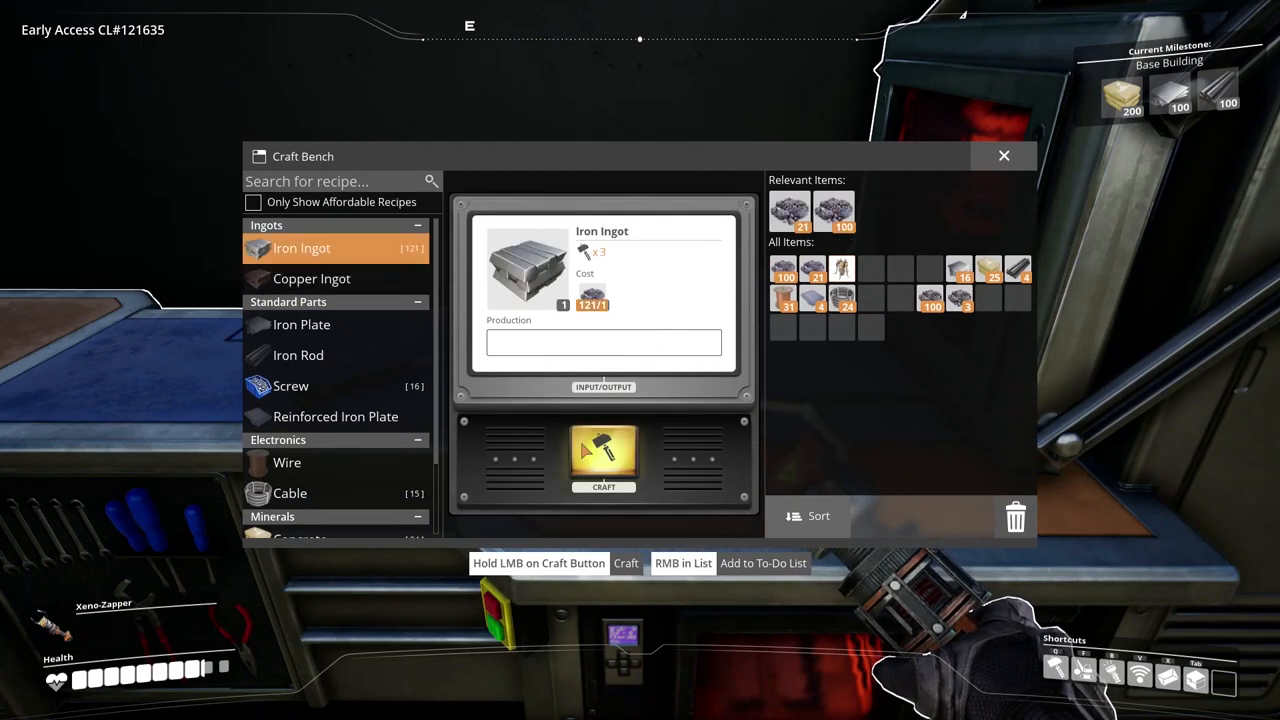
click(604, 460)
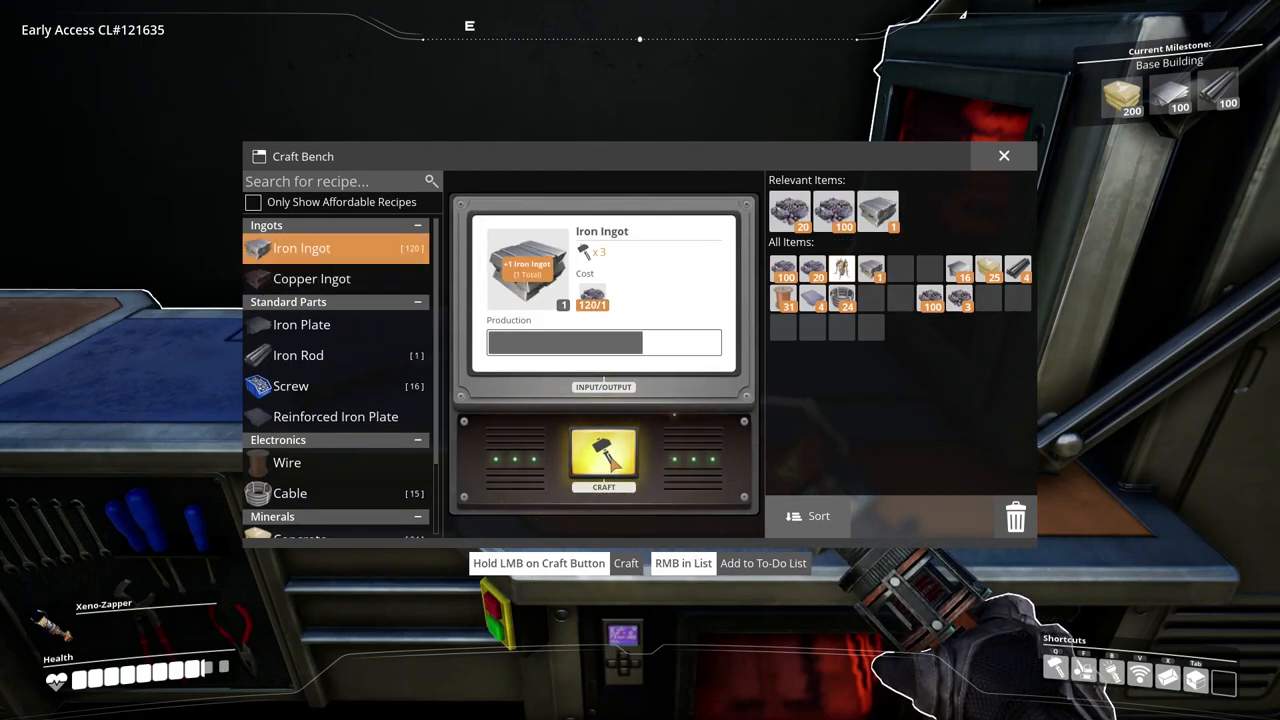
click(604, 460)
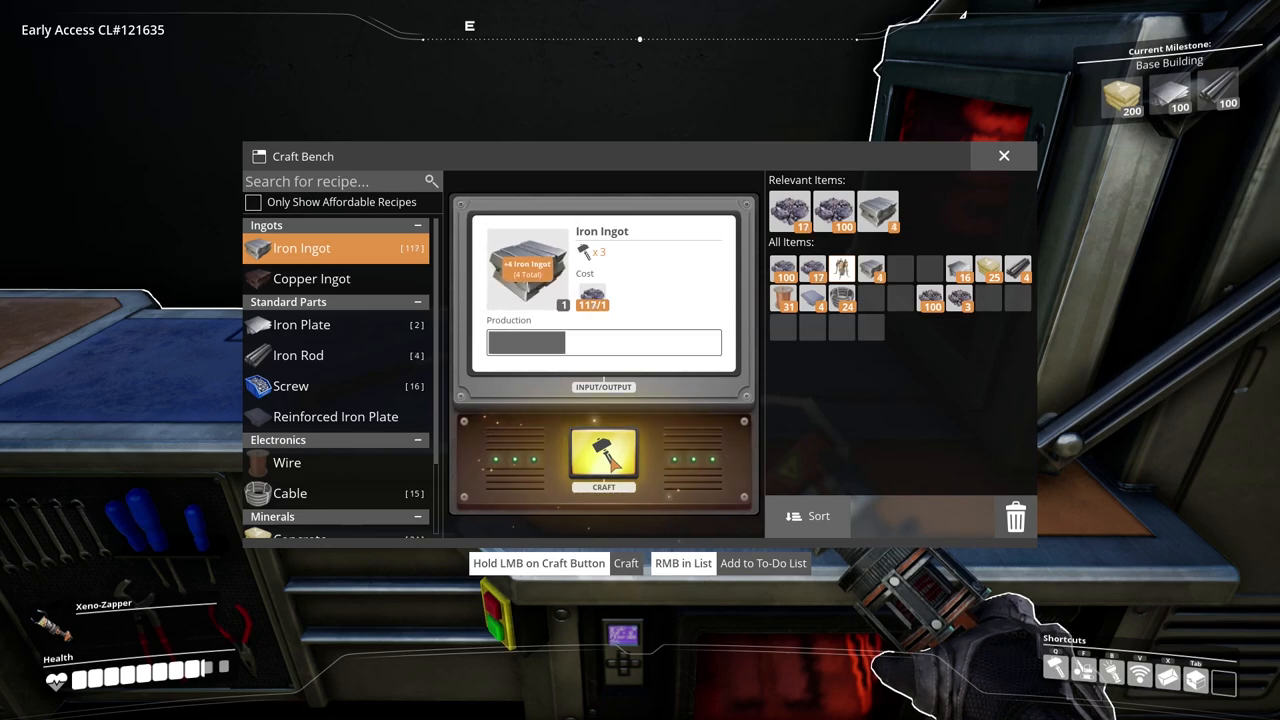
click(604, 456)
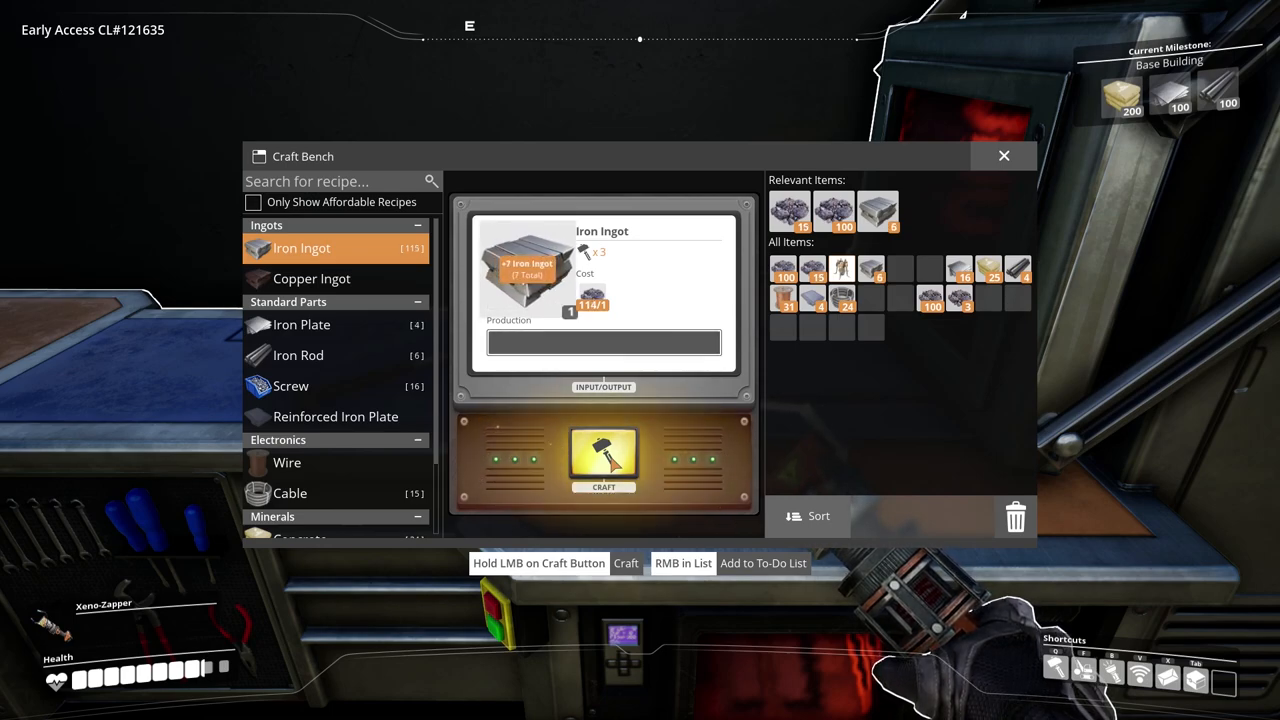
click(604, 456)
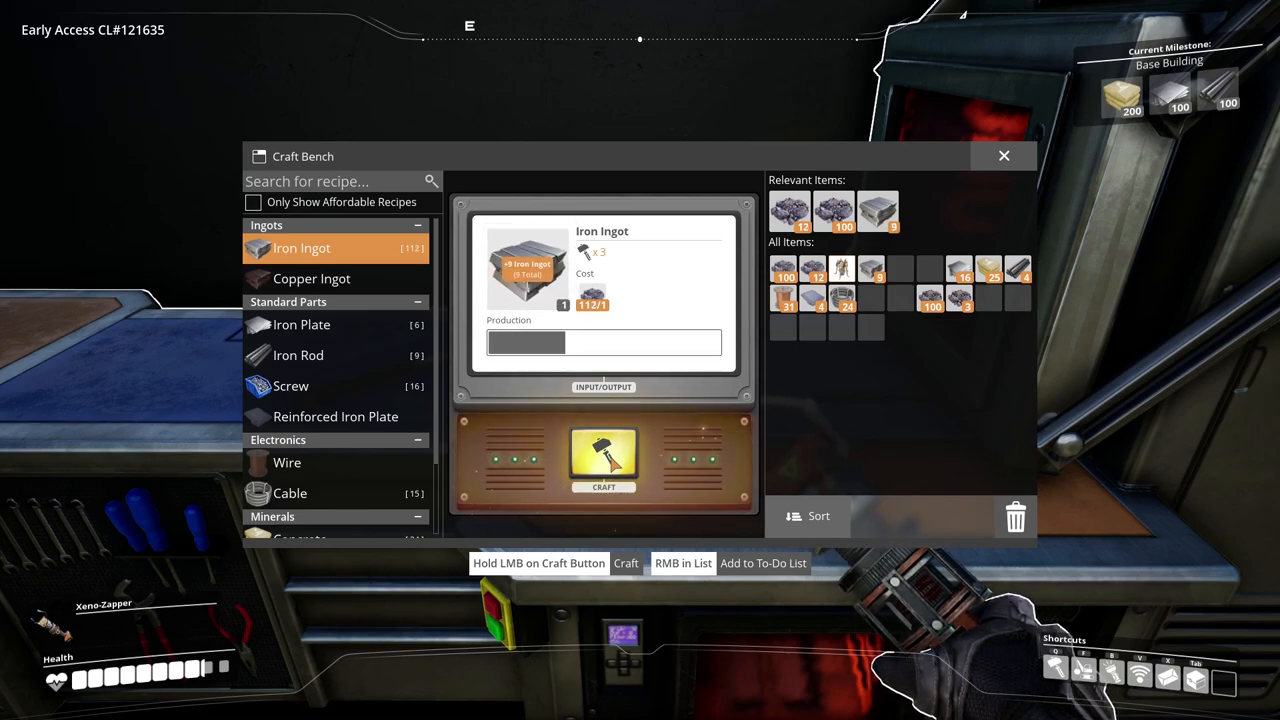
Craft Iron Rods from the ingots, then gather leaves and wood by the Biomass Burner.
click(298, 356)
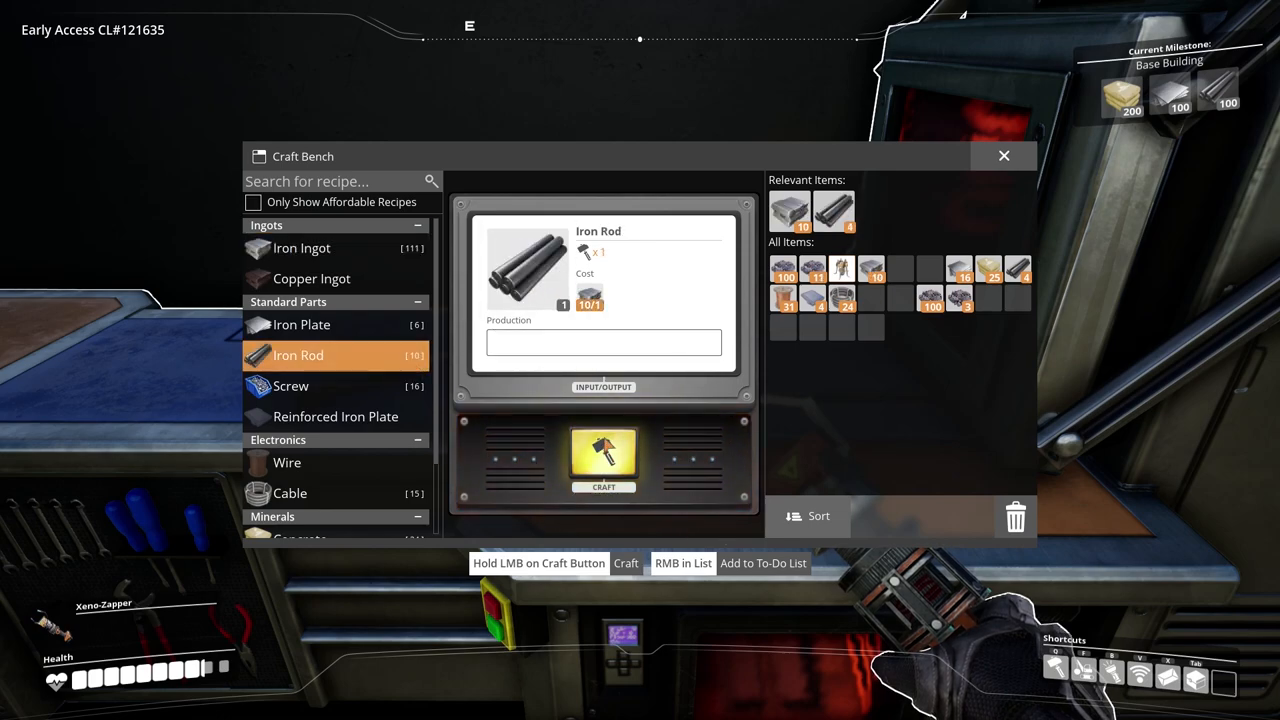
click(604, 456)
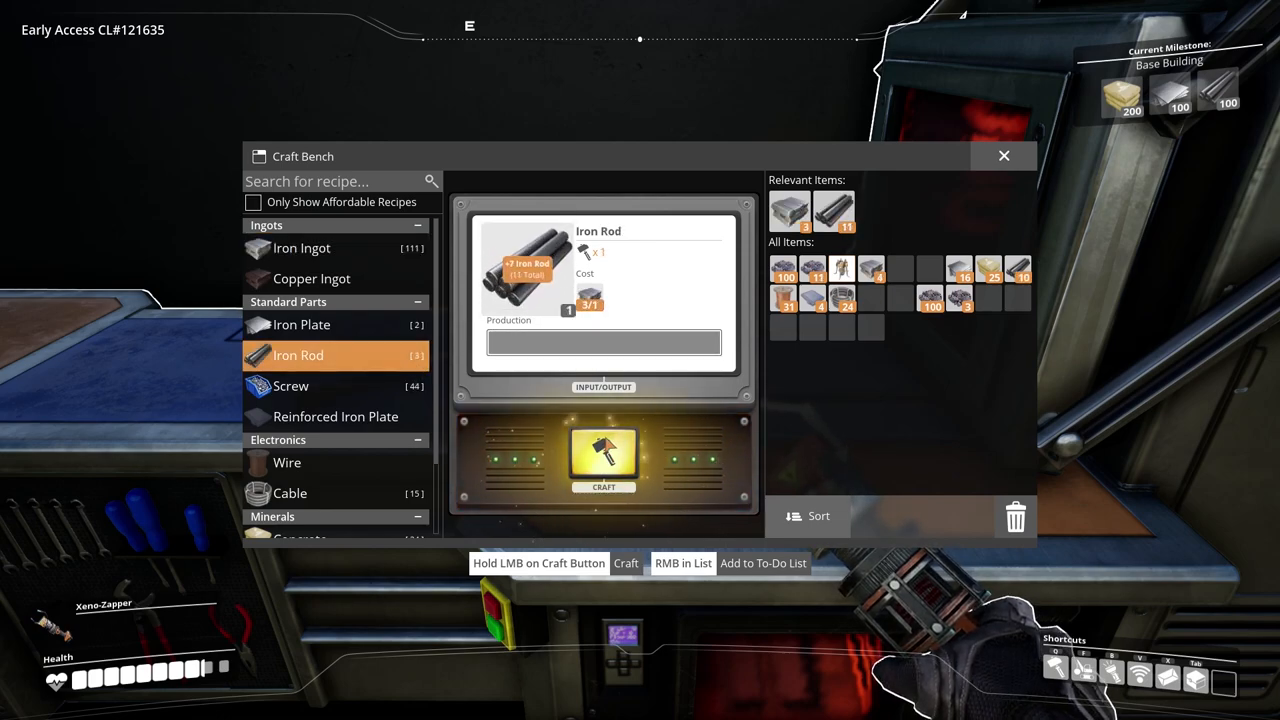
click(1004, 156)
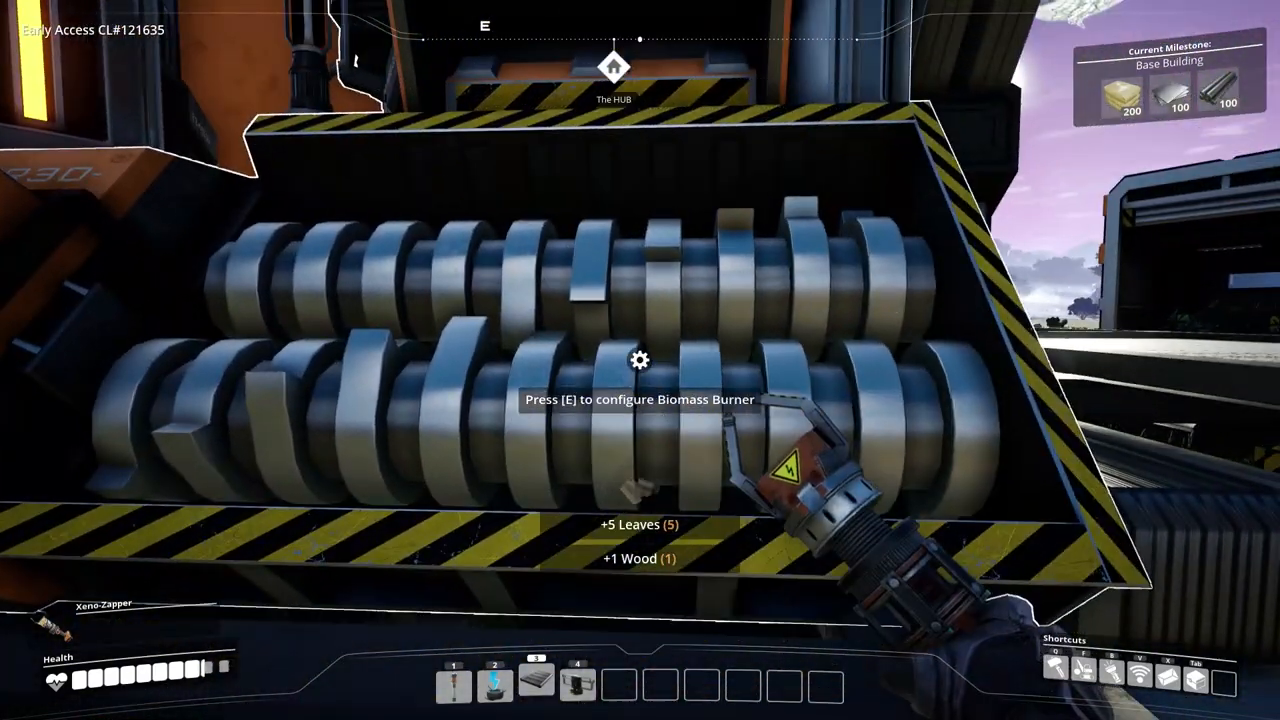
key(e)
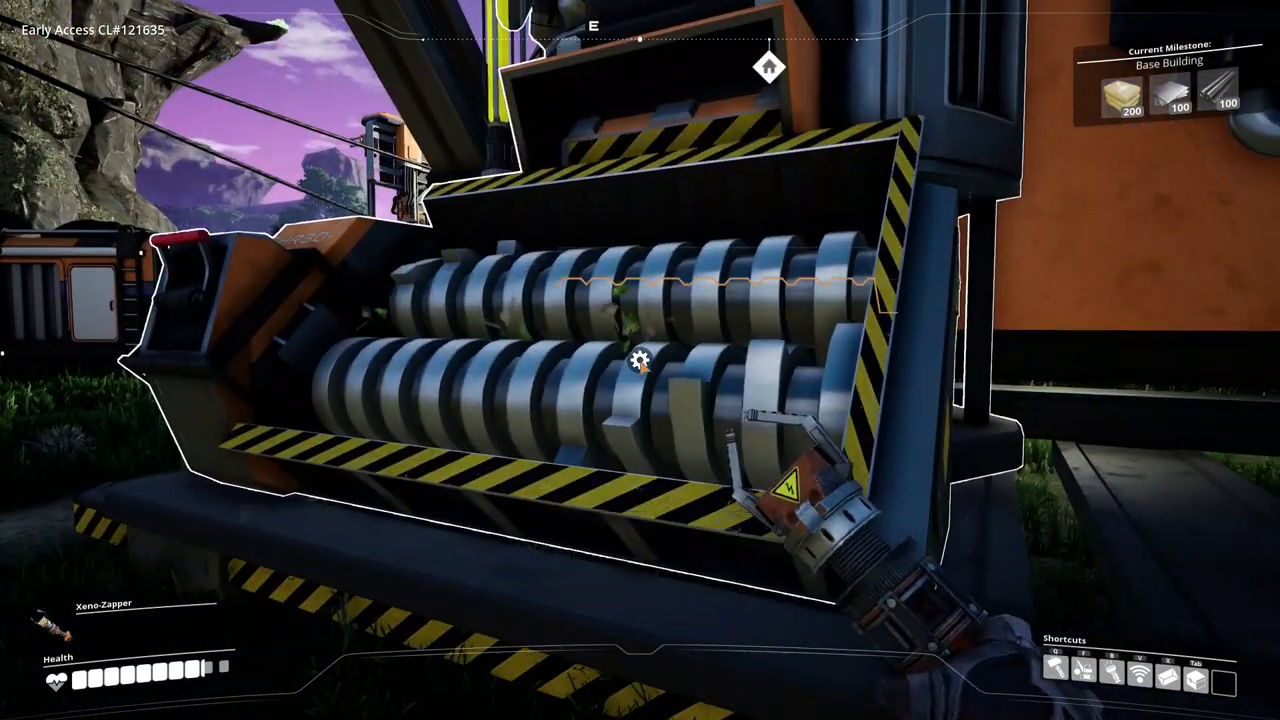
Load Leaves into the Biomass Burner's fuel slot and walk to an Alien Carapace.
click(640, 360)
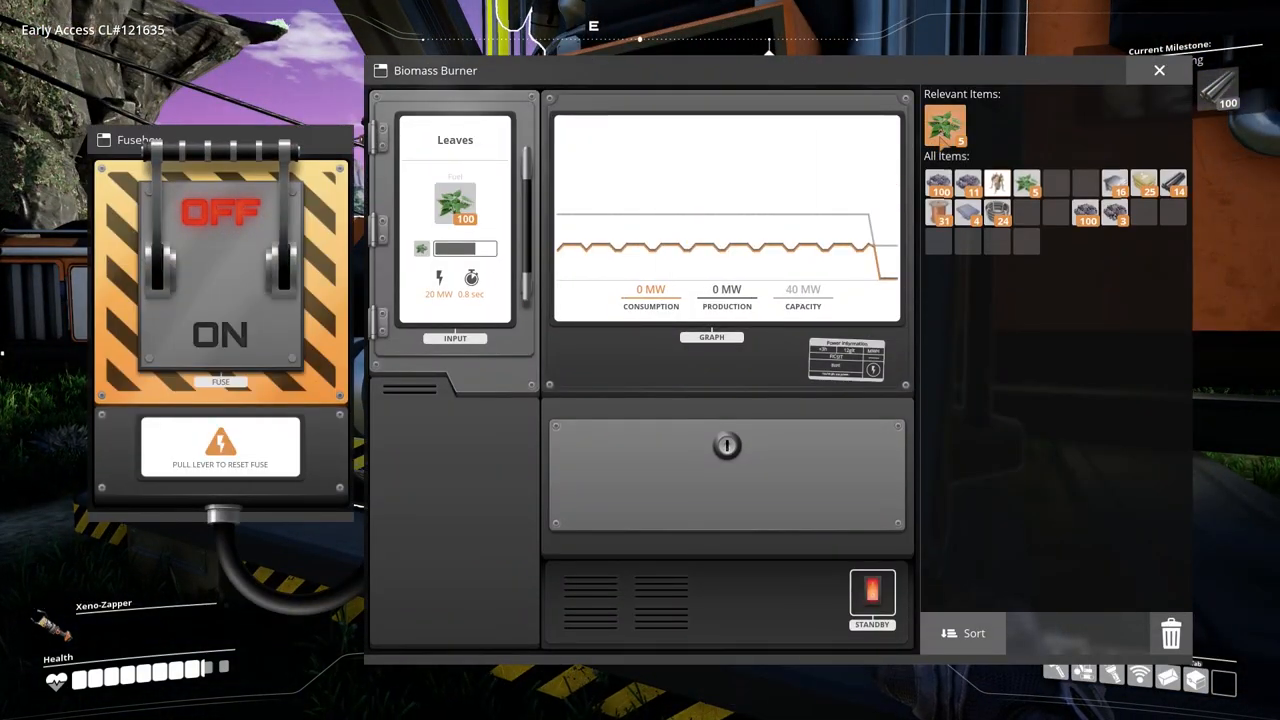
click(1160, 70)
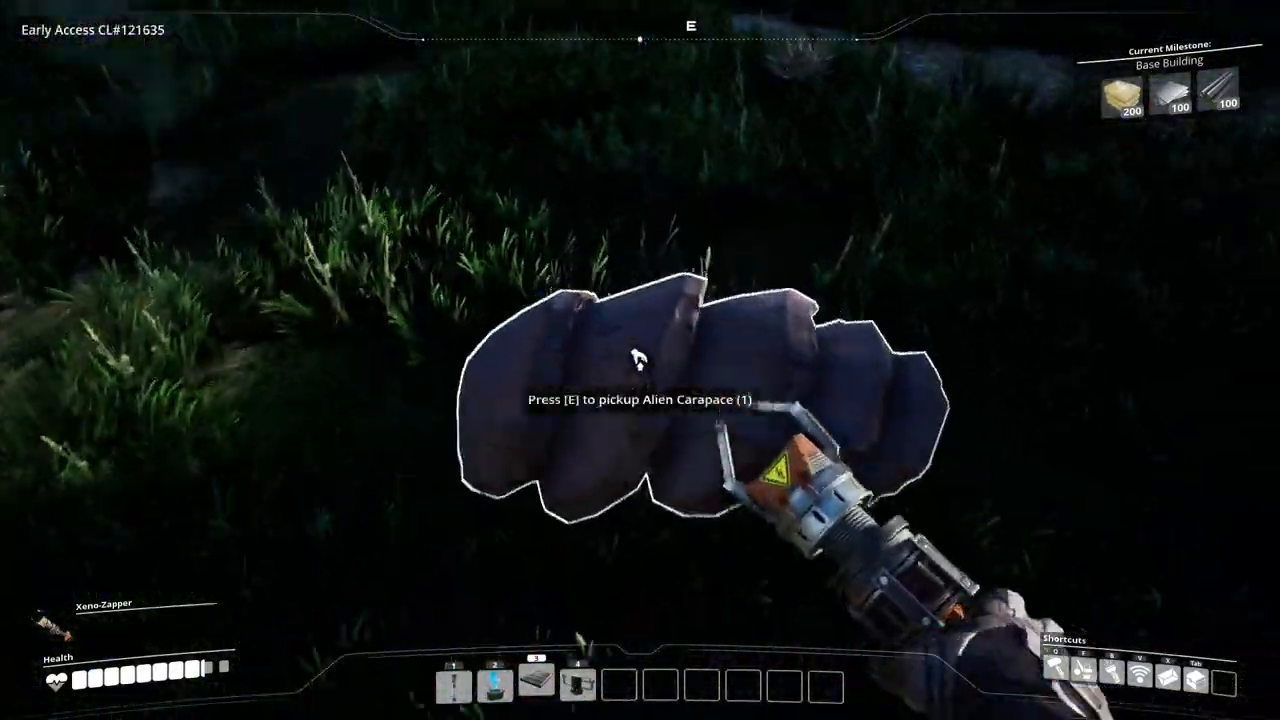
Pick up the Alien Carapace and return to the Craft Bench's Biomass (Wood) recipe.
key(e)
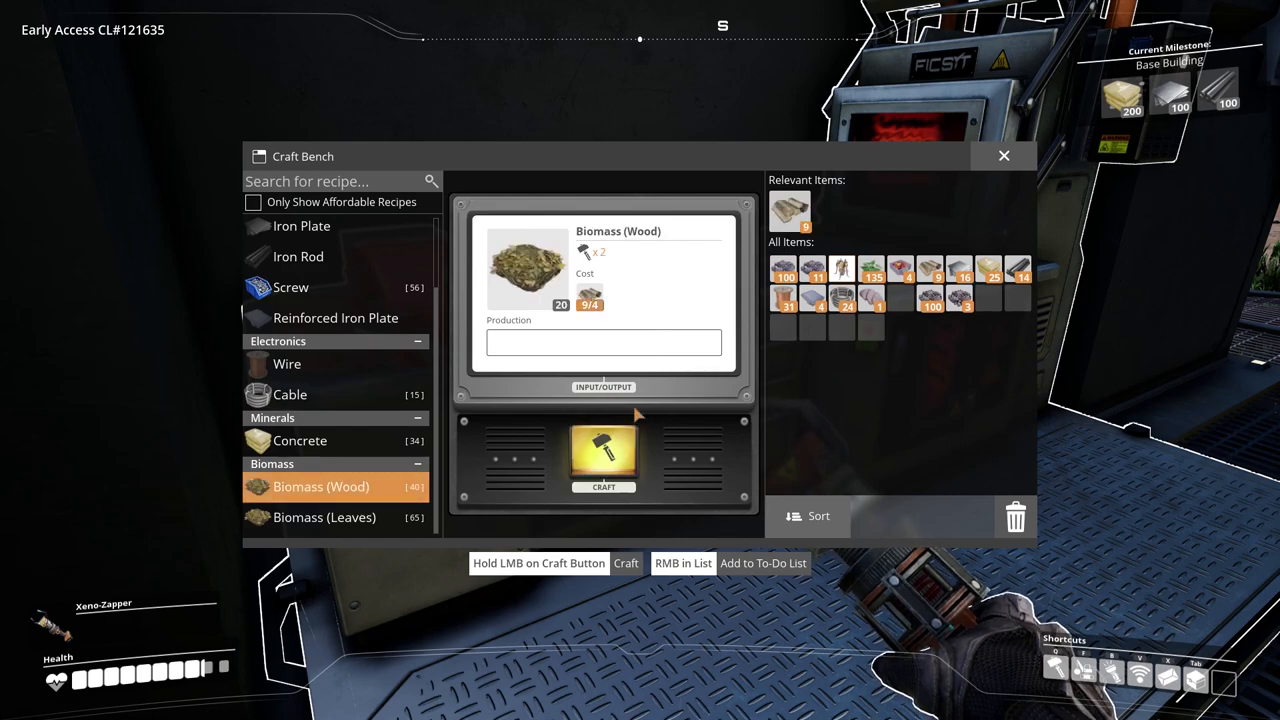
Craft Biomass from wood and then from leaves until unaffordable, then check the Biomass Burner.
click(604, 458)
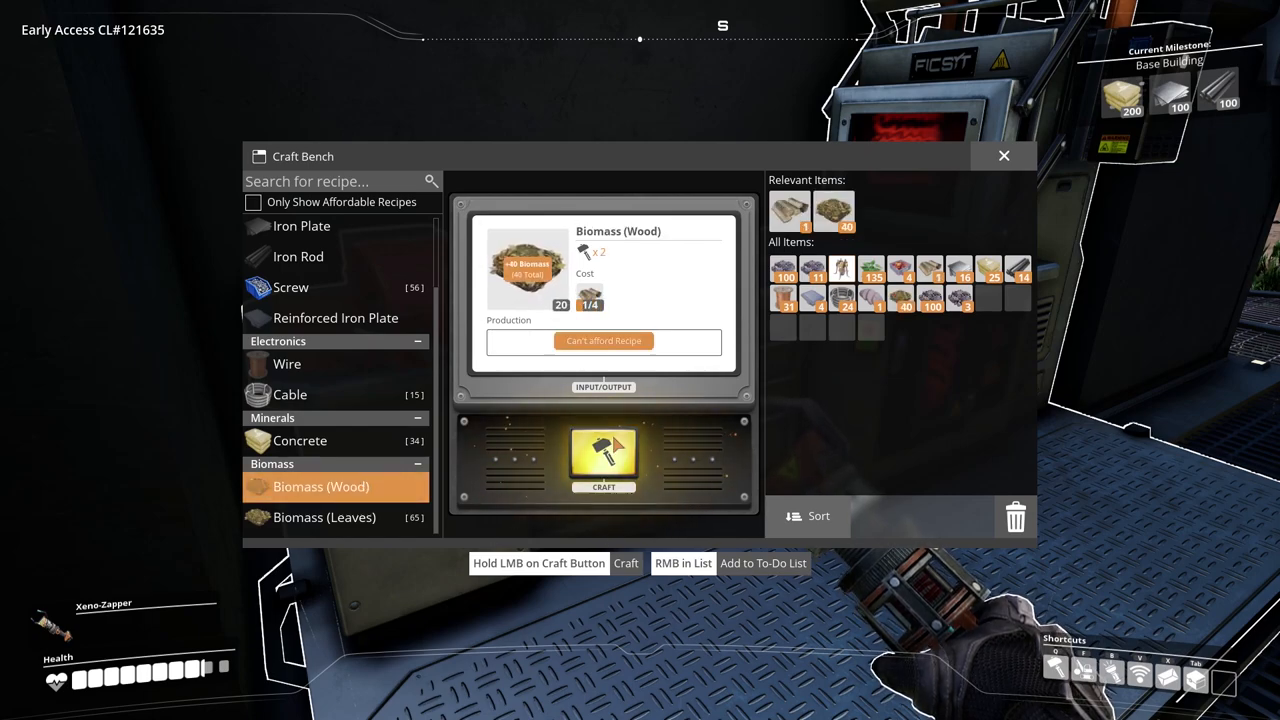
click(324, 516)
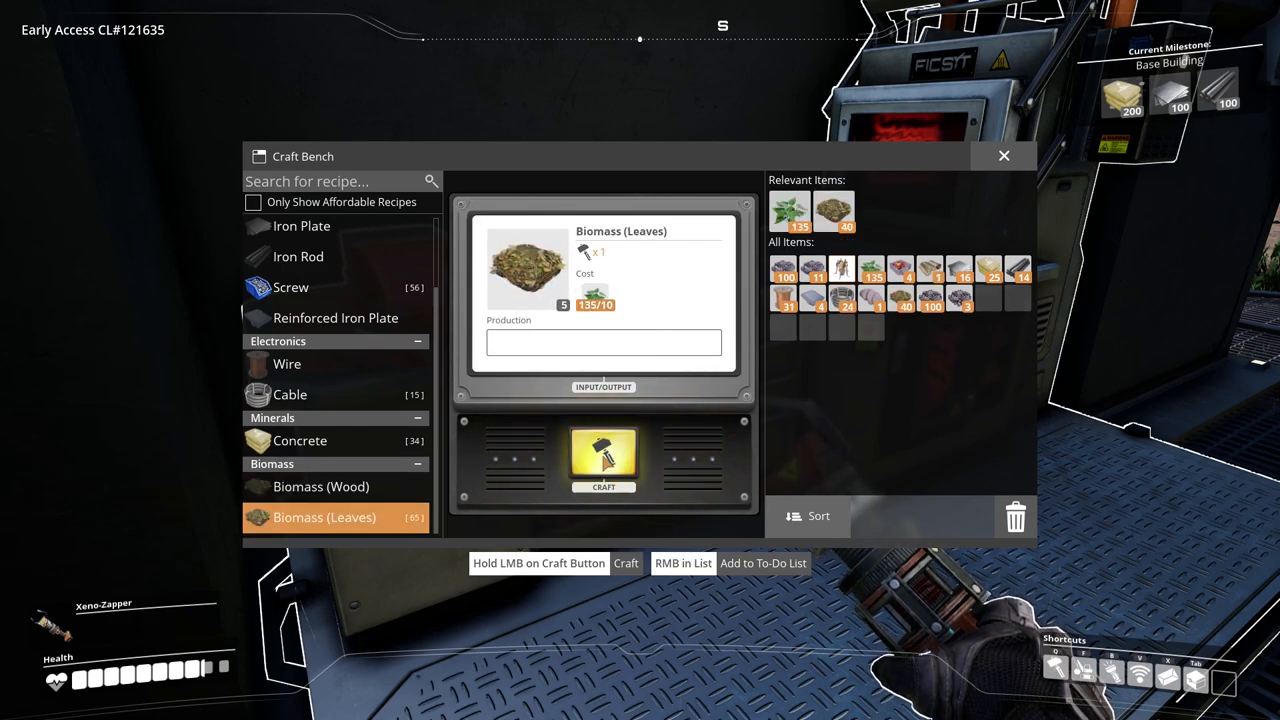
click(604, 460)
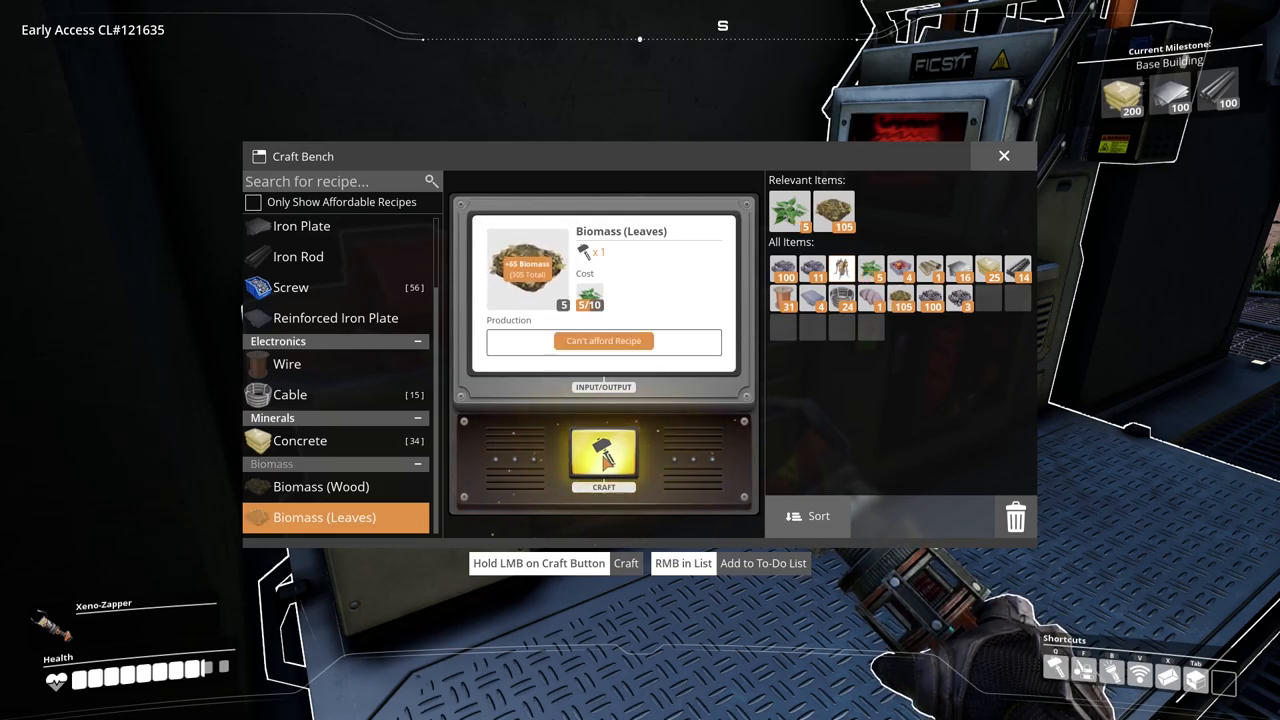
click(1004, 156)
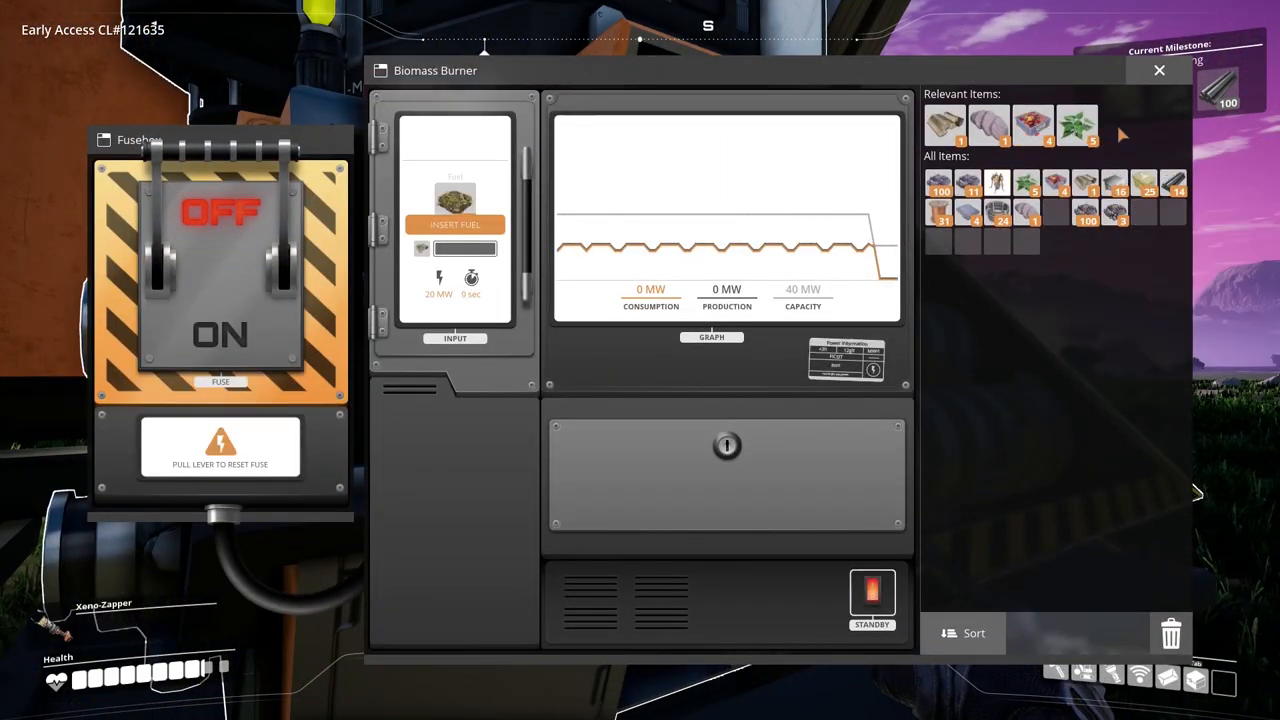
Fuel the Biomass Burner with Biomass so it reports 22 MW, then return to the Craft Bench.
click(456, 204)
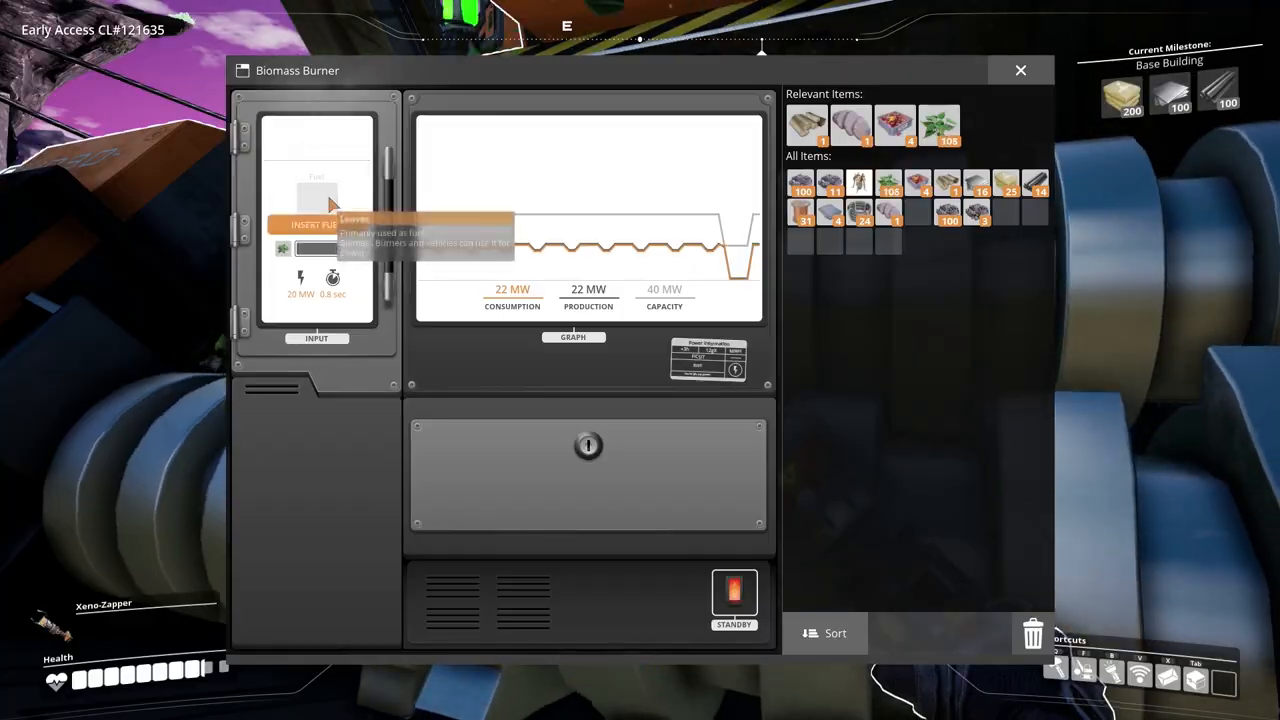
click(1020, 70)
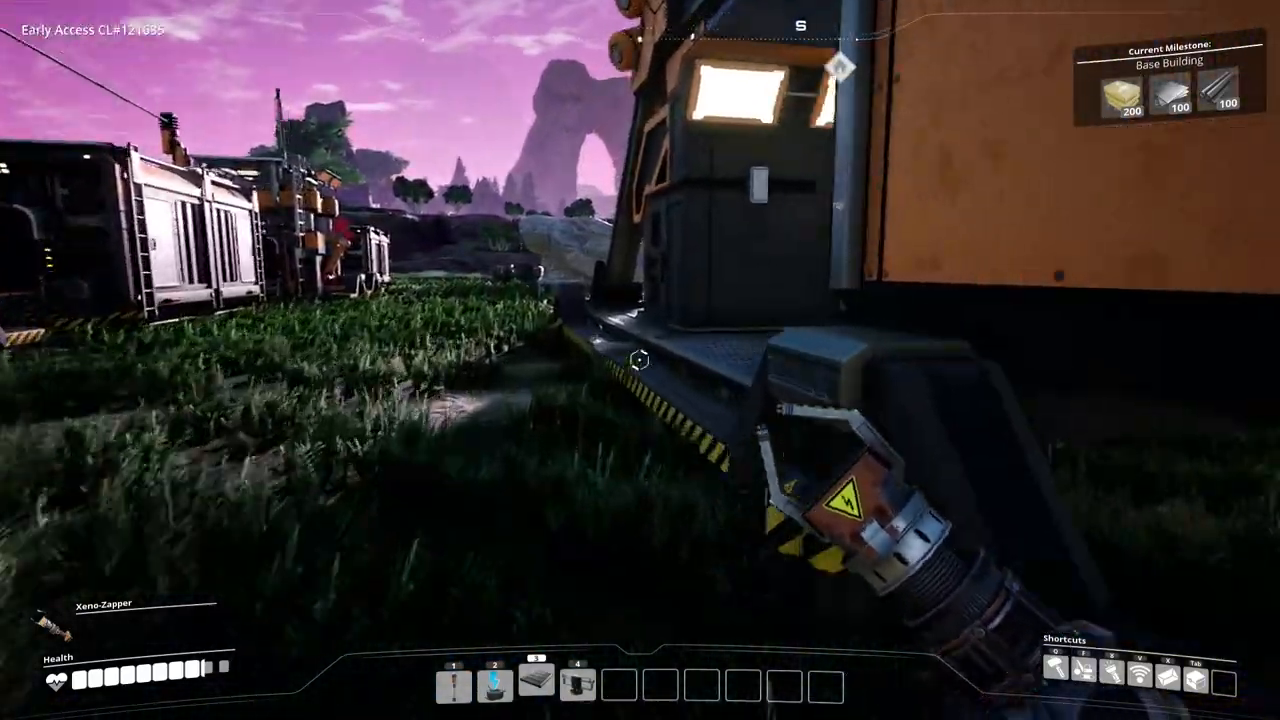
click(638, 360)
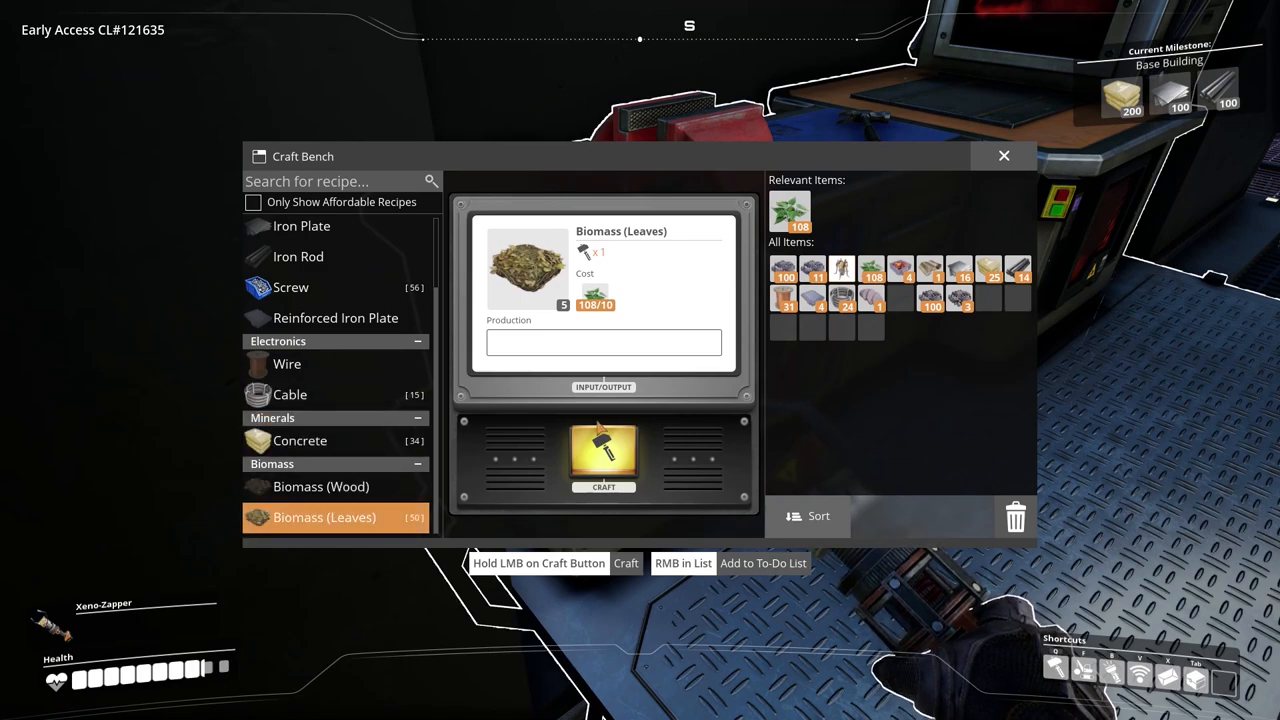
Craft Biomass from the remaining leaves until the recipe is unaffordable.
click(604, 456)
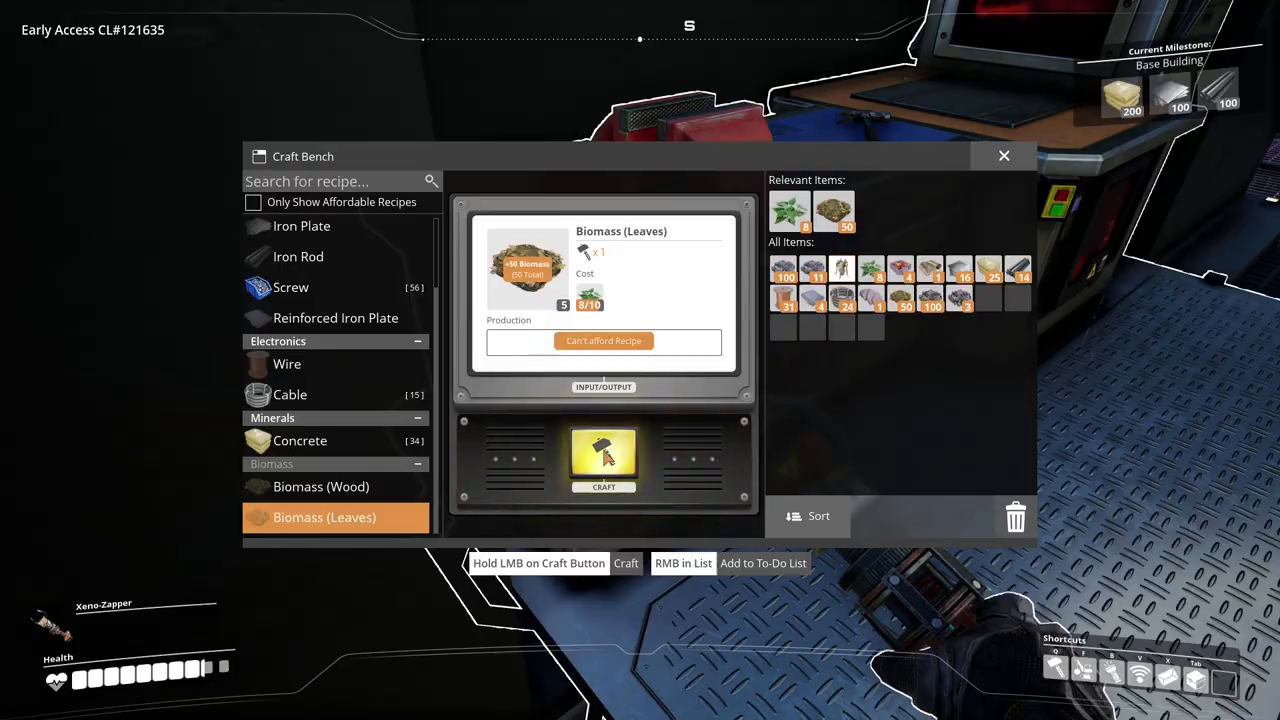
click(1004, 156)
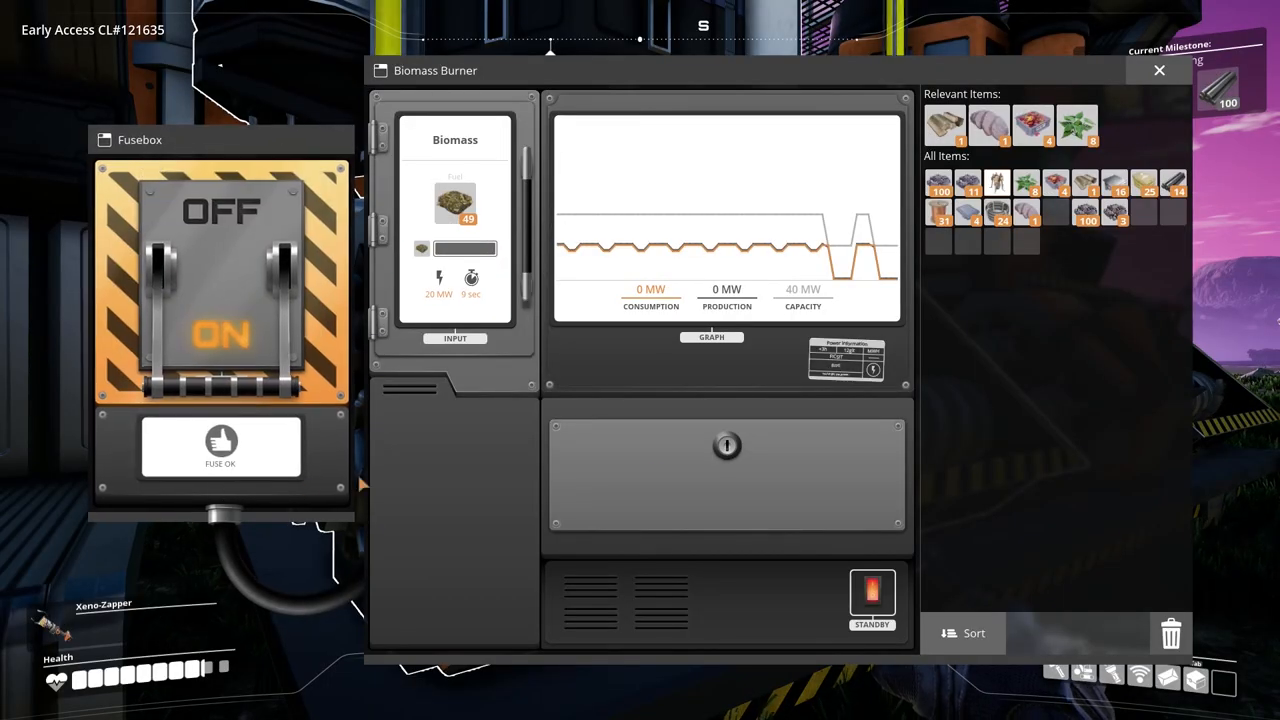
Add the new Biomass to the burner with its fuse on and head out to the power pole.
click(1160, 70)
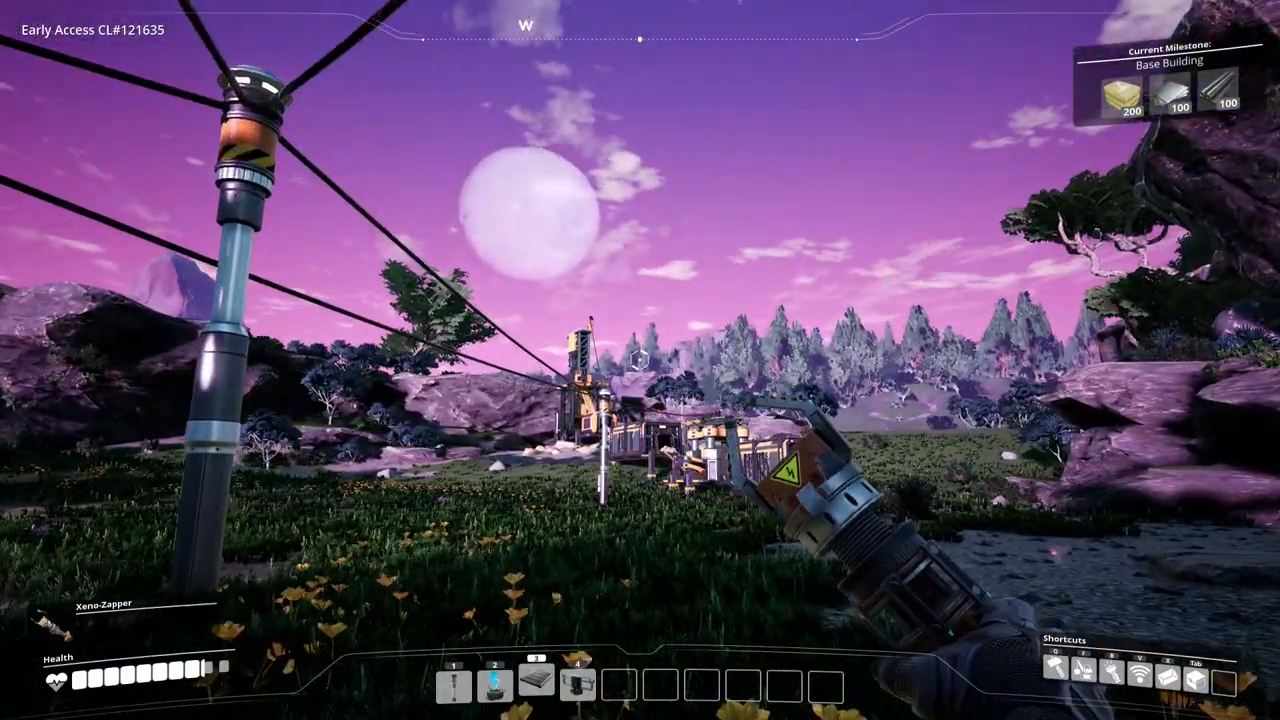
mouse_move(640, 360)
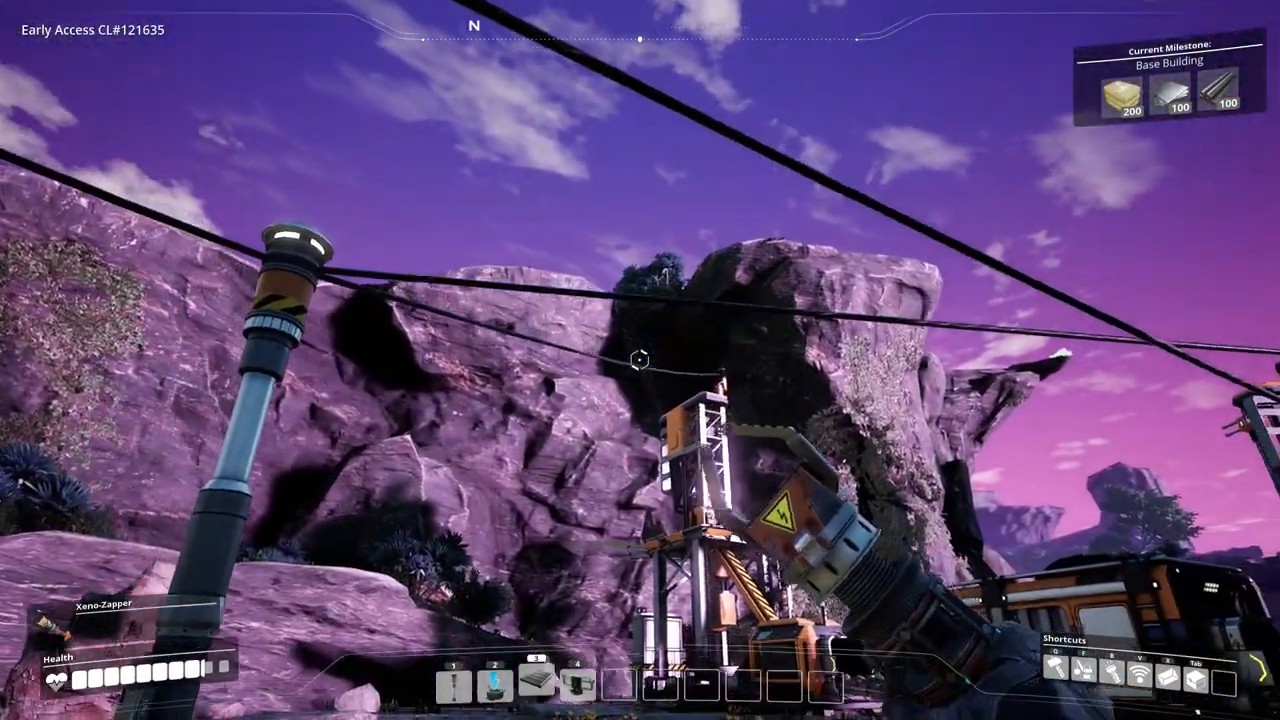
mouse_move(640, 360)
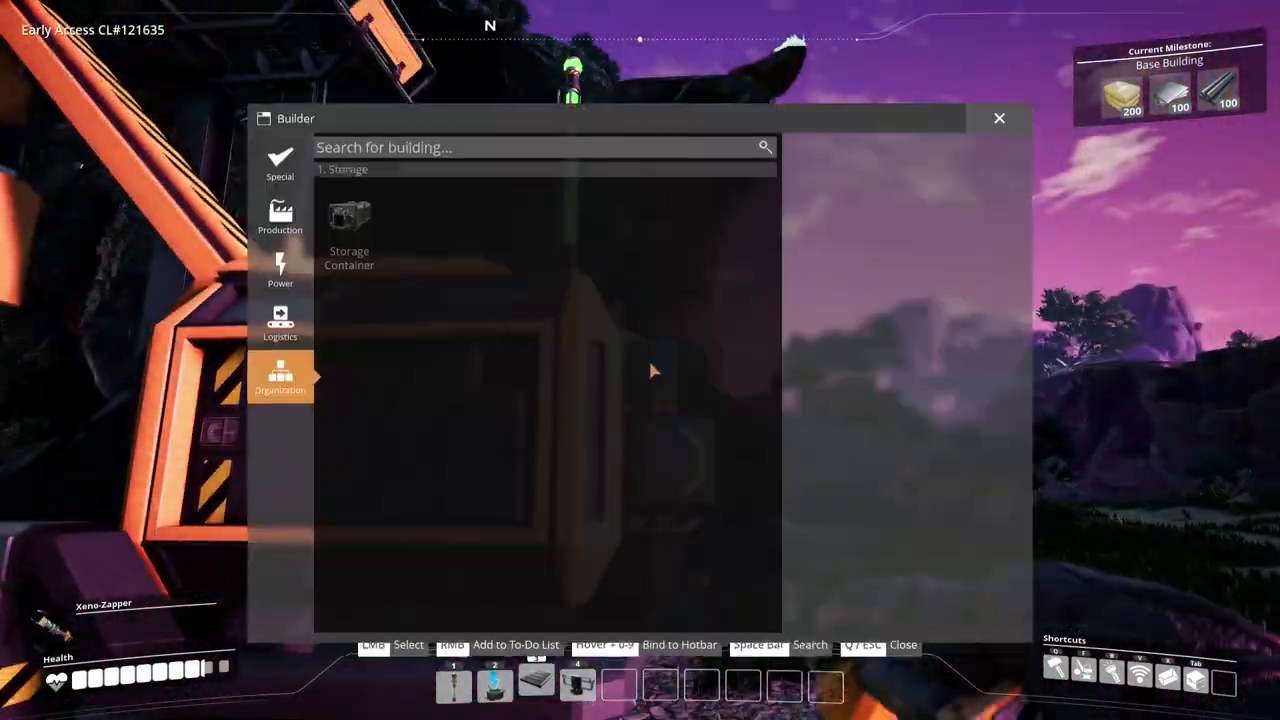
Choose the Storage Container to build and walk to the HUB's Craft Bench.
click(348, 220)
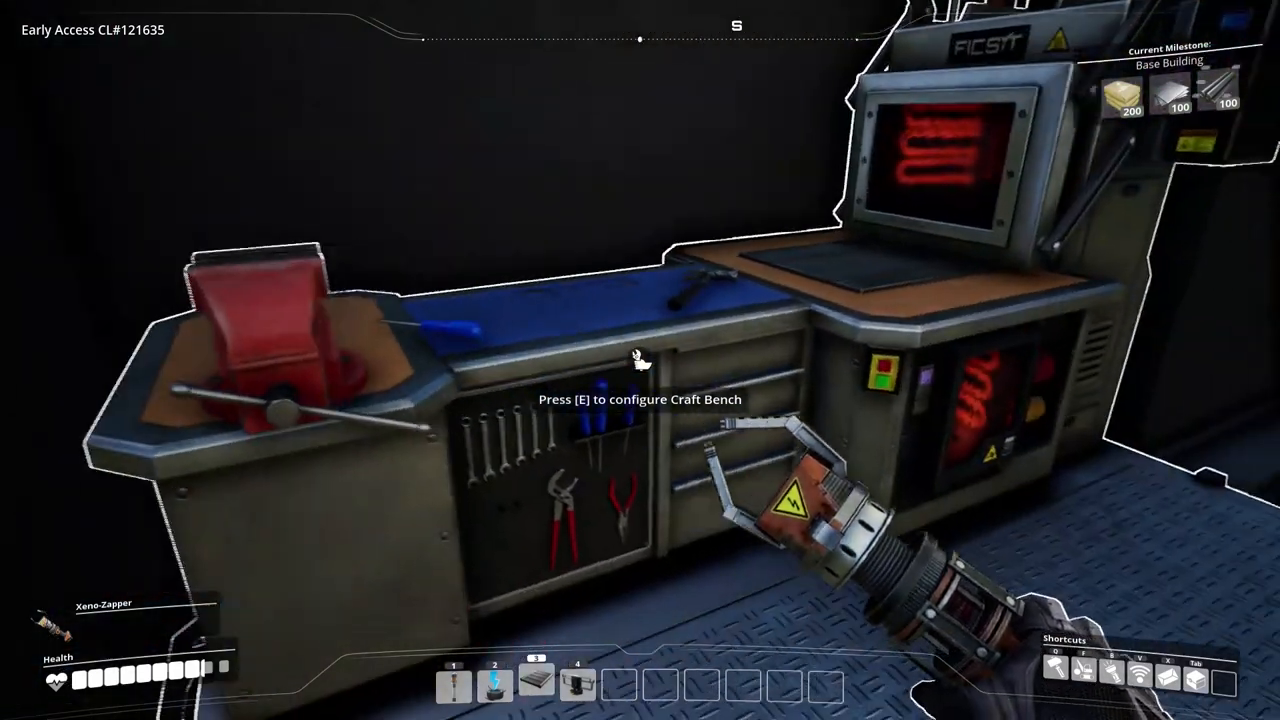
Craft several Iron Ingots at the Craft Bench.
key(e)
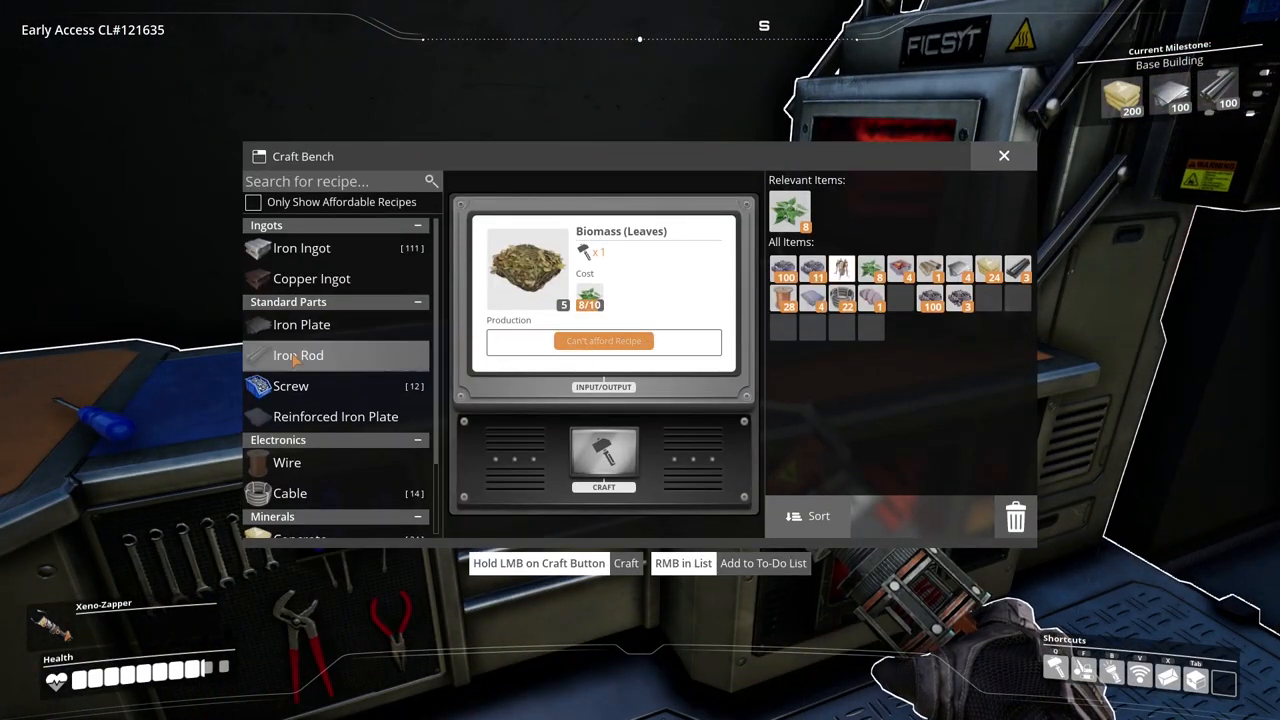
click(300, 248)
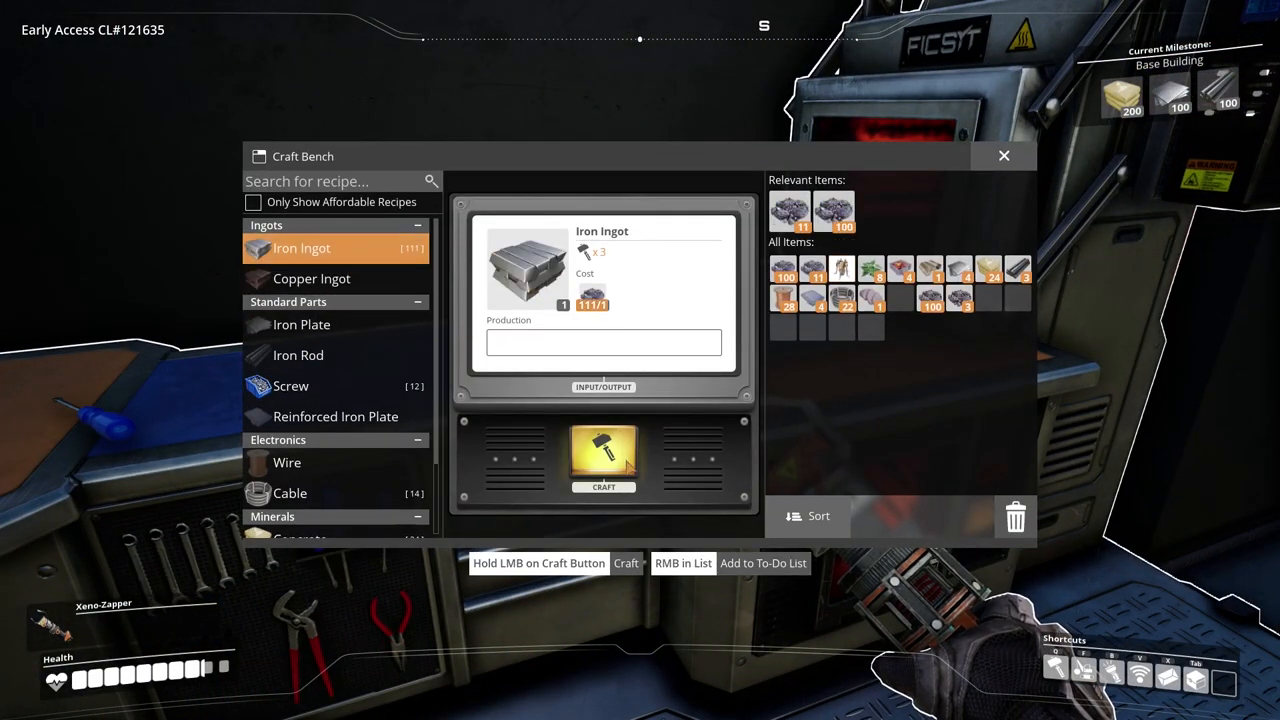
click(604, 460)
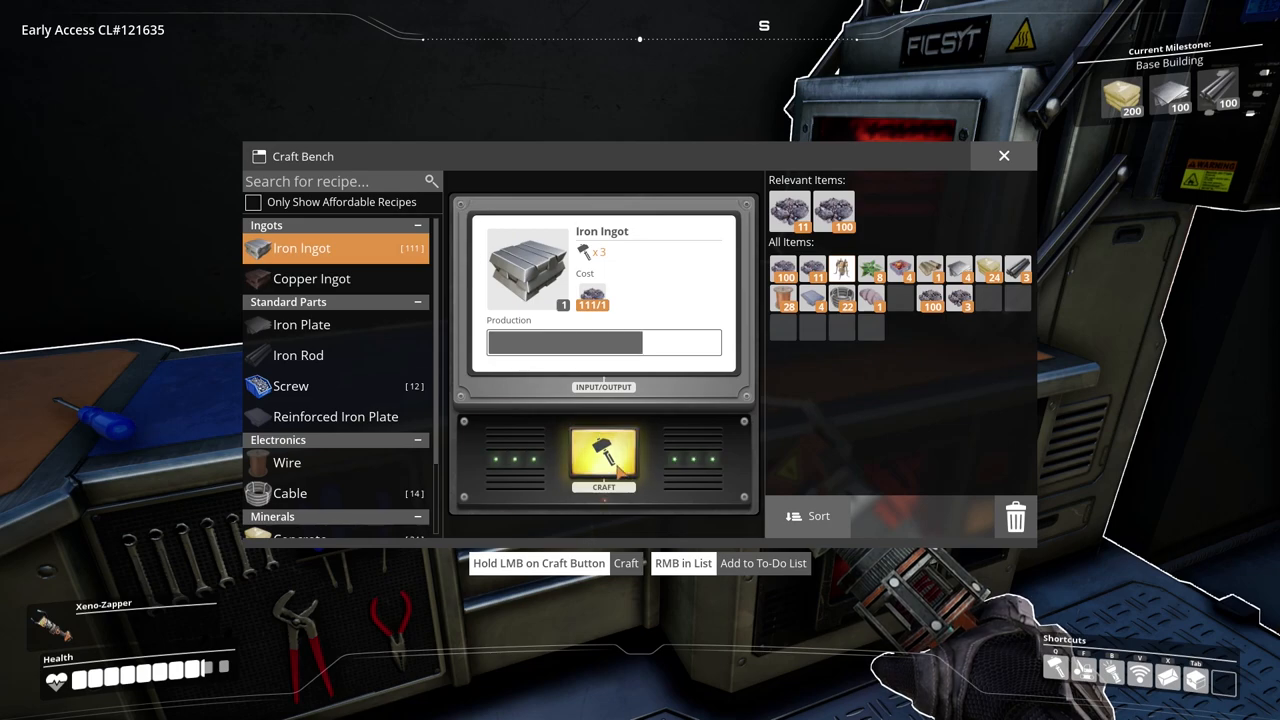
click(604, 460)
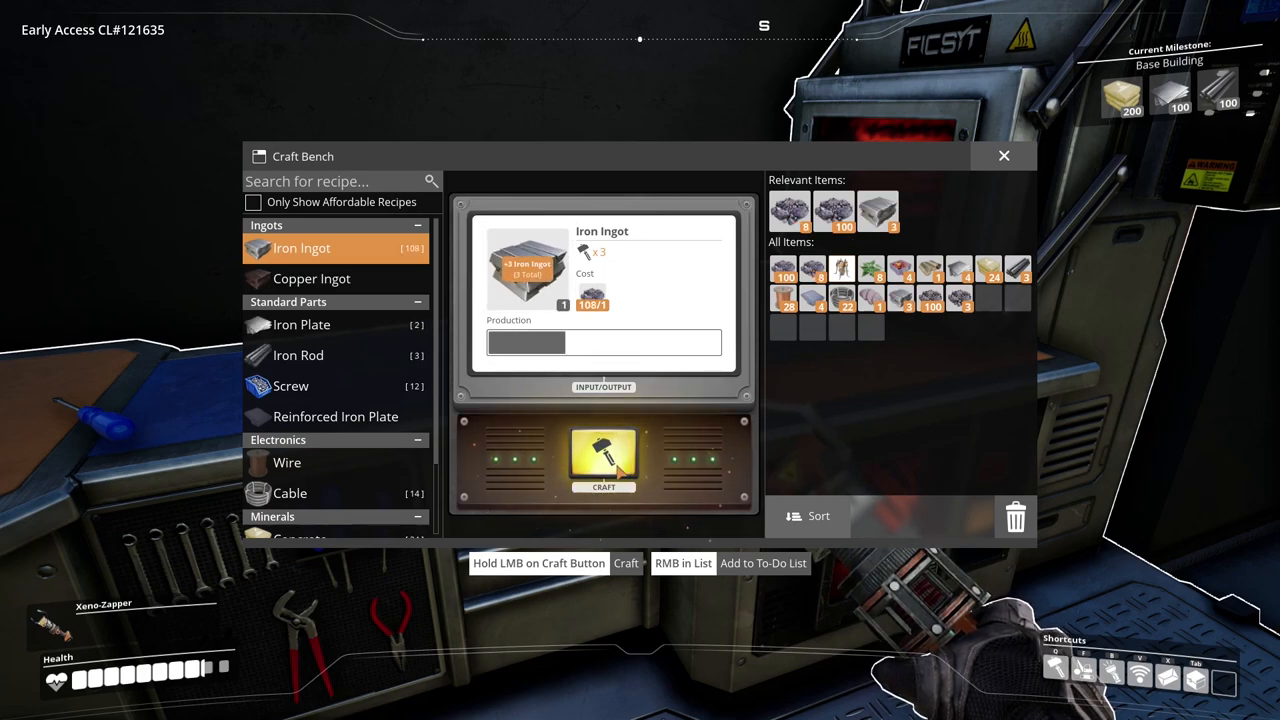
click(604, 458)
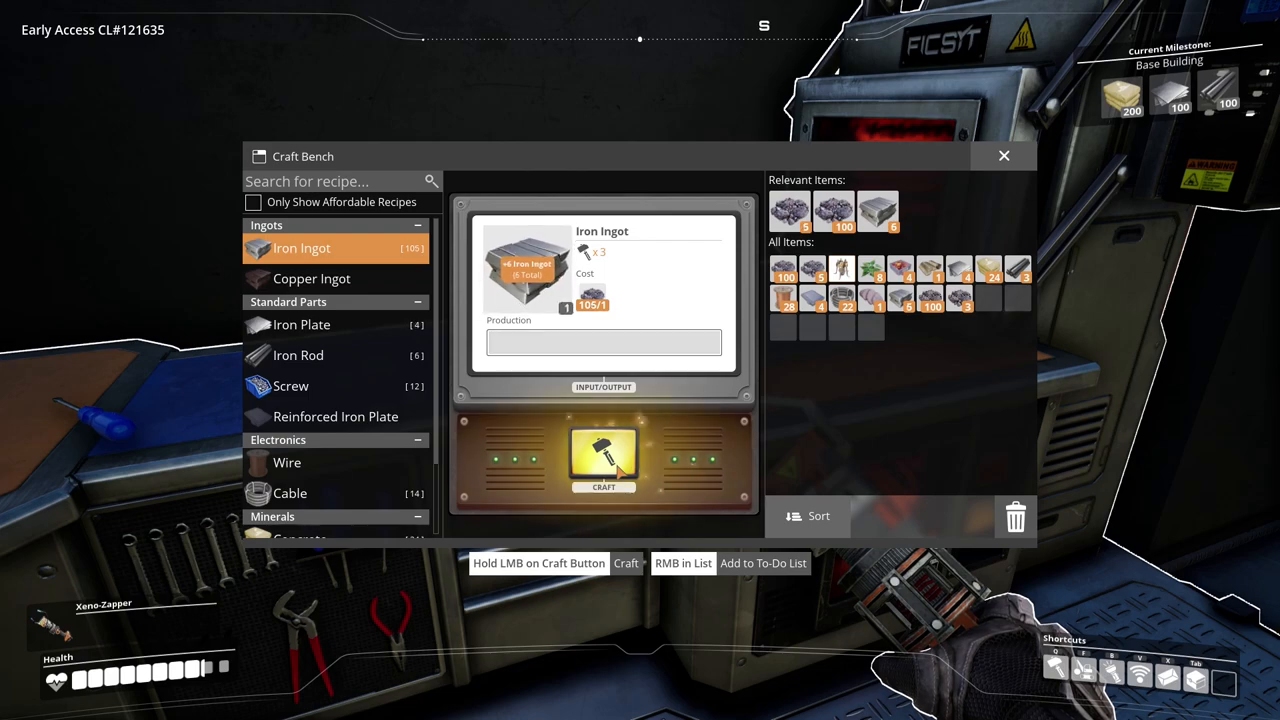
Switch the Craft Bench to Iron Rod and craft rods.
click(604, 456)
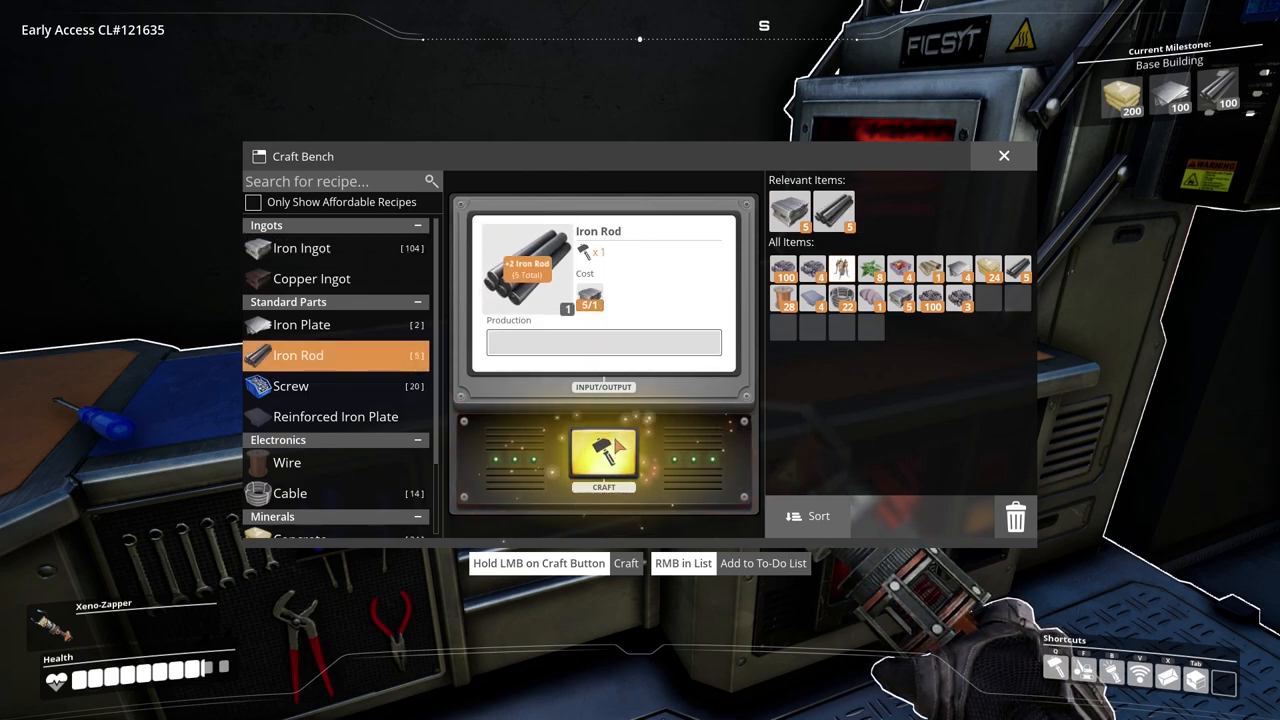
click(1004, 156)
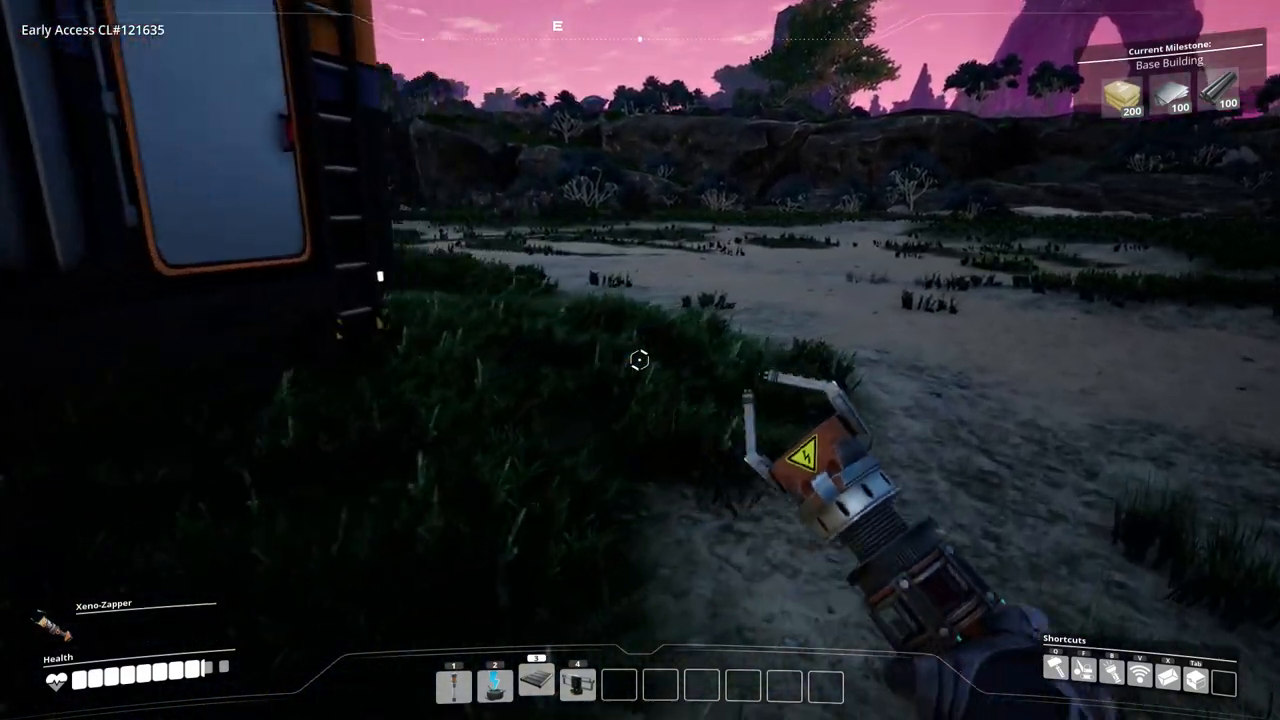
Leave the Craft Bench and walk across the base toward the Storage Container.
key(q)
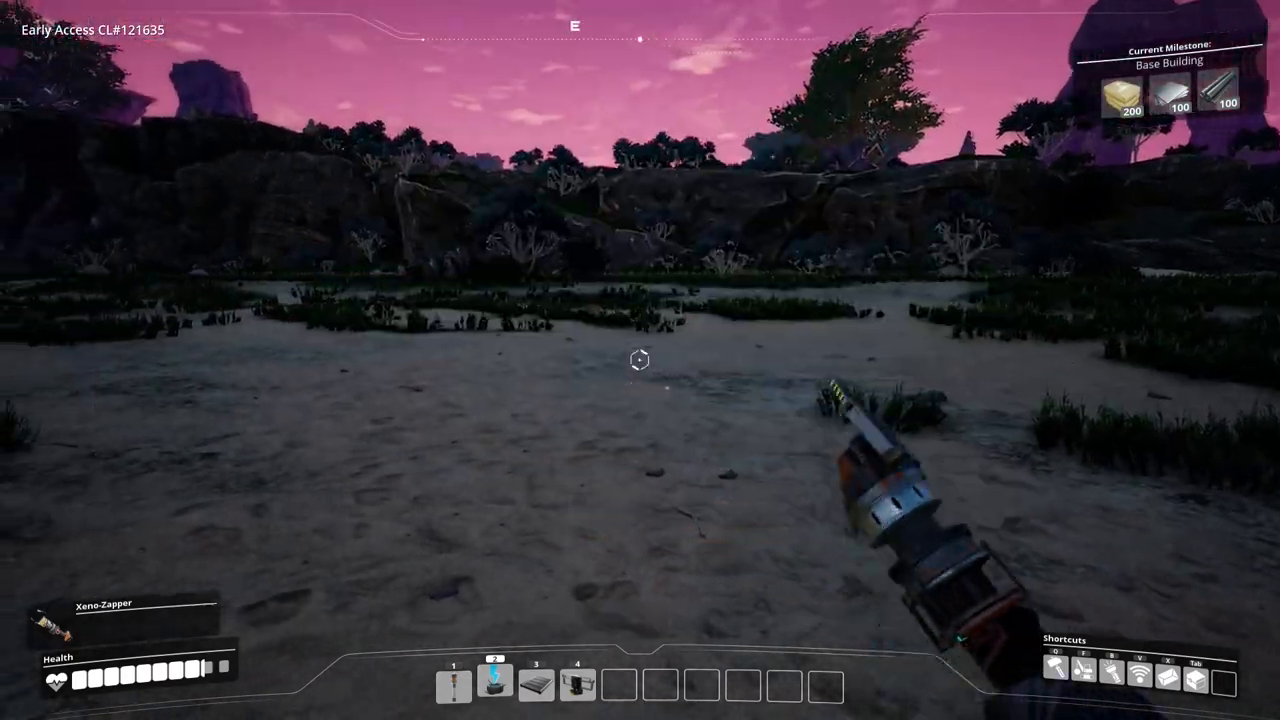
mouse_move(640, 360)
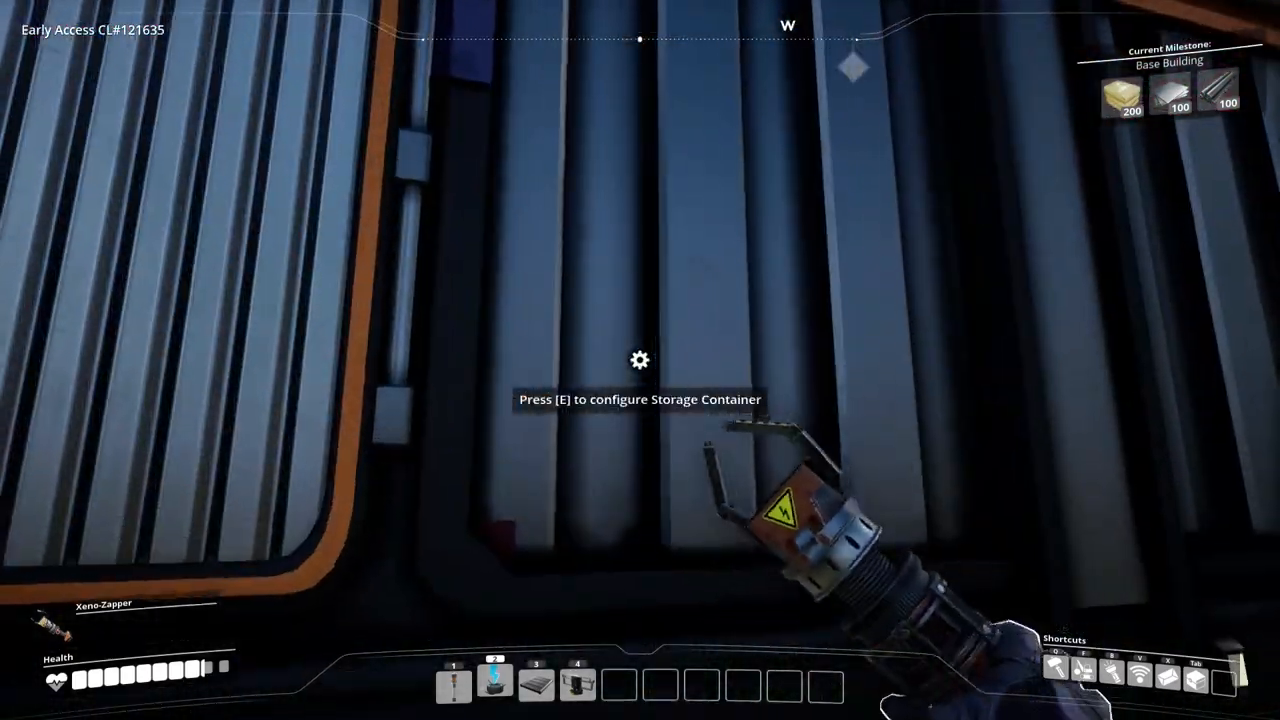
Transfer items between the Storage Container and inventory, then gather Leaves from a bush.
key(e)
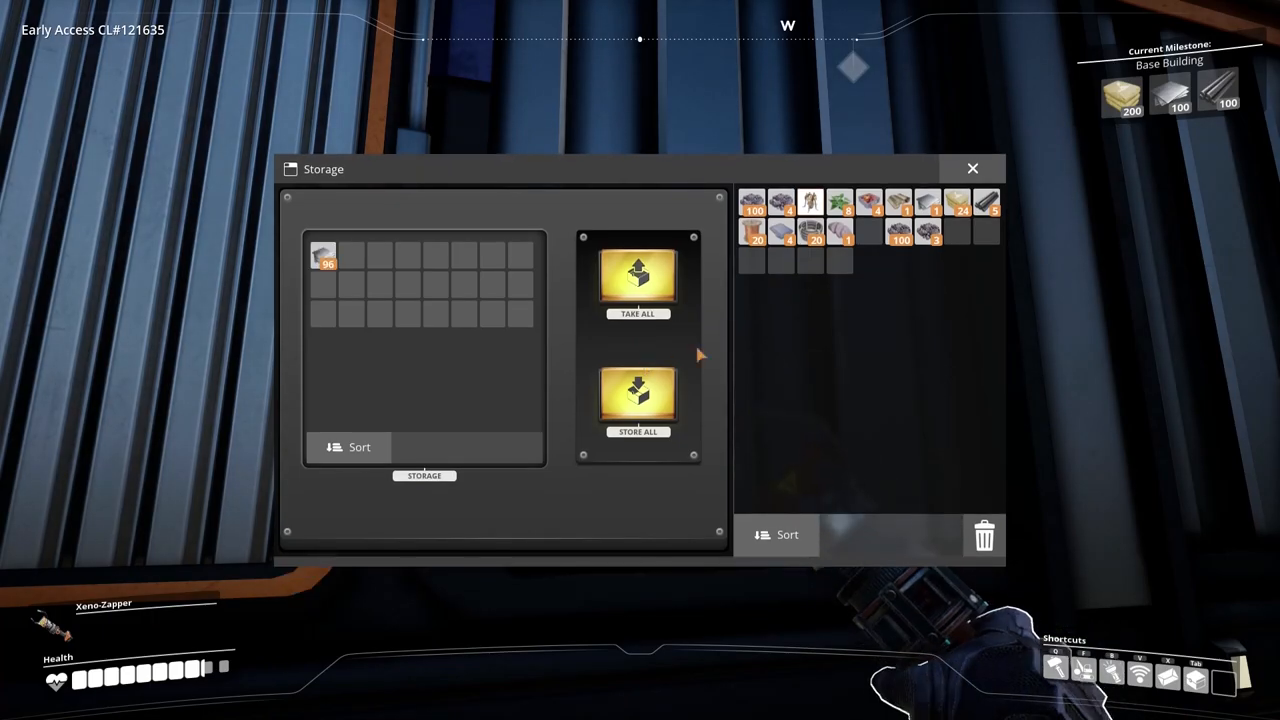
click(972, 168)
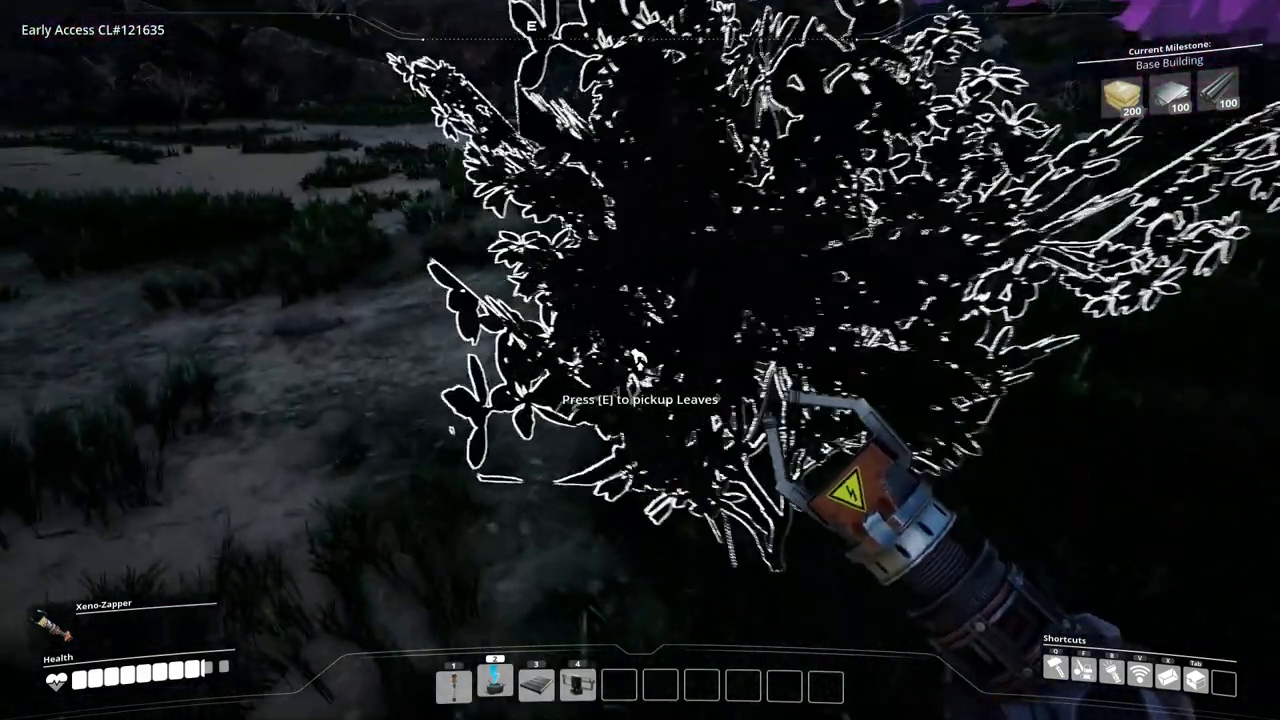
key(e)
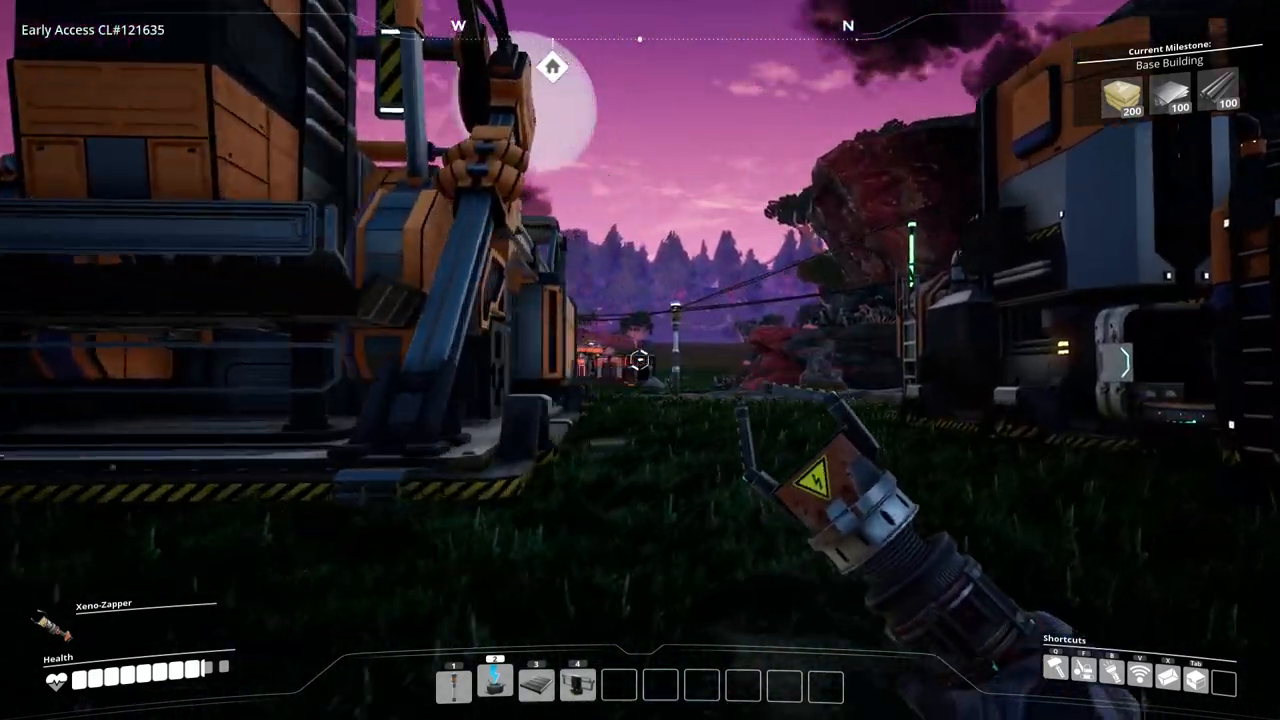
mouse_move(640, 360)
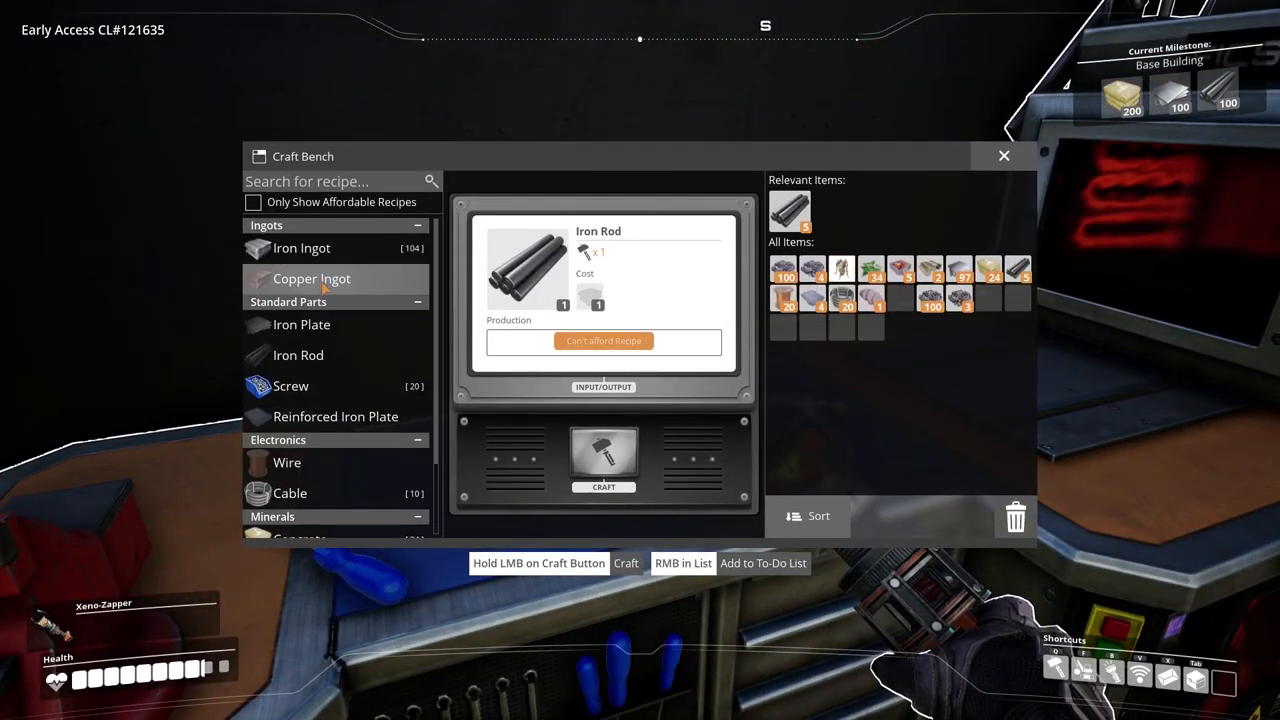
Craft a batch of Iron Ingots at the Craft Bench.
click(300, 248)
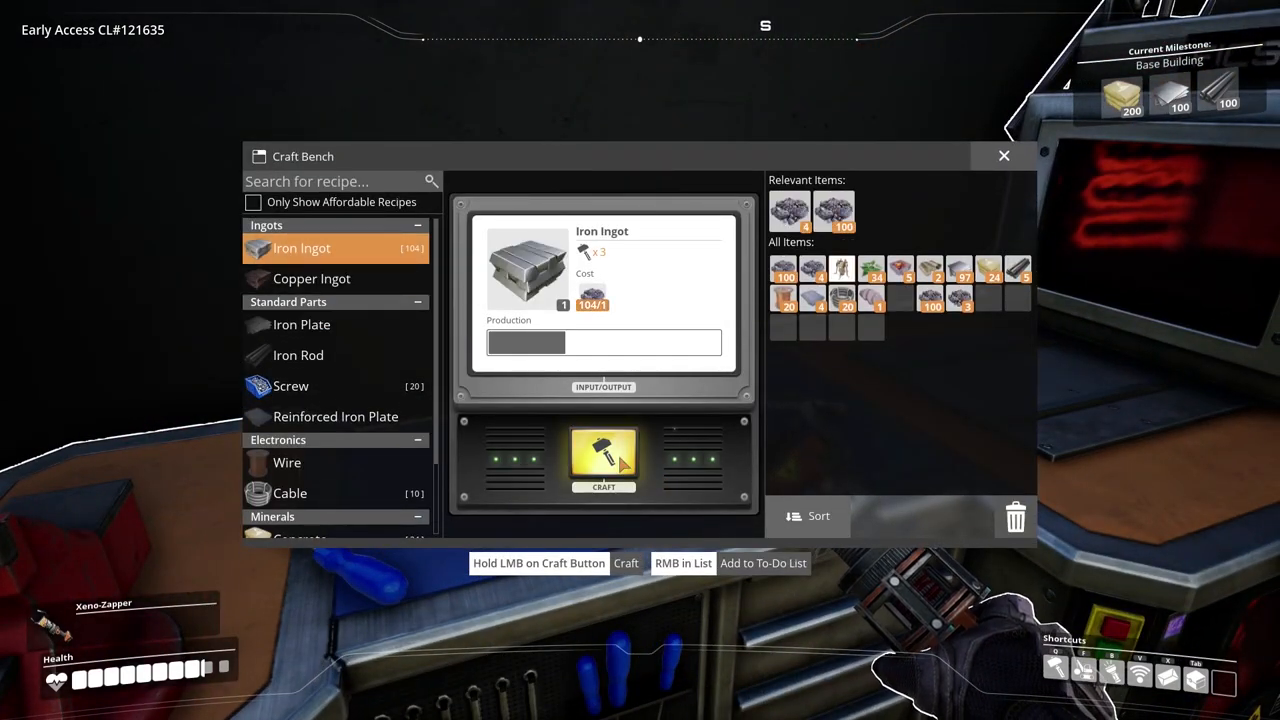
click(604, 458)
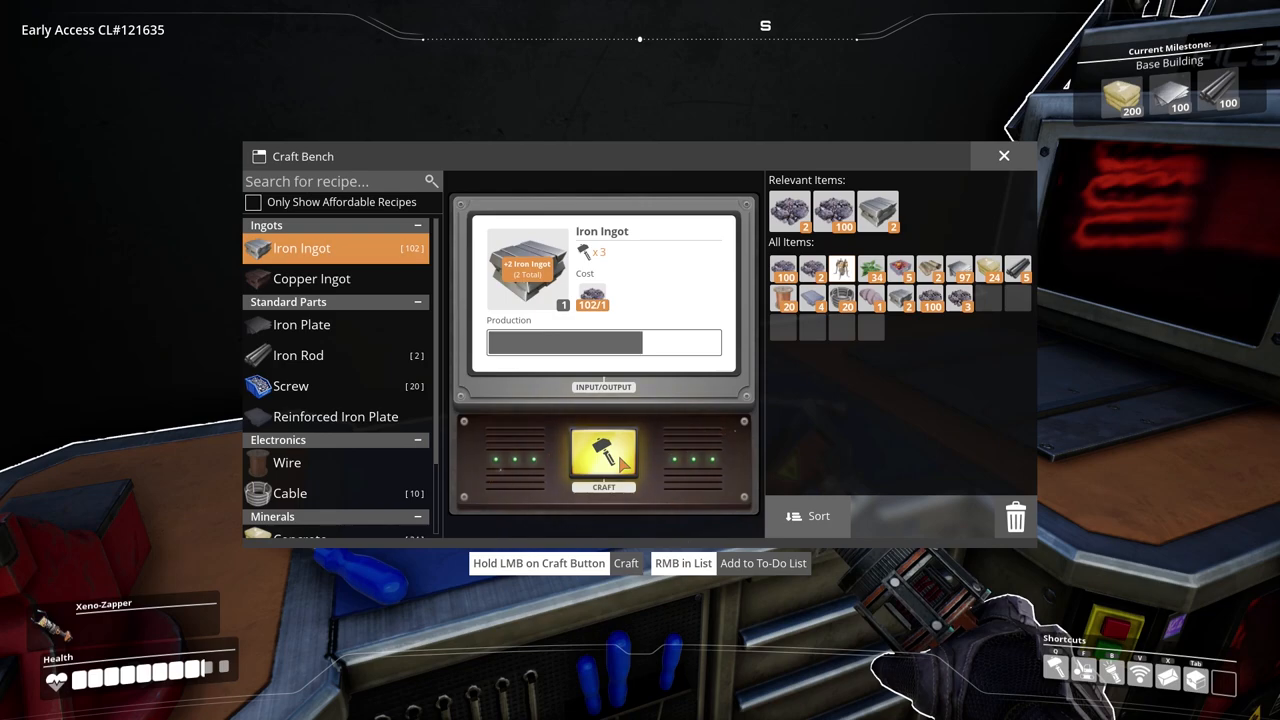
click(604, 460)
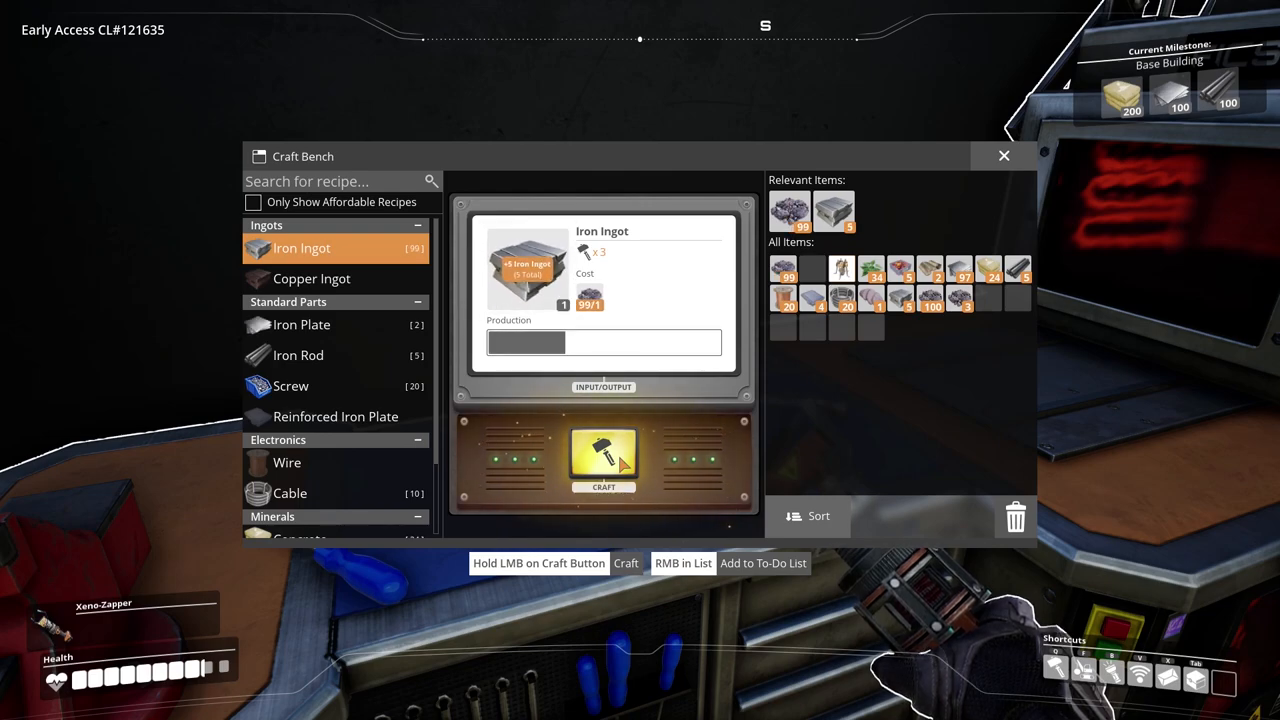
click(604, 458)
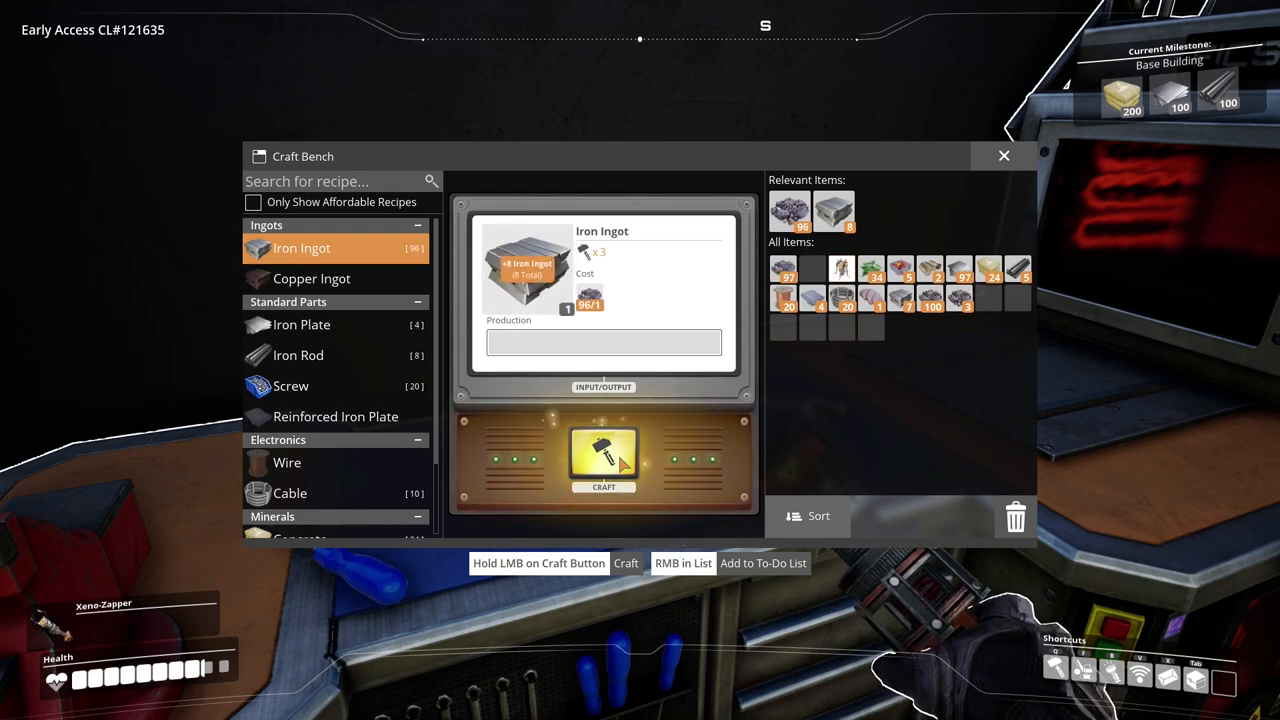
click(604, 458)
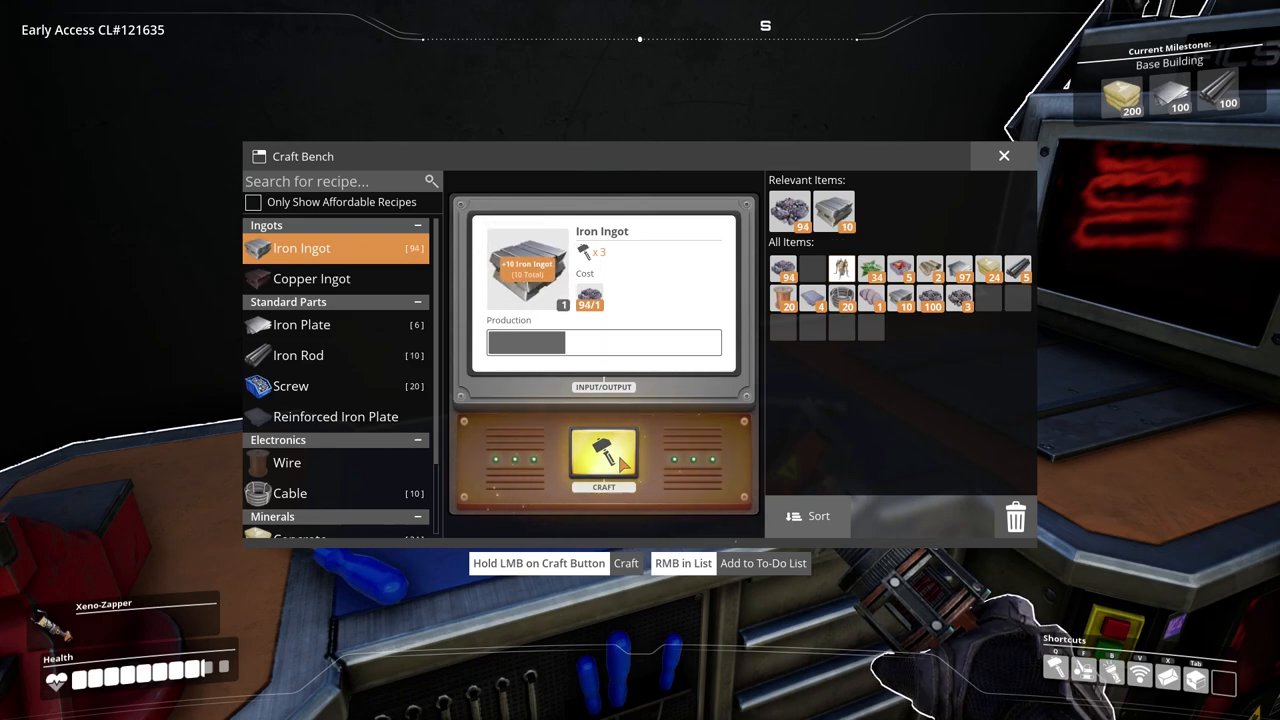
click(604, 458)
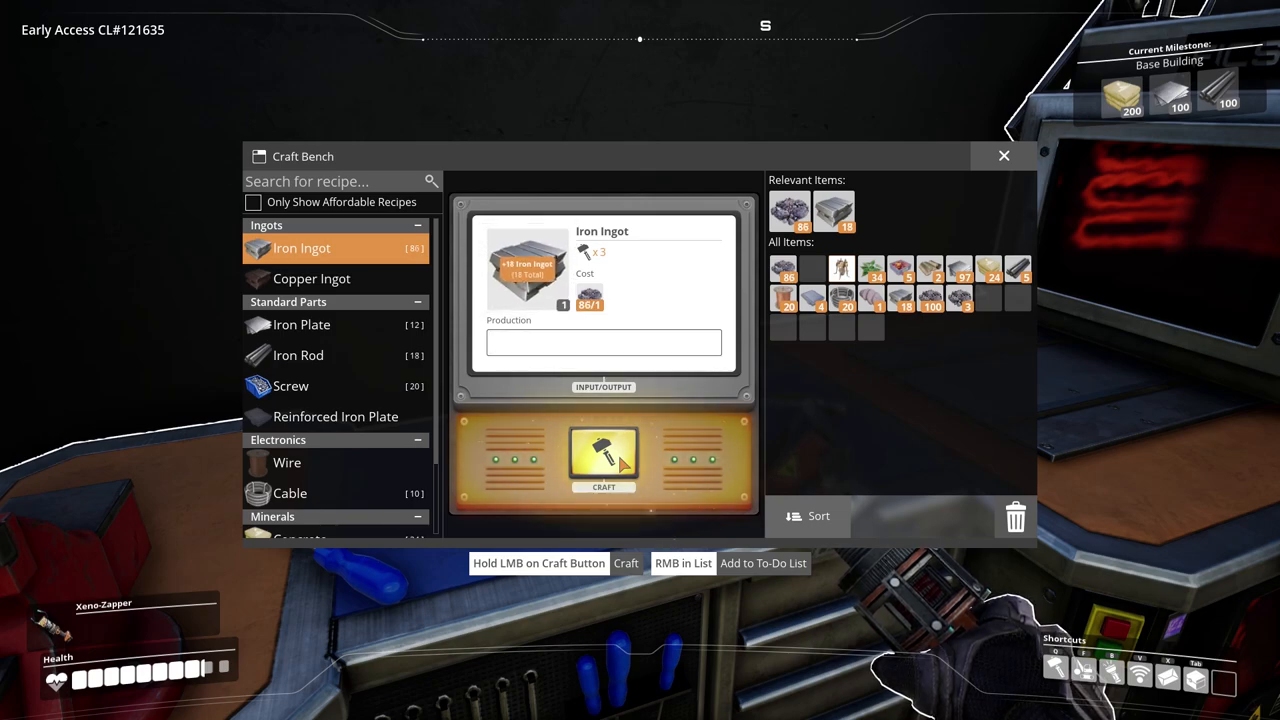
click(604, 456)
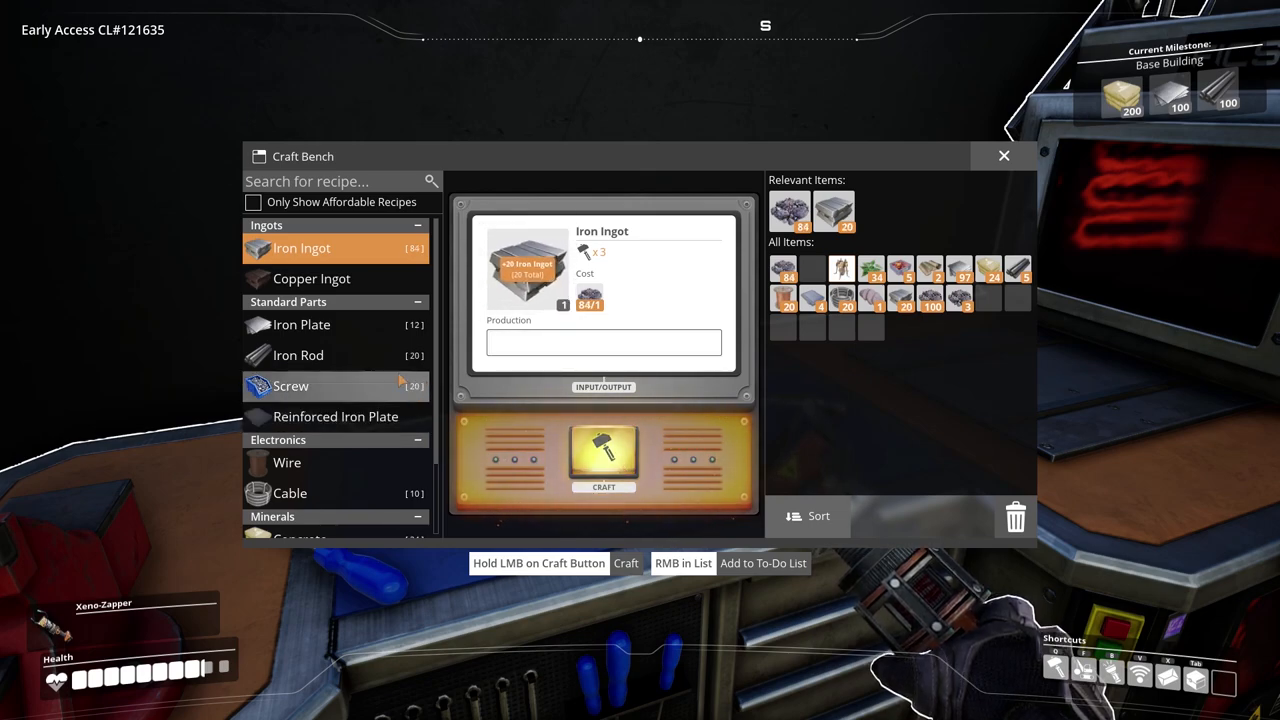
Switch to the Iron Rod recipe and craft more rods.
click(298, 356)
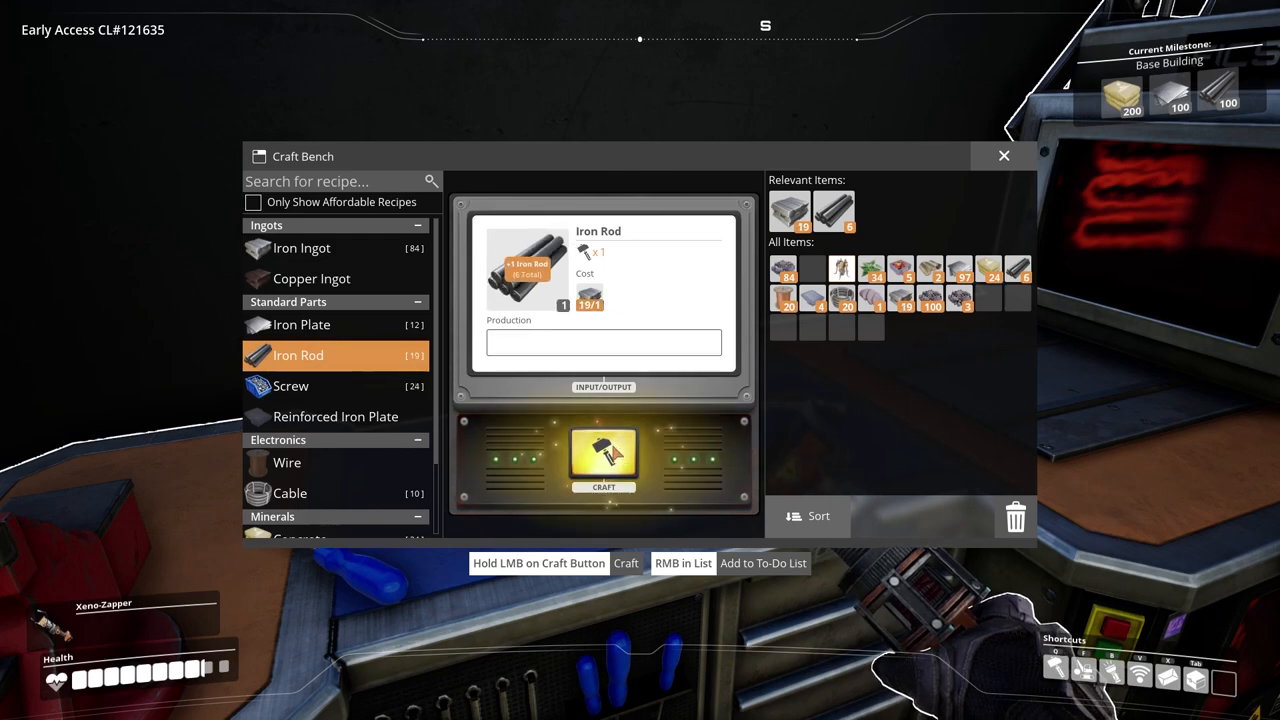
click(604, 456)
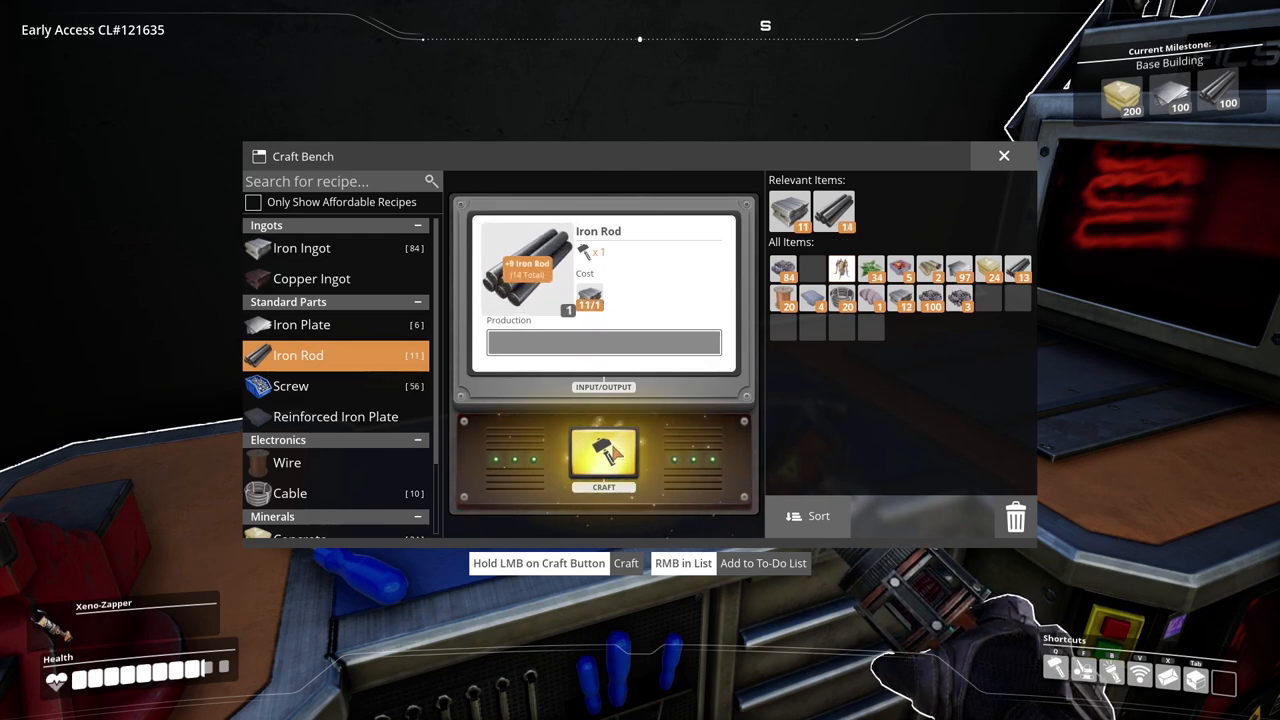
click(604, 456)
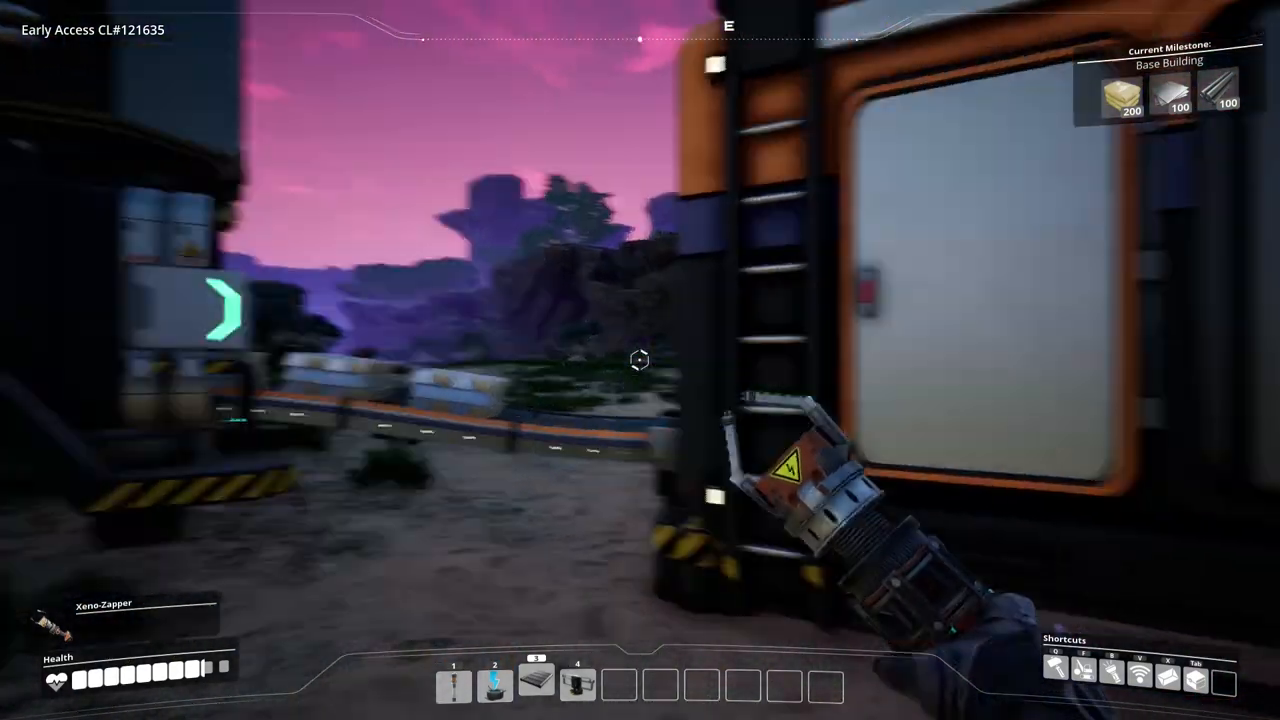
mouse_move(640, 360)
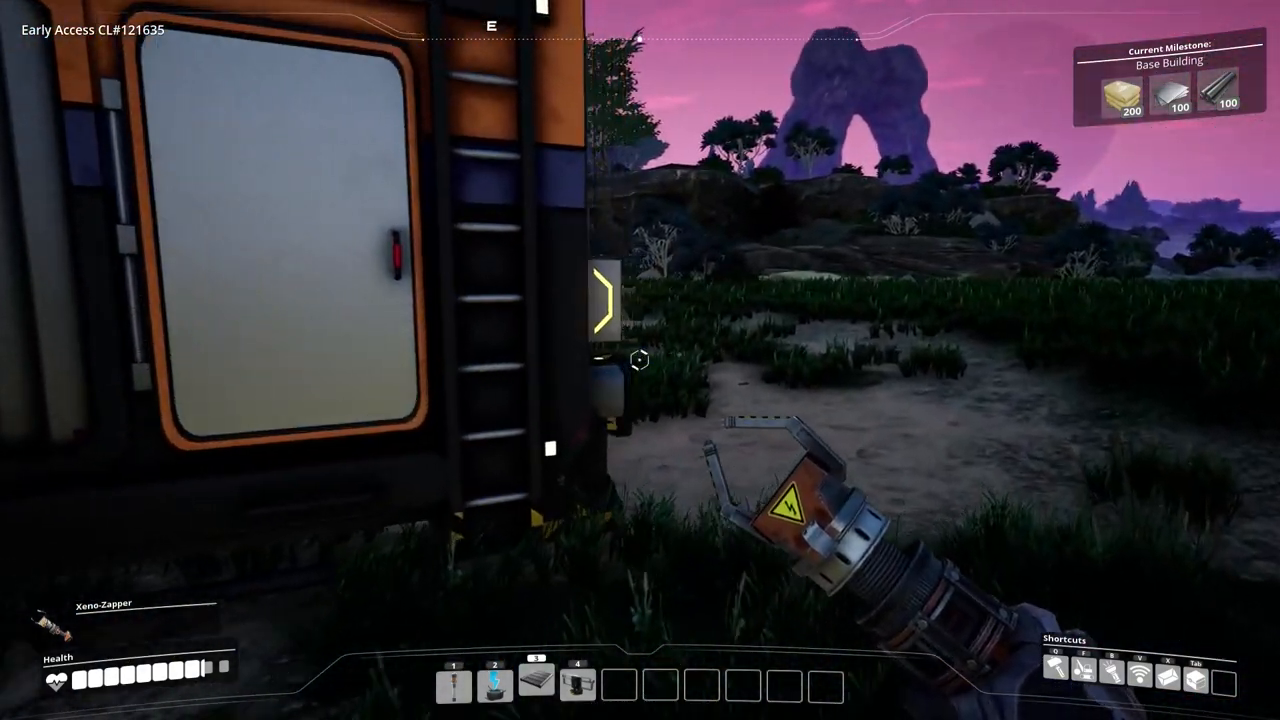
key(q)
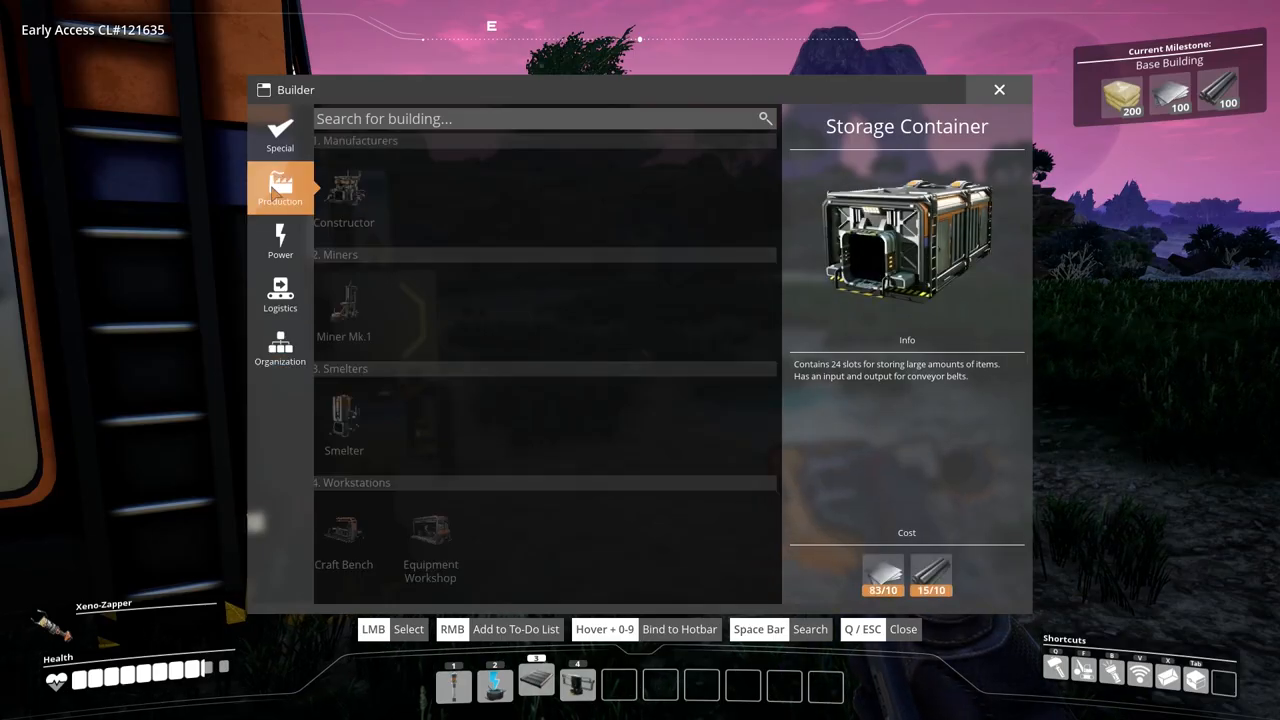
click(344, 190)
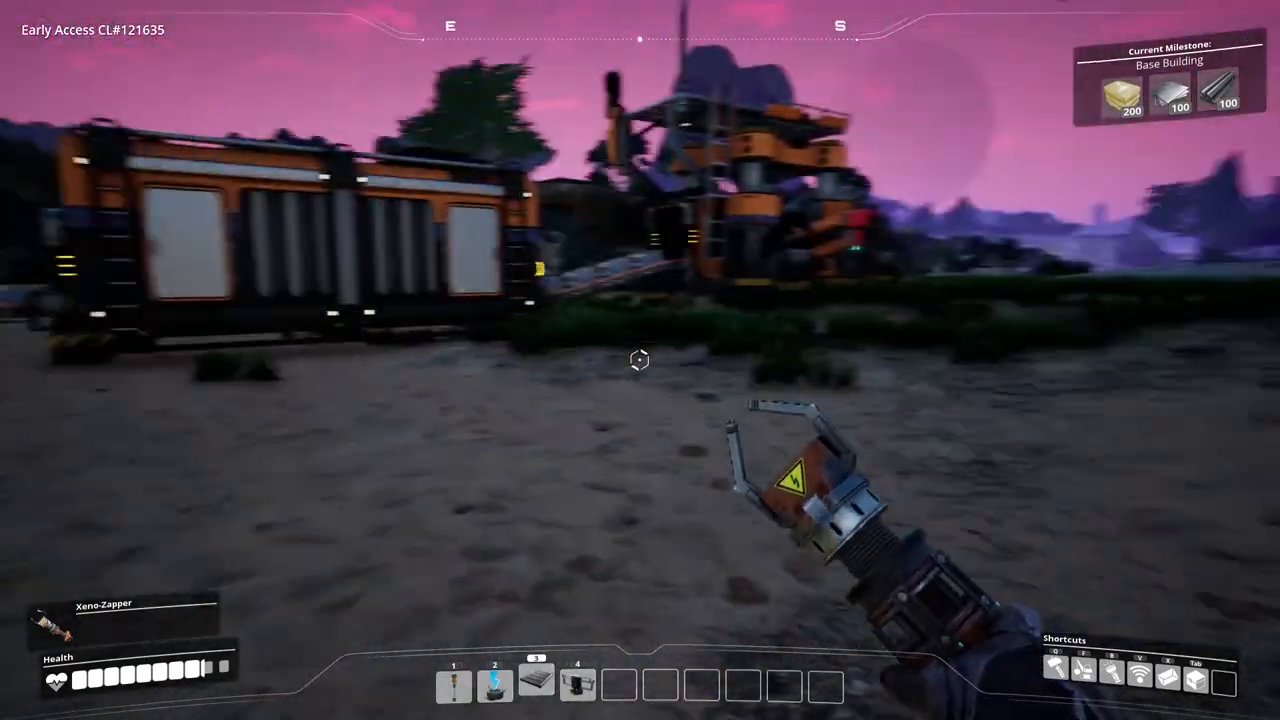
mouse_move(640, 360)
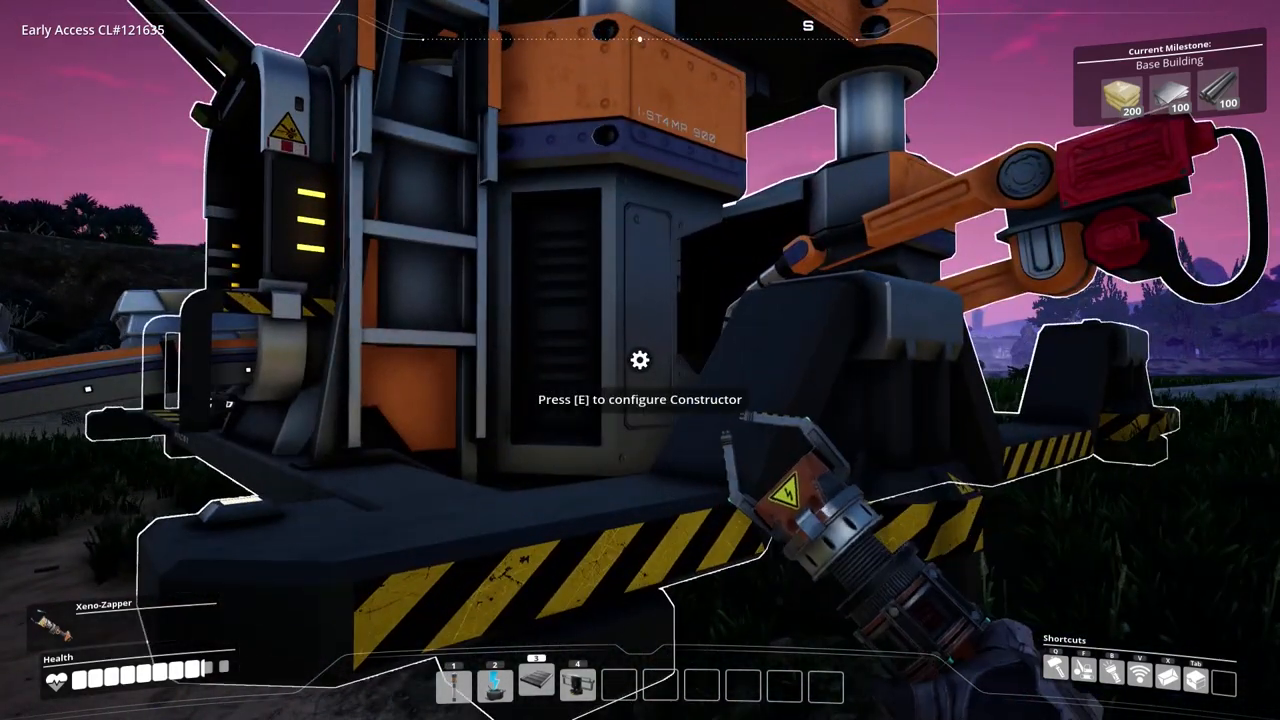
key(e)
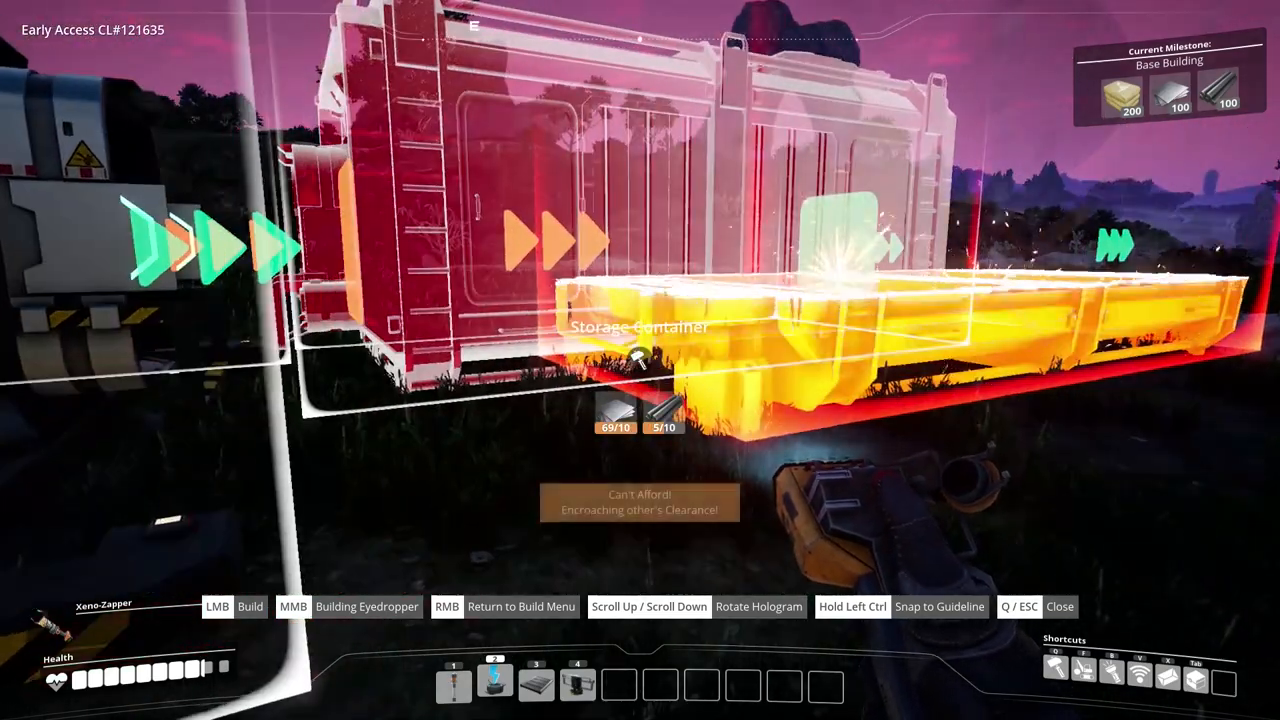
key(3)
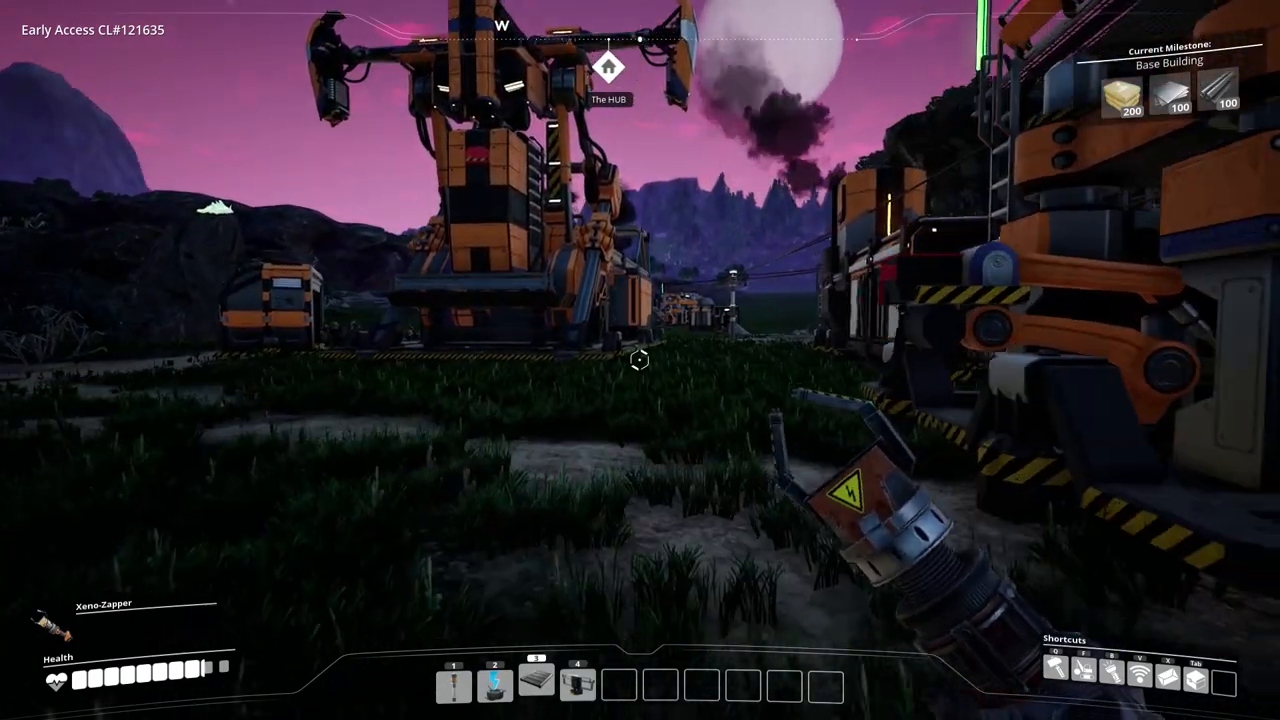
mouse_move(640, 360)
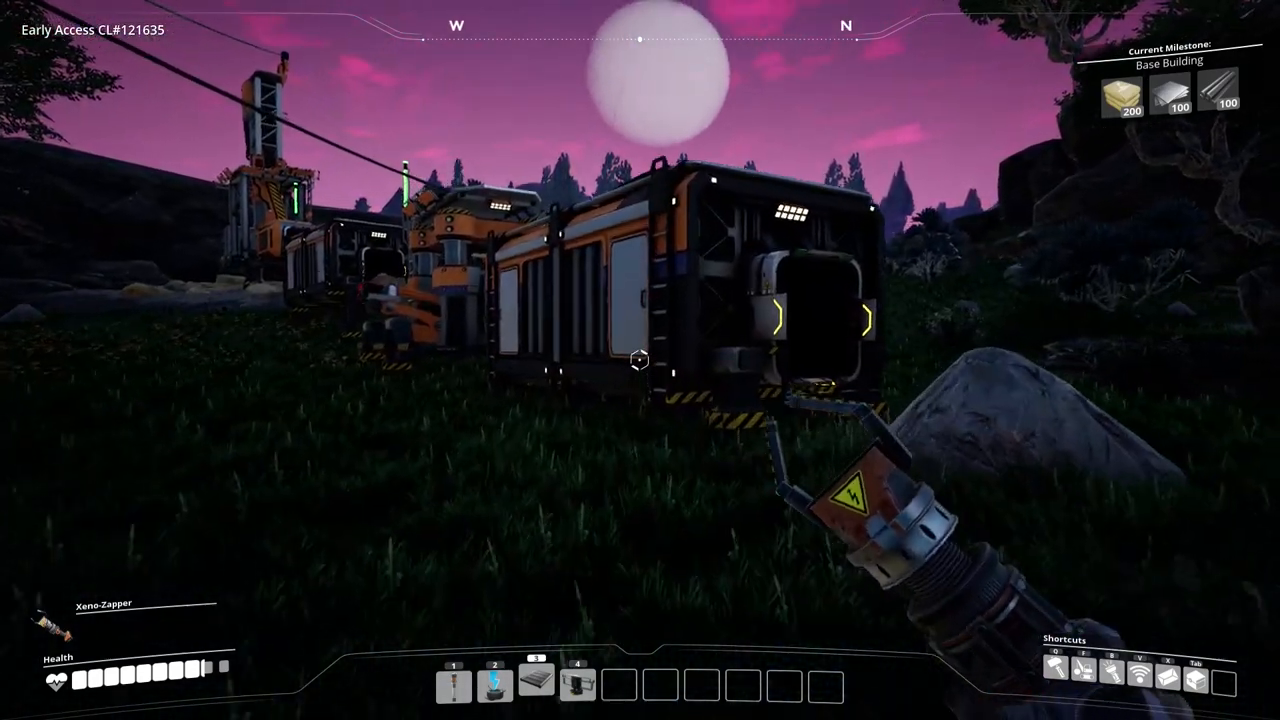
Take concrete from storage and deliver it to the HUB, bringing Base Building to 131/200.
click(640, 358)
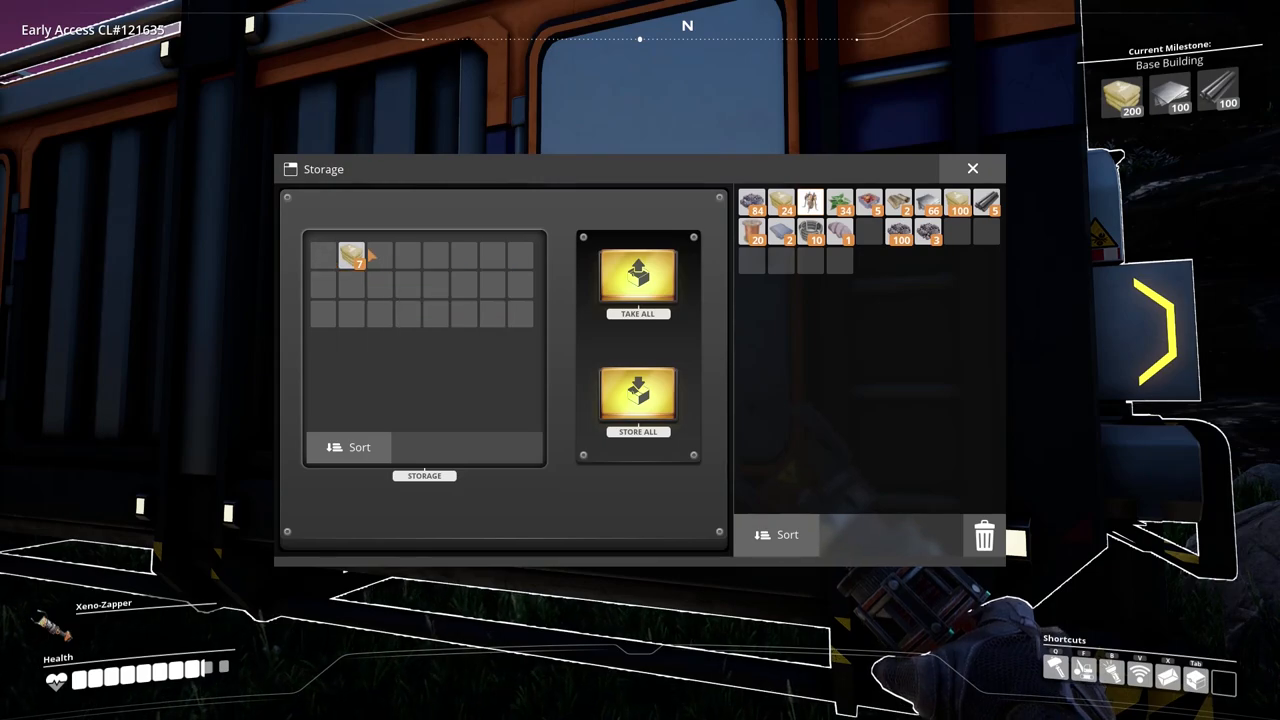
click(972, 168)
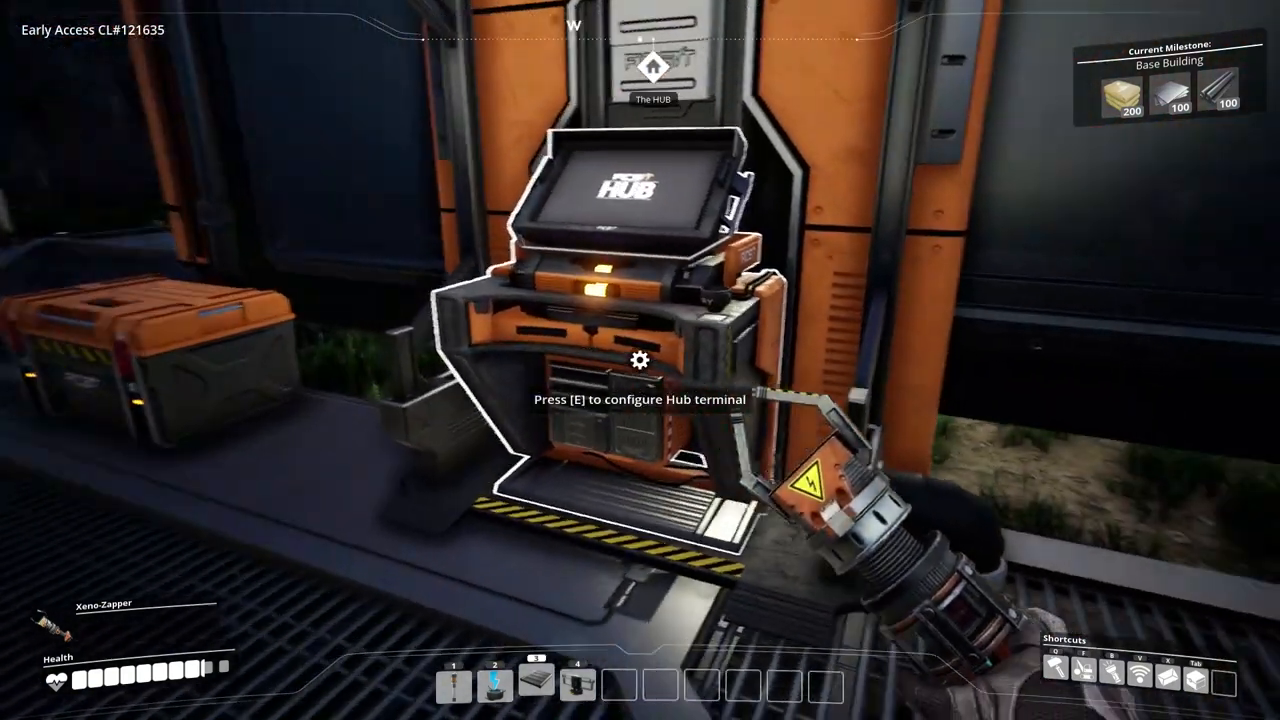
key(e)
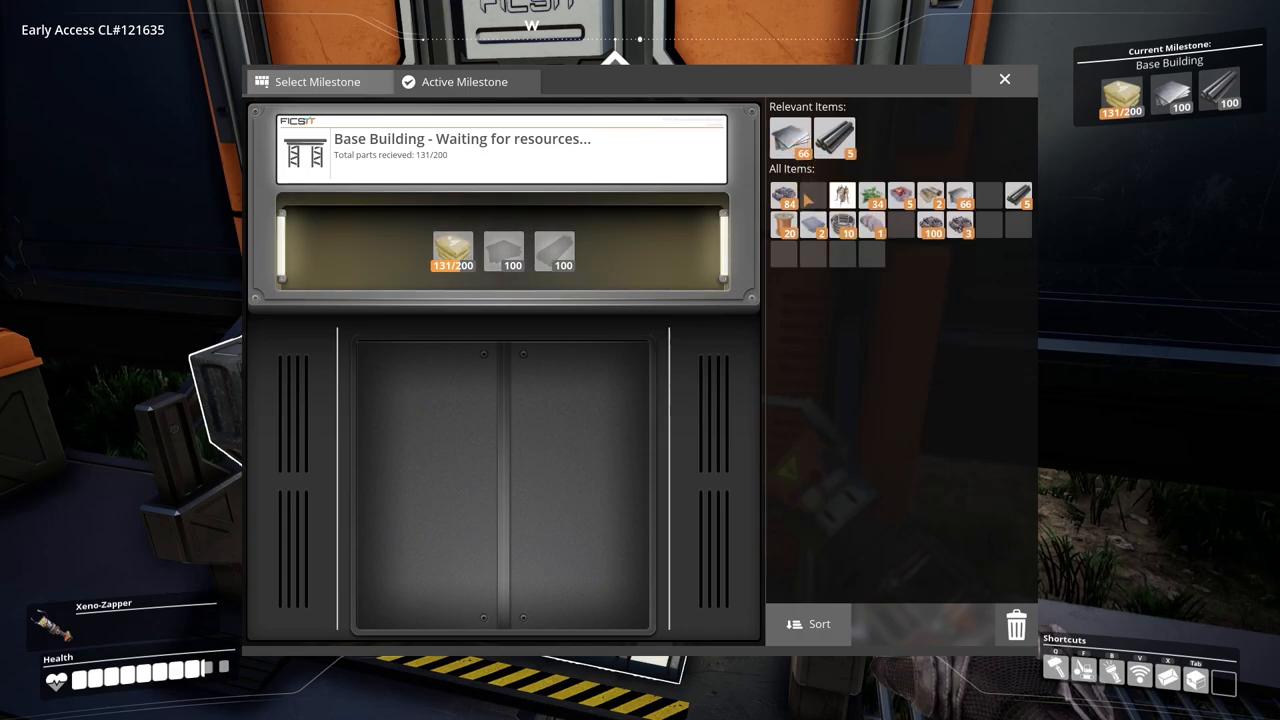
mouse_move(452, 250)
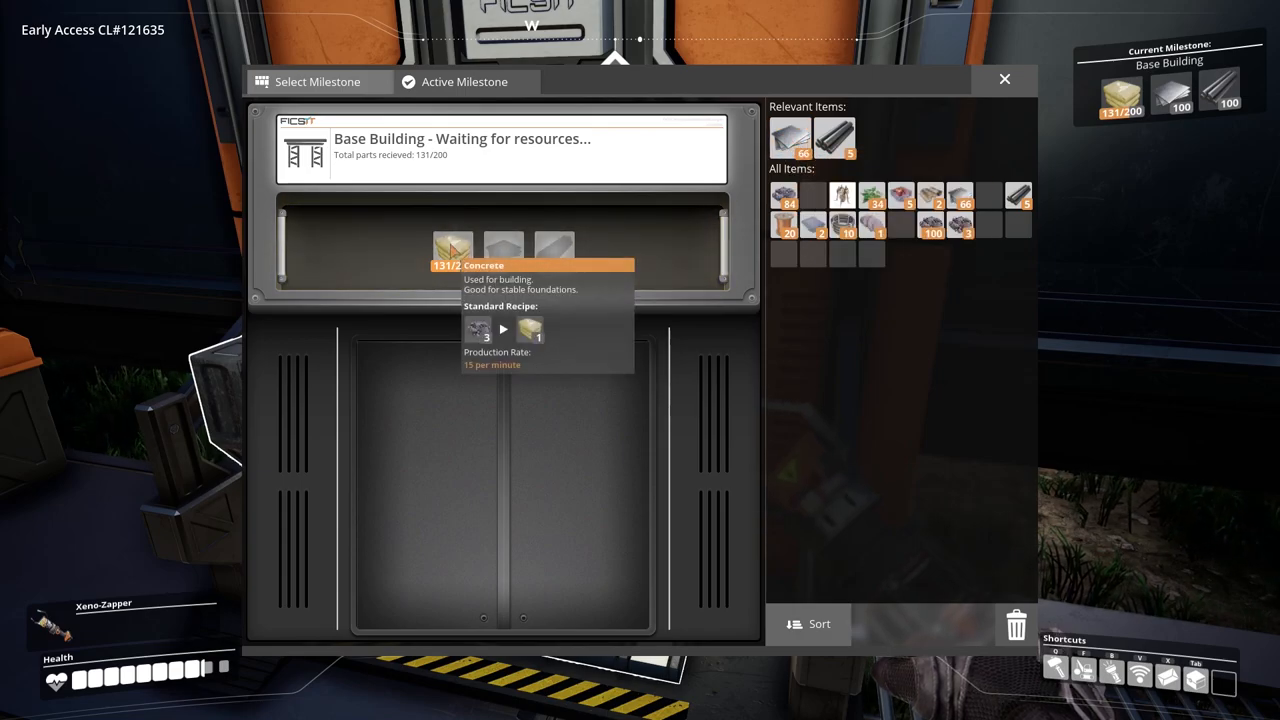
click(1004, 80)
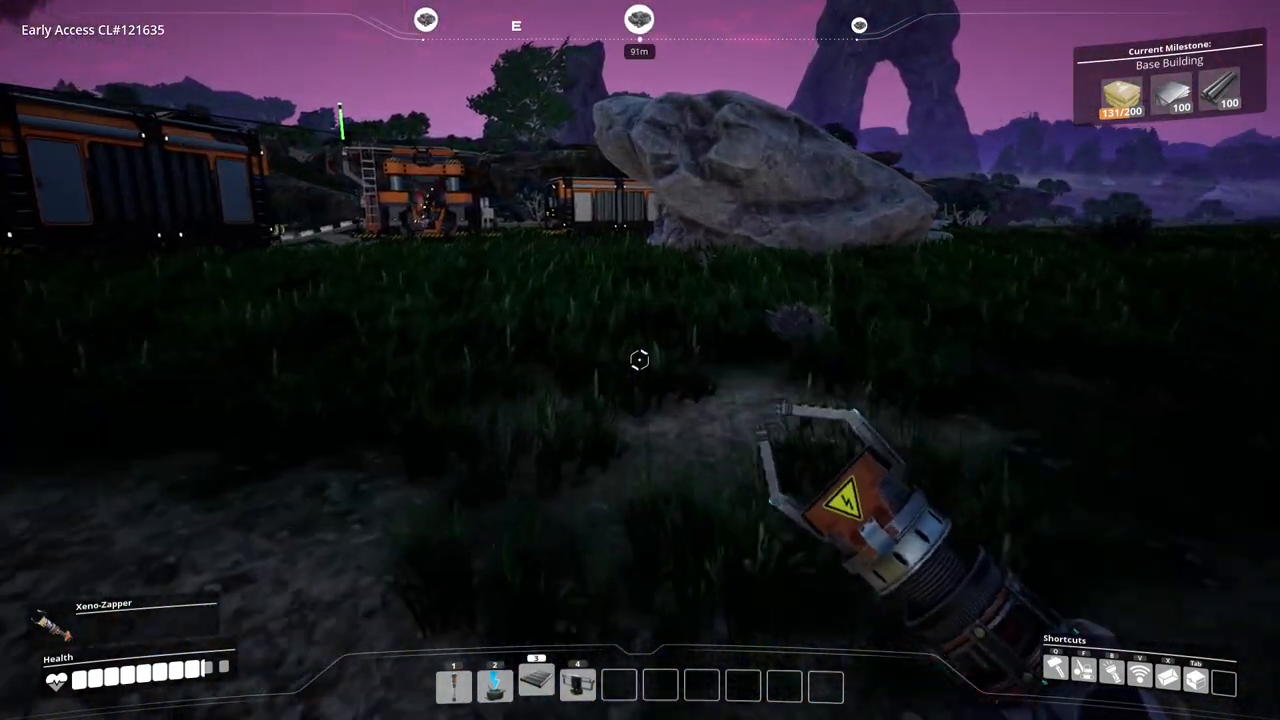
mouse_move(640, 360)
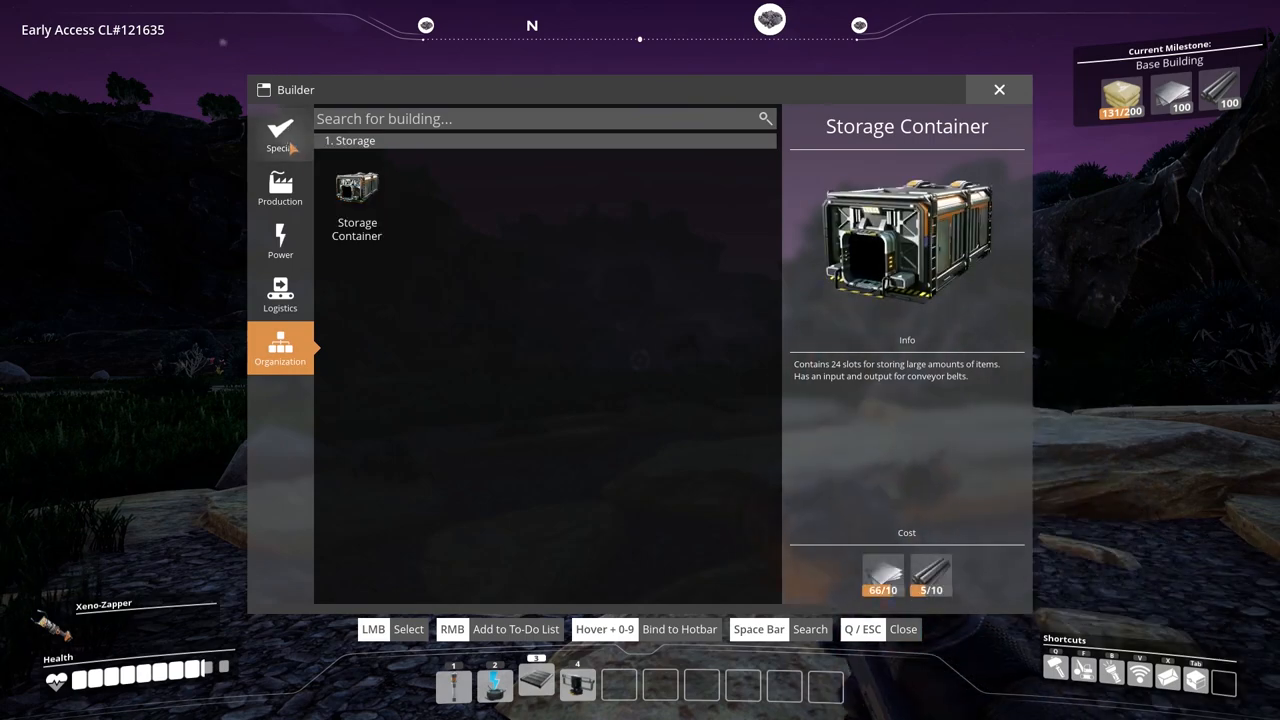
Bring up the Build menu on the Production category near the HUB.
click(280, 190)
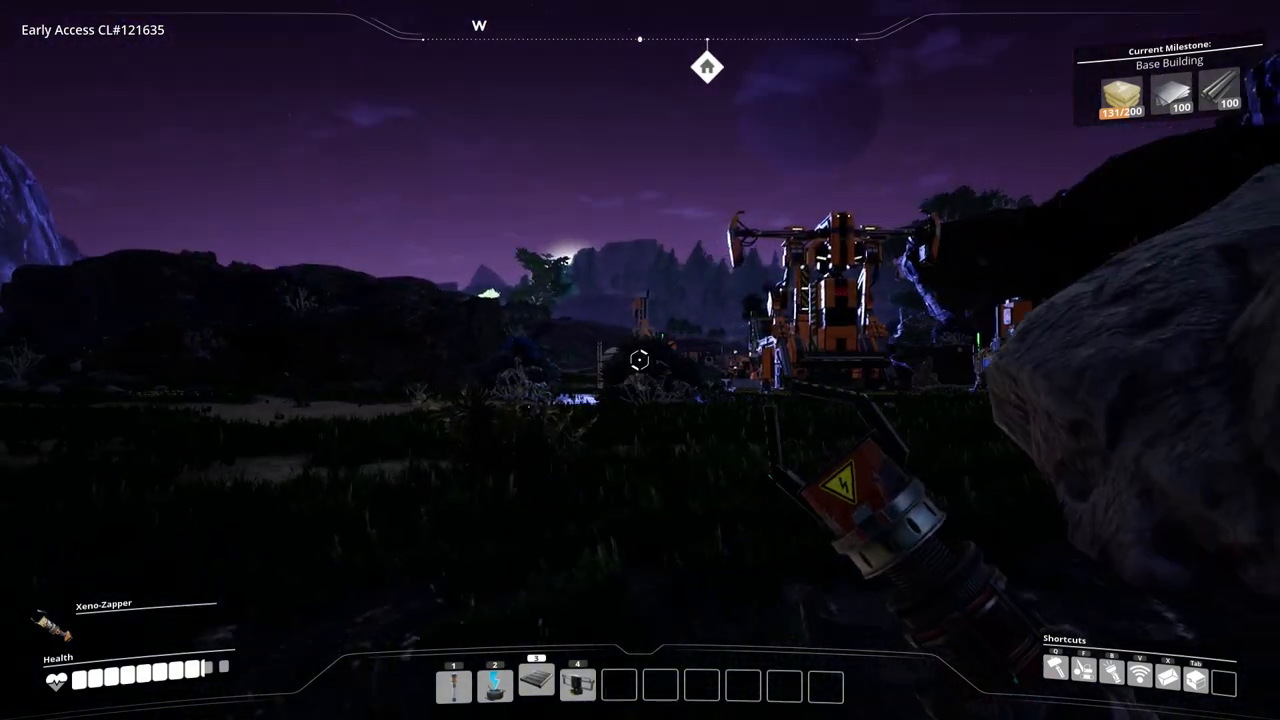
mouse_move(640, 360)
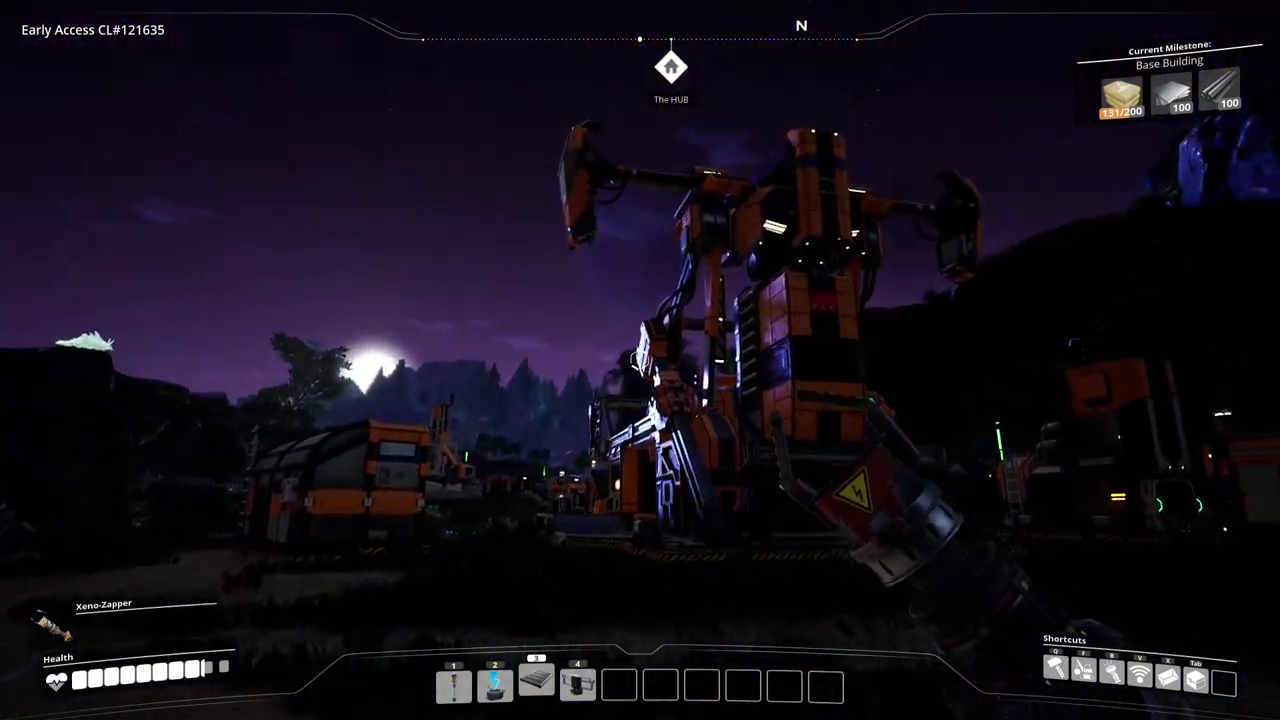
mouse_move(640, 360)
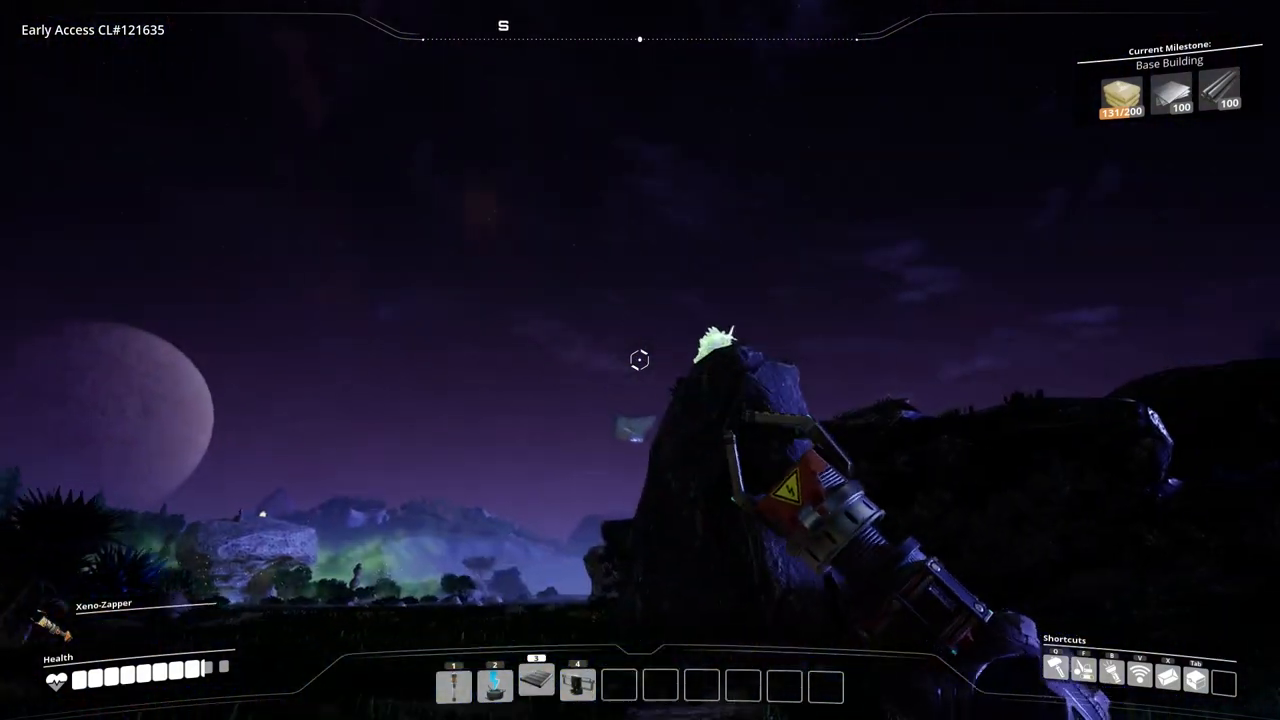
mouse_move(640, 360)
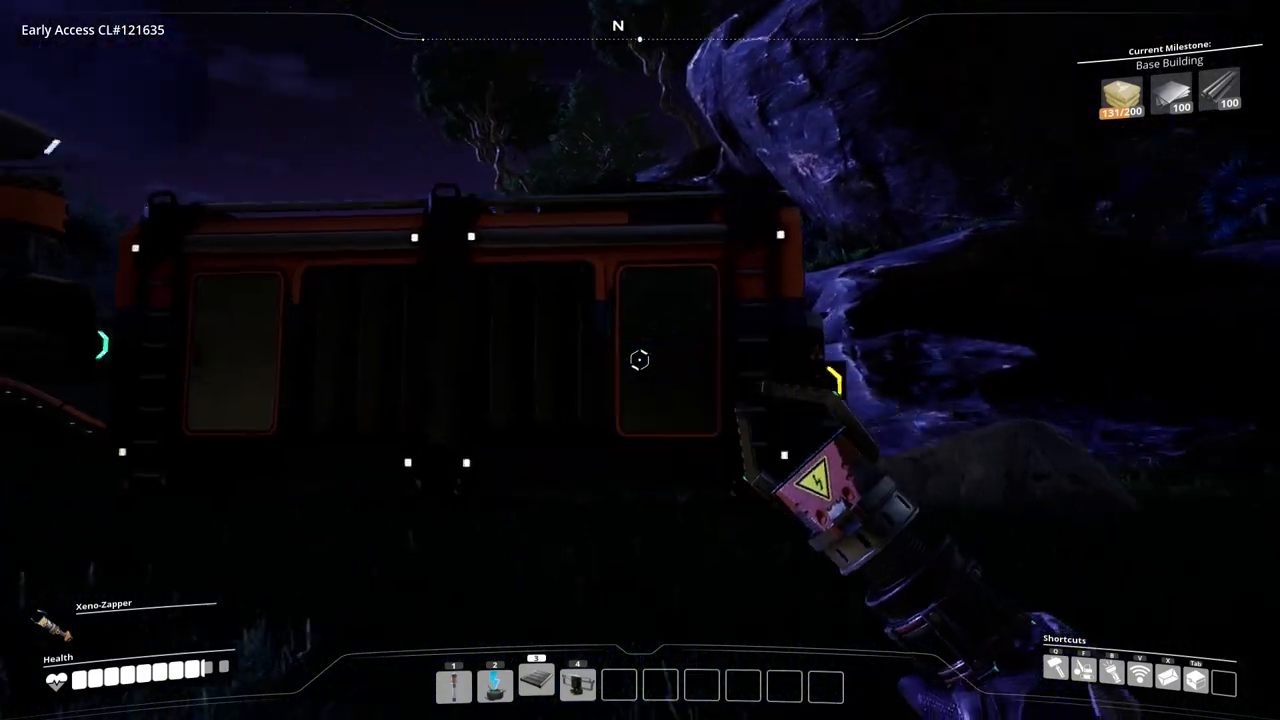
click(640, 360)
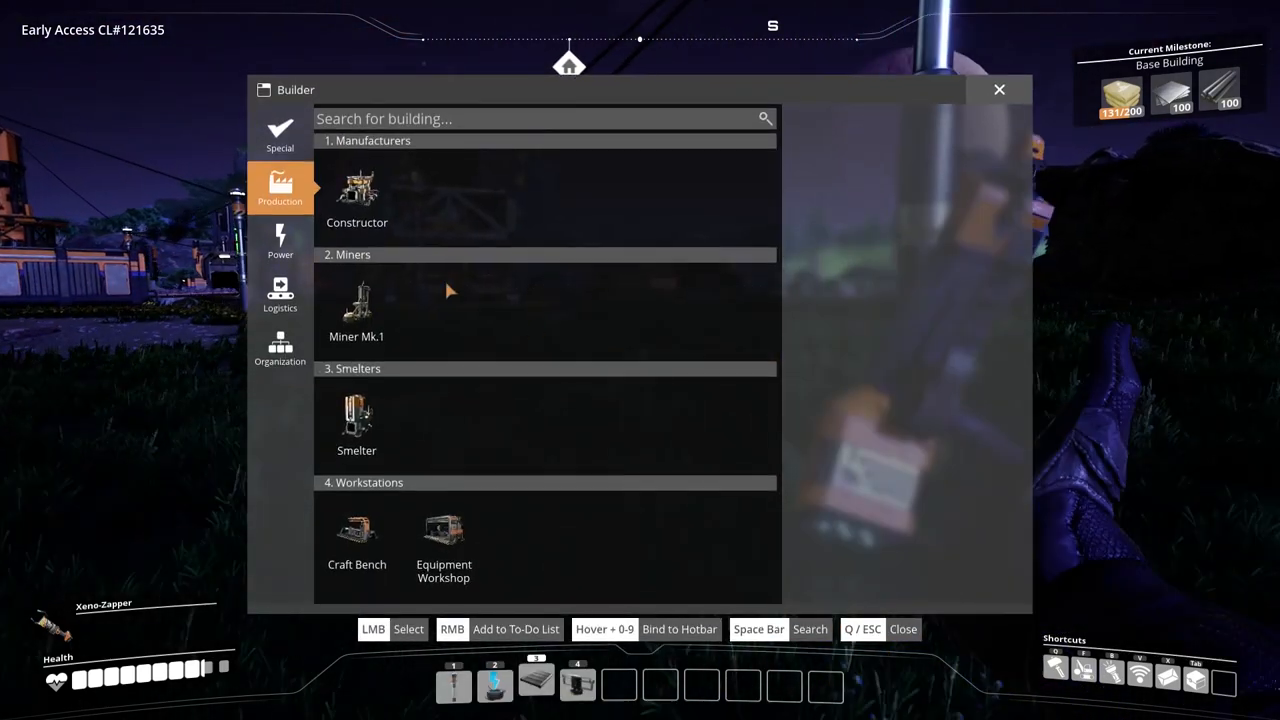
Check Constructor and Miner Mk.1 costs, then view a Storage Container's contents.
click(998, 90)
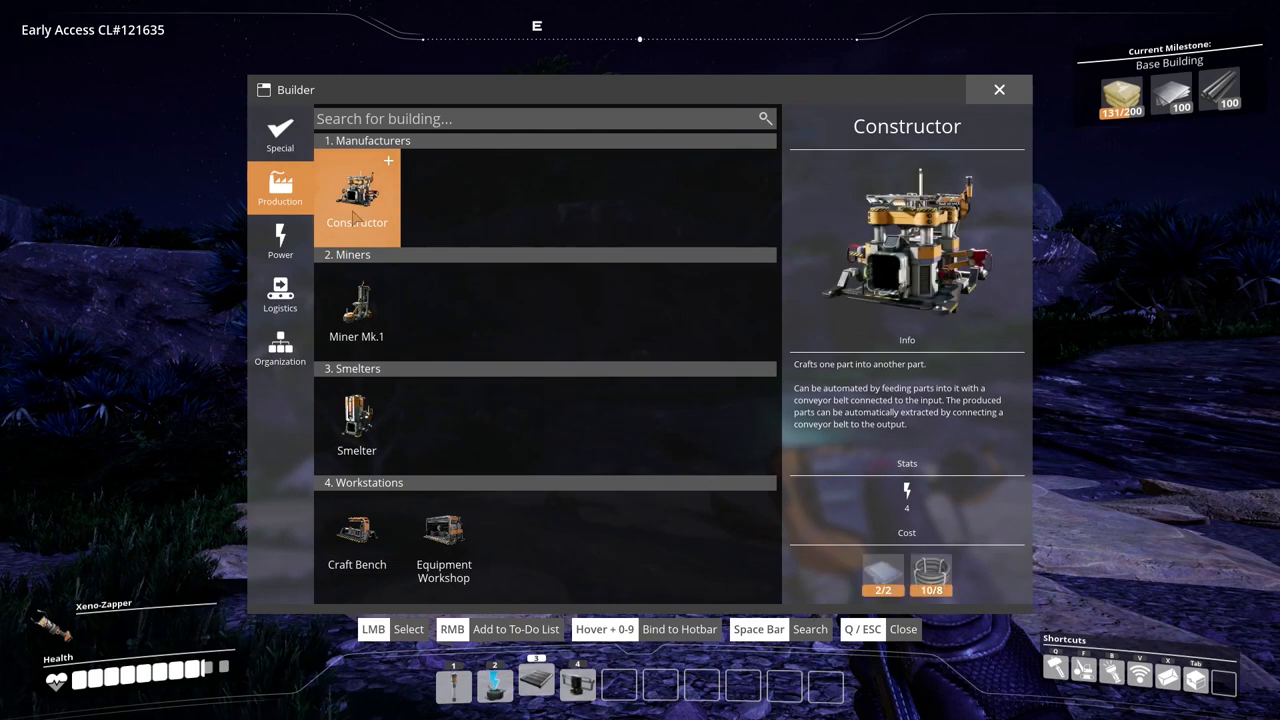
click(356, 310)
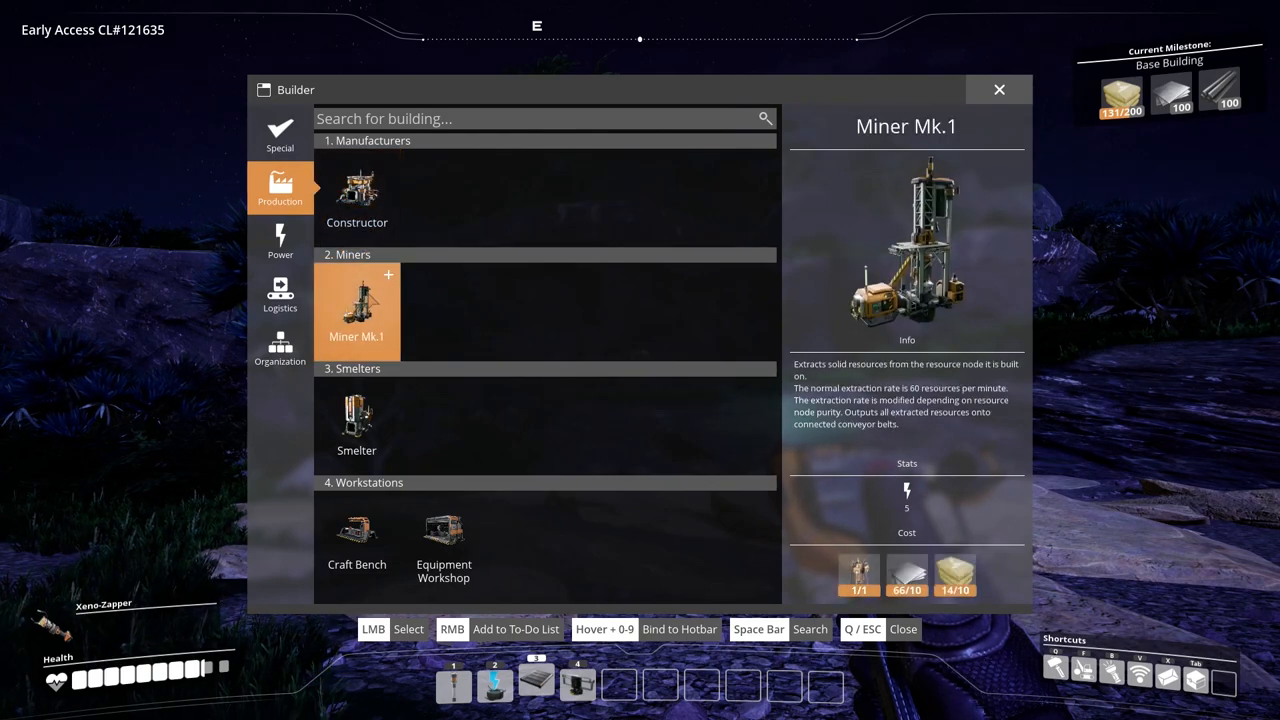
click(356, 424)
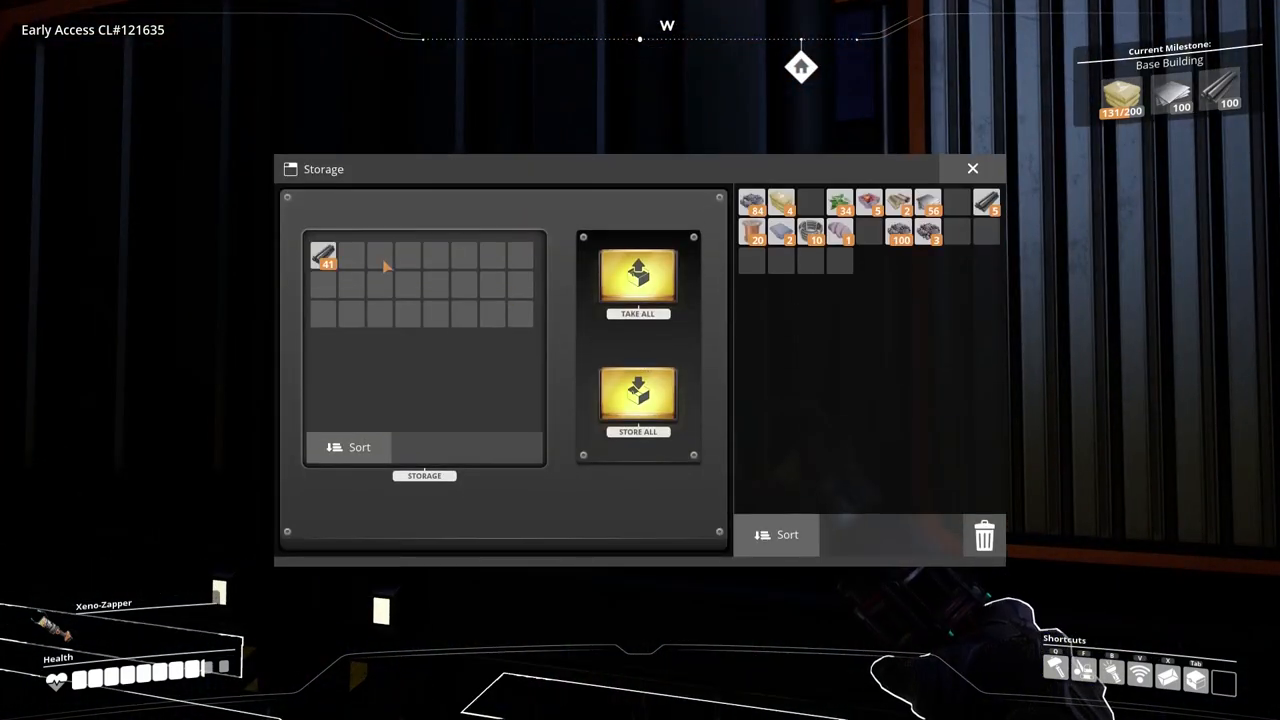
Close the storage and review the Storage Container and Constructor in the Build menu.
click(972, 168)
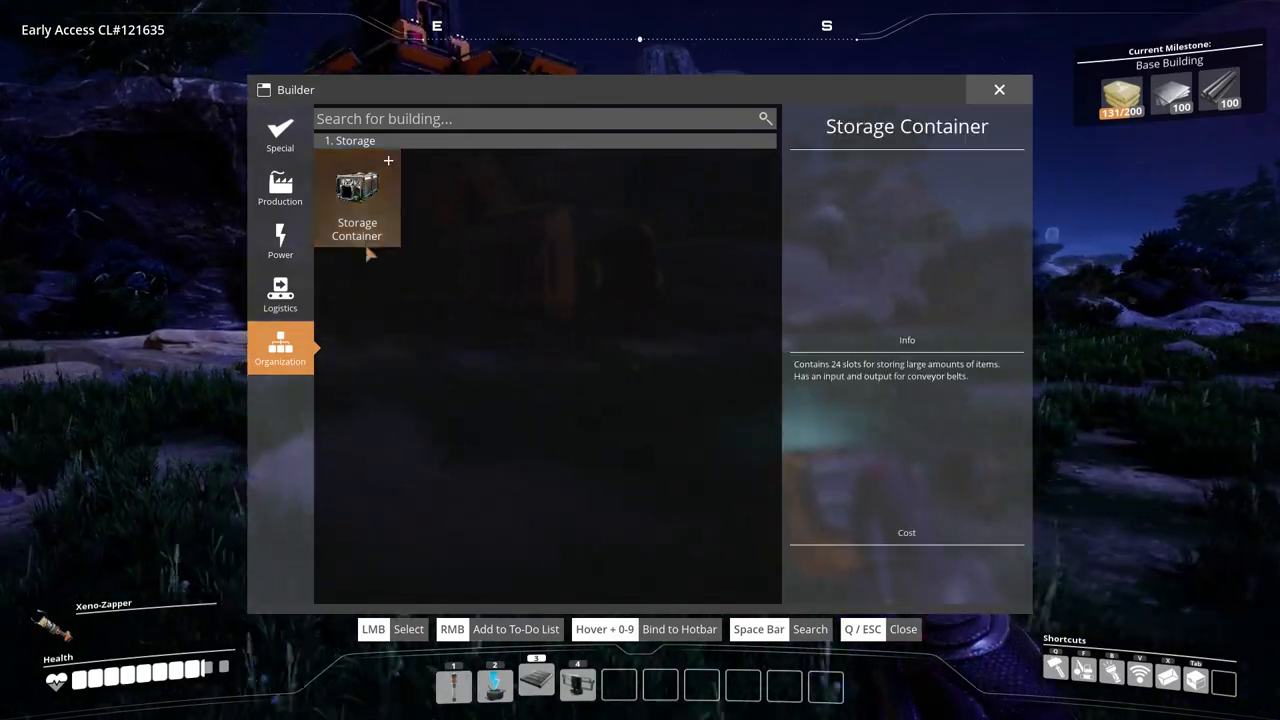
click(356, 196)
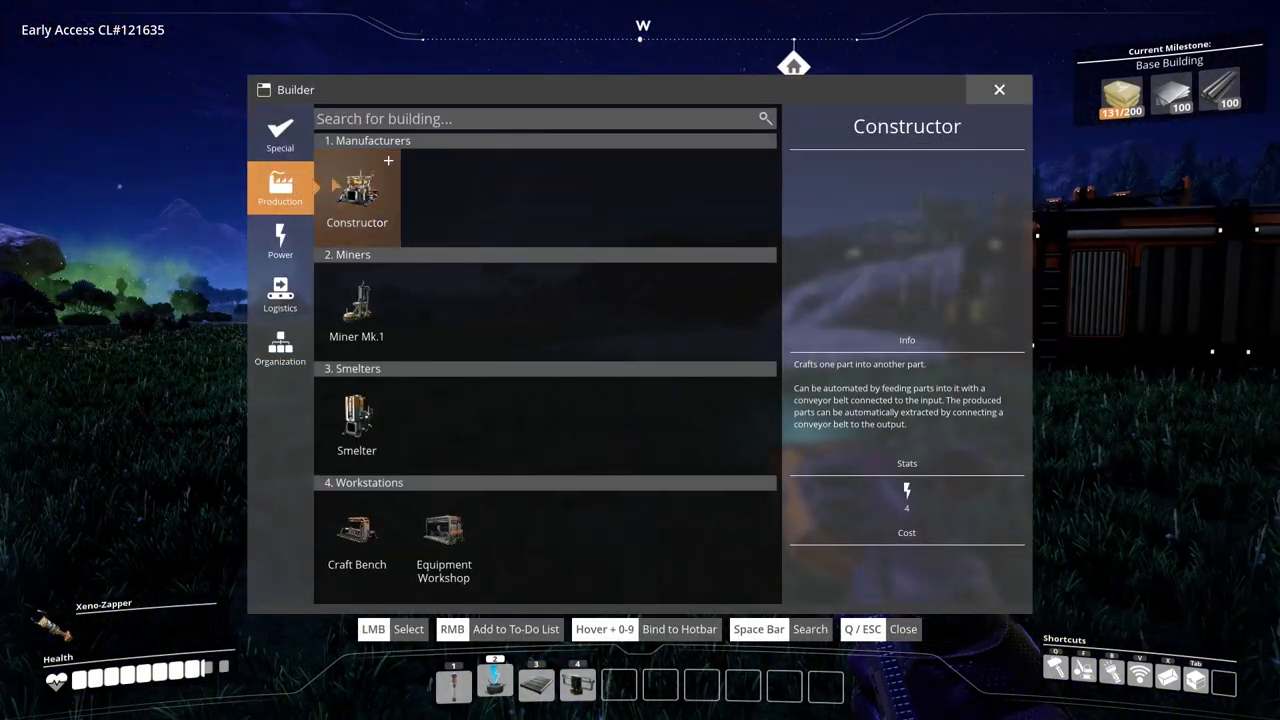
Select the Constructor in the Build menu, then close it and head out.
click(356, 196)
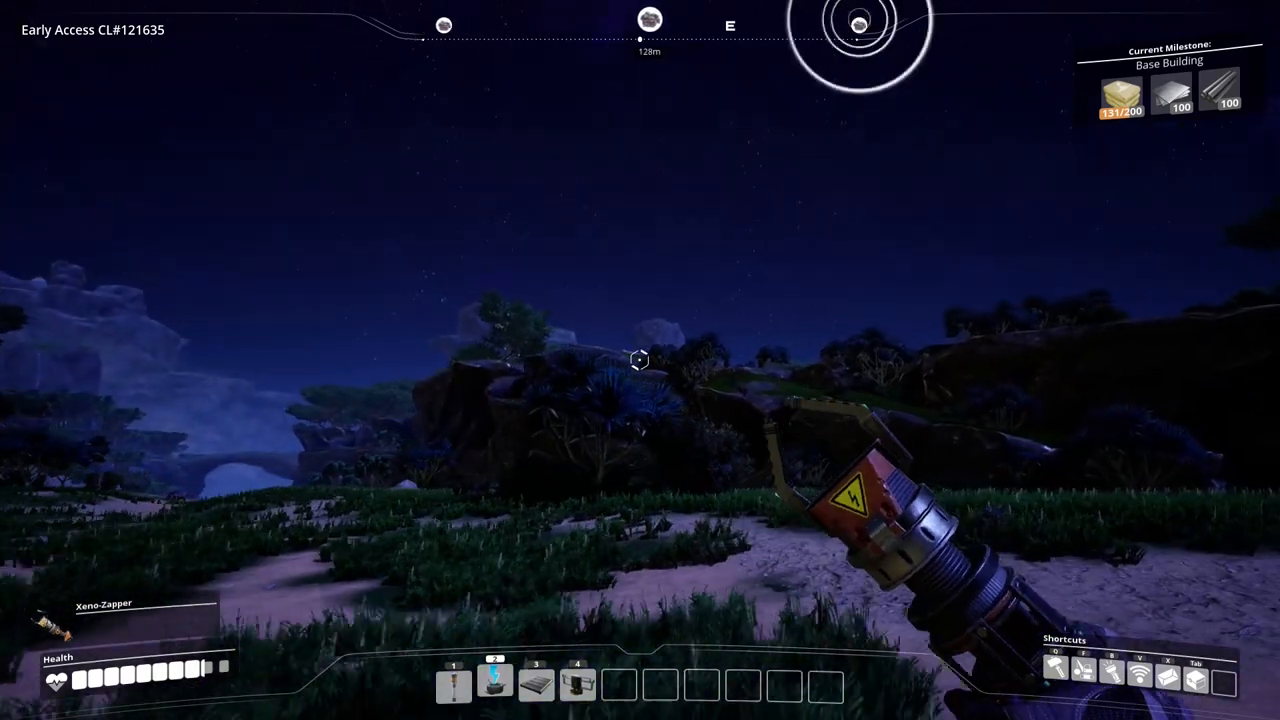
mouse_move(640, 360)
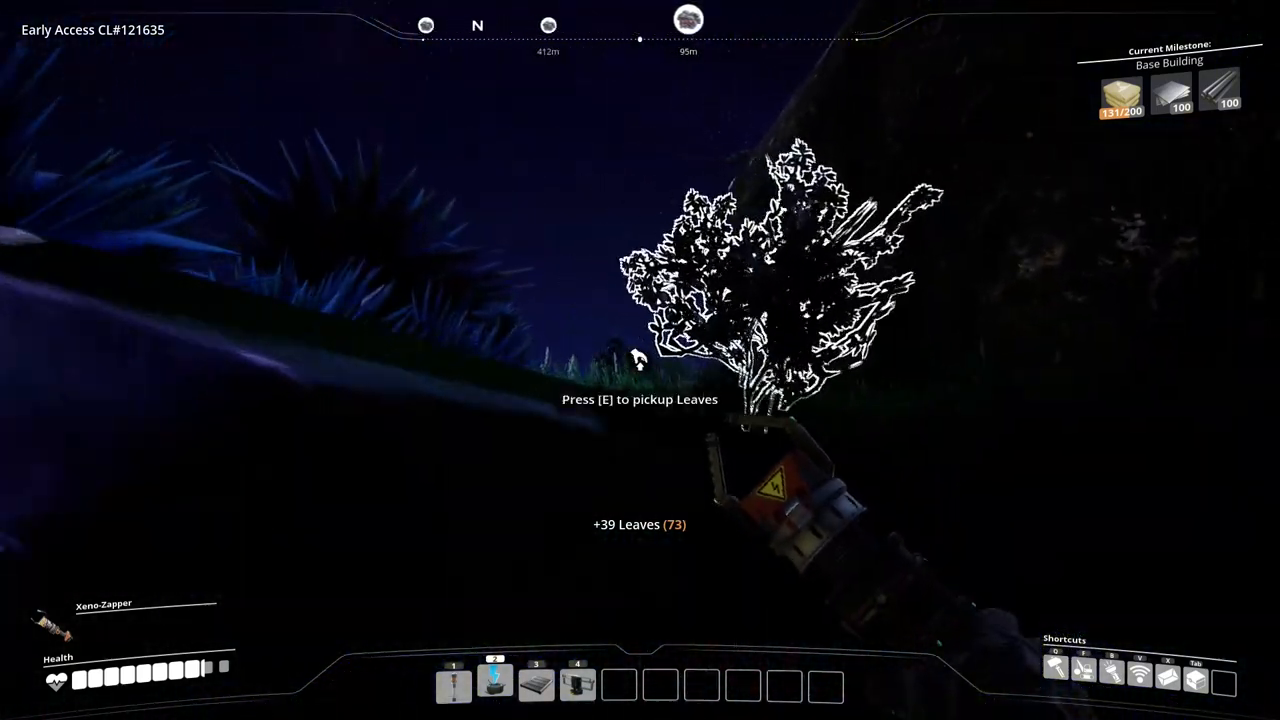
Pick up 39 Leaves from a bush, bringing the total carried to 73.
key(e)
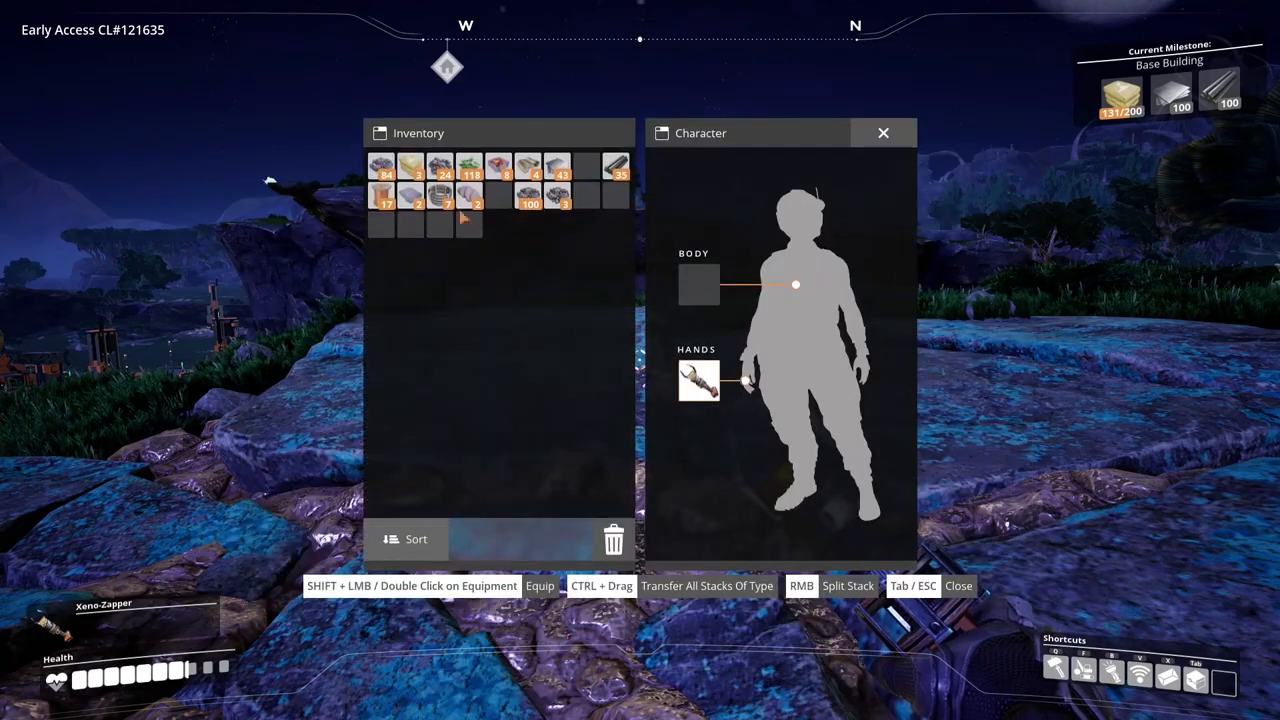
key(tab)
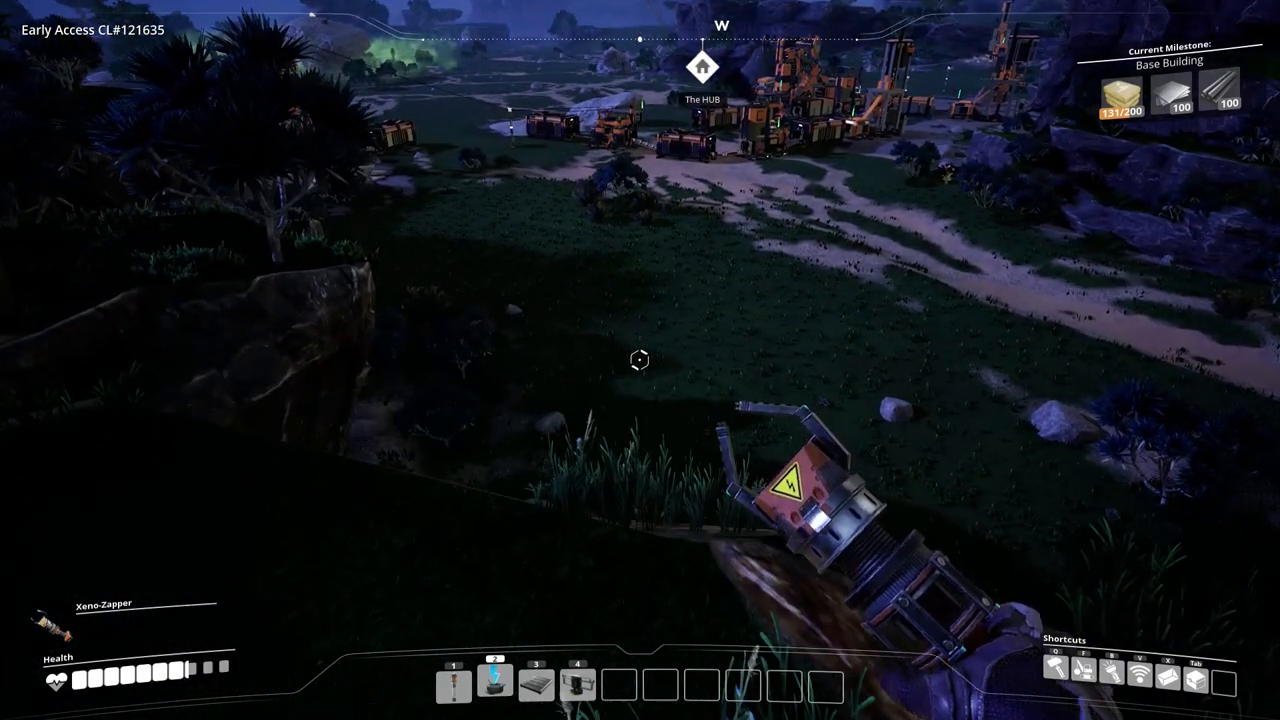
key(Tab)
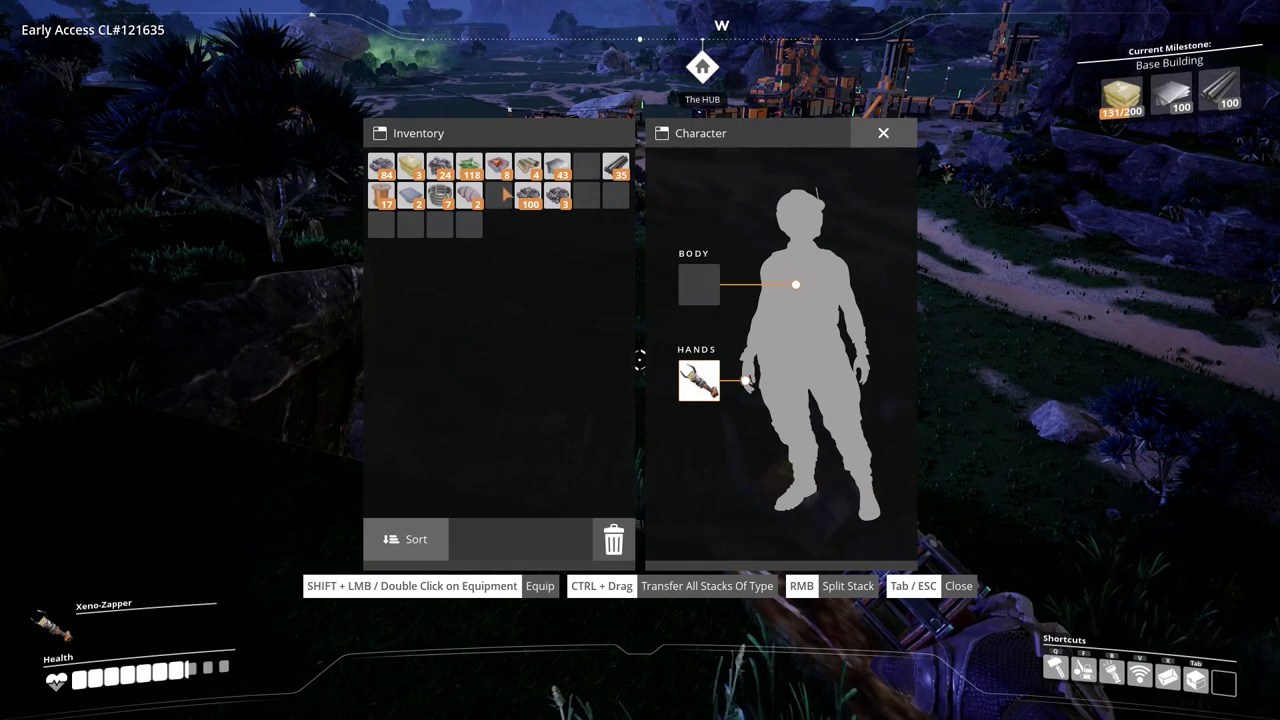
mouse_move(384, 194)
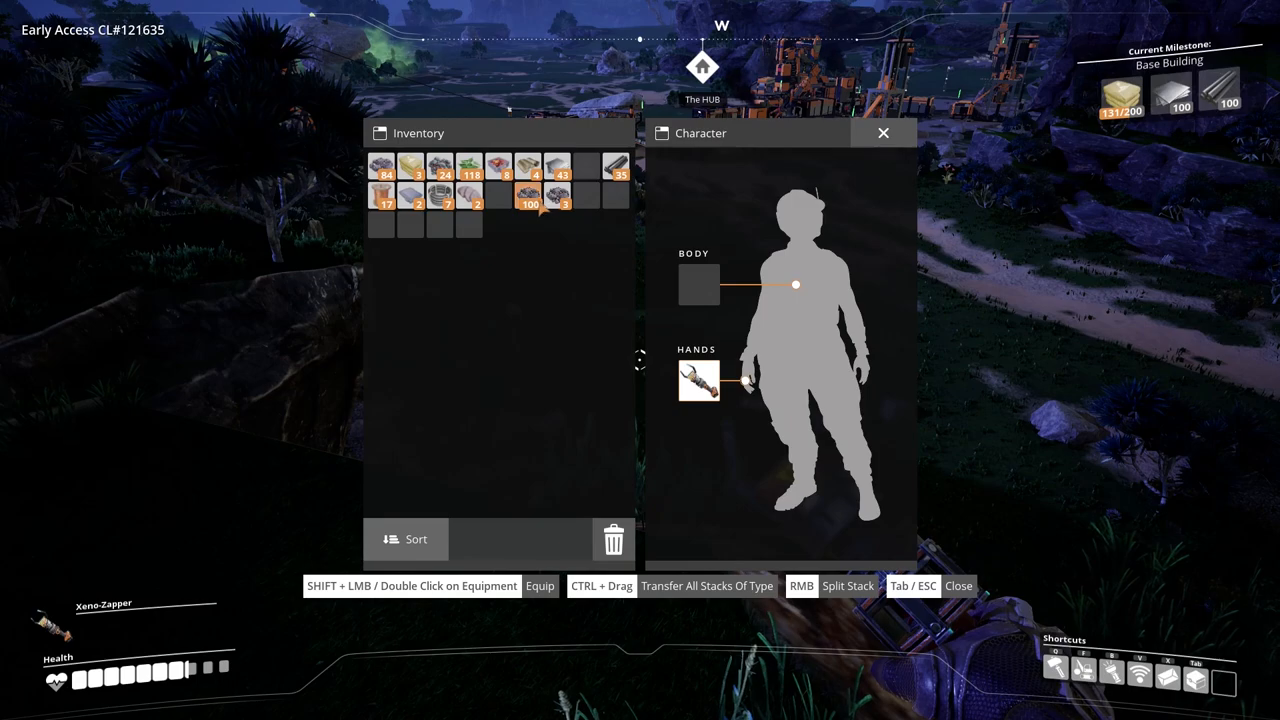
mouse_move(528, 196)
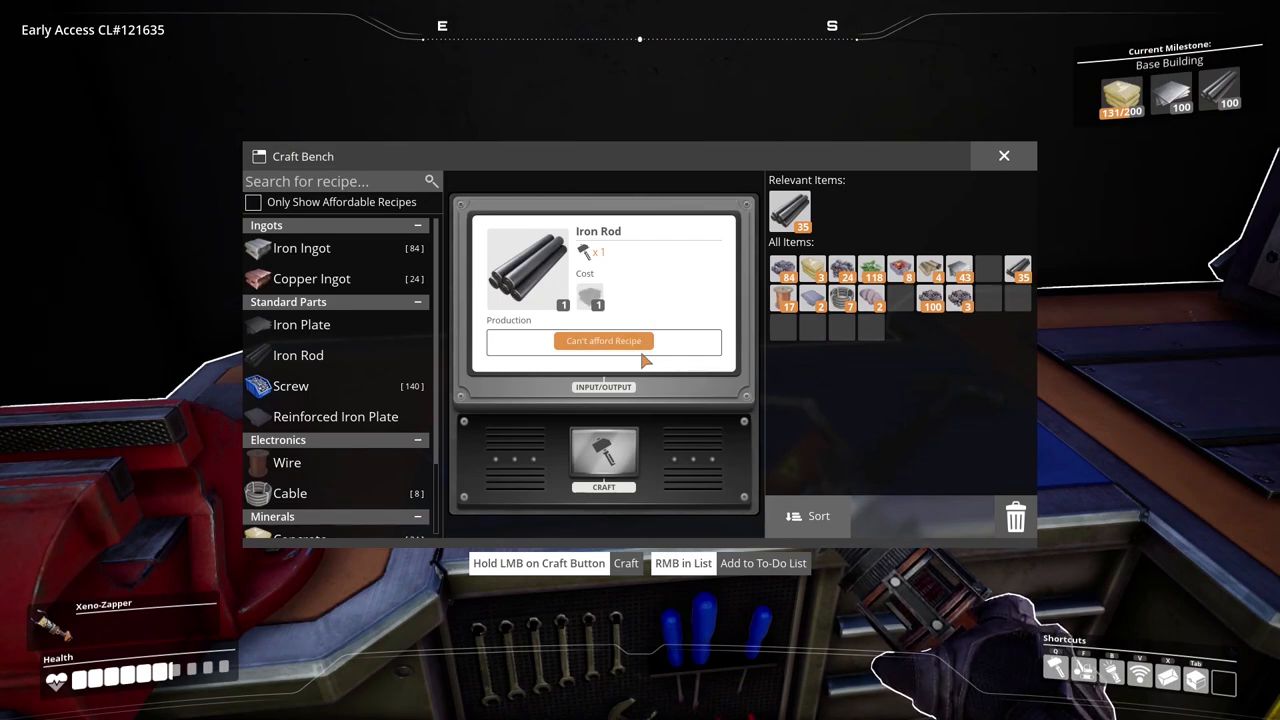
mouse_move(684, 358)
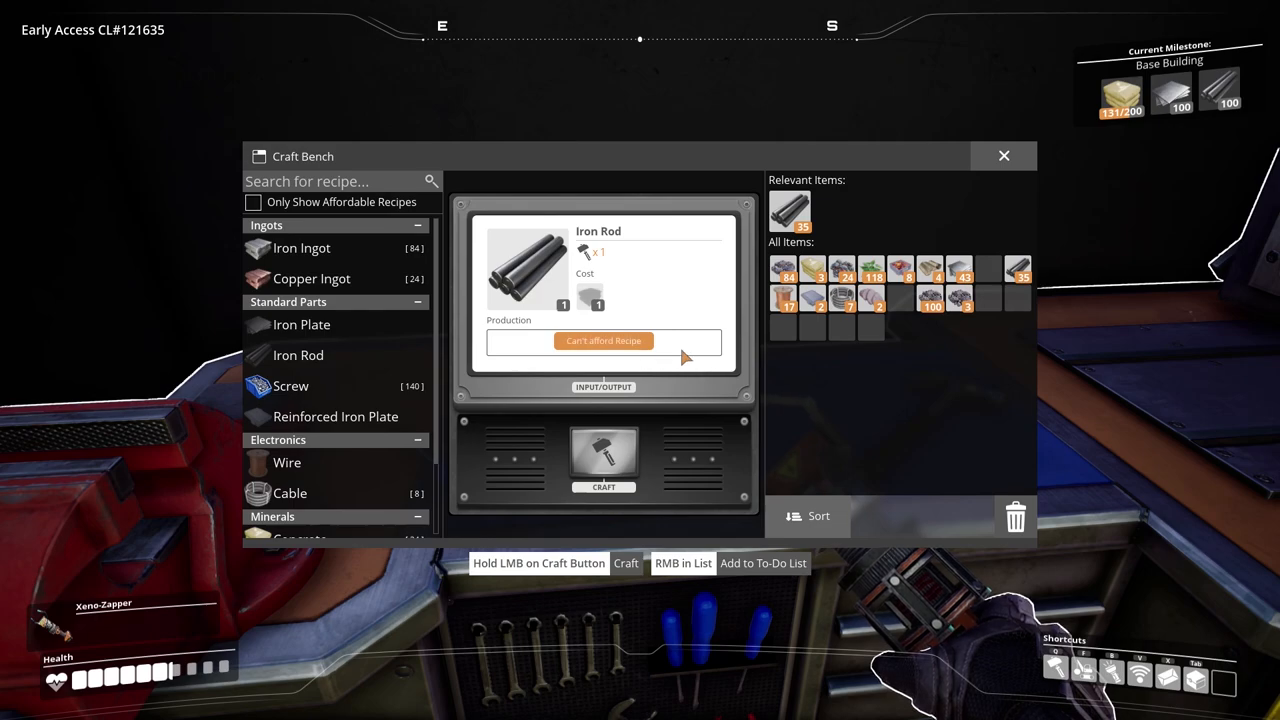
Craft Biomass from Leaves at the Craft Bench for the burner.
scroll(down, 3)
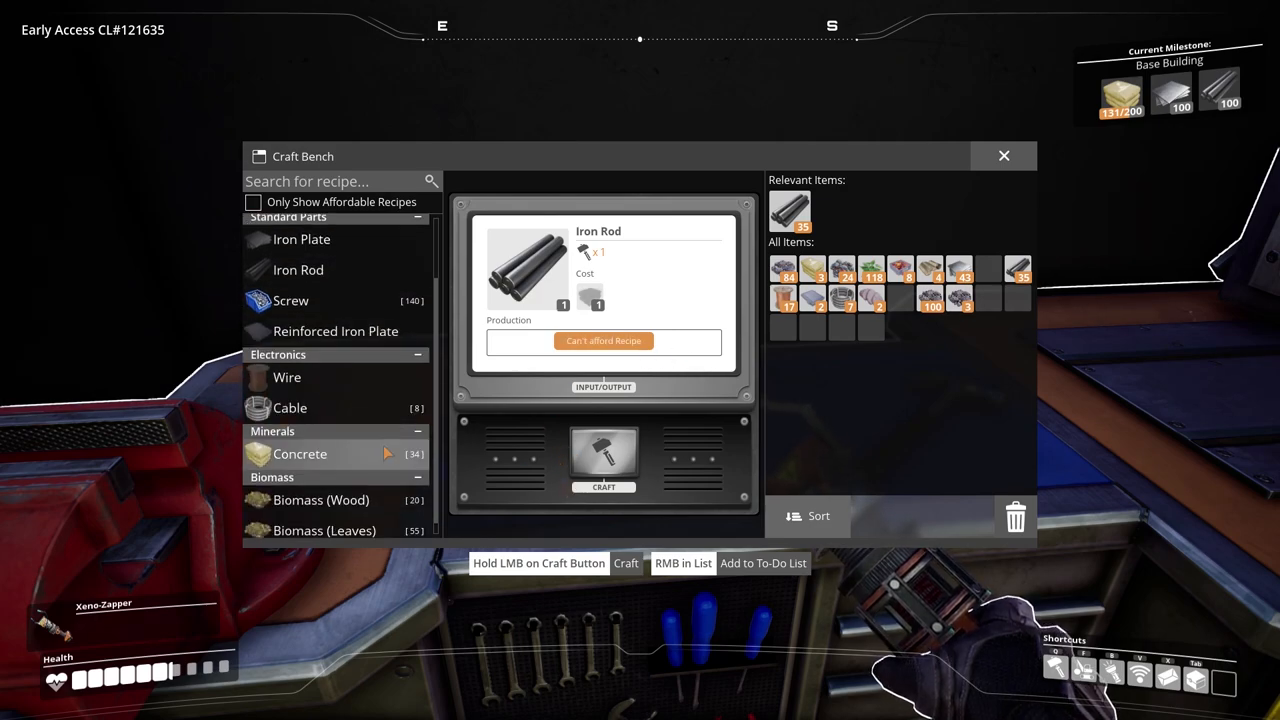
click(320, 500)
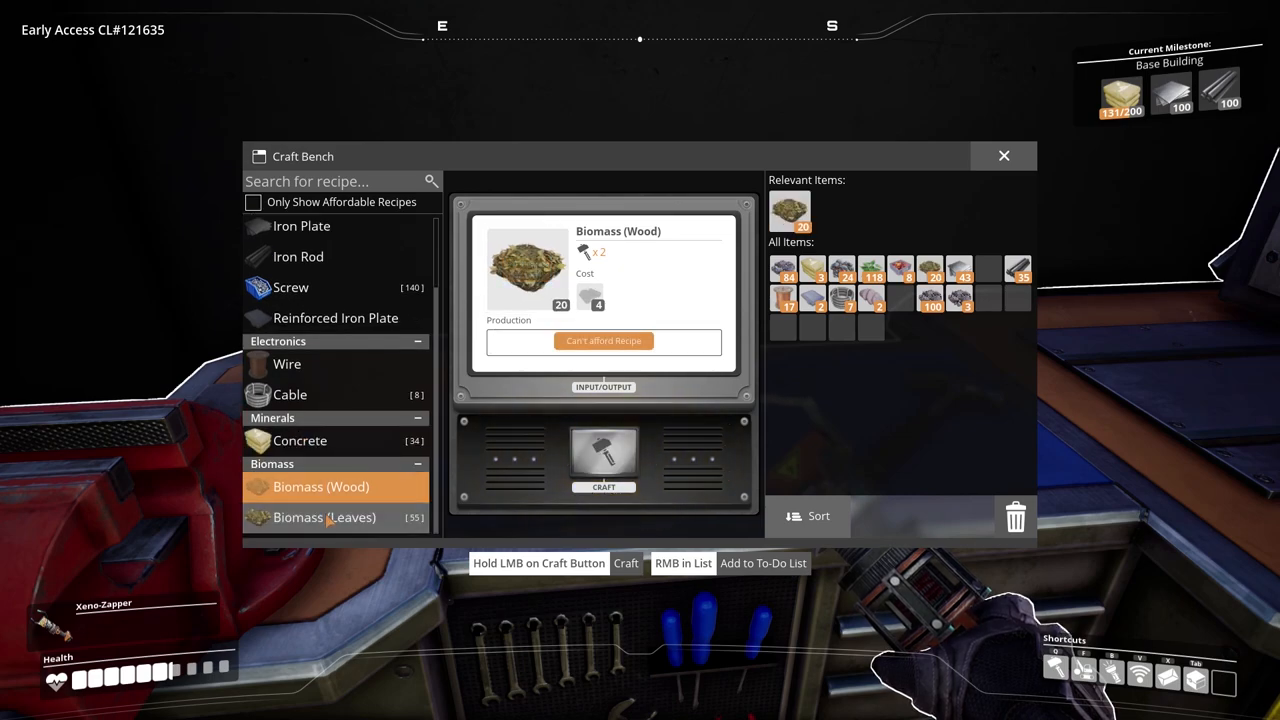
click(324, 516)
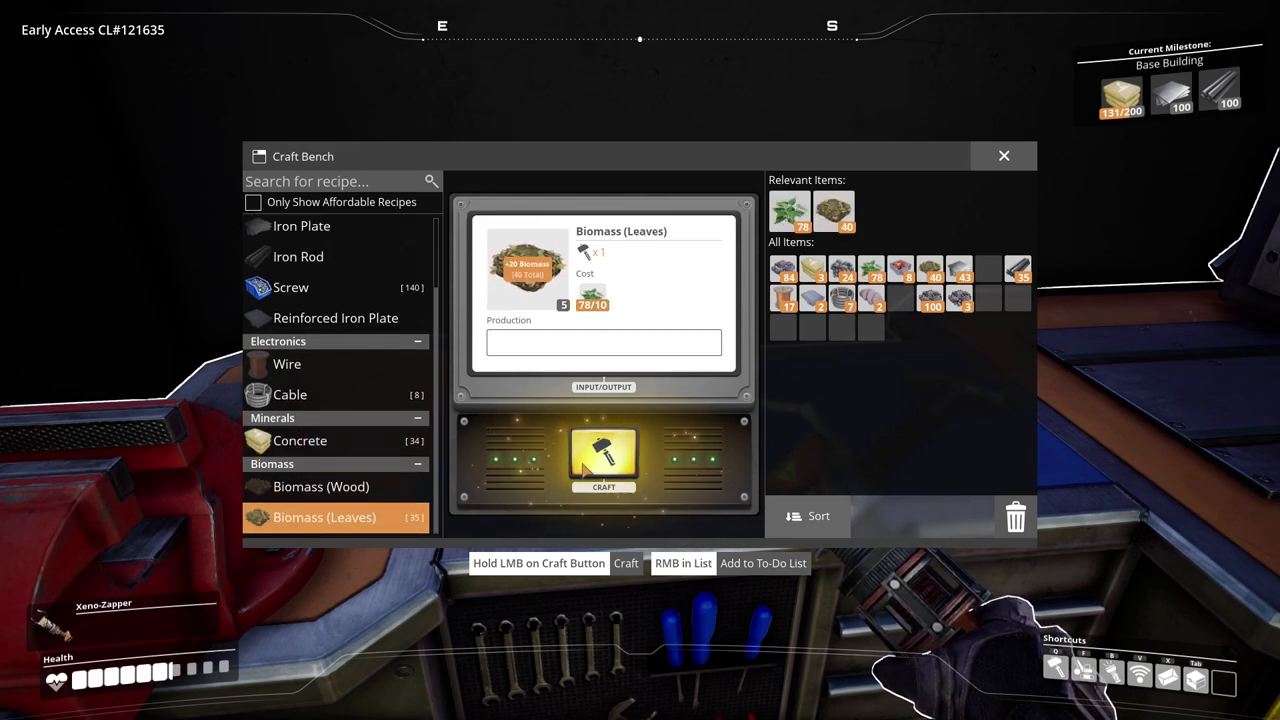
click(604, 458)
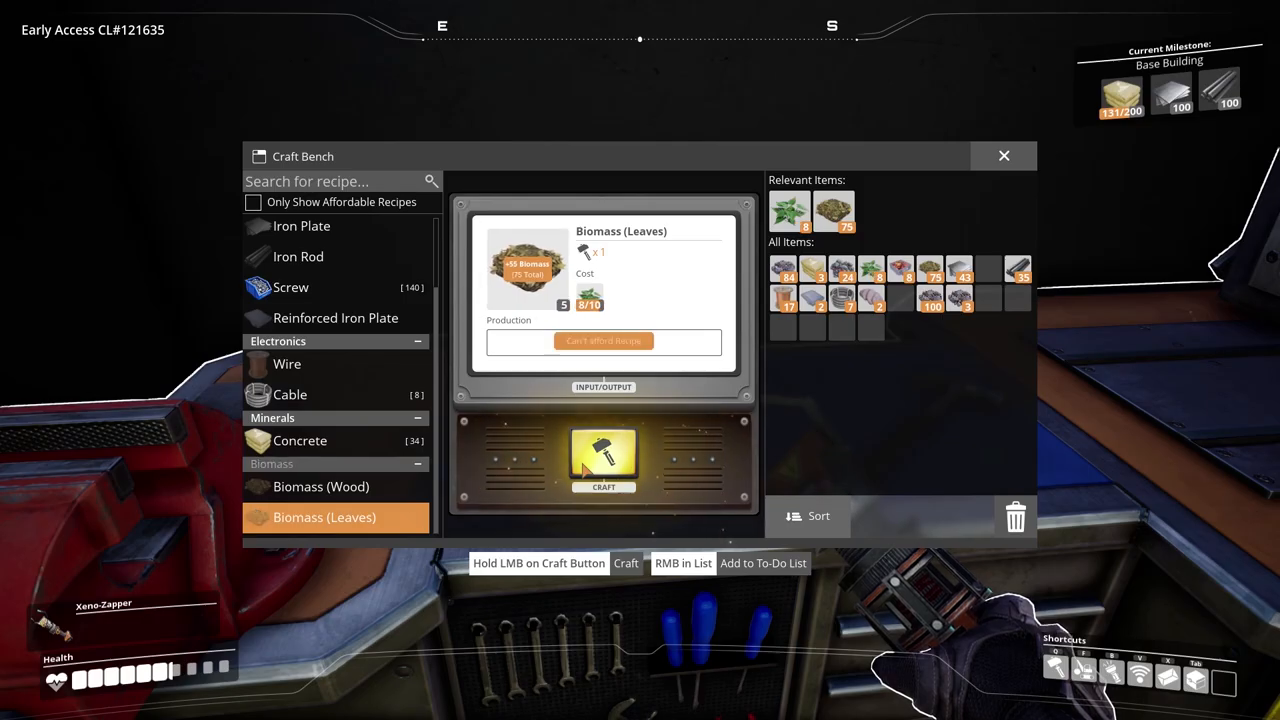
click(1004, 156)
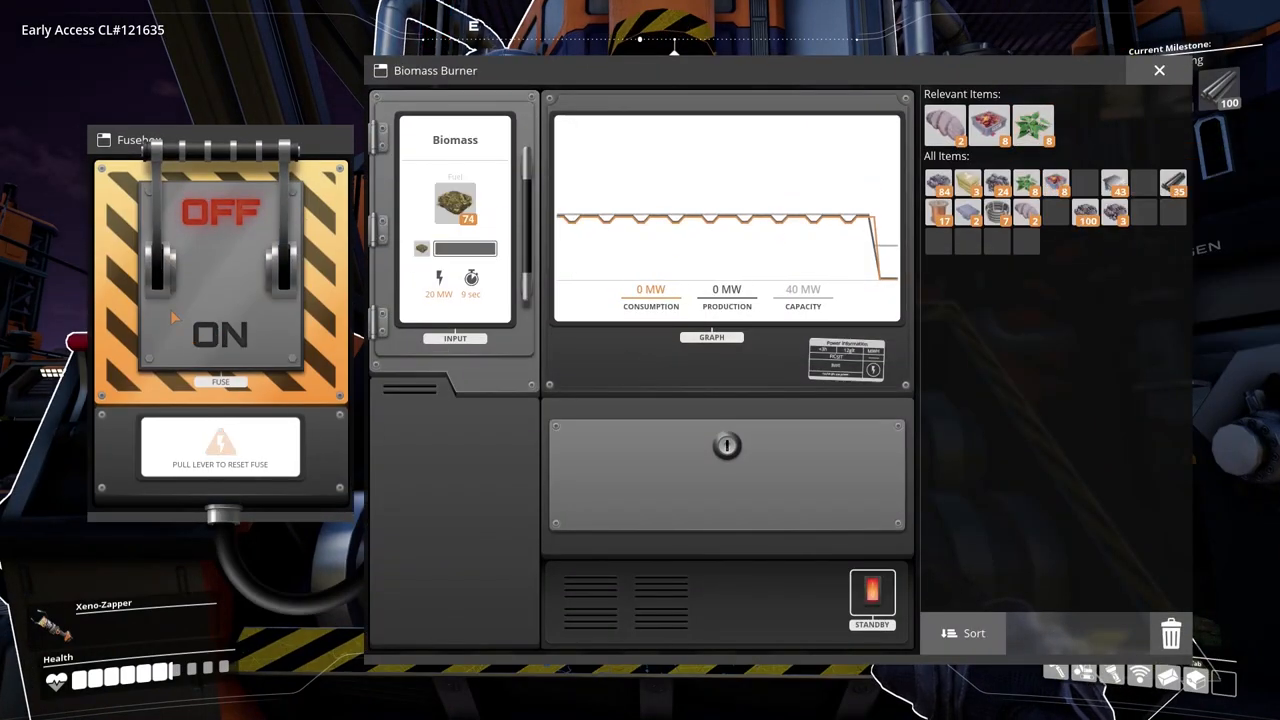
Check the Biomass Burner, then return and craft Cable from wire.
click(1160, 70)
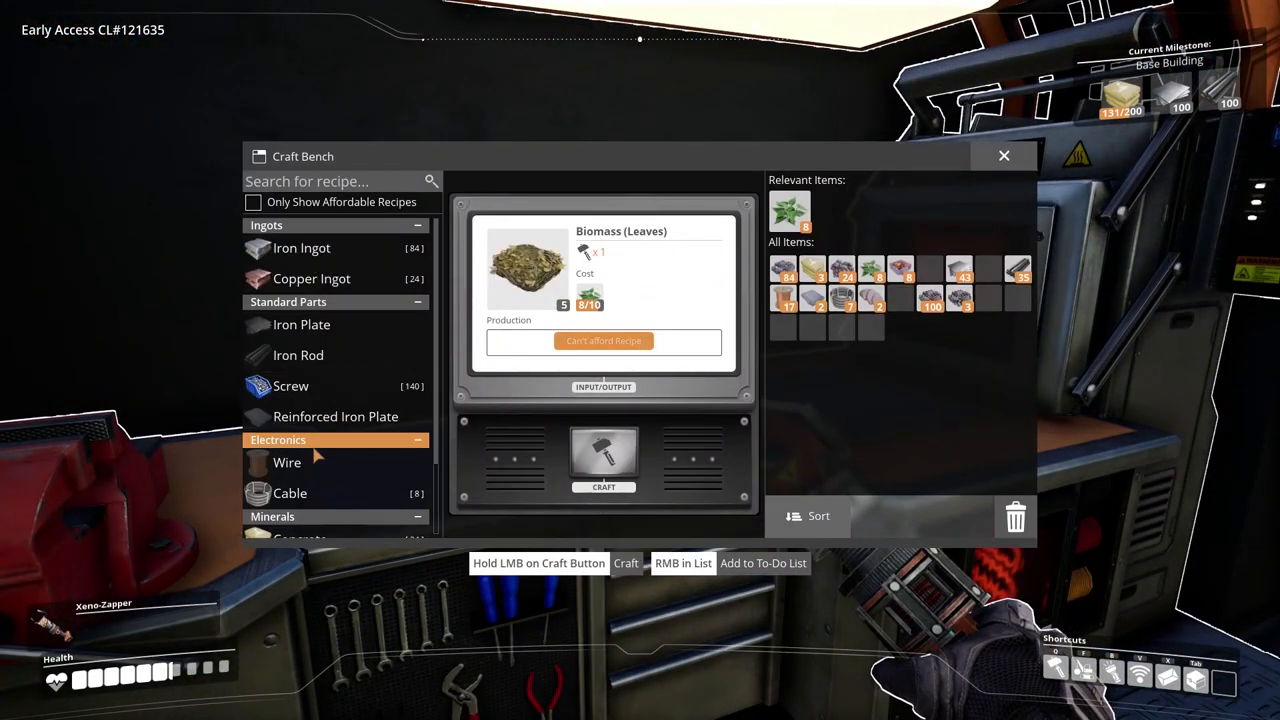
click(288, 492)
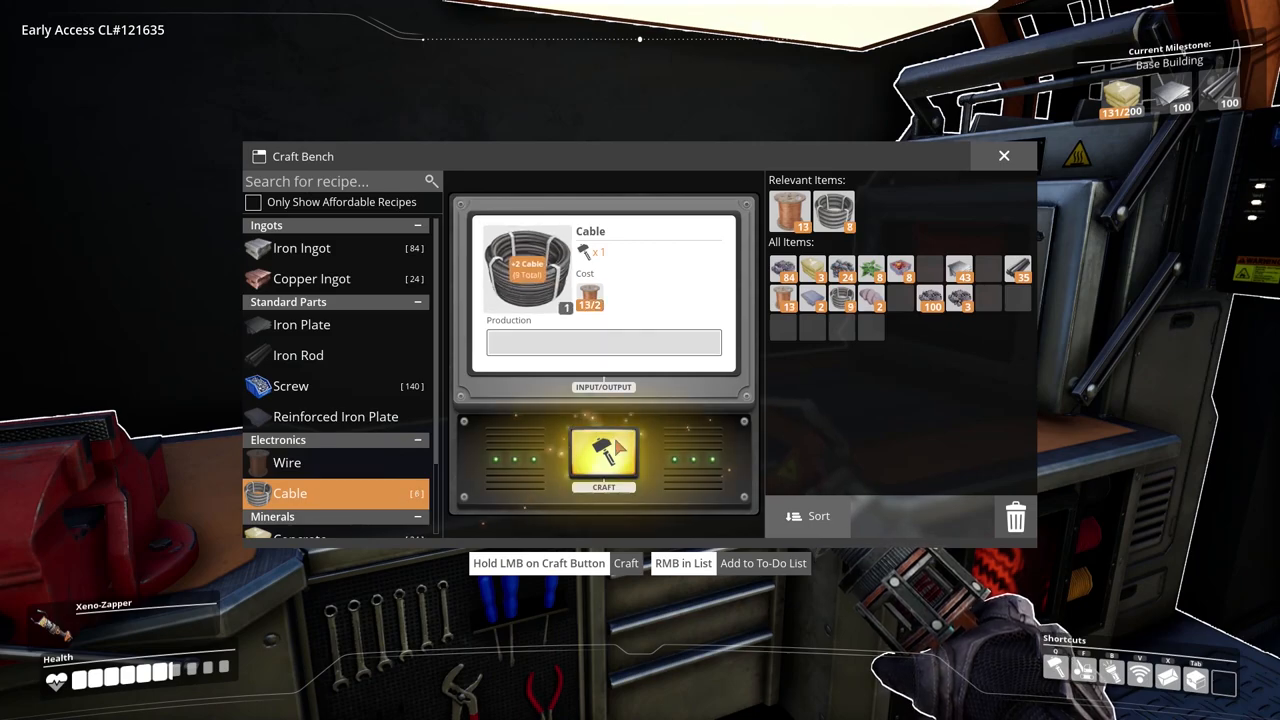
click(1004, 156)
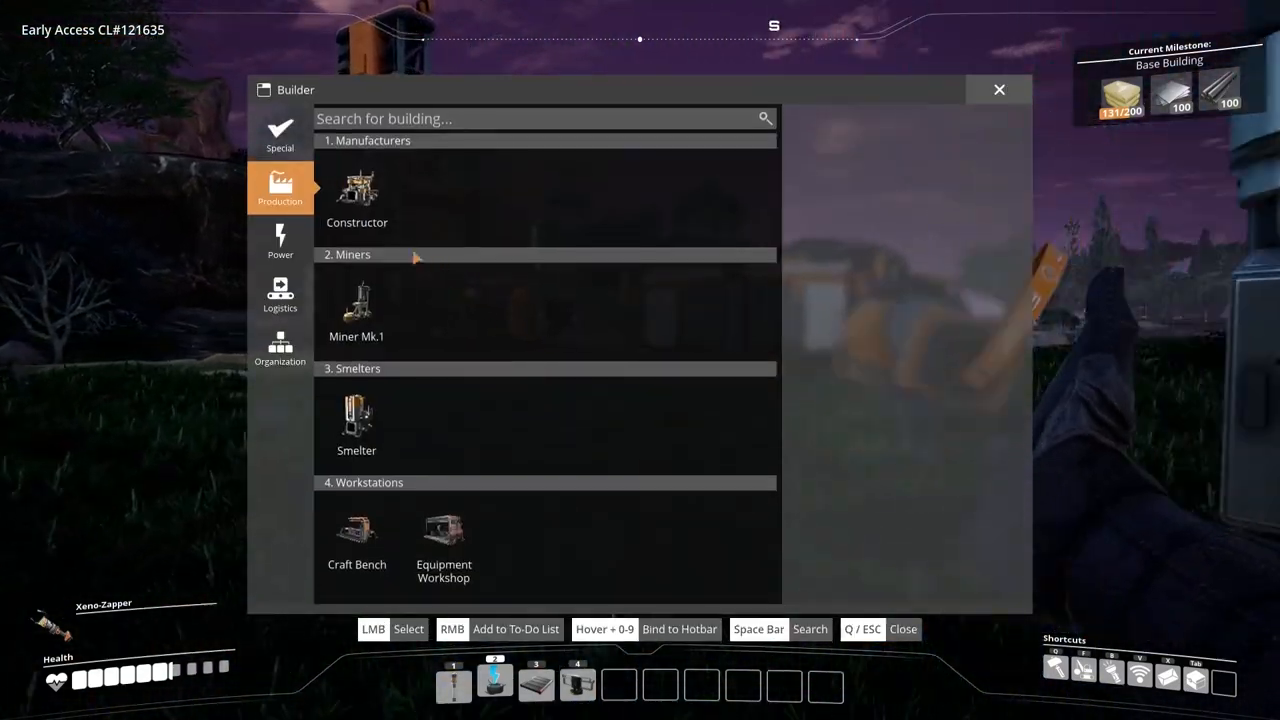
View the Constructor details, then show the Power category and pick the Biomass Burner.
click(356, 196)
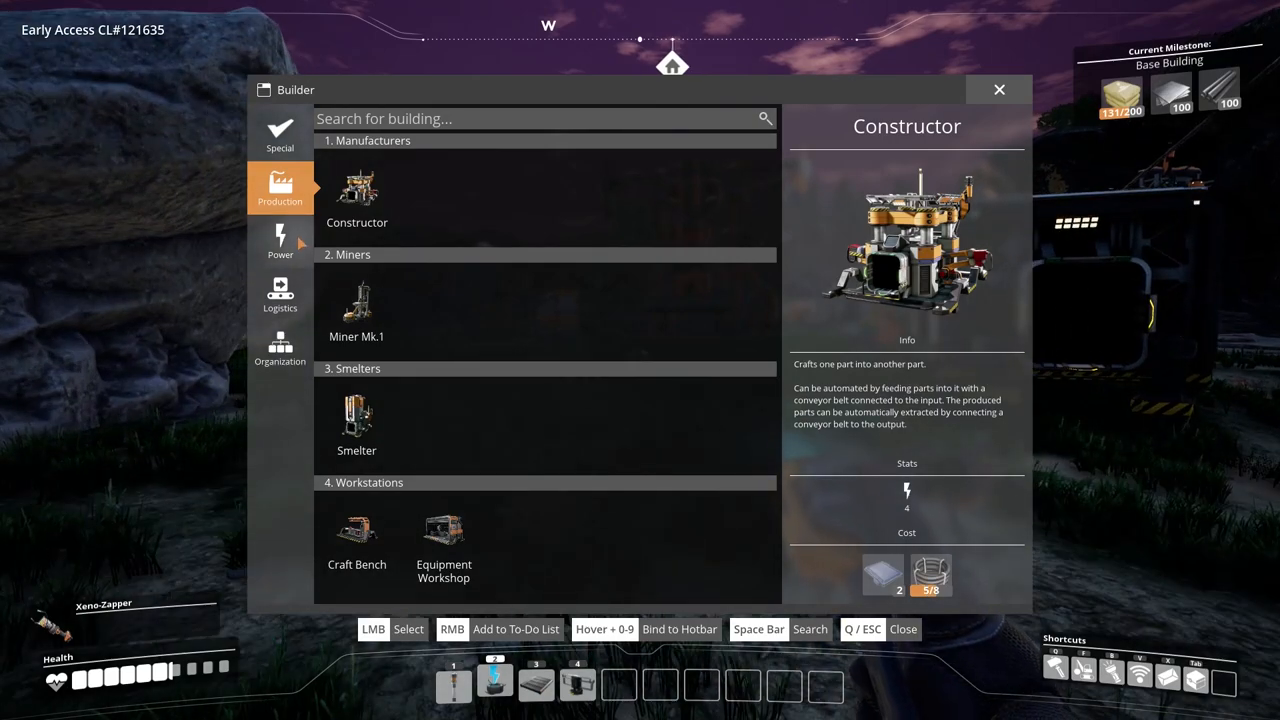
click(280, 240)
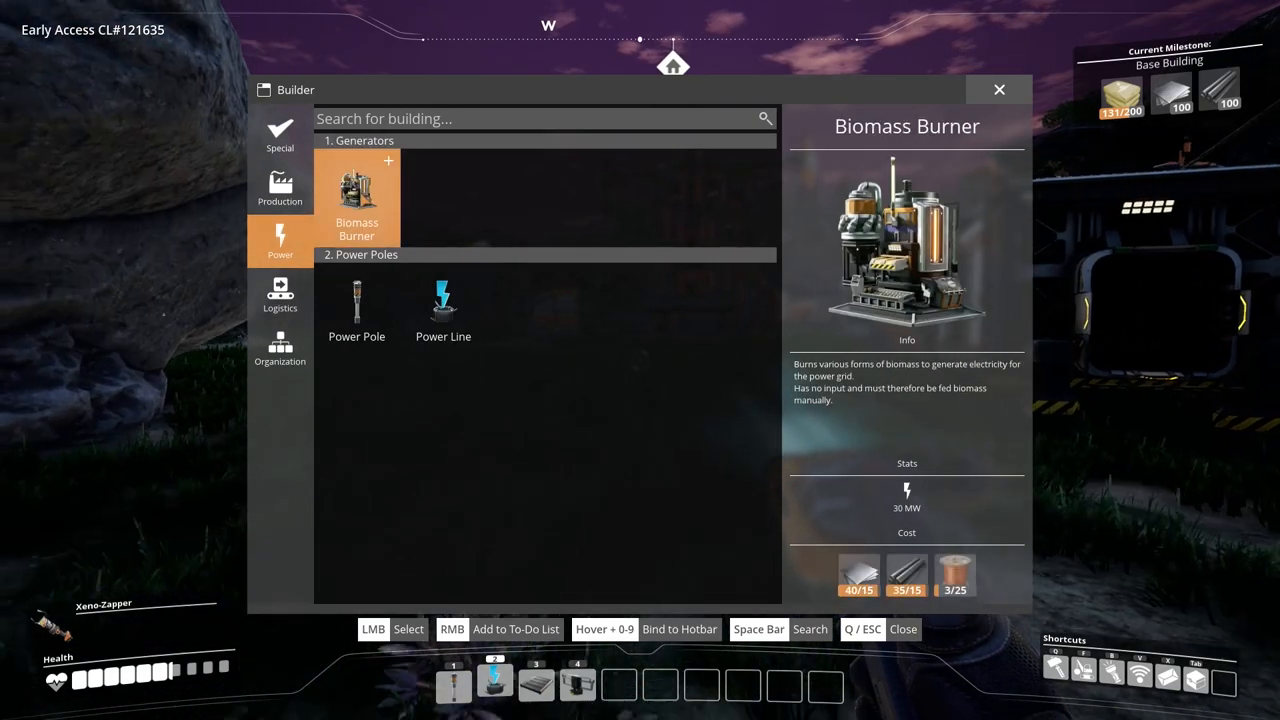
click(356, 196)
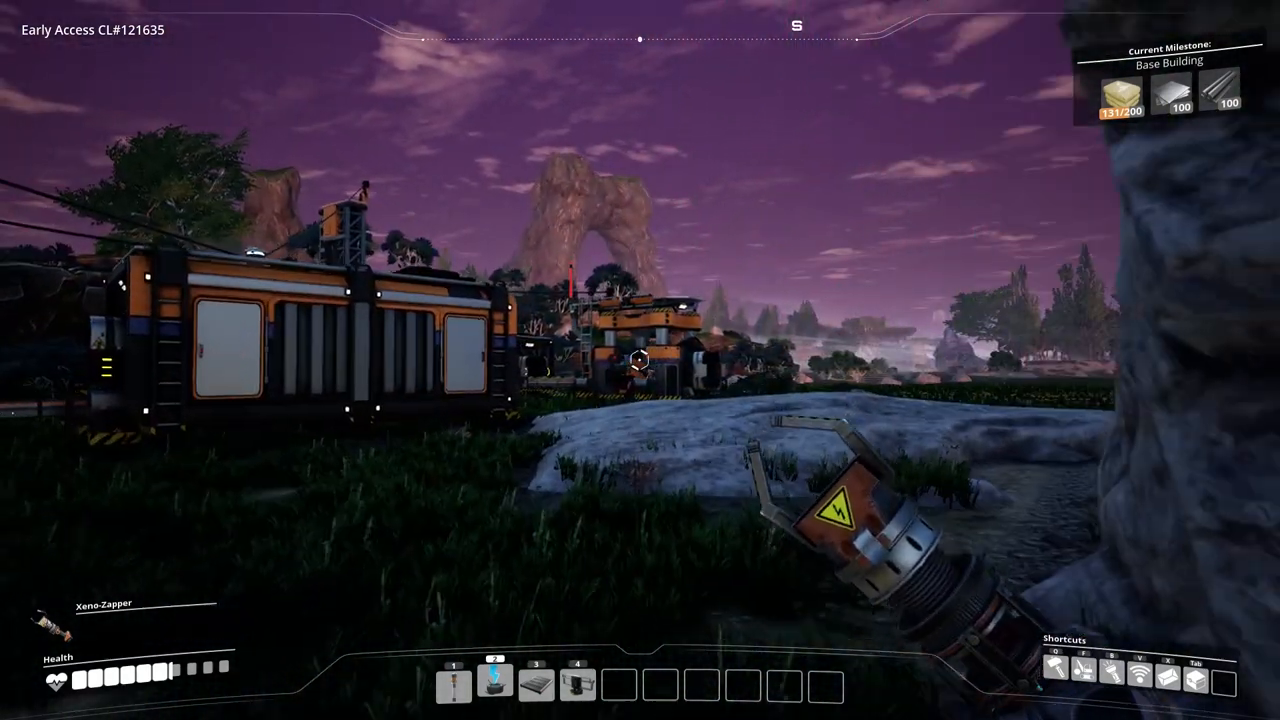
mouse_move(640, 360)
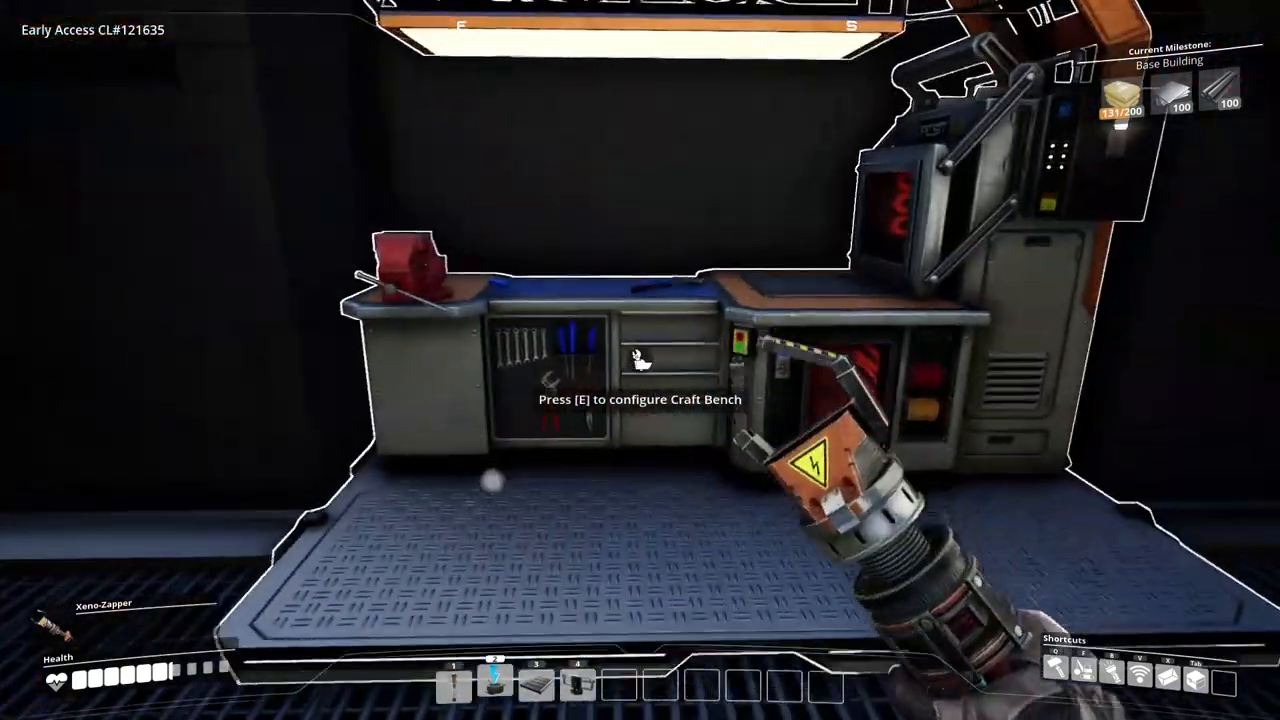
Craft Copper Ingot batches repeatedly at the Craft Bench until the copper runs out.
key(e)
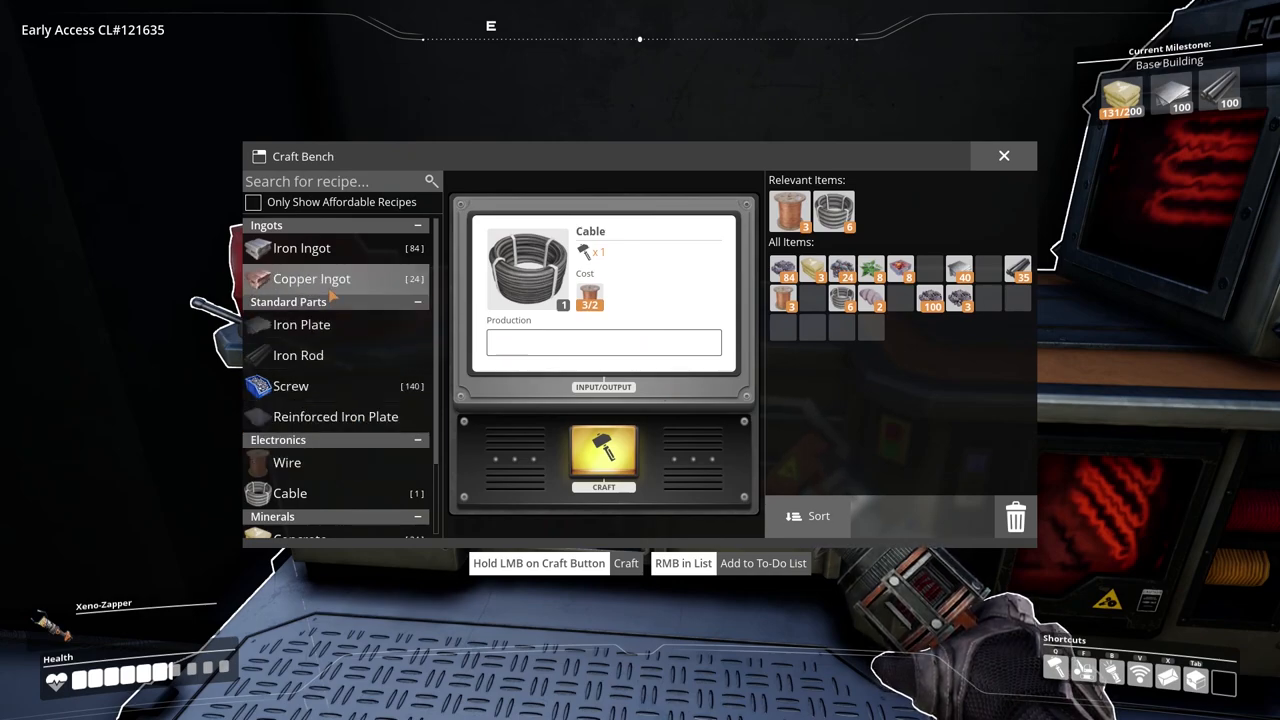
click(312, 278)
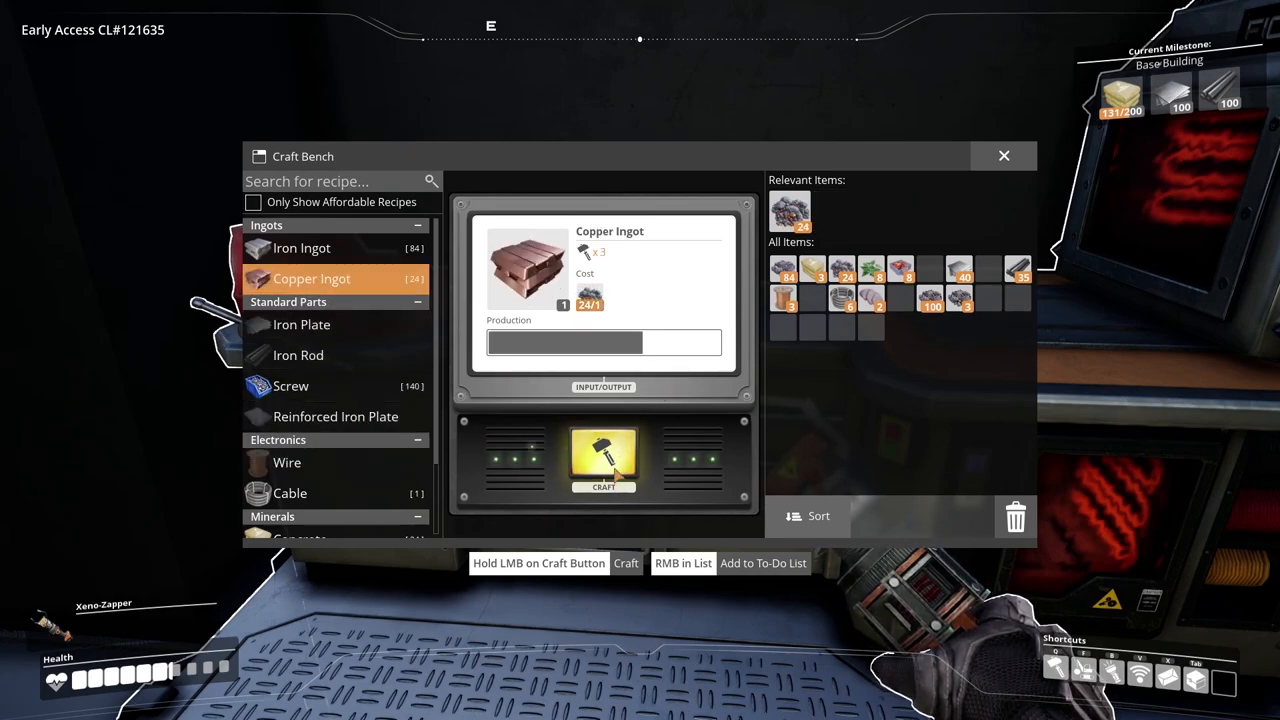
click(604, 460)
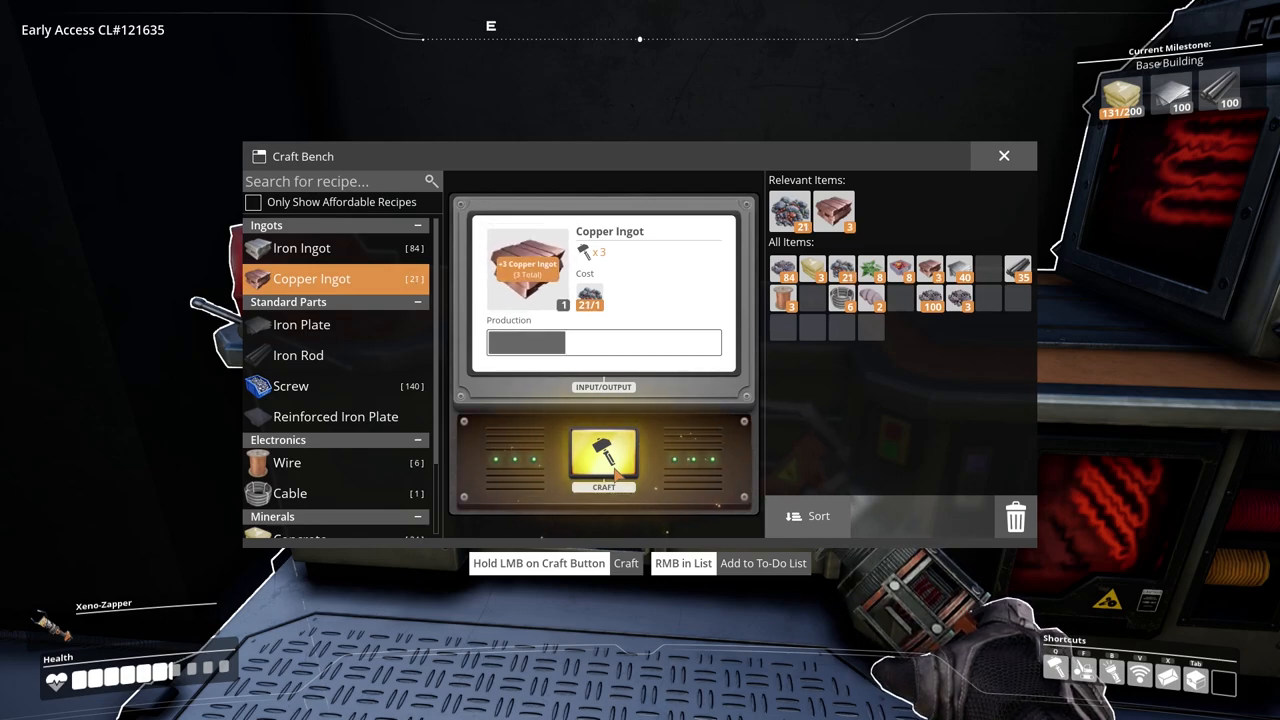
click(604, 460)
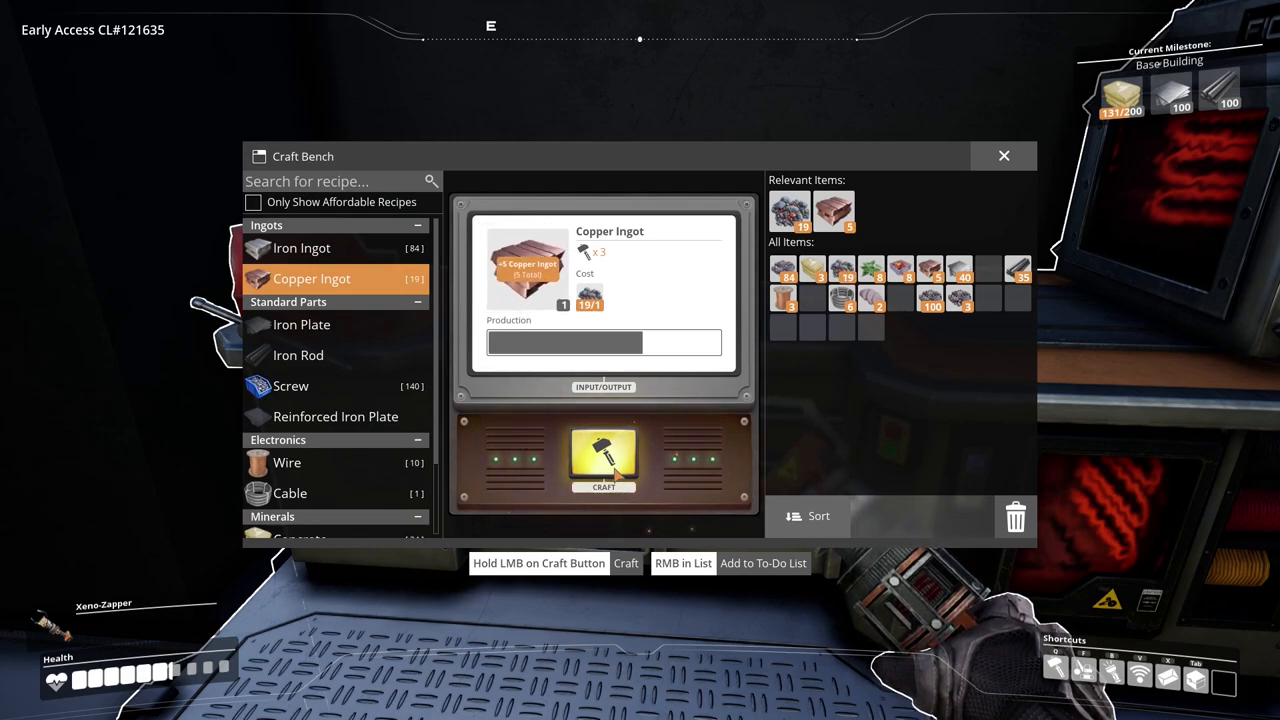
click(604, 460)
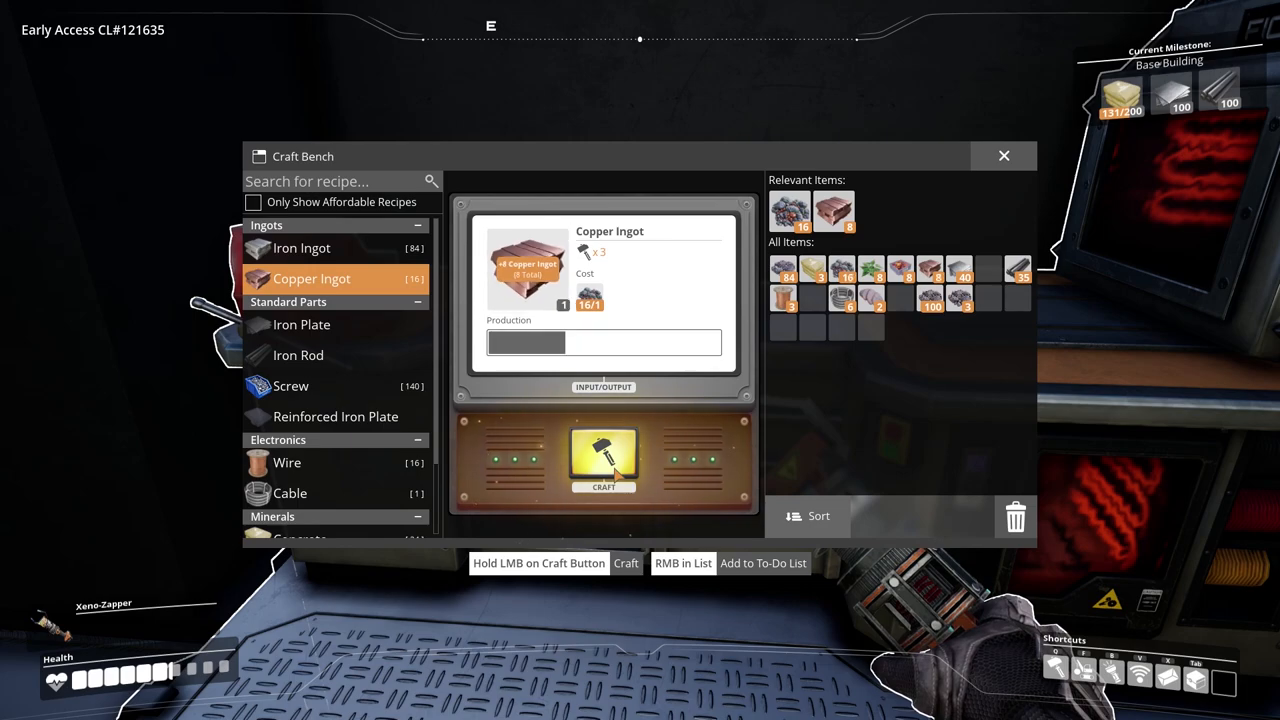
click(604, 460)
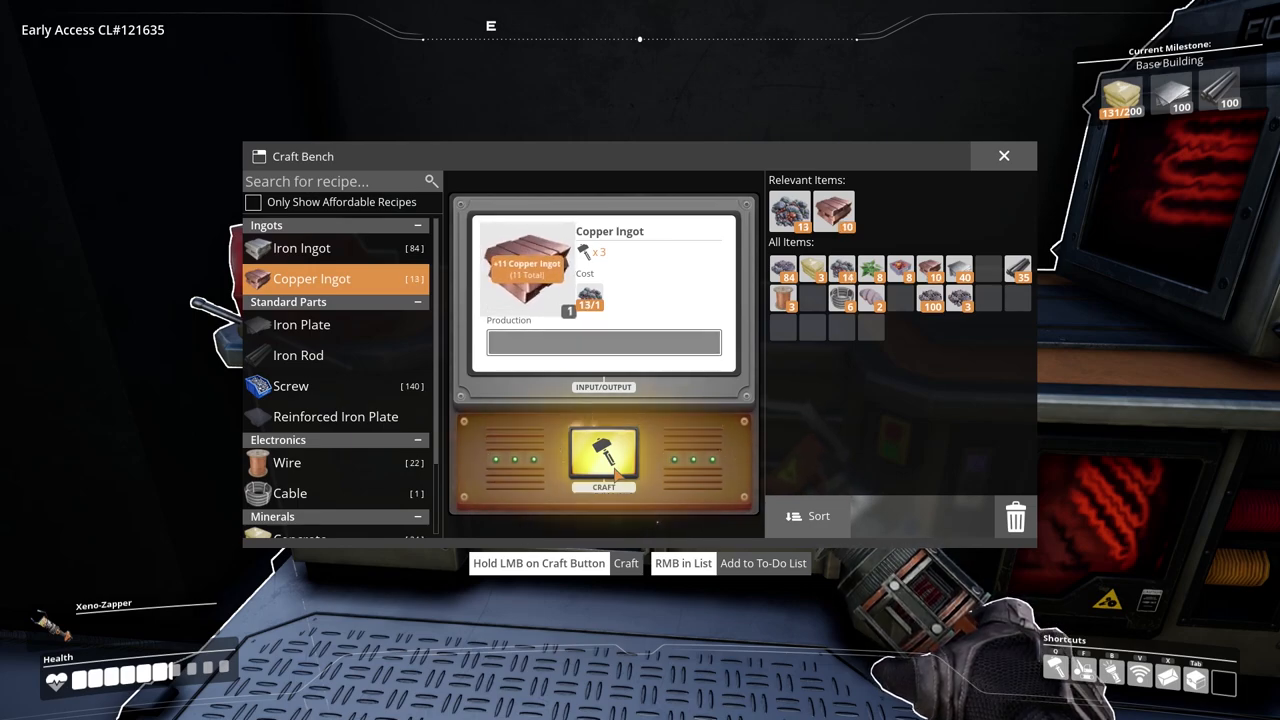
click(604, 458)
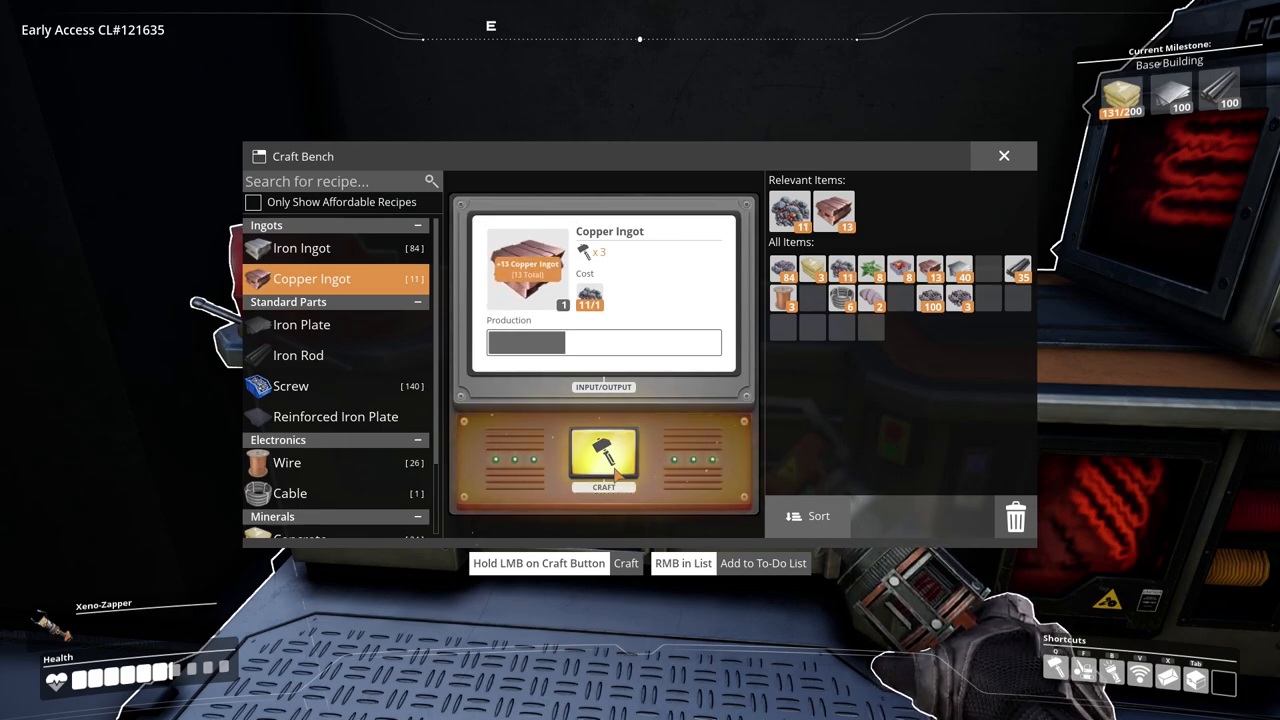
Craft the Wire recipe twice to turn wire into more Cable.
click(288, 462)
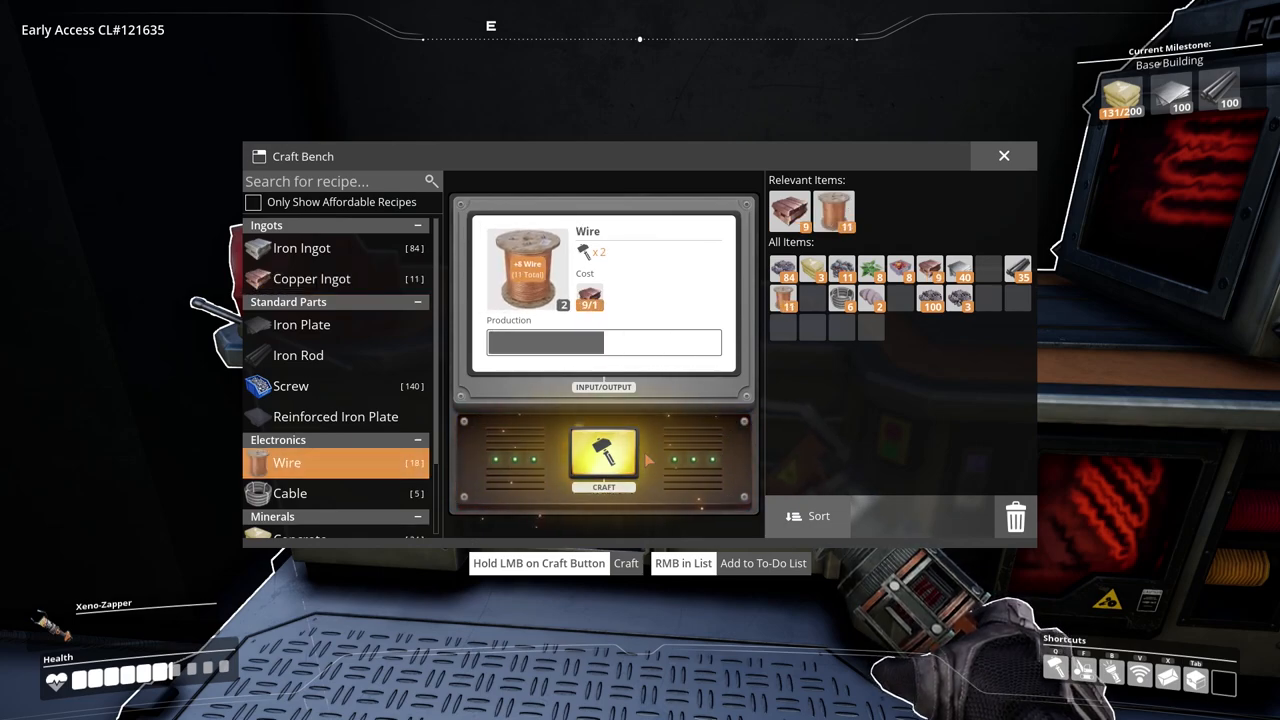
click(604, 458)
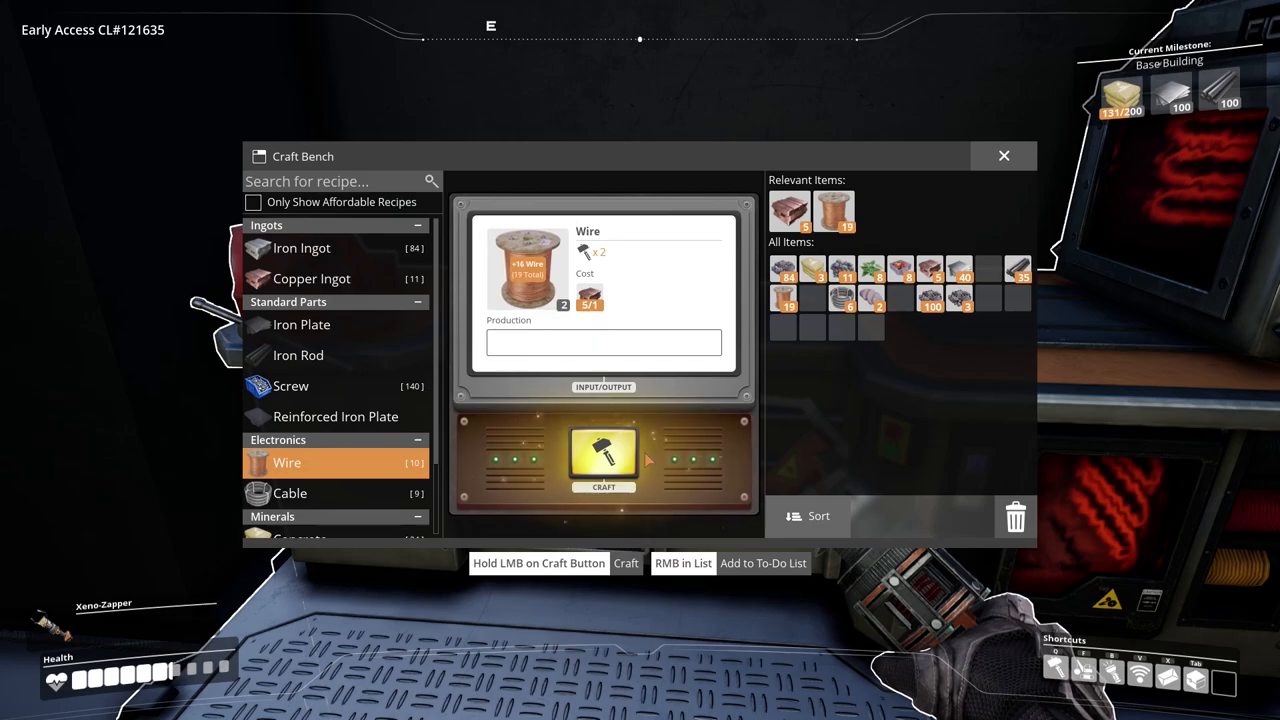
click(604, 458)
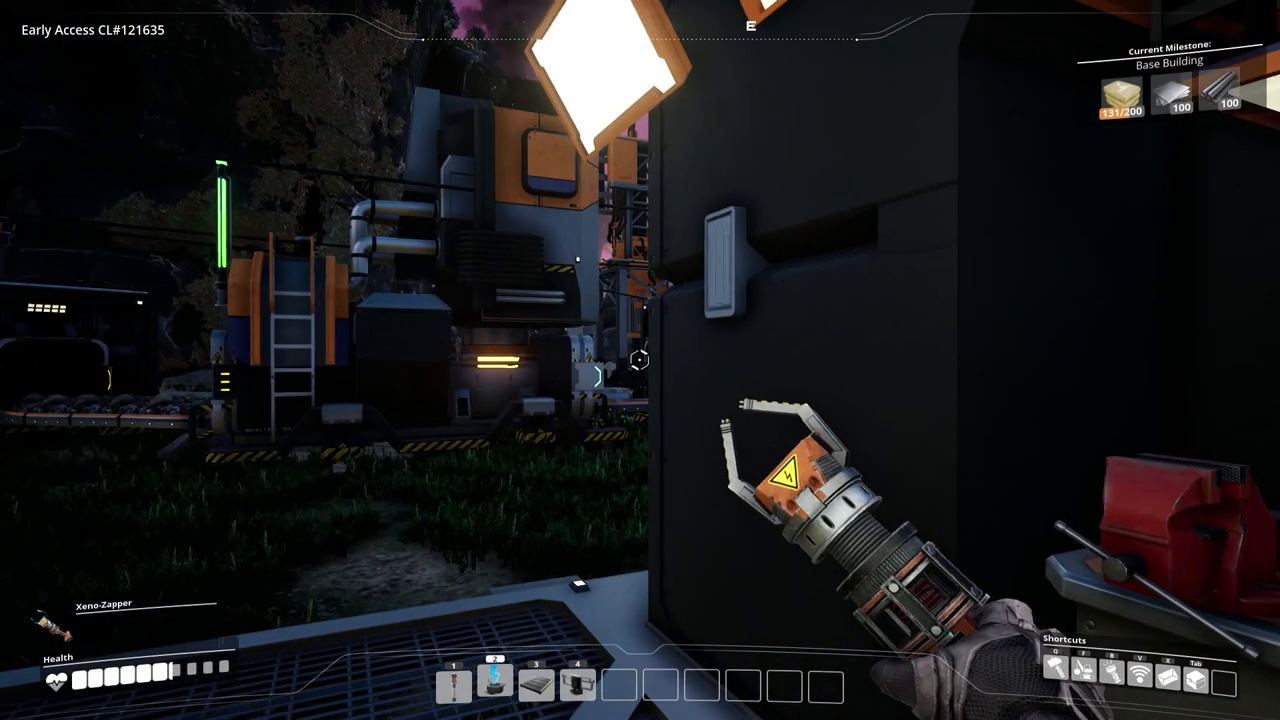
mouse_move(640, 360)
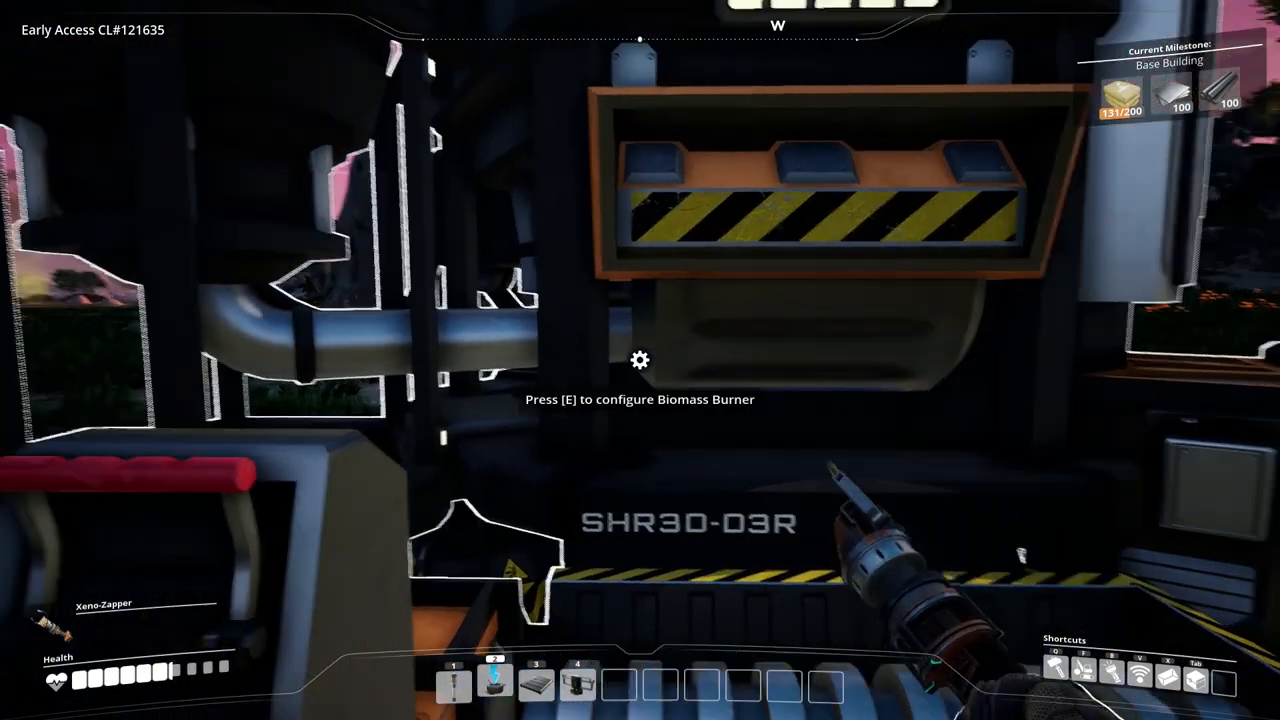
Check the Biomass Burner's fuel panel showing 0 MW of 70 MW, then close it.
key(e)
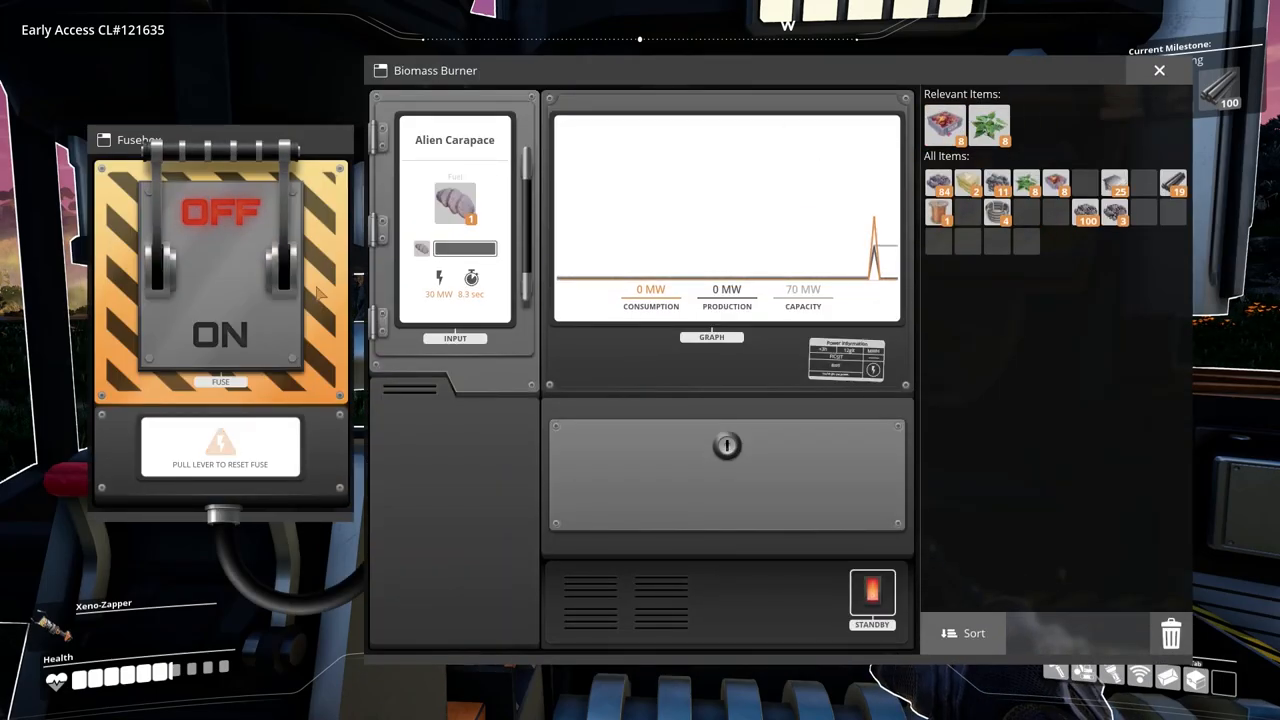
click(1160, 70)
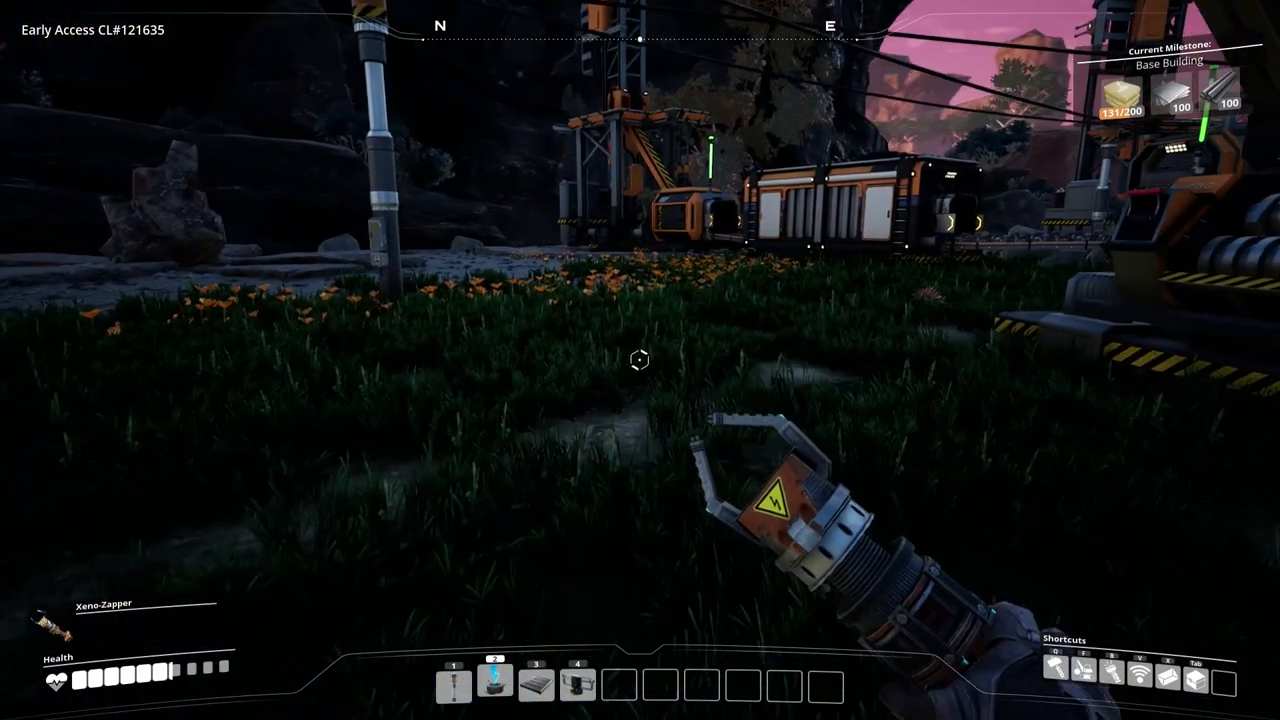
mouse_move(640, 360)
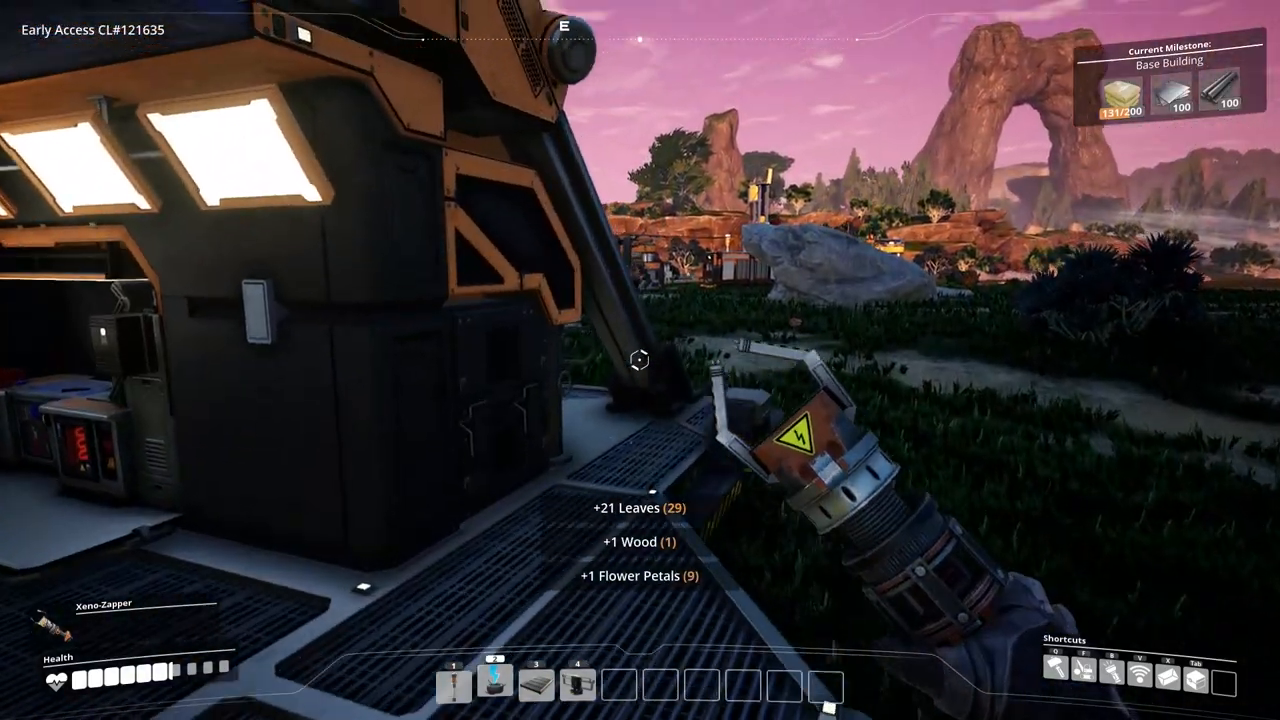
mouse_move(640, 360)
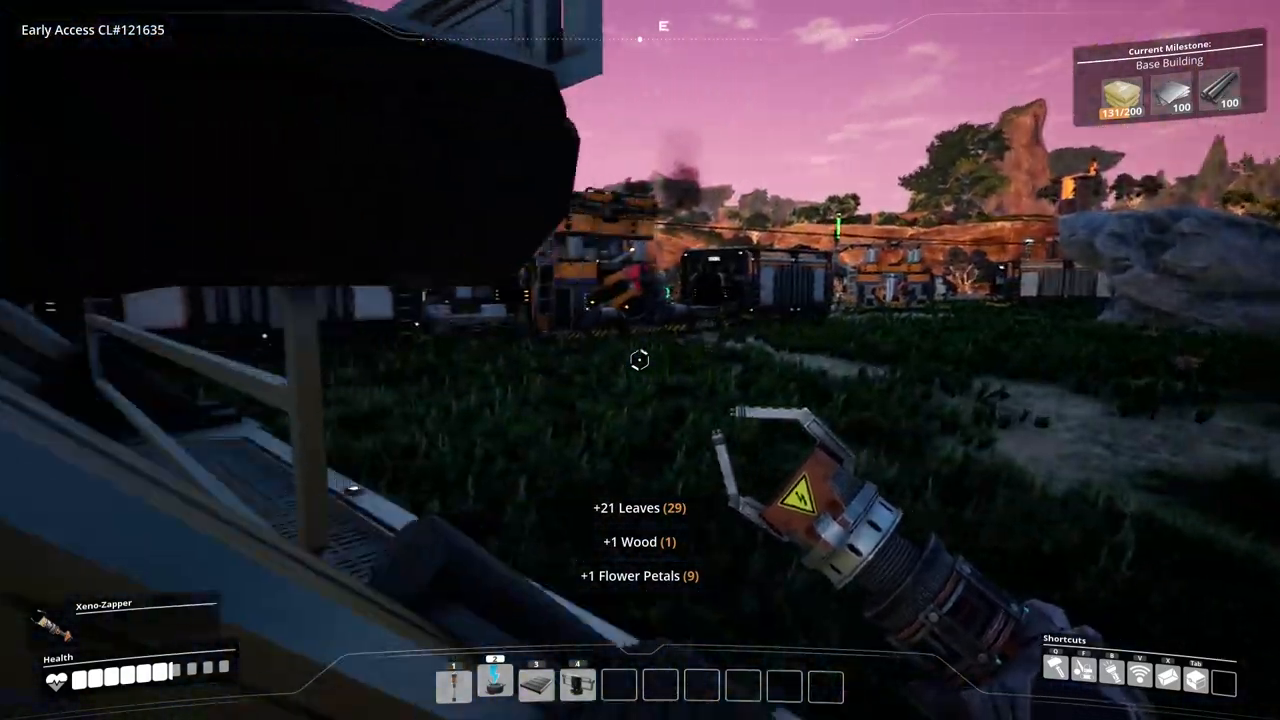